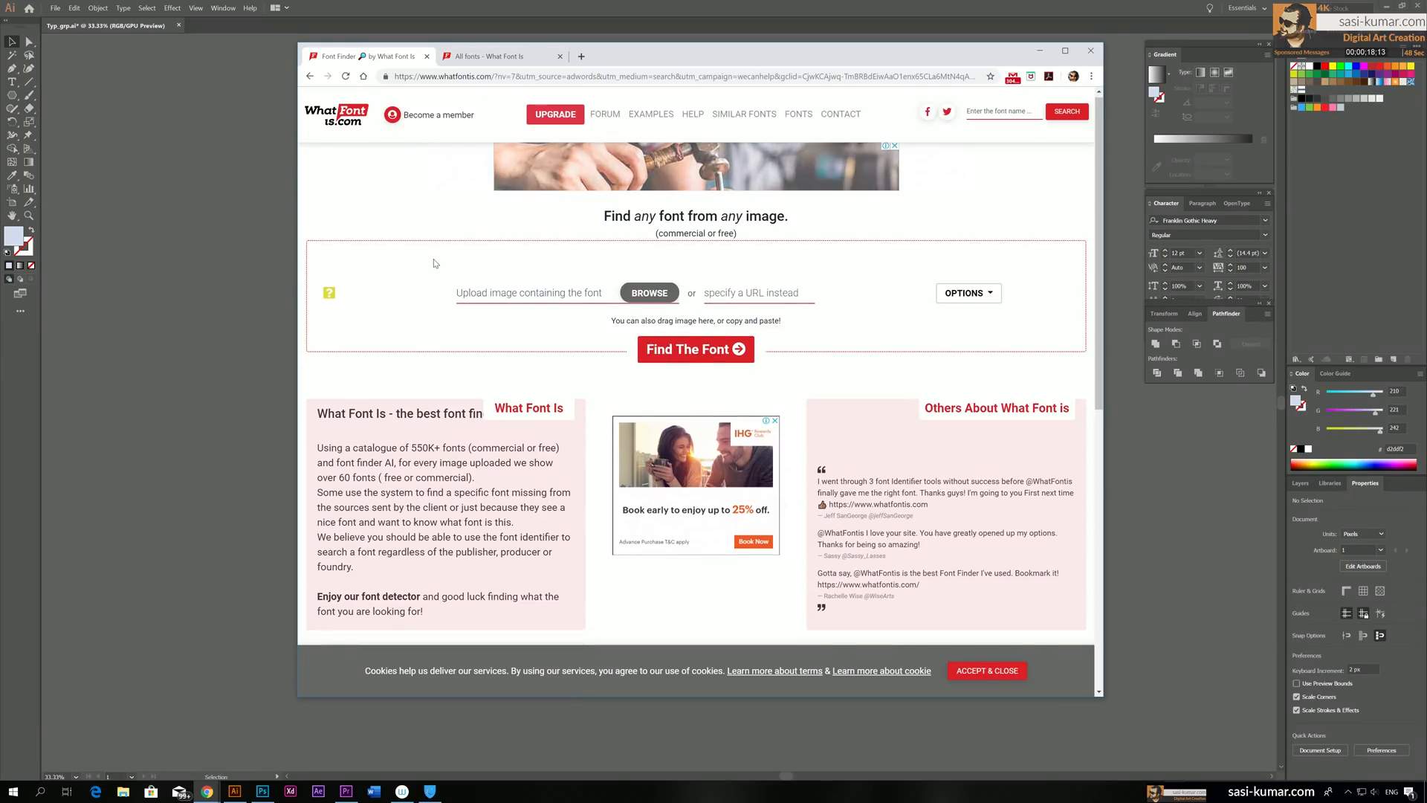
# Scroll down through the What Font Is font listings to browse typeface samples
pyautogui.scroll(-3)
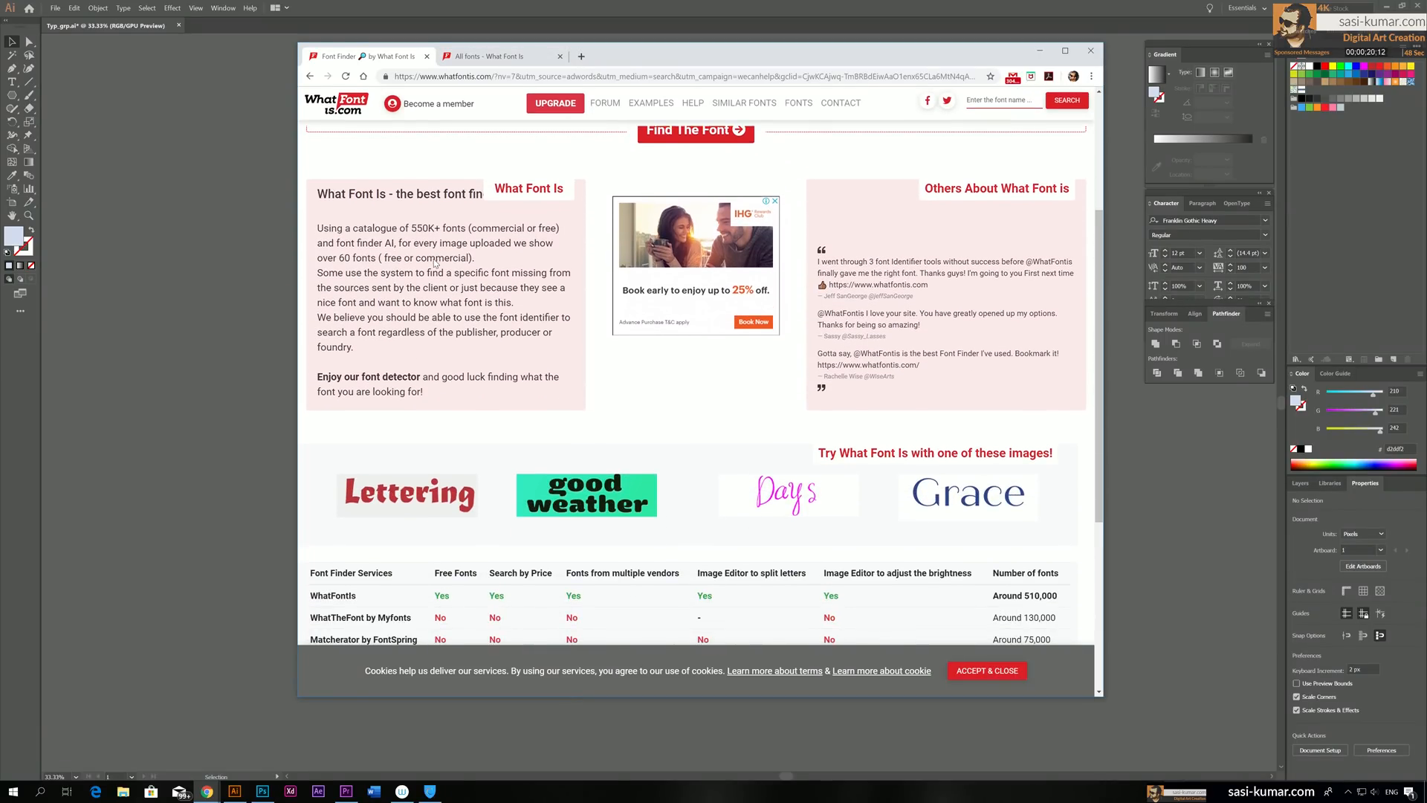
pyautogui.scroll(-3)
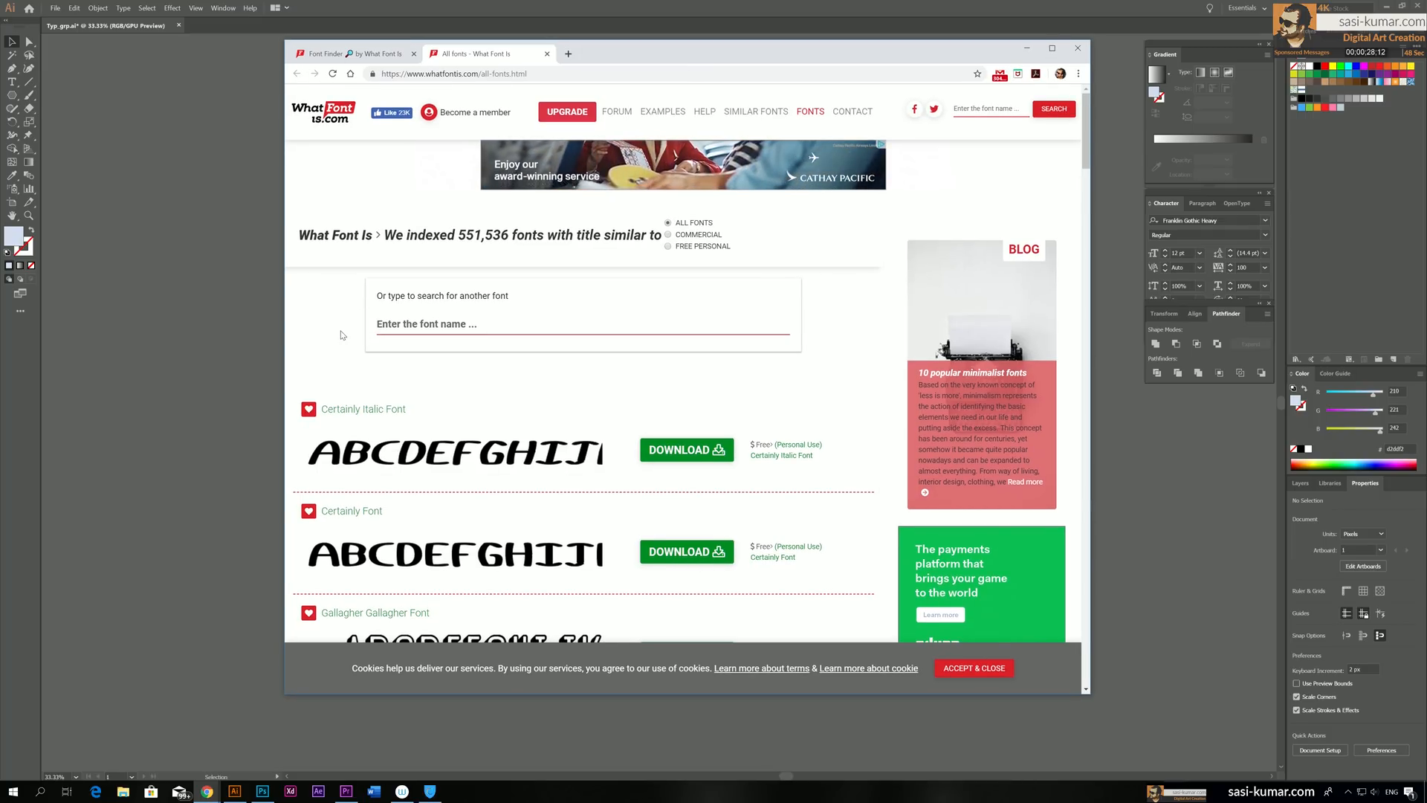
pyautogui.scroll(-3)
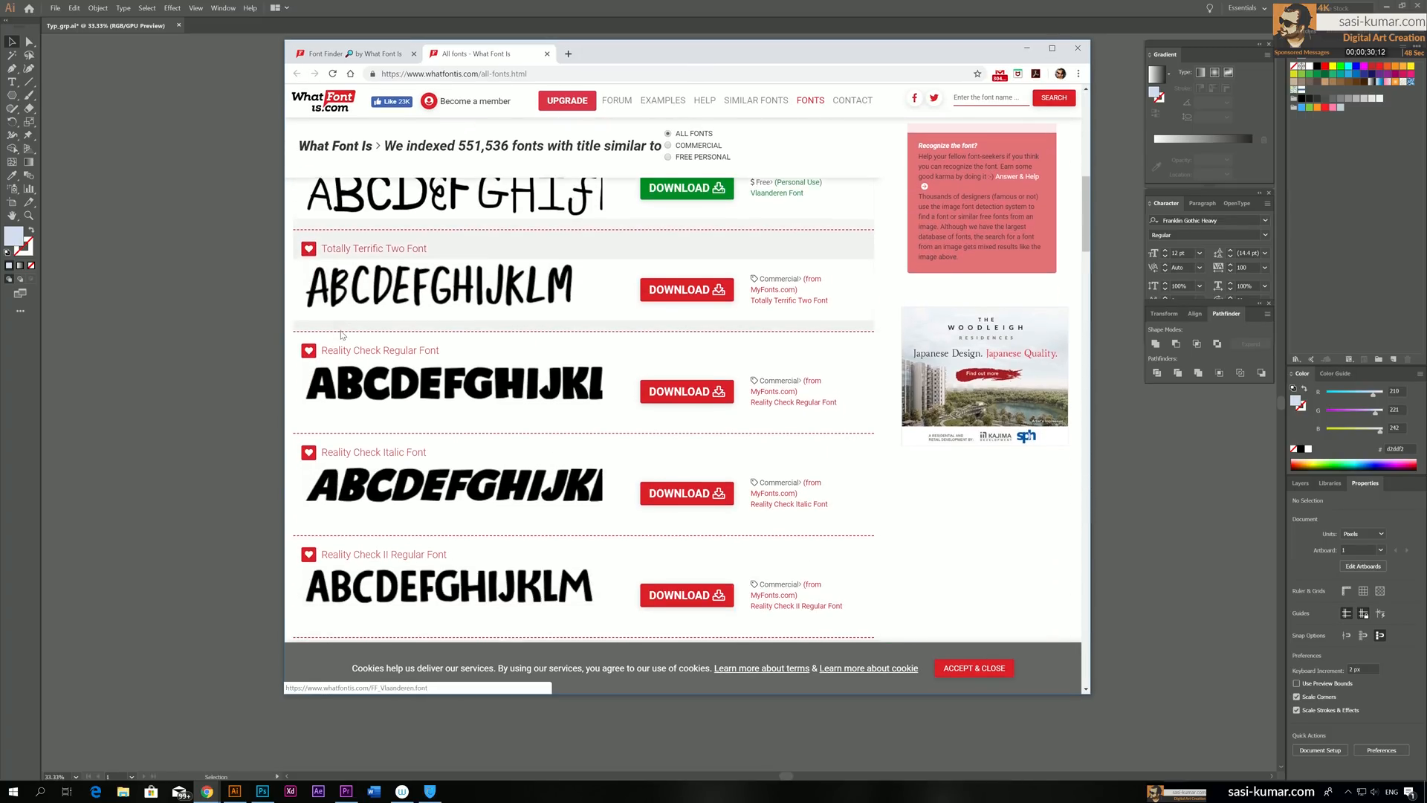
pyautogui.scroll(-3)
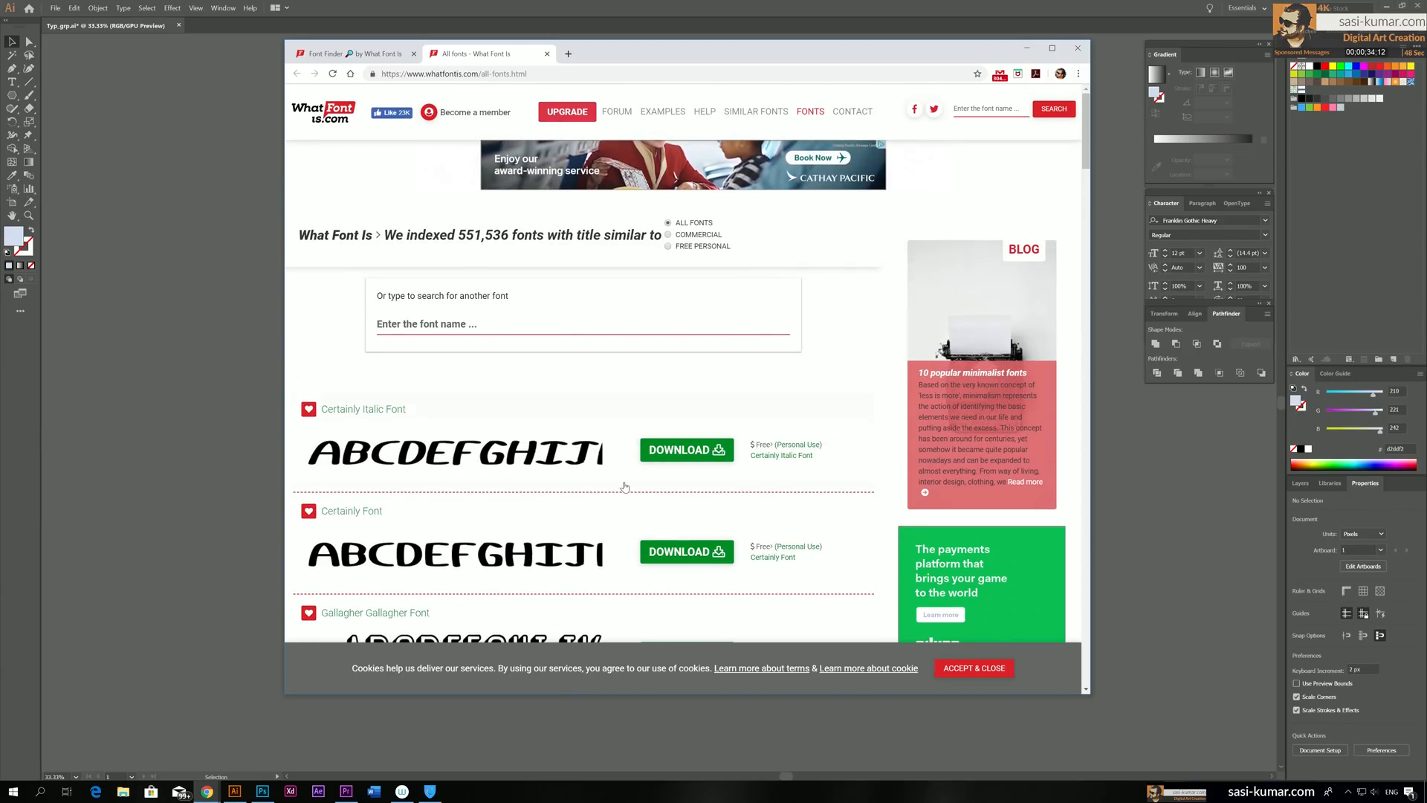
pyautogui.scroll(-3)
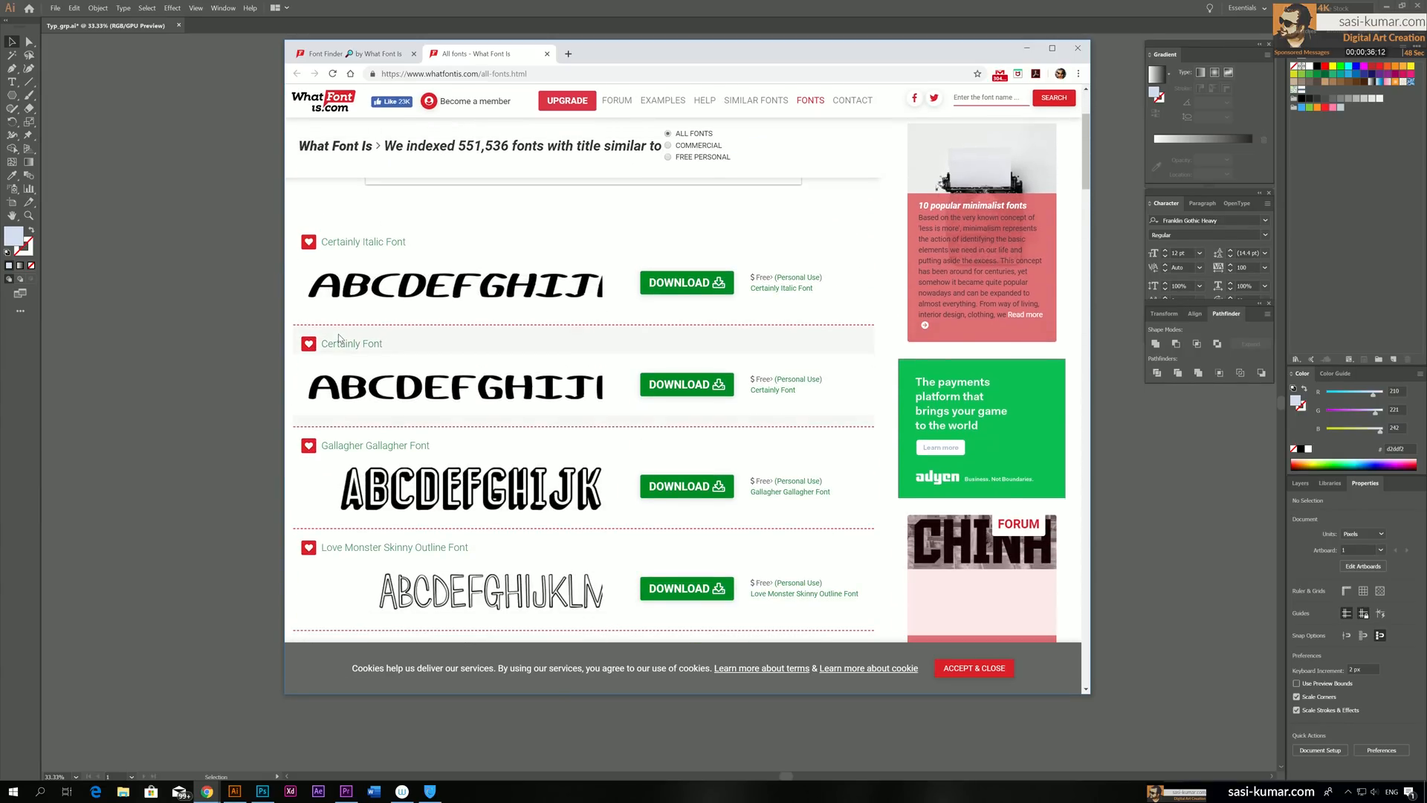
pyautogui.scroll(-3)
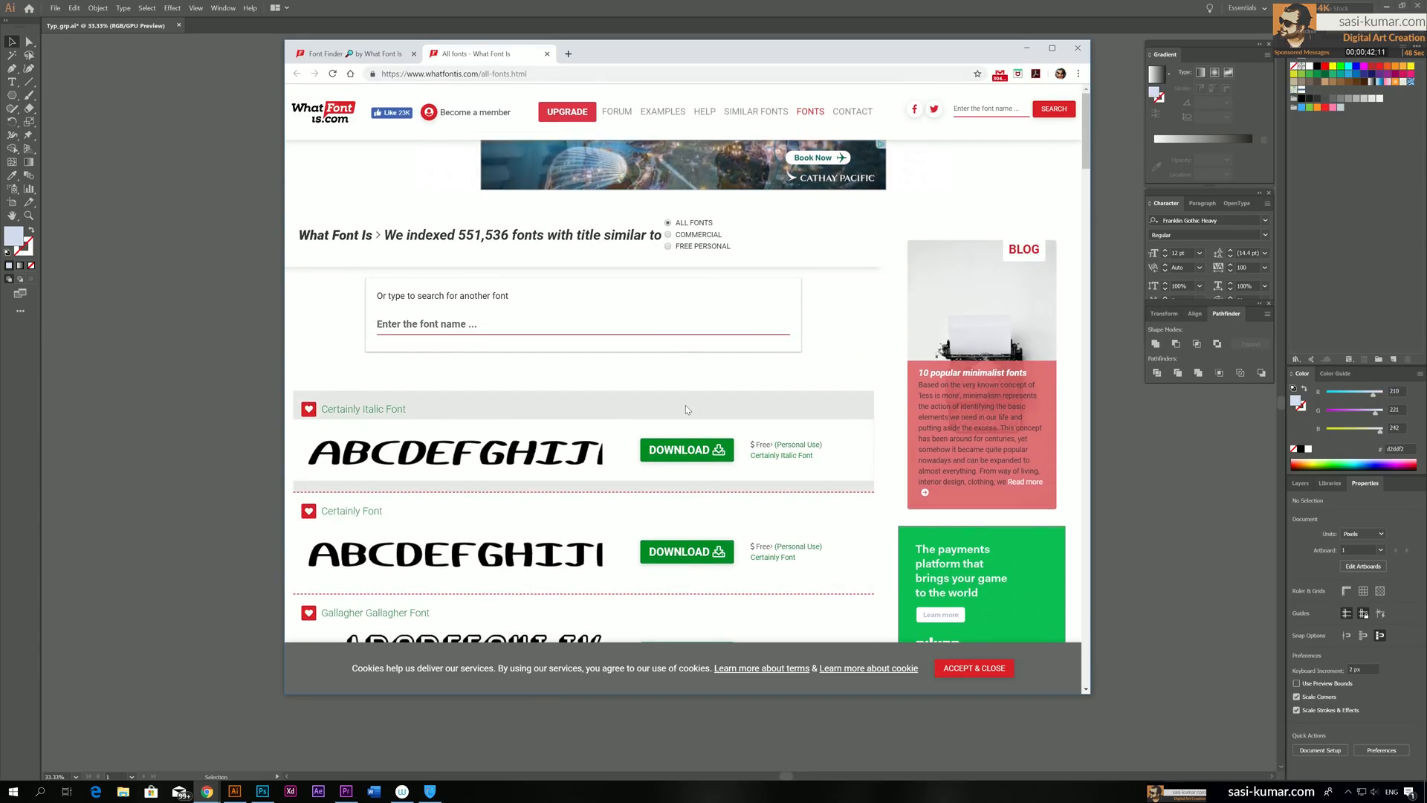
pyautogui.scroll(-3)
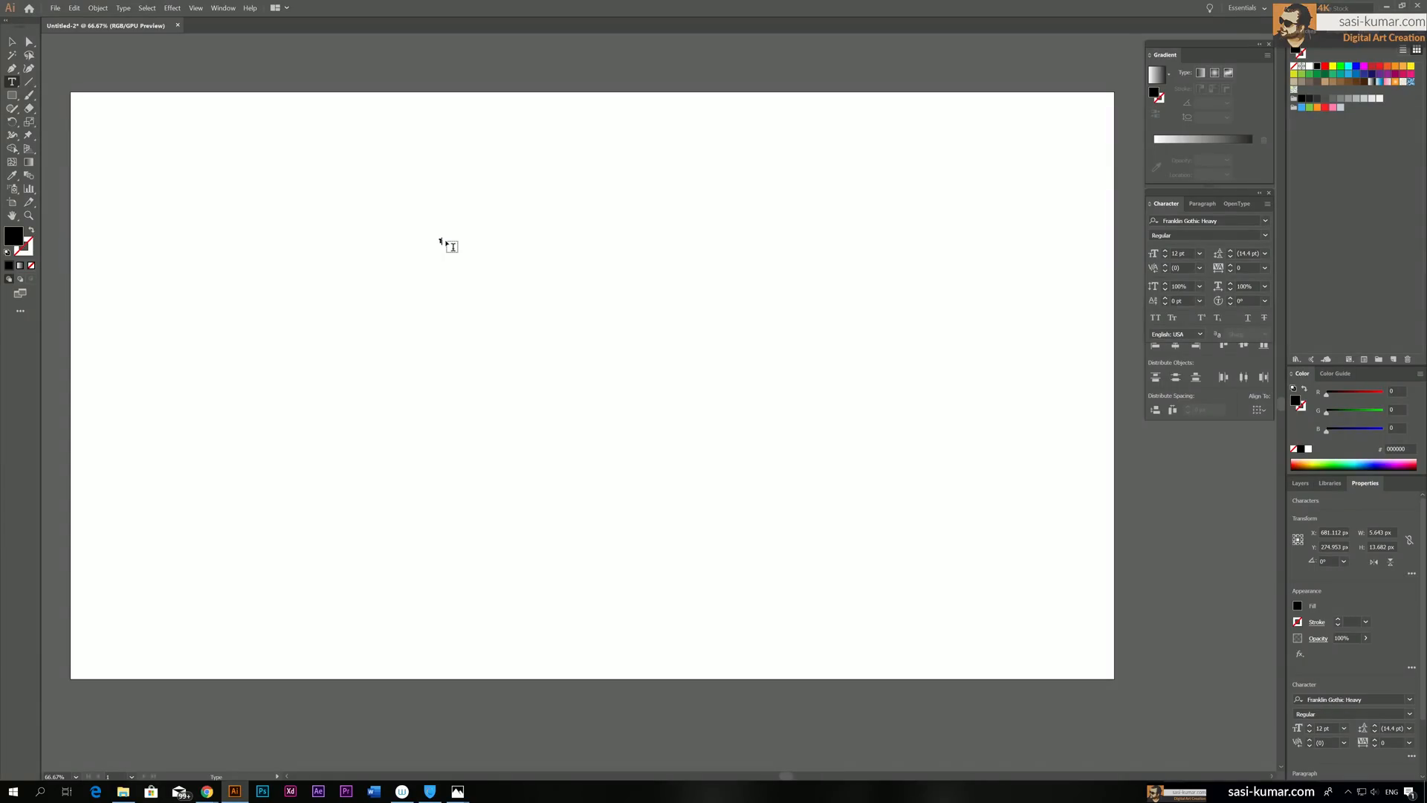
# Type 'Typography' on the artboard in Franklin Gothic Heavy at about 234 pt
pyautogui.write('Typed')
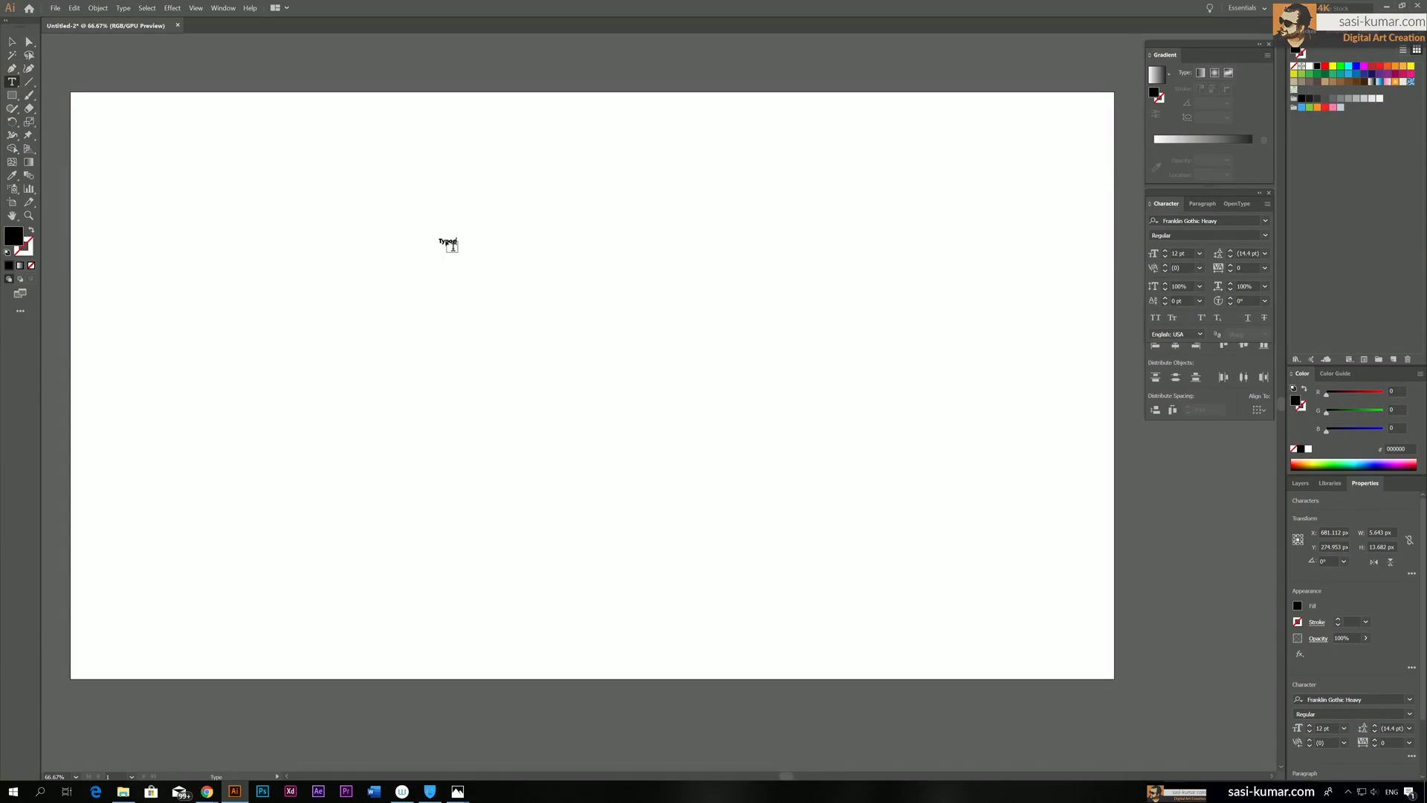
pyautogui.write('graphy')
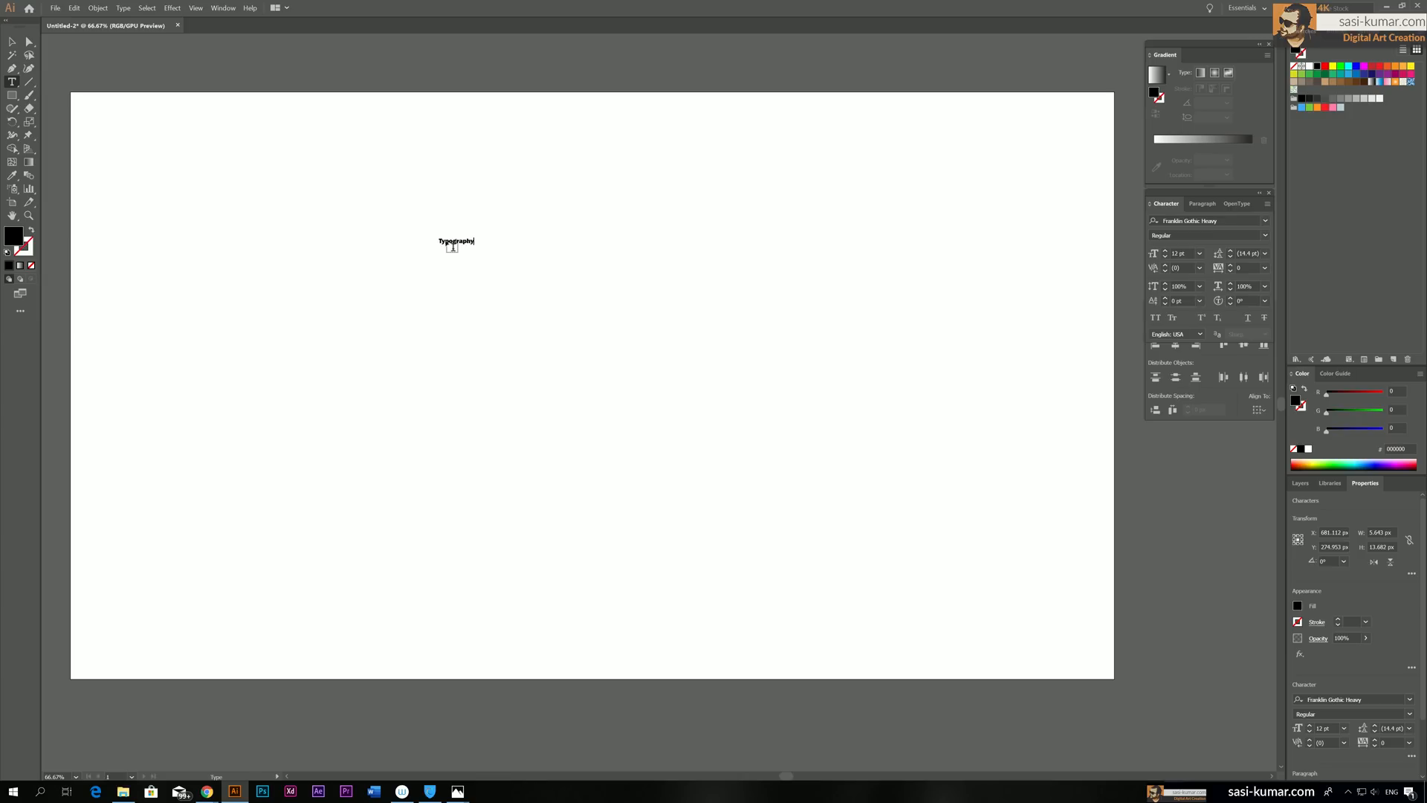
pyautogui.click(13, 42)
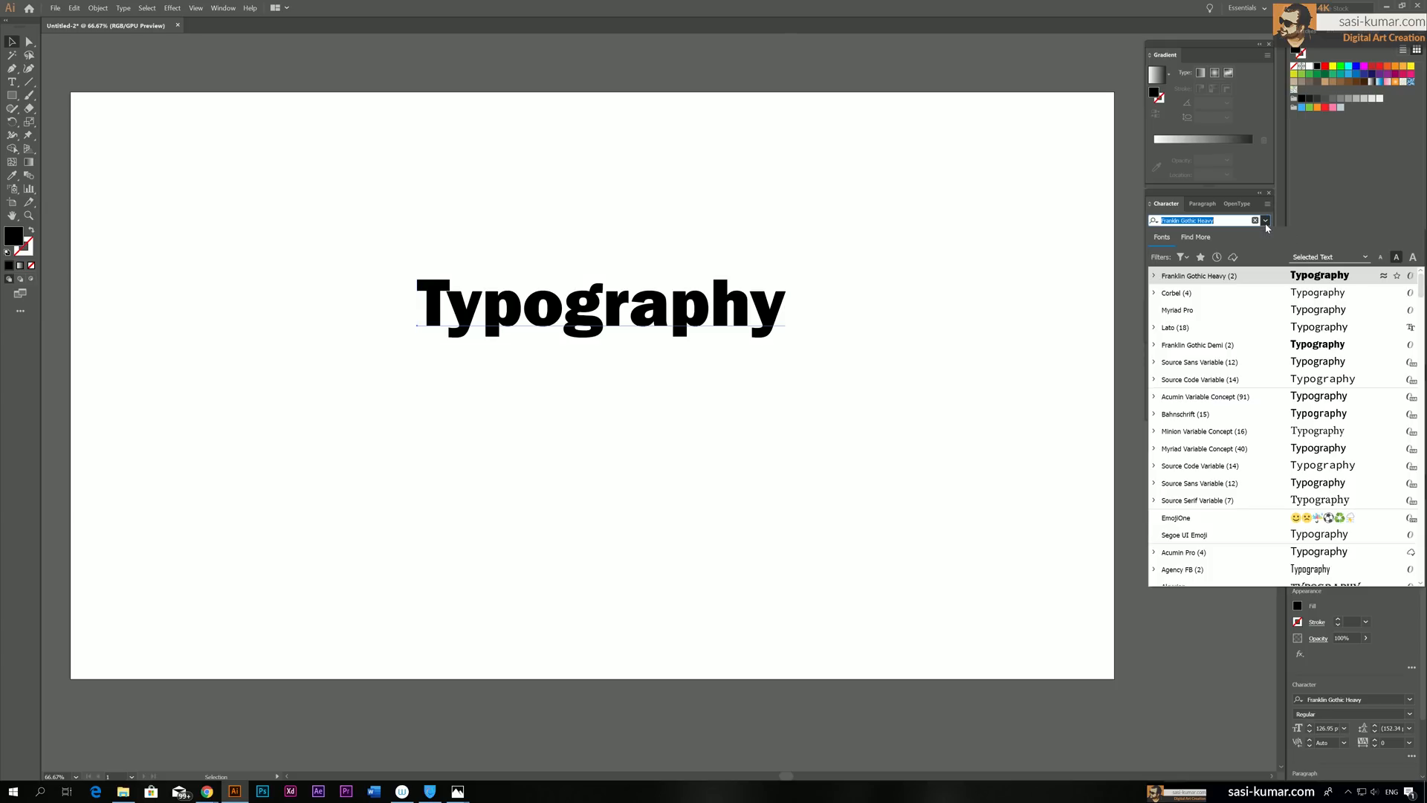
pyautogui.moveTo(1265, 227)
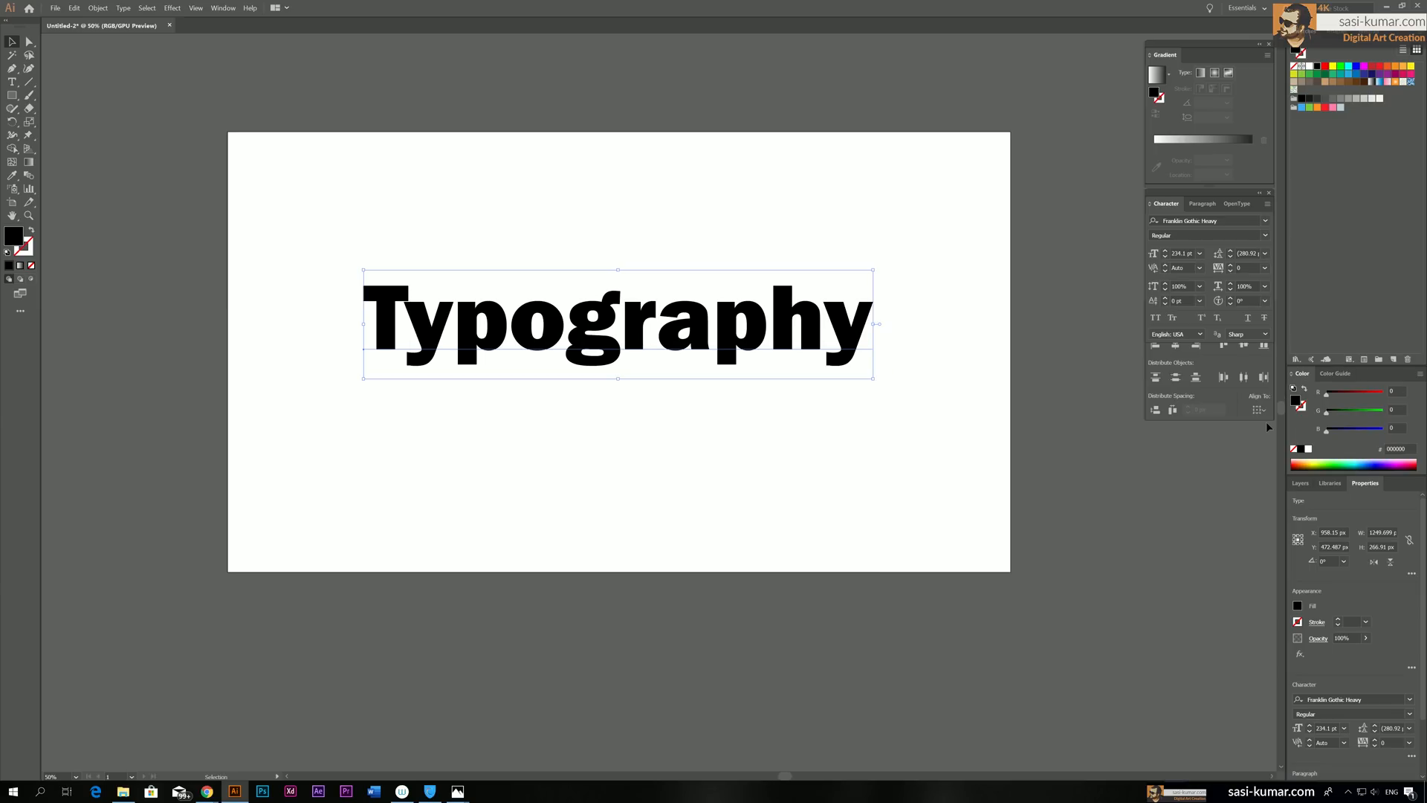
# Deselect, then reselect the Typography text object to apply All Caps
pyautogui.click(1199, 314)
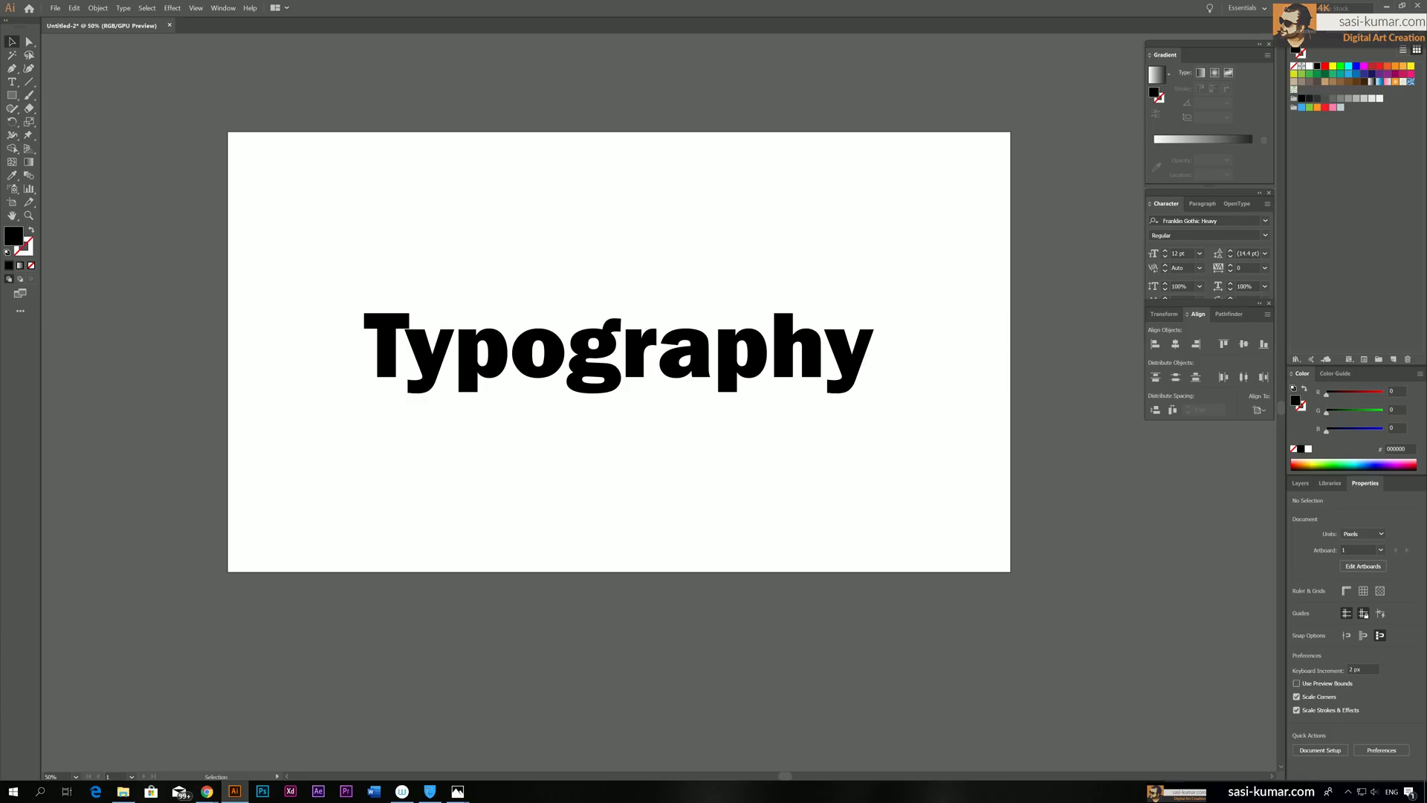
pyautogui.moveTo(776, 500)
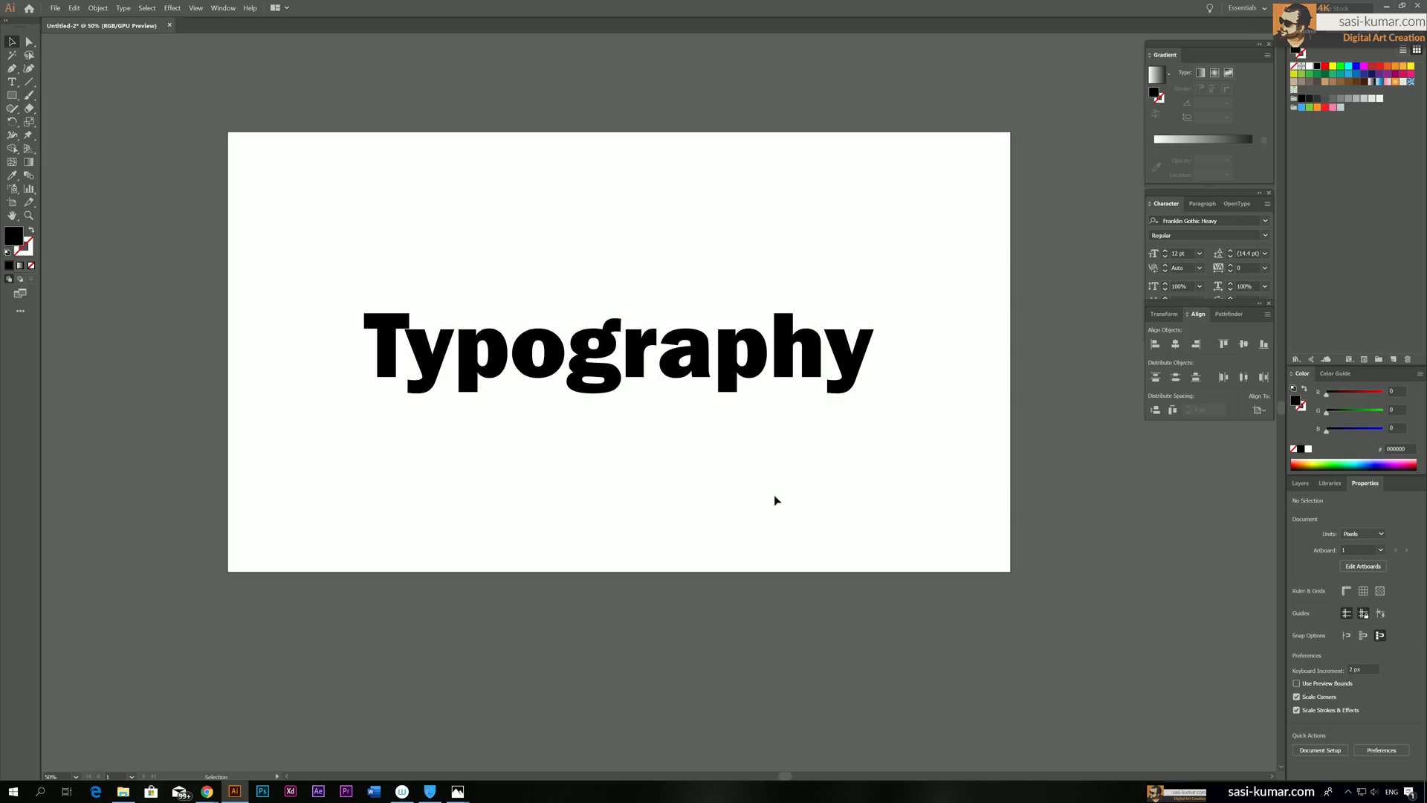
pyautogui.moveTo(663, 518)
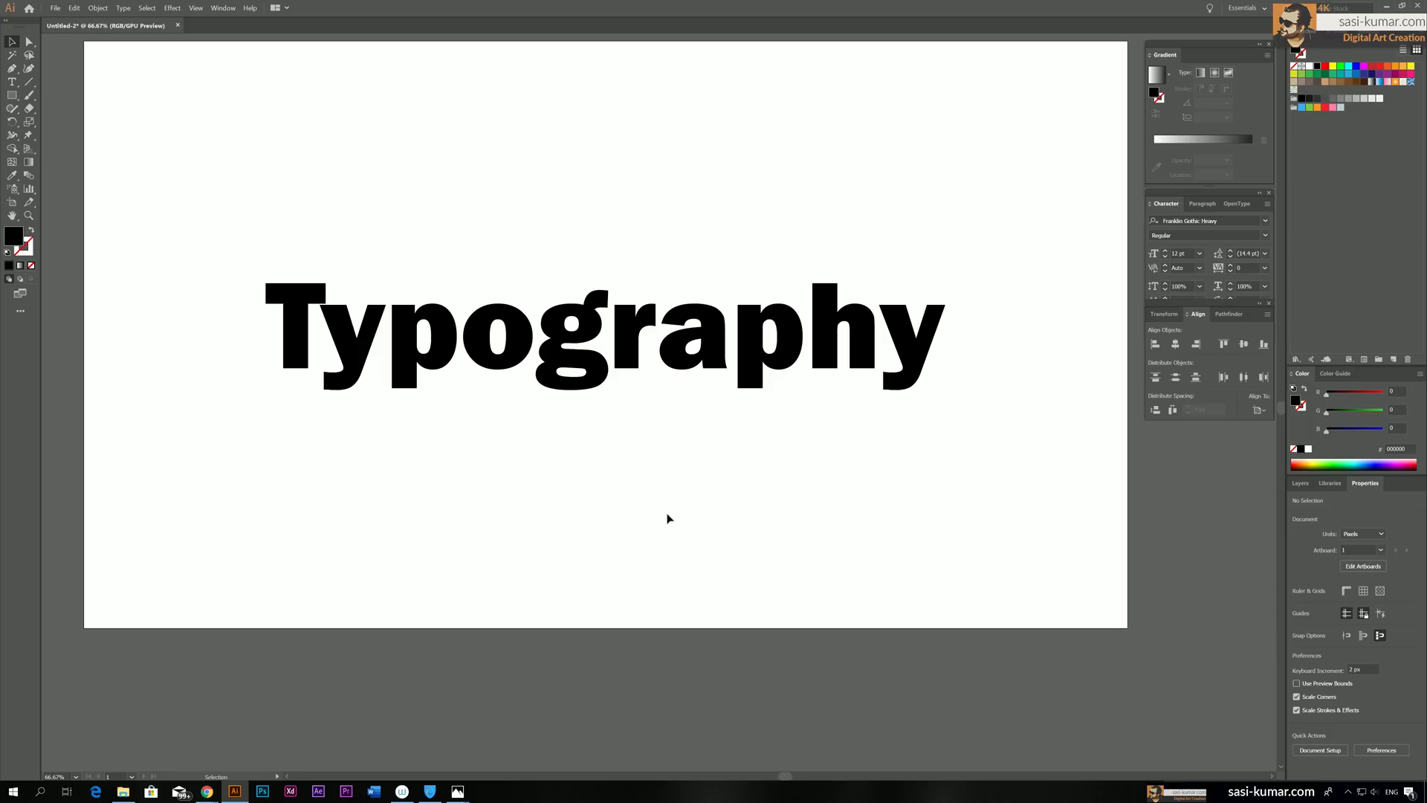
pyautogui.click(601, 333)
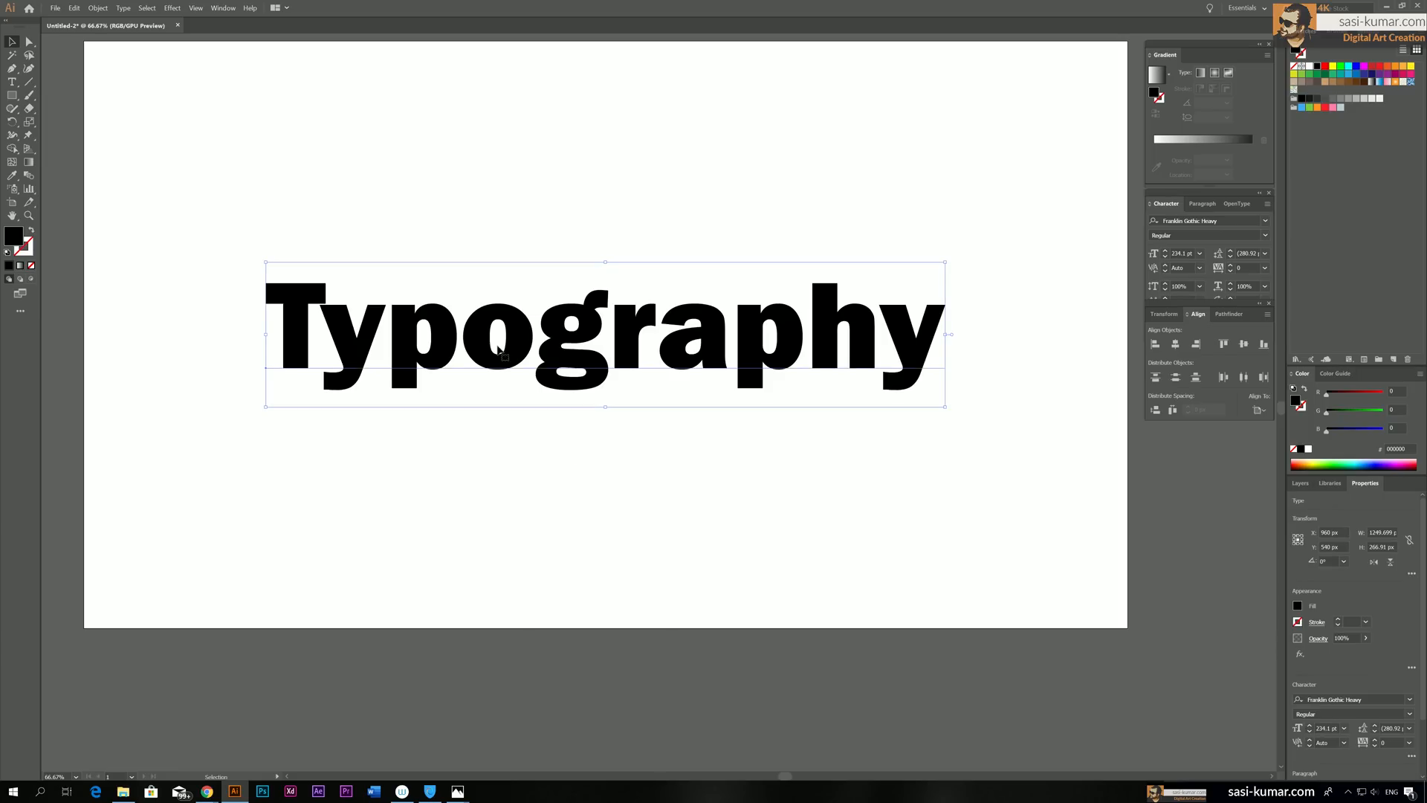
pyautogui.moveTo(1219, 255)
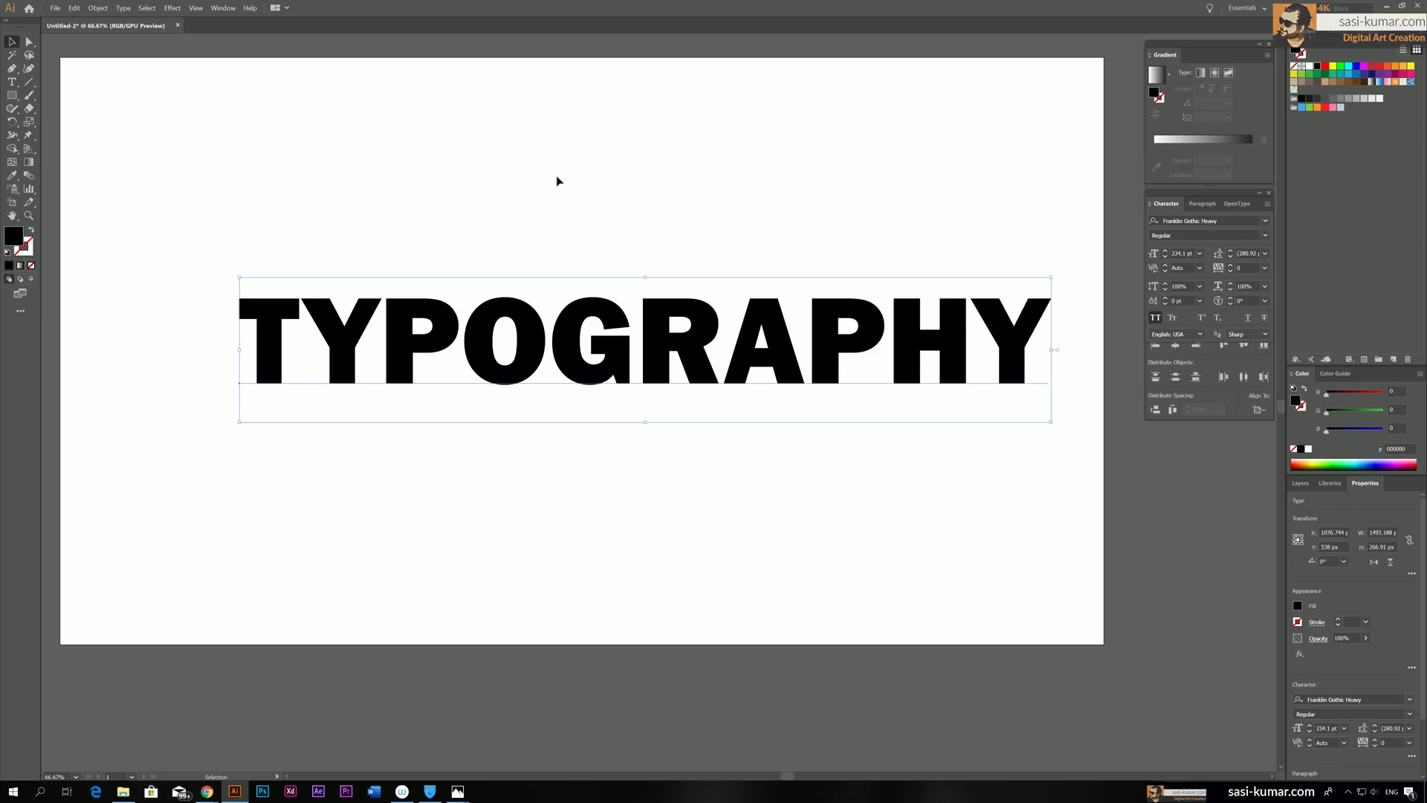
pyautogui.moveTo(116, 50)
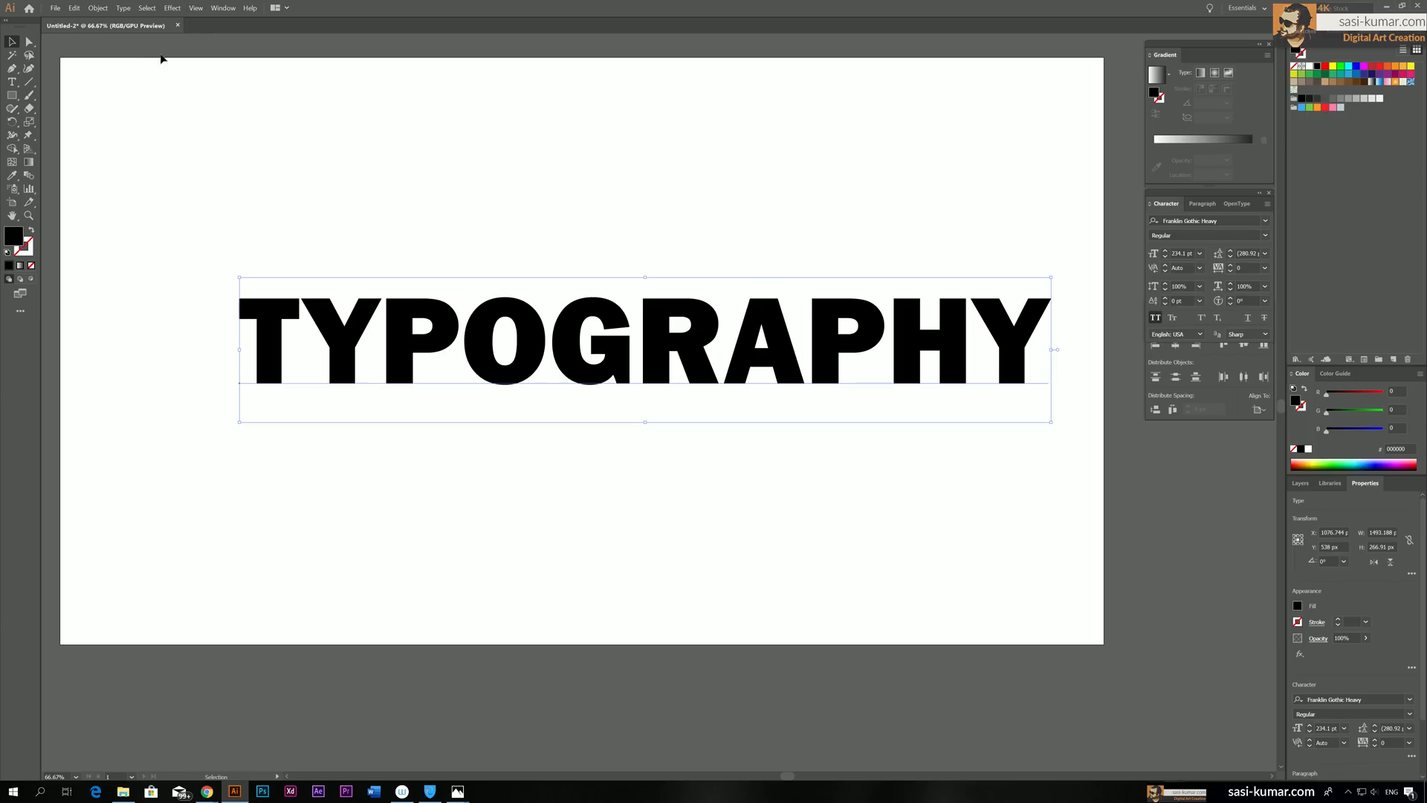
# Convert the TYPOGRAPHY lettering to outlines with Type > Create Outlines
pyautogui.click(123, 7)
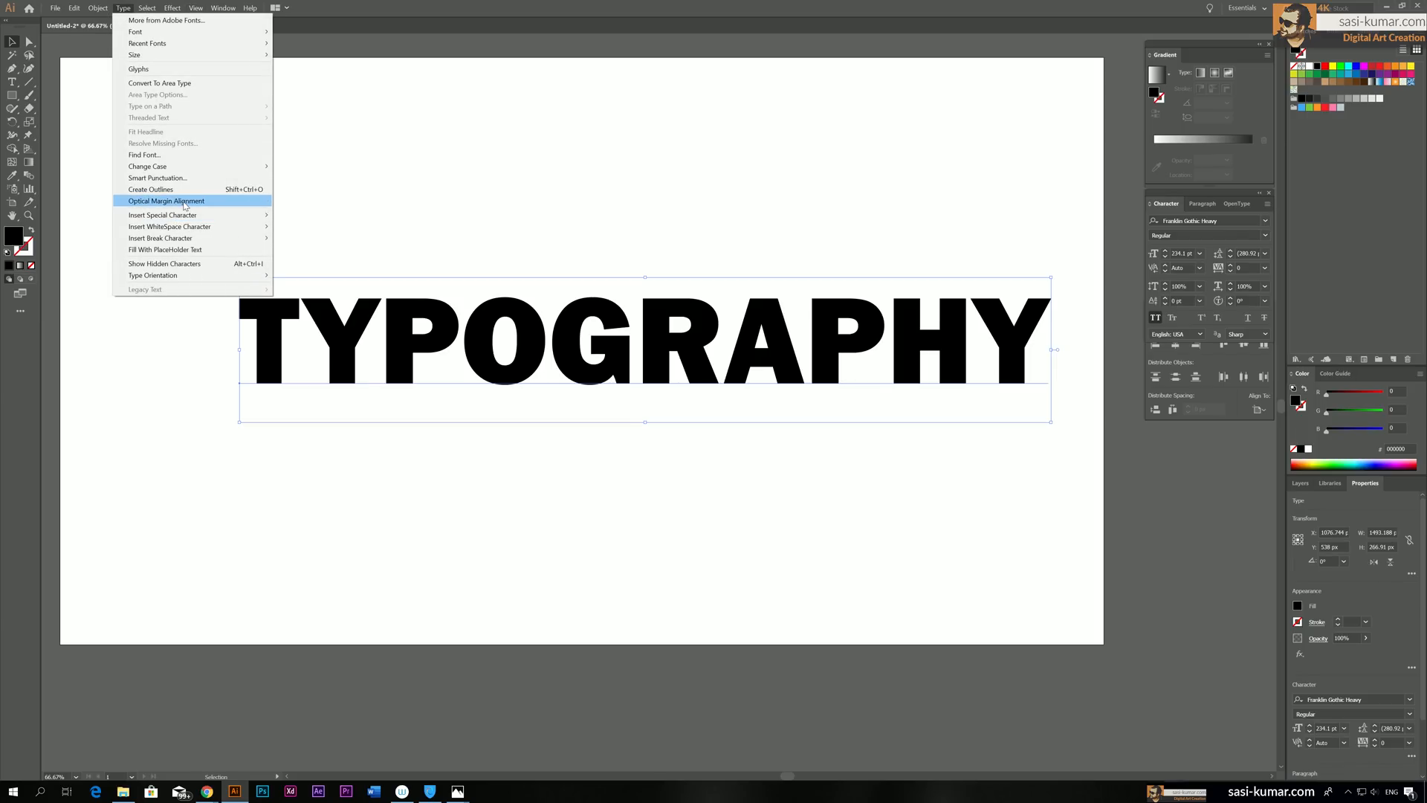
pyautogui.click(150, 190)
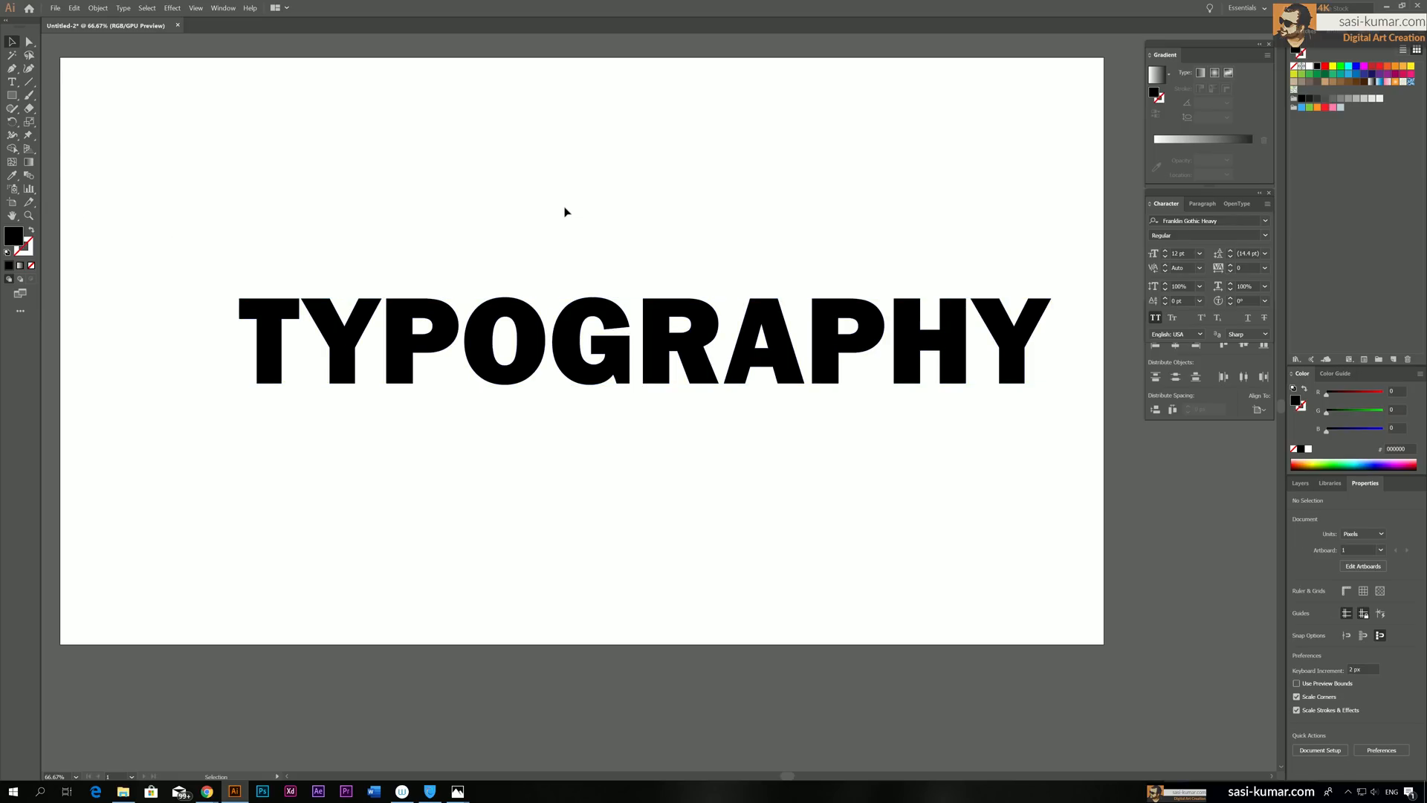
pyautogui.moveTo(344, 360)
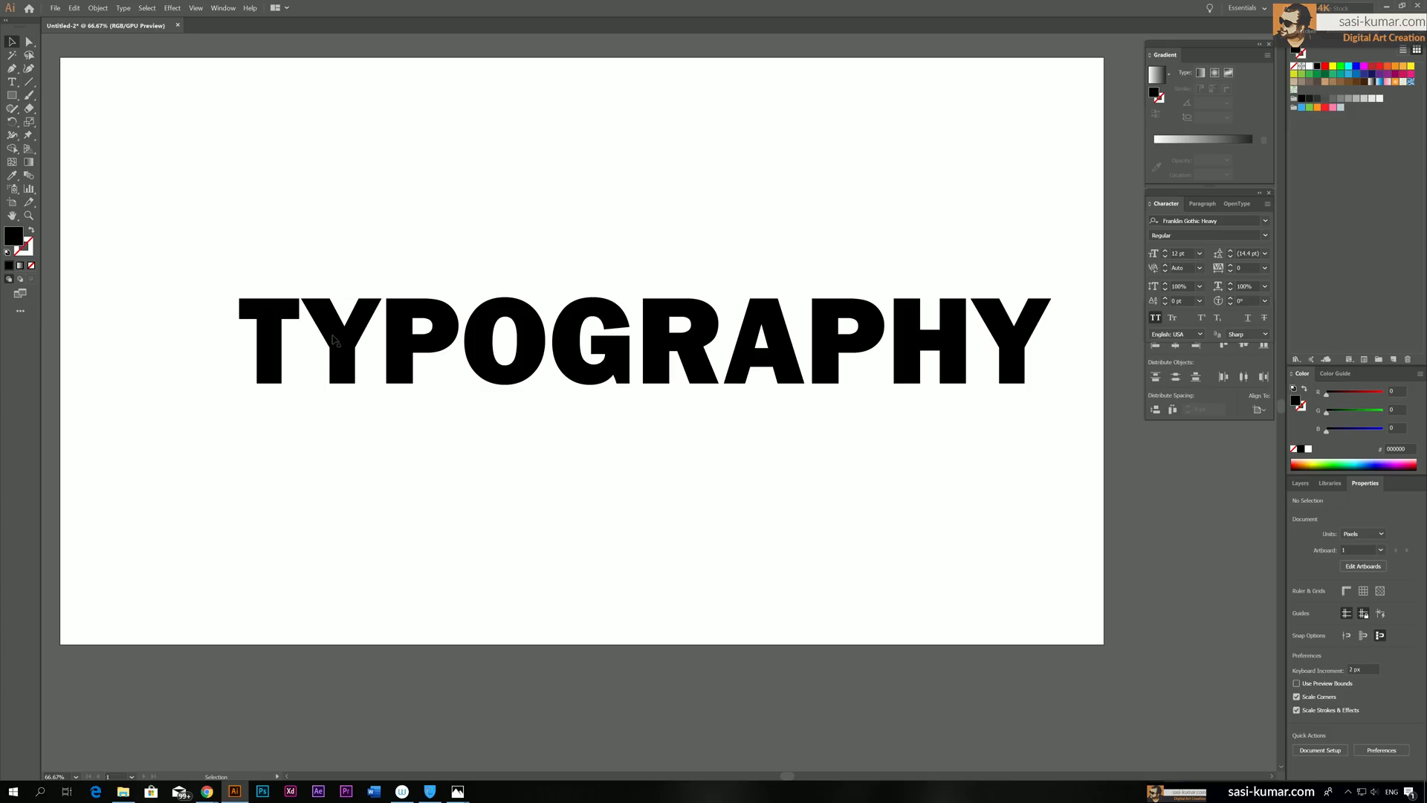
pyautogui.moveTo(344, 372)
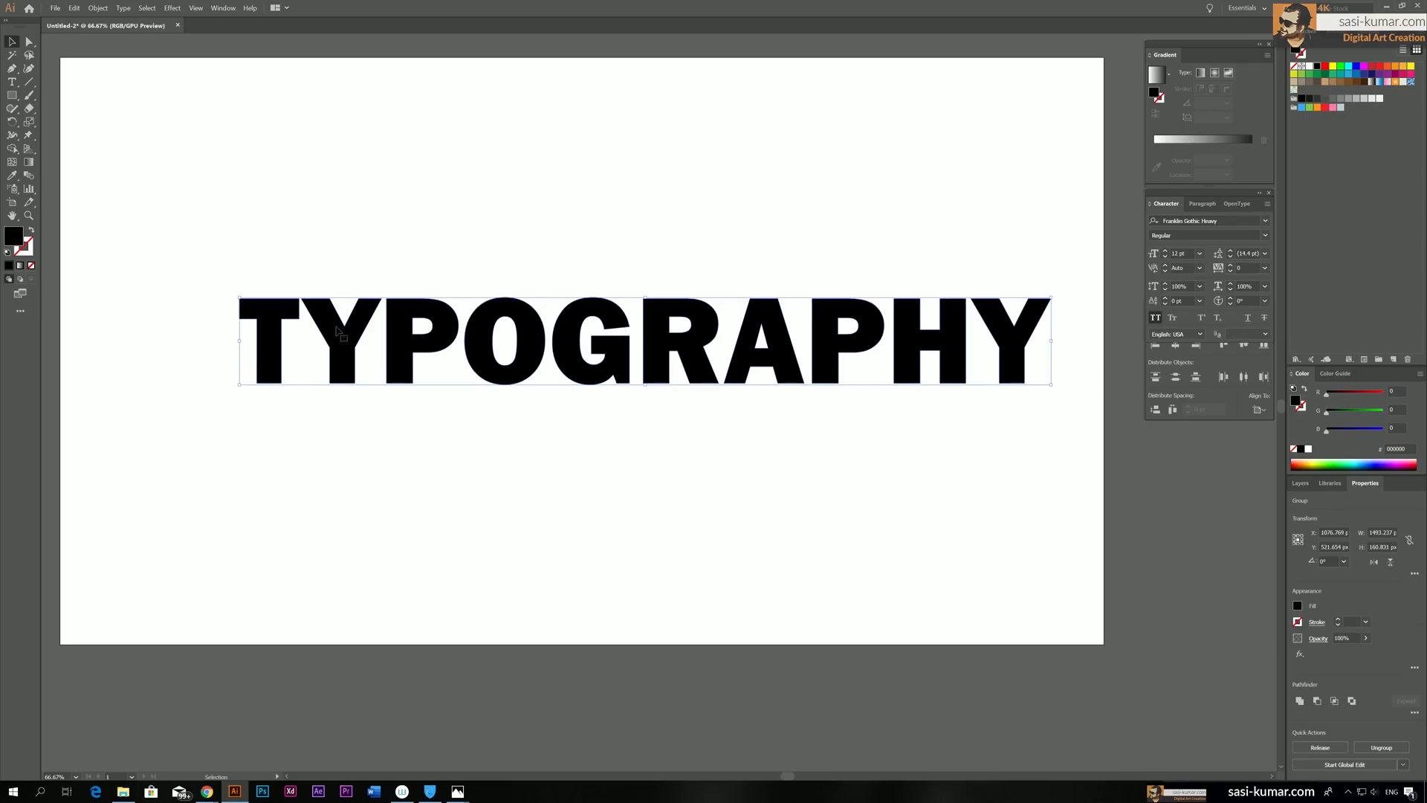
pyautogui.moveTo(303, 336)
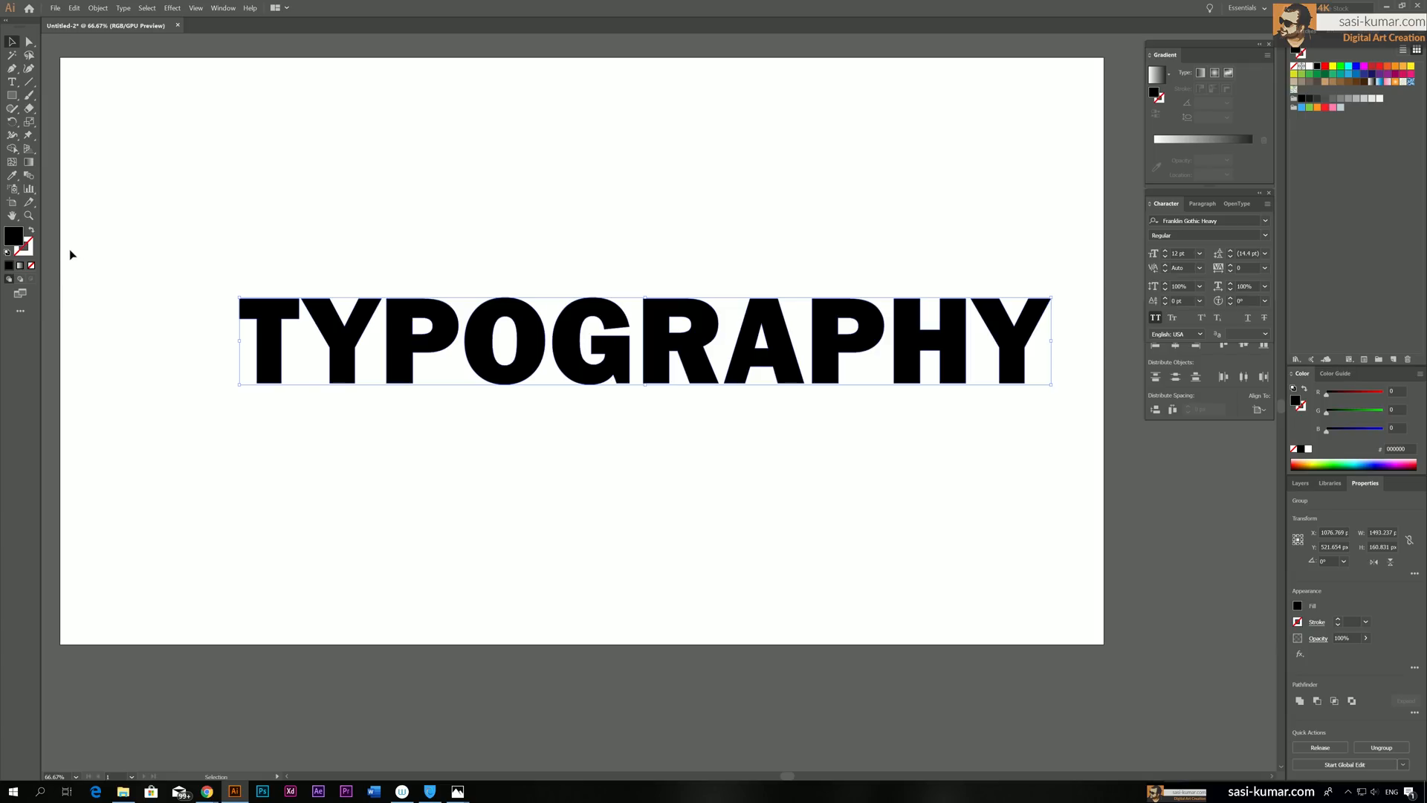
pyautogui.moveTo(341, 351)
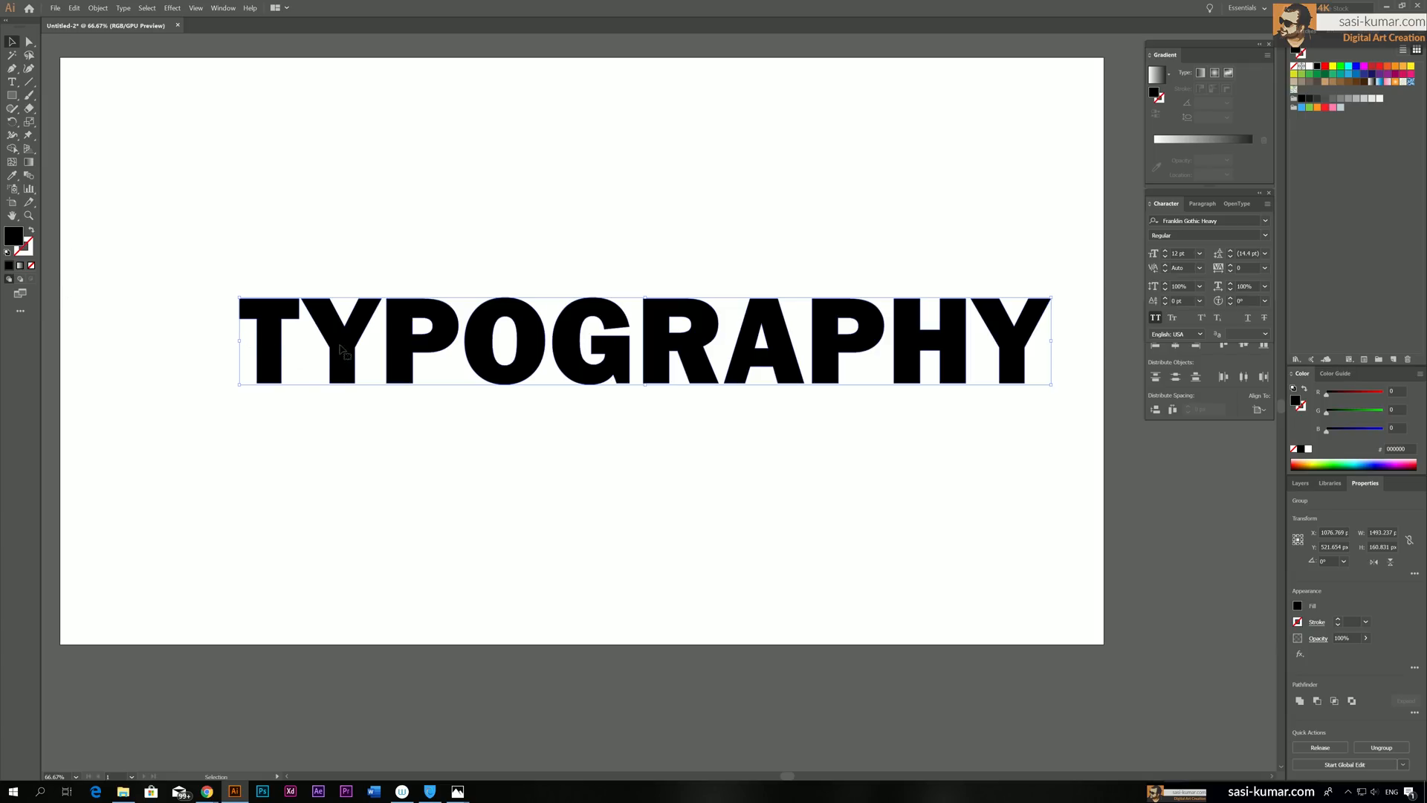
pyautogui.moveTo(333, 218)
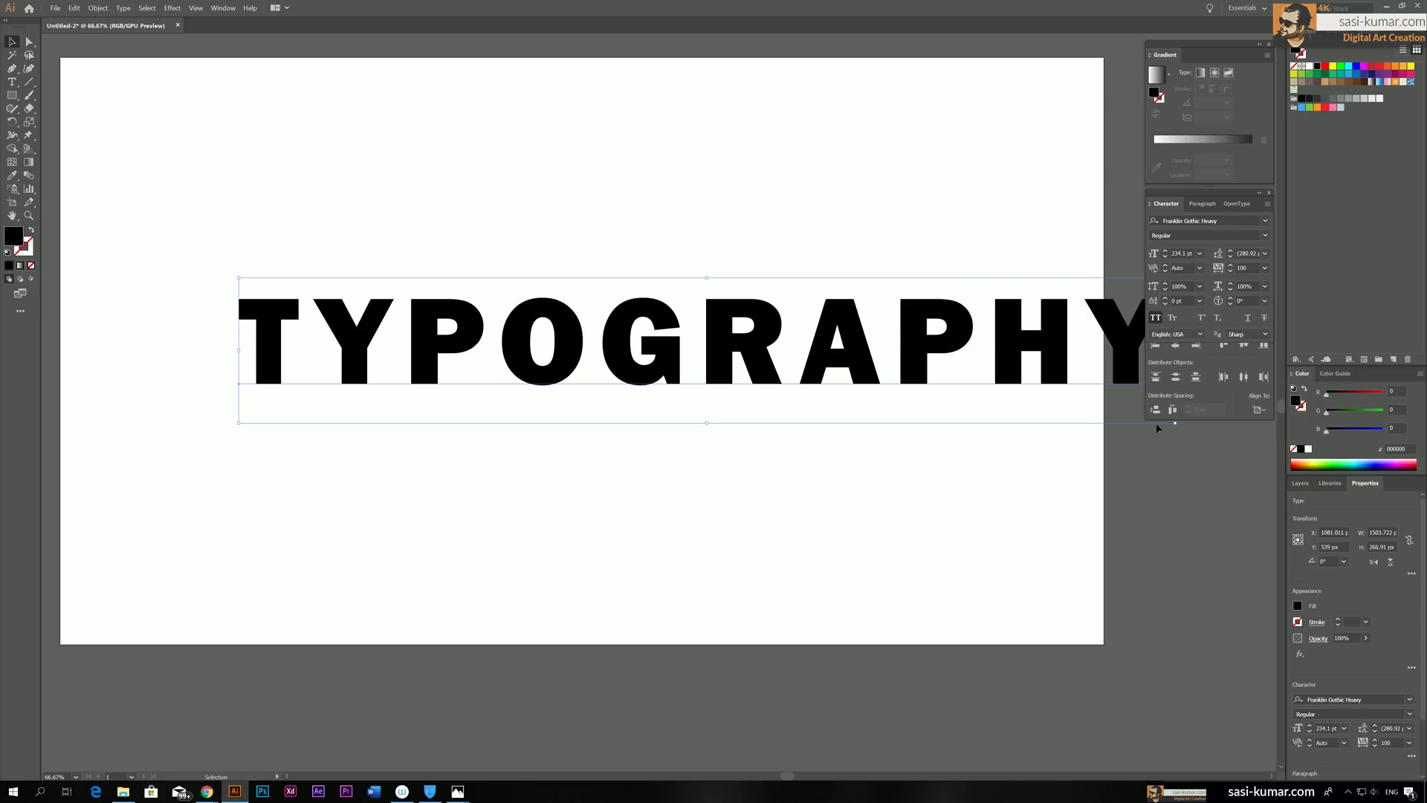
# Scale the tracked-out TYPOGRAPHY word down so it fits inside the artboard
pyautogui.moveTo(1159, 419); pyautogui.dragTo(1022, 412)
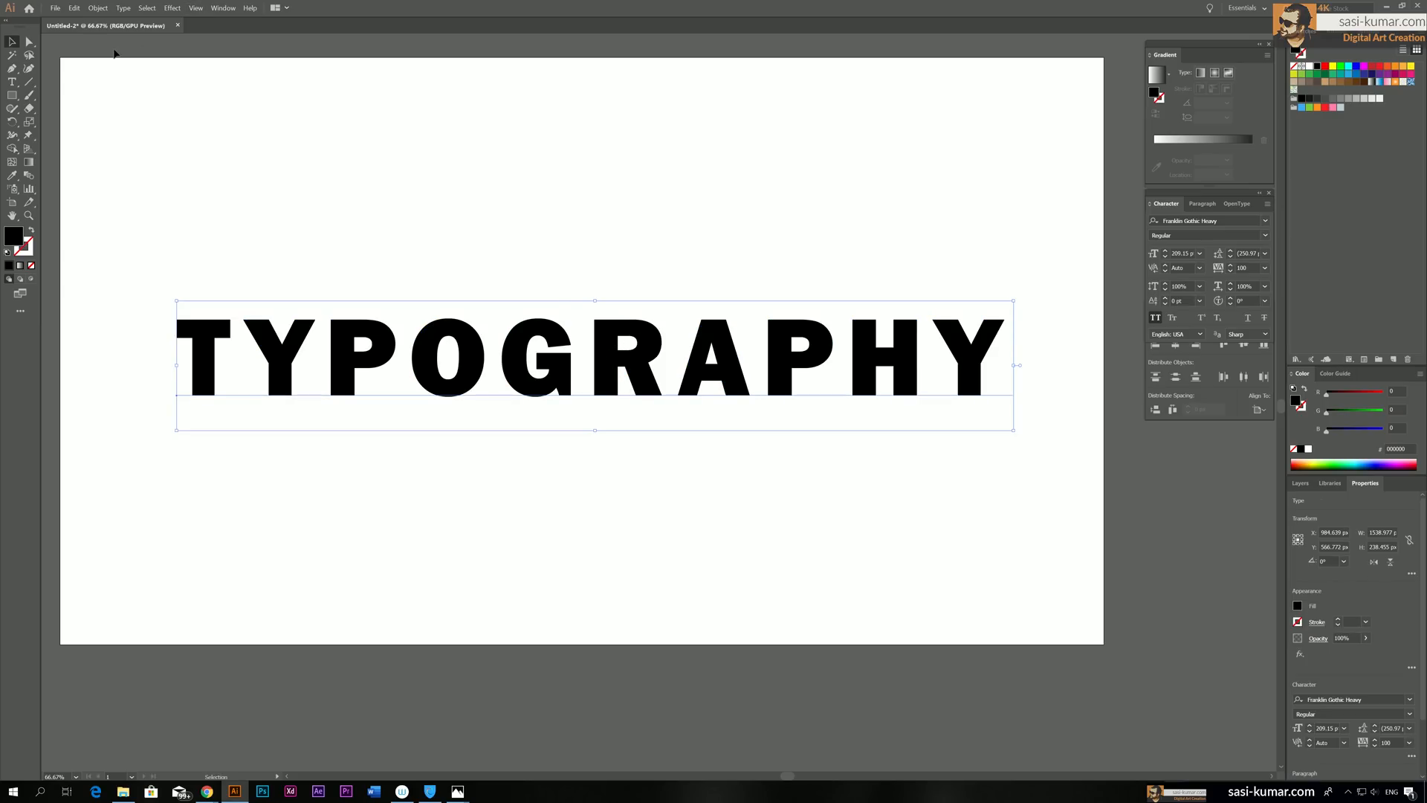
pyautogui.click(122, 7)
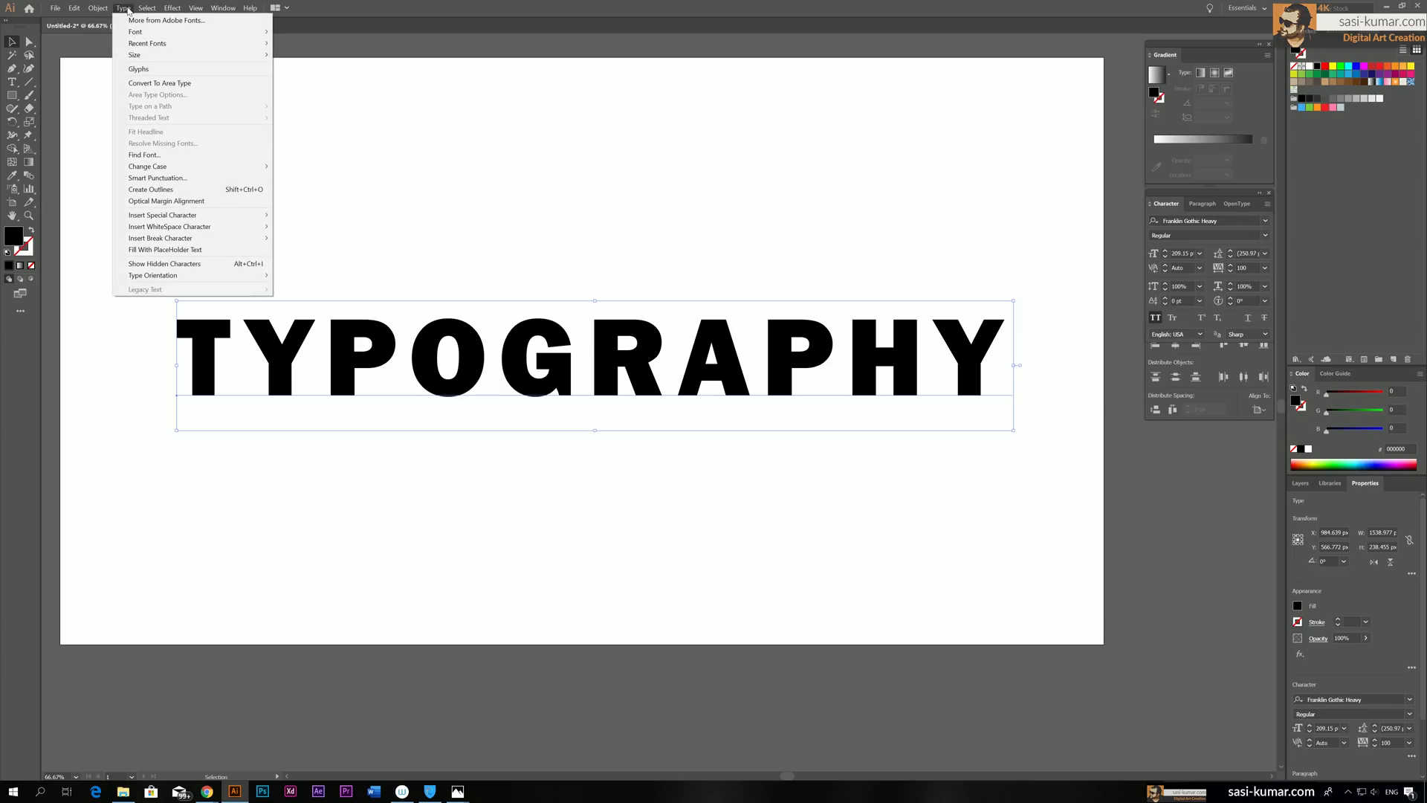
pyautogui.moveTo(150, 189)
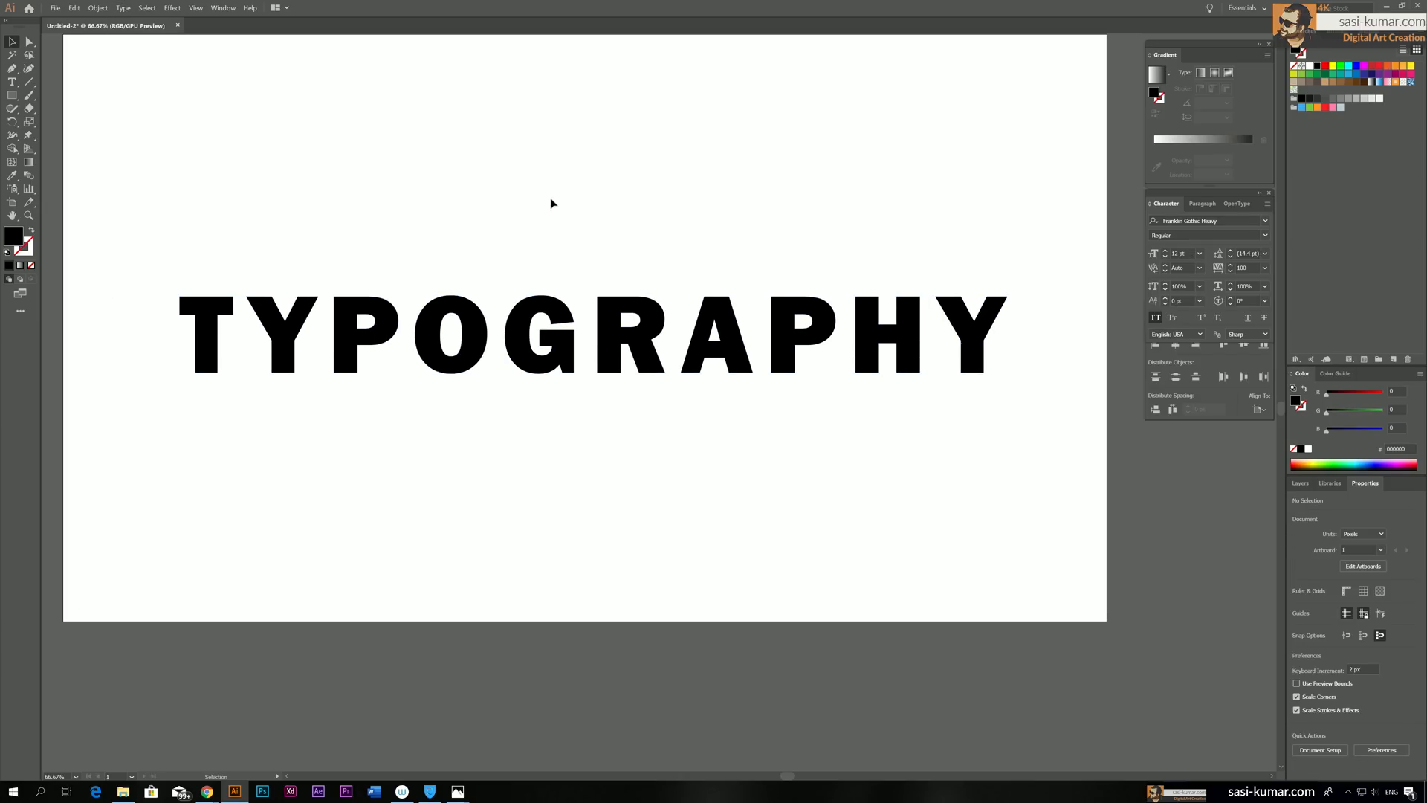
pyautogui.moveTo(261, 304)
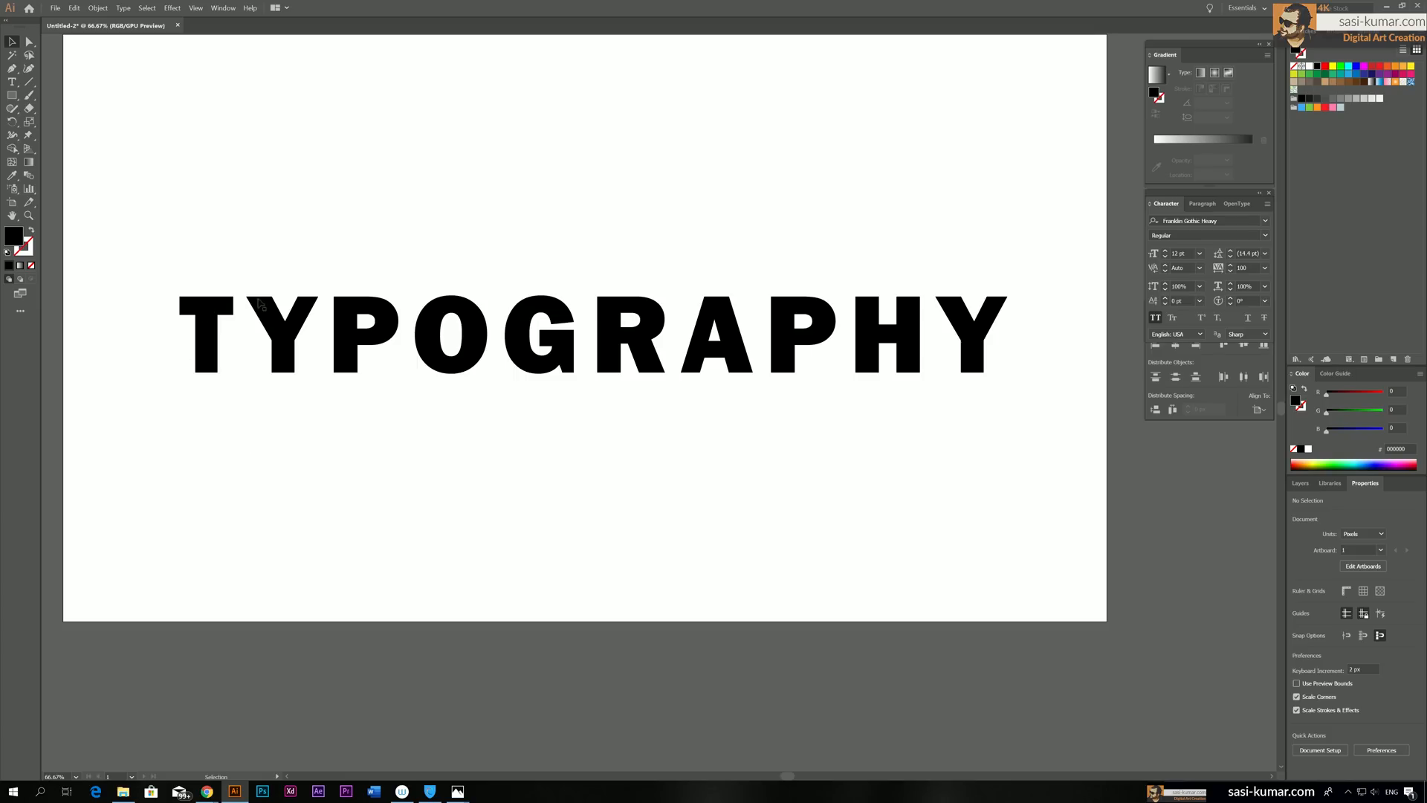
pyautogui.moveTo(504, 374)
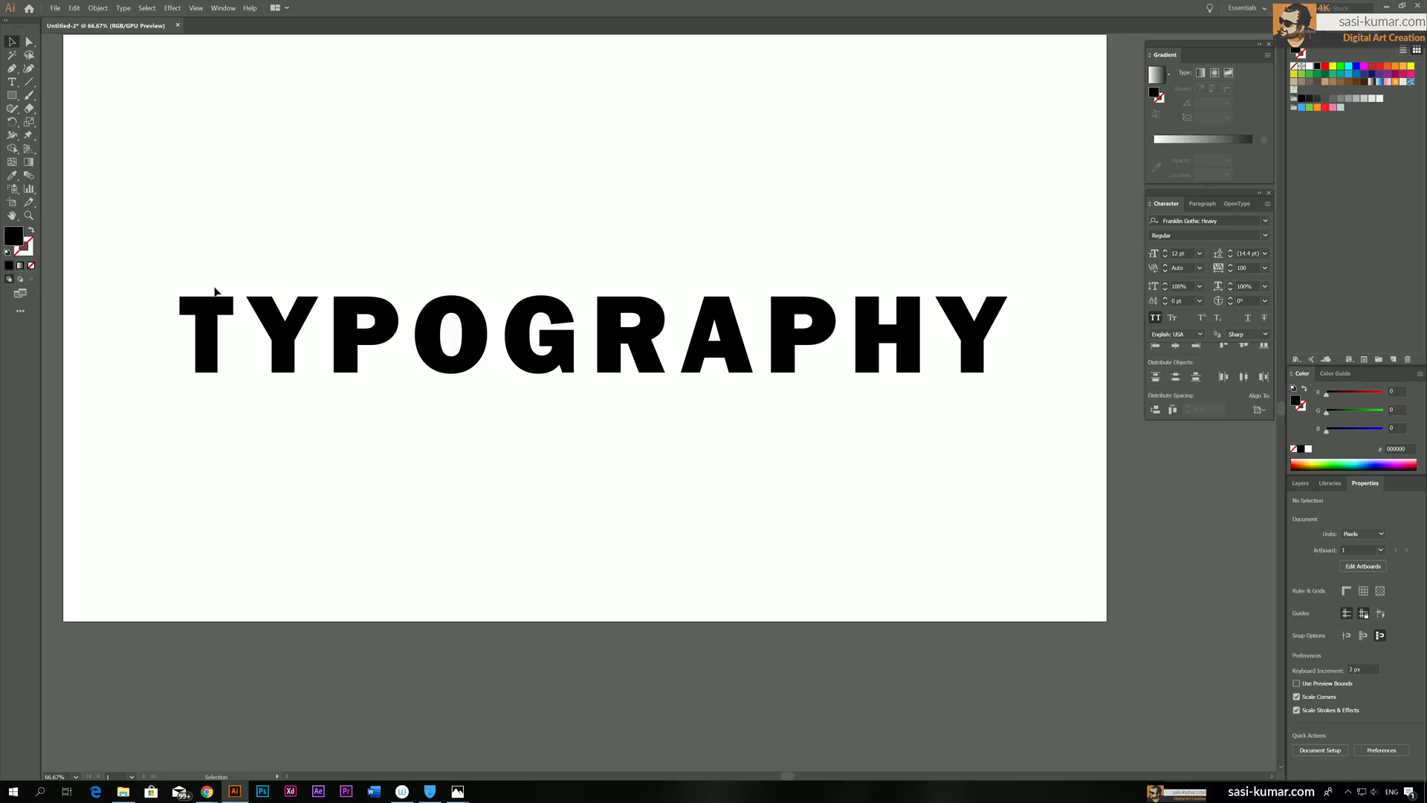
pyautogui.moveTo(253, 204)
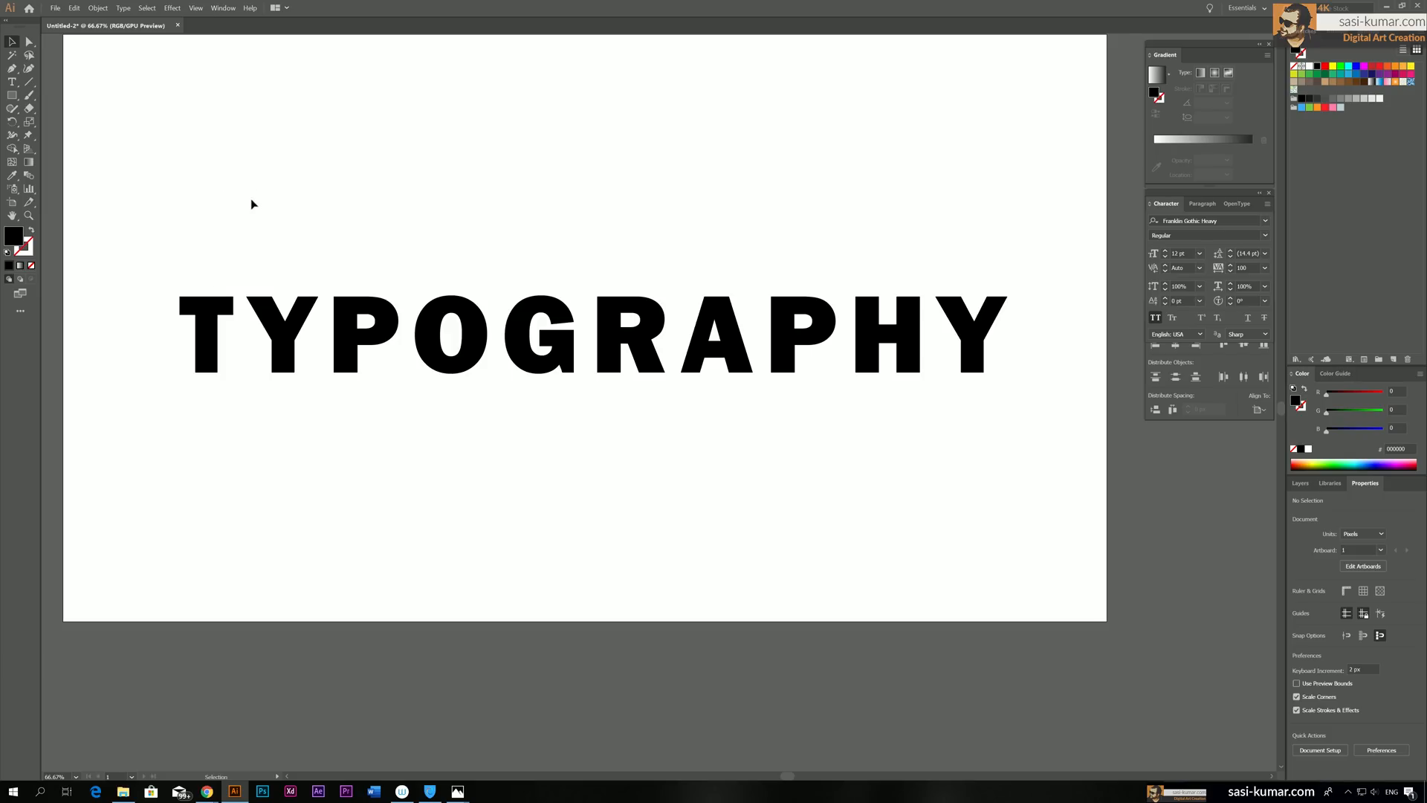
pyautogui.moveTo(219, 253)
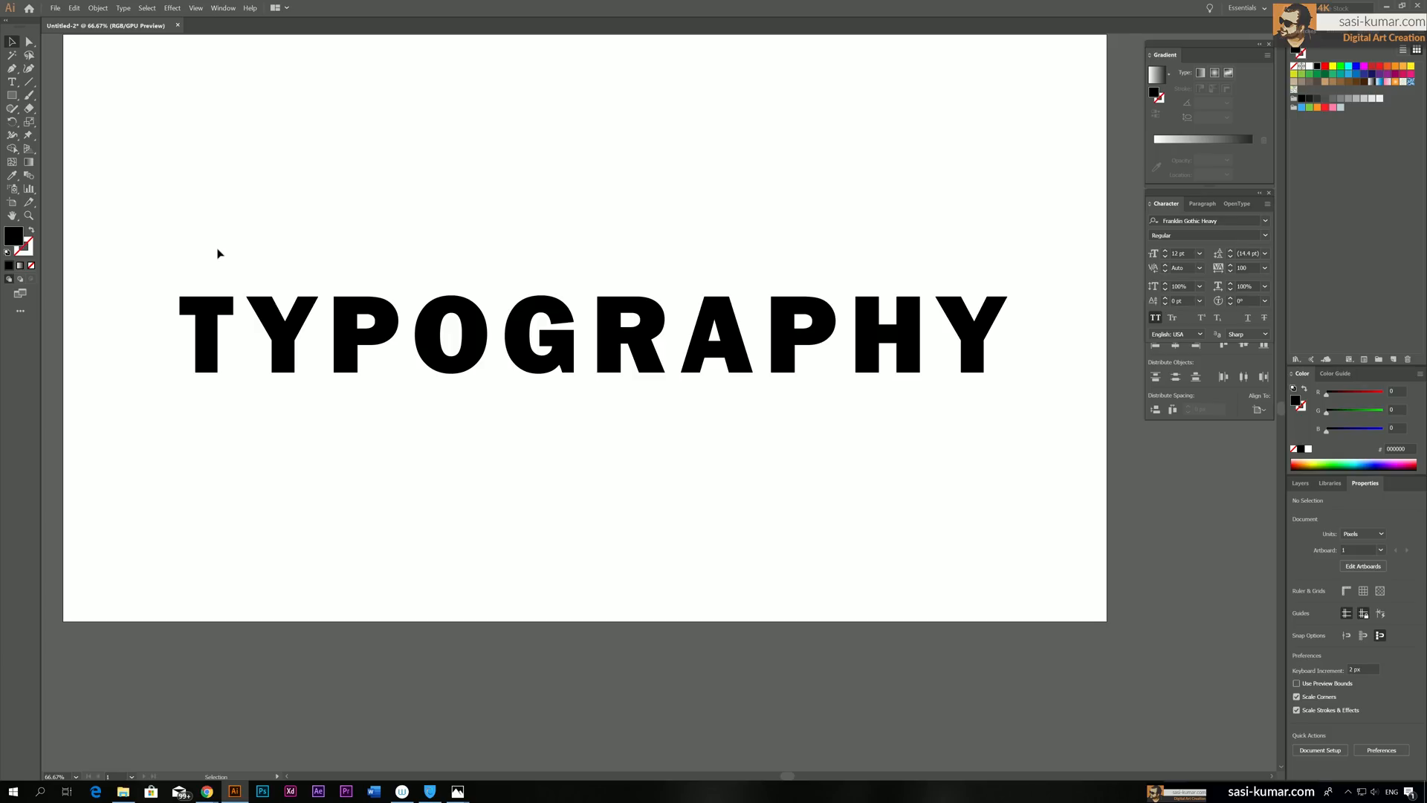
# Draw thin vertical and diagonal line segments above the TYPOGRAPHY text with the Line Segment tool
pyautogui.click(28, 81)
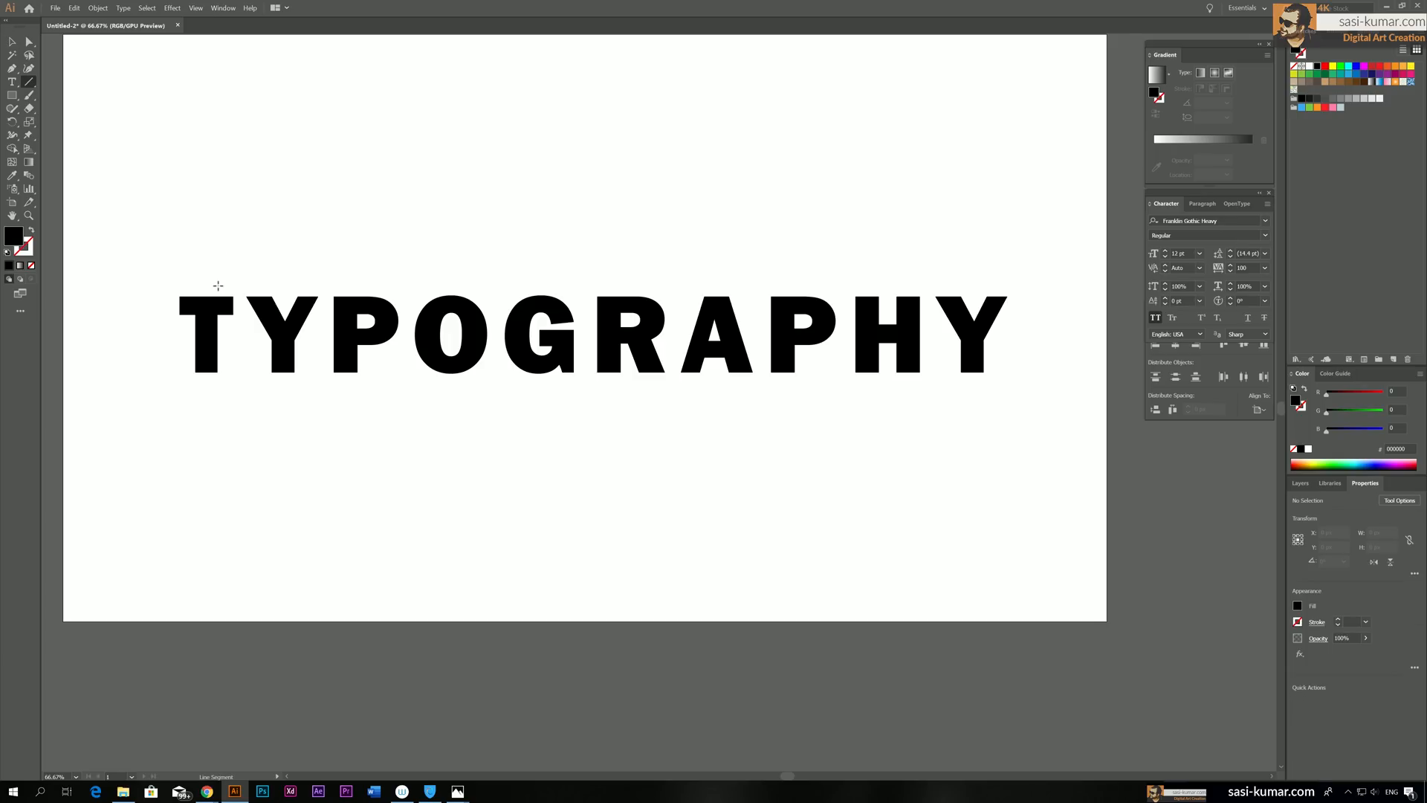
pyautogui.moveTo(301, 77); pyautogui.dragTo(301, 227)
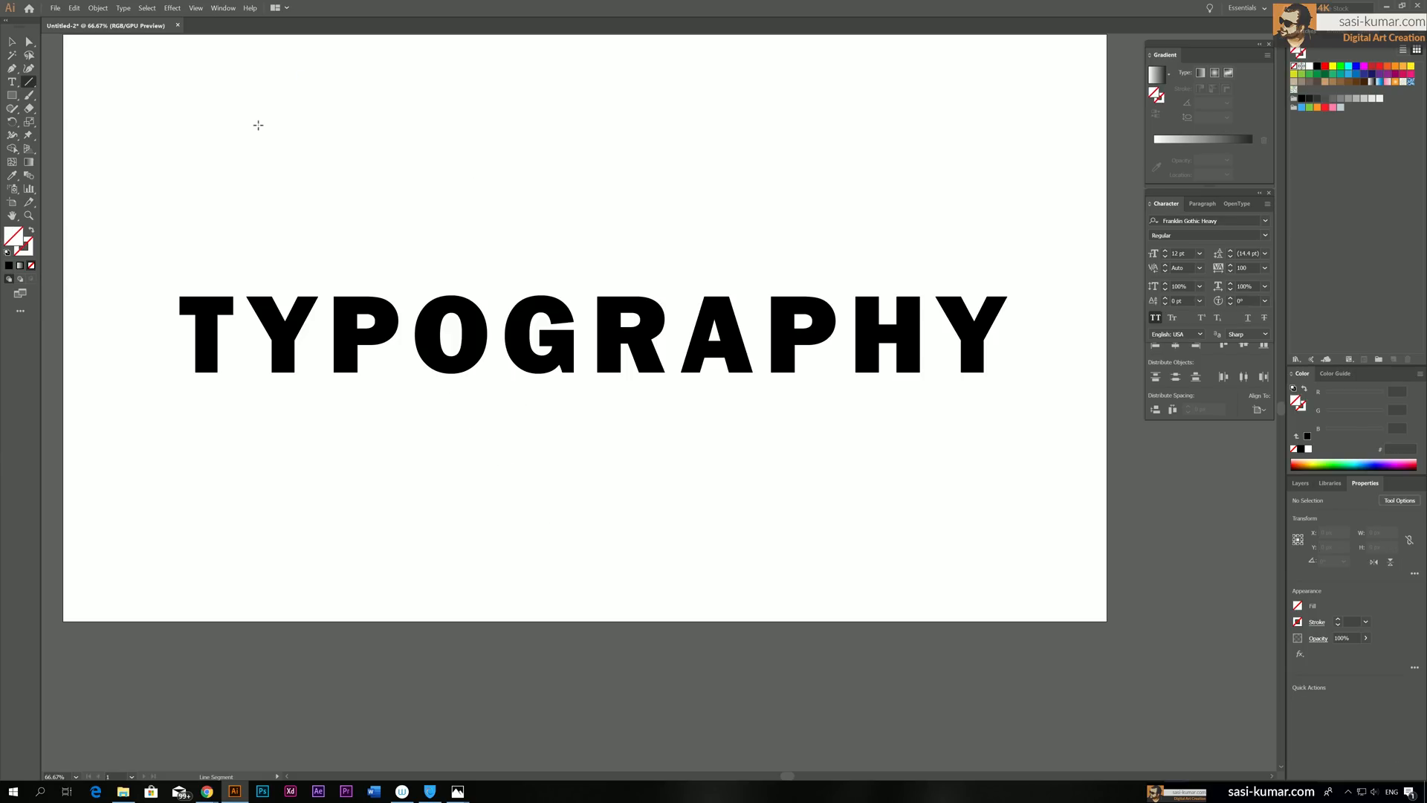
pyautogui.moveTo(247, 72)
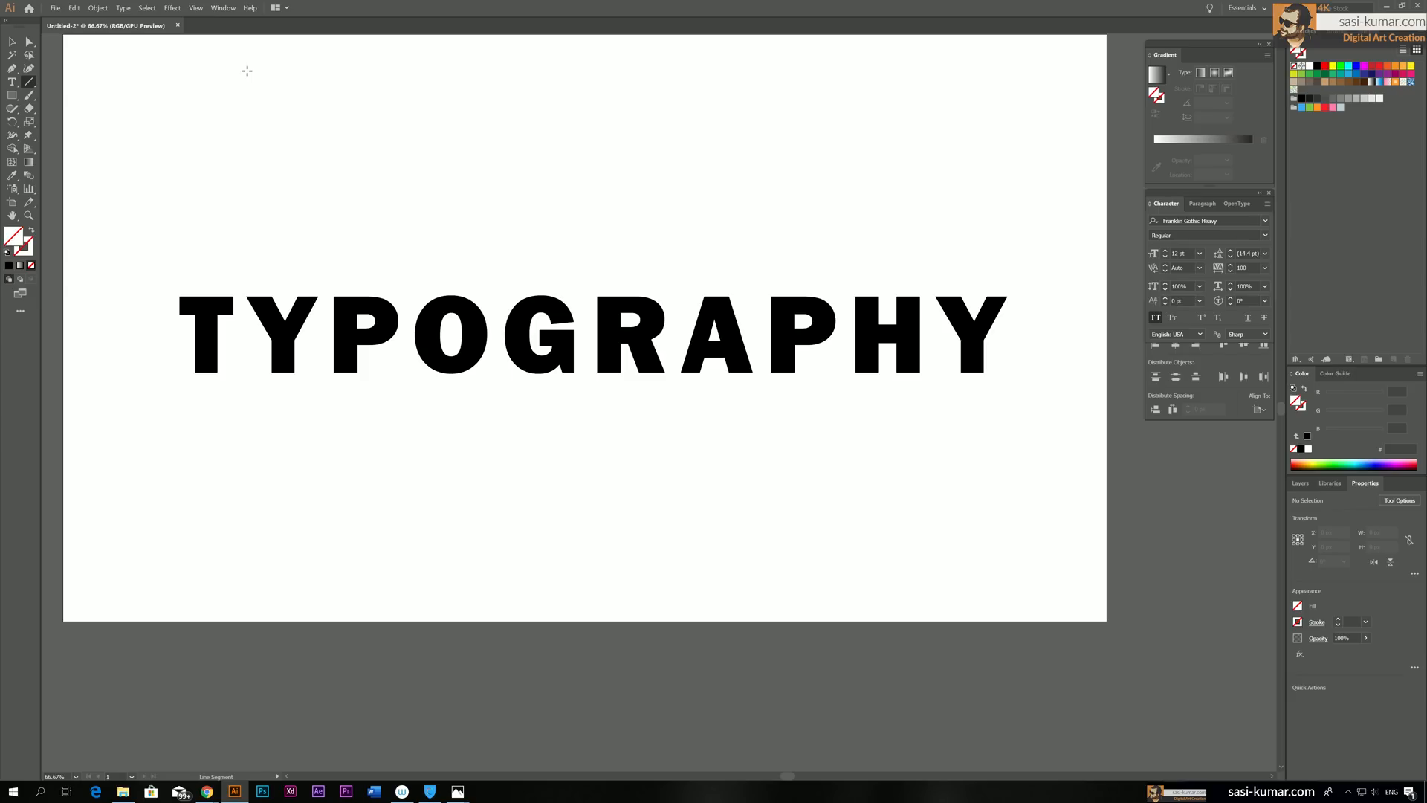
pyautogui.moveTo(251, 67); pyautogui.dragTo(251, 225)
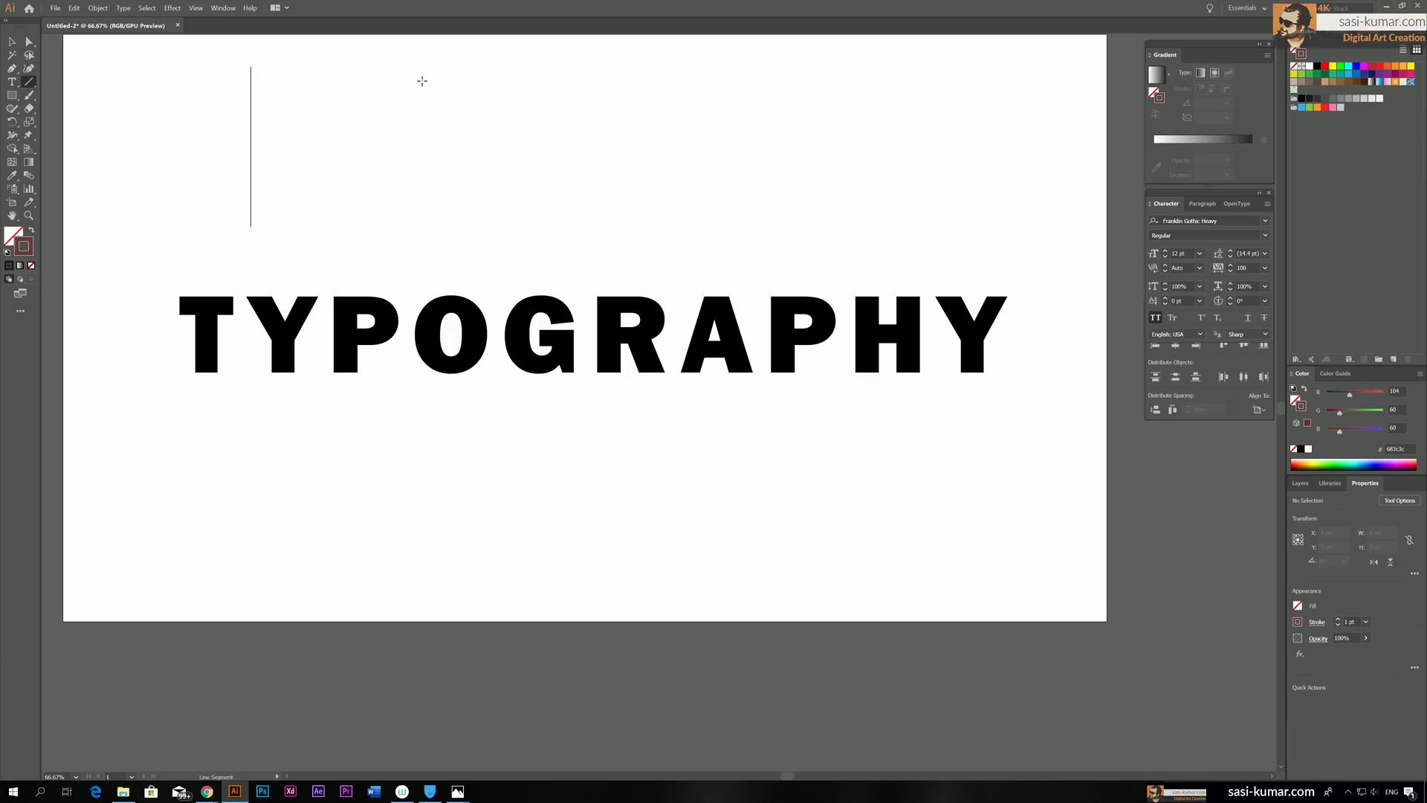
pyautogui.moveTo(293, 244); pyautogui.dragTo(411, 83)
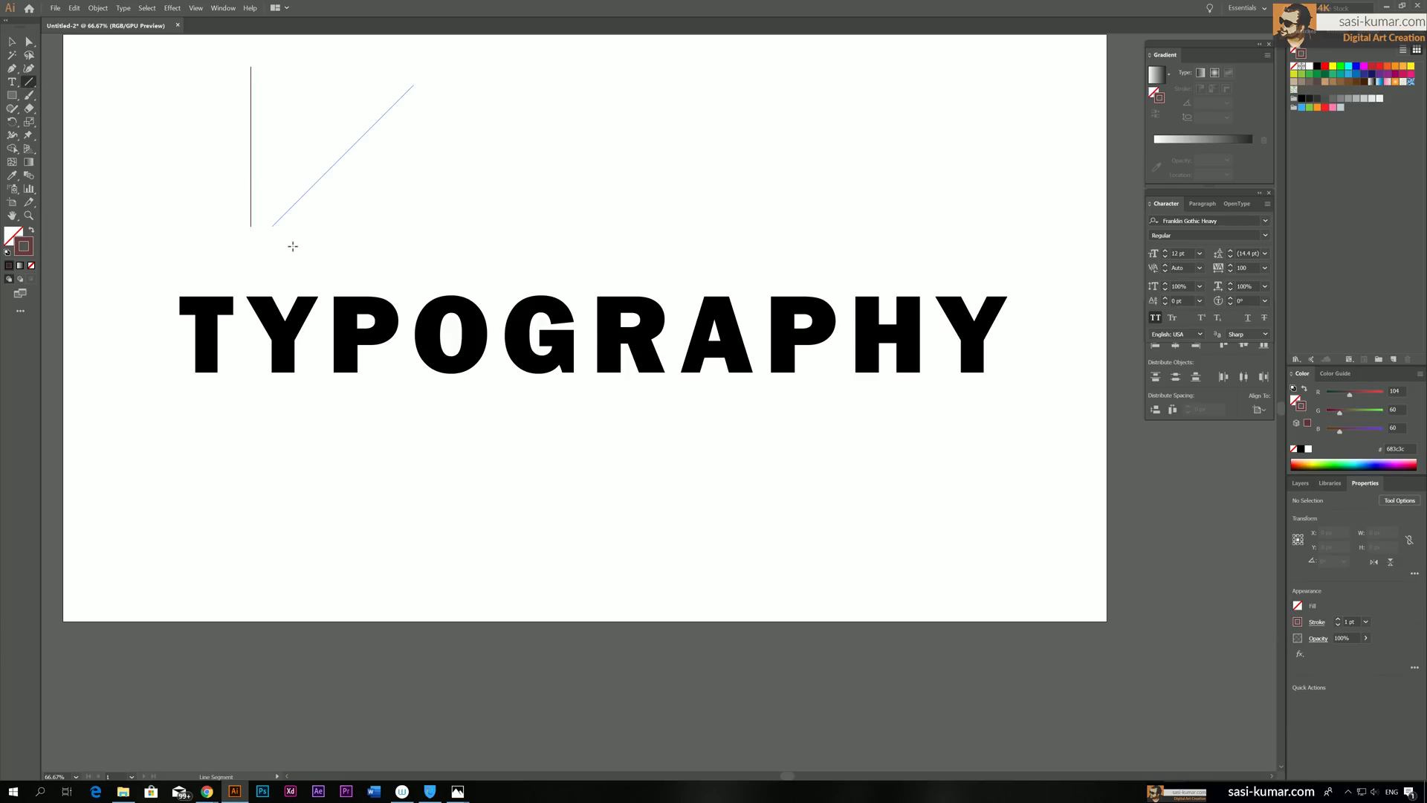
pyautogui.click(342, 154)
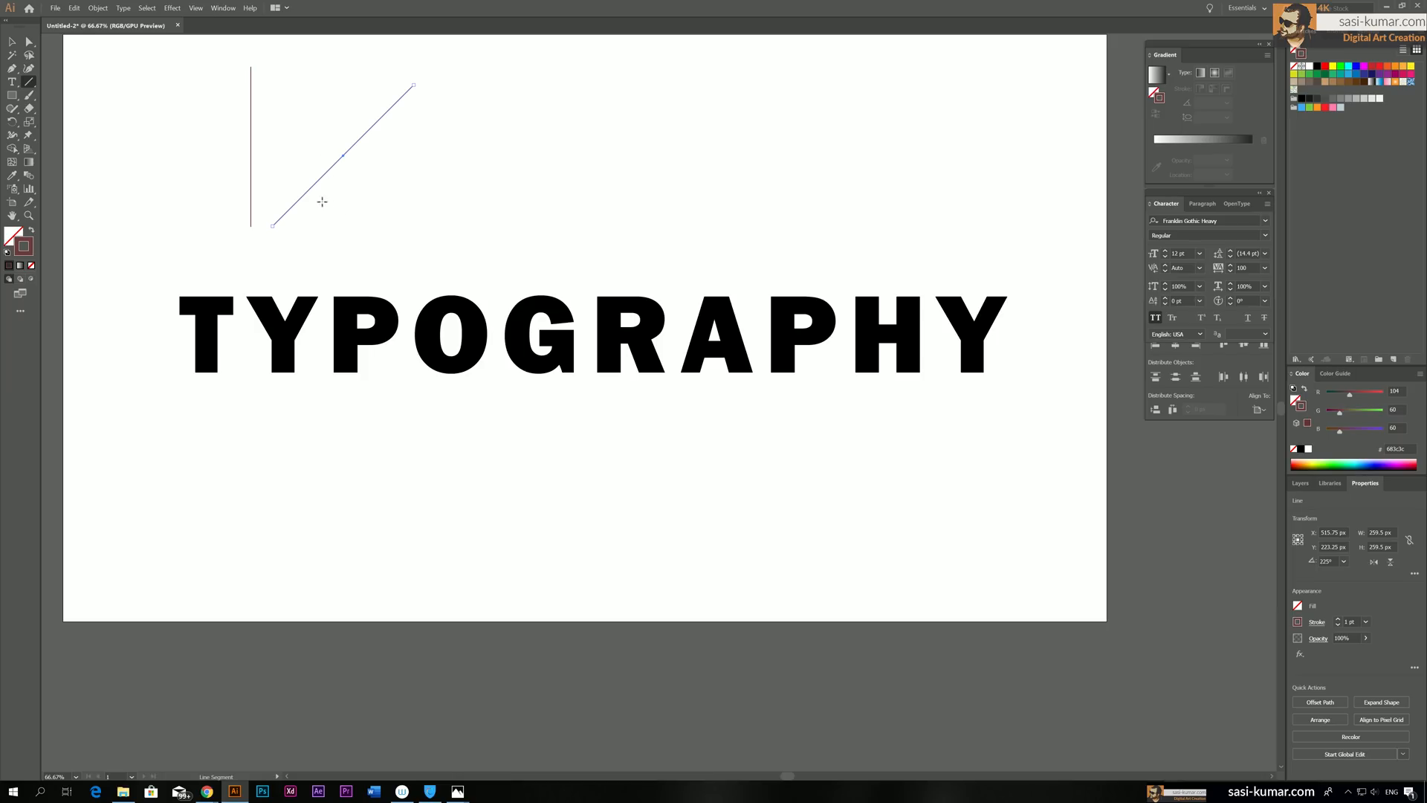
pyautogui.moveTo(333, 211)
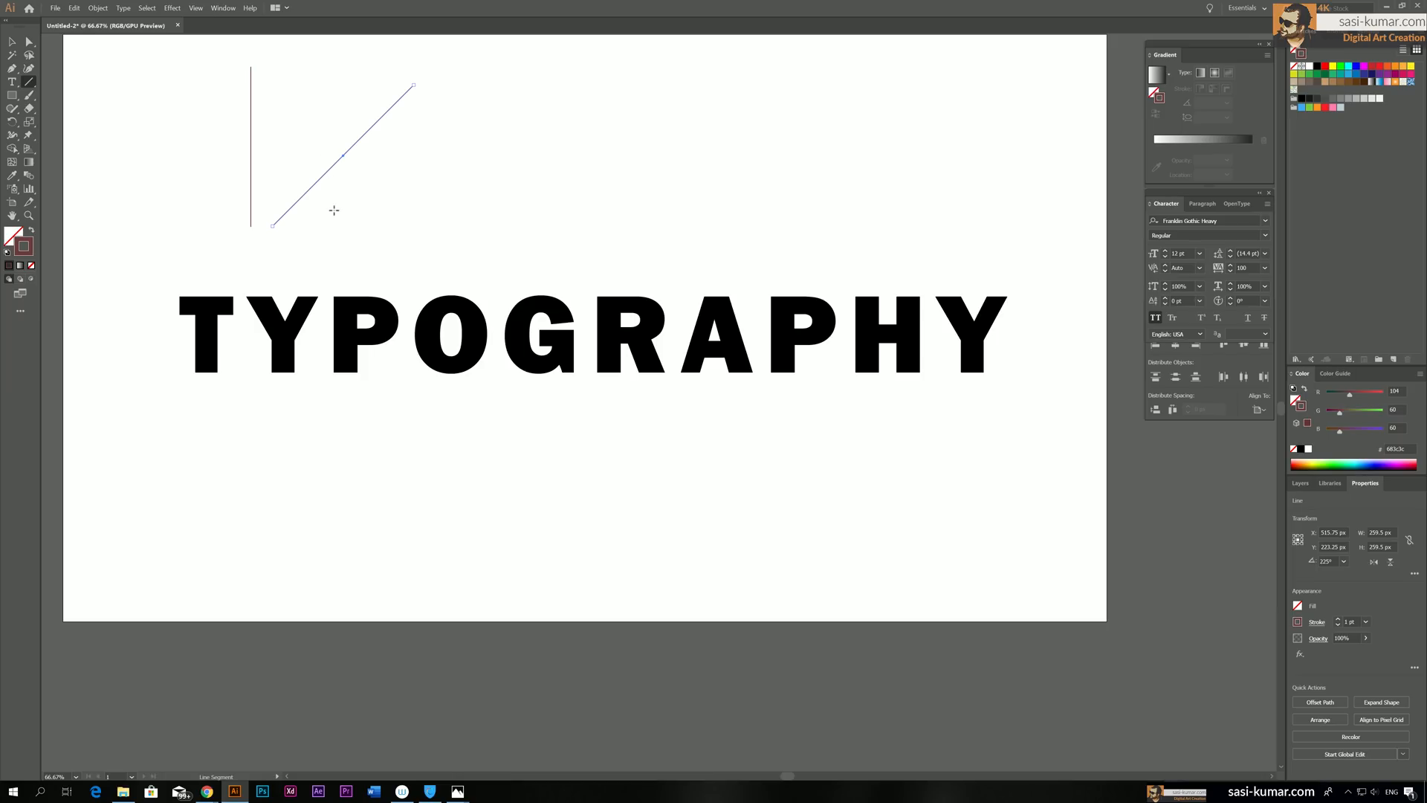
pyautogui.moveTo(526, 107)
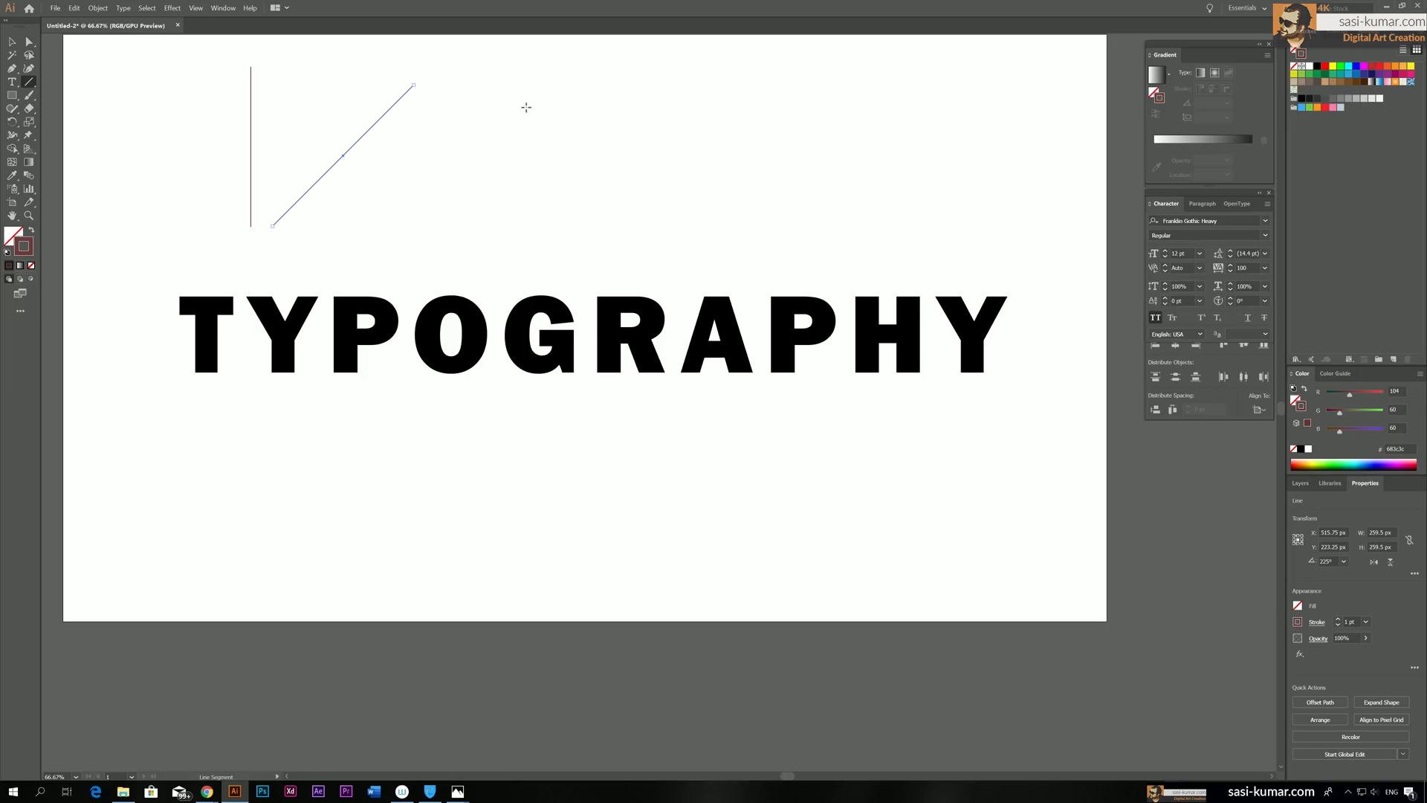
pyautogui.moveTo(567, 98)
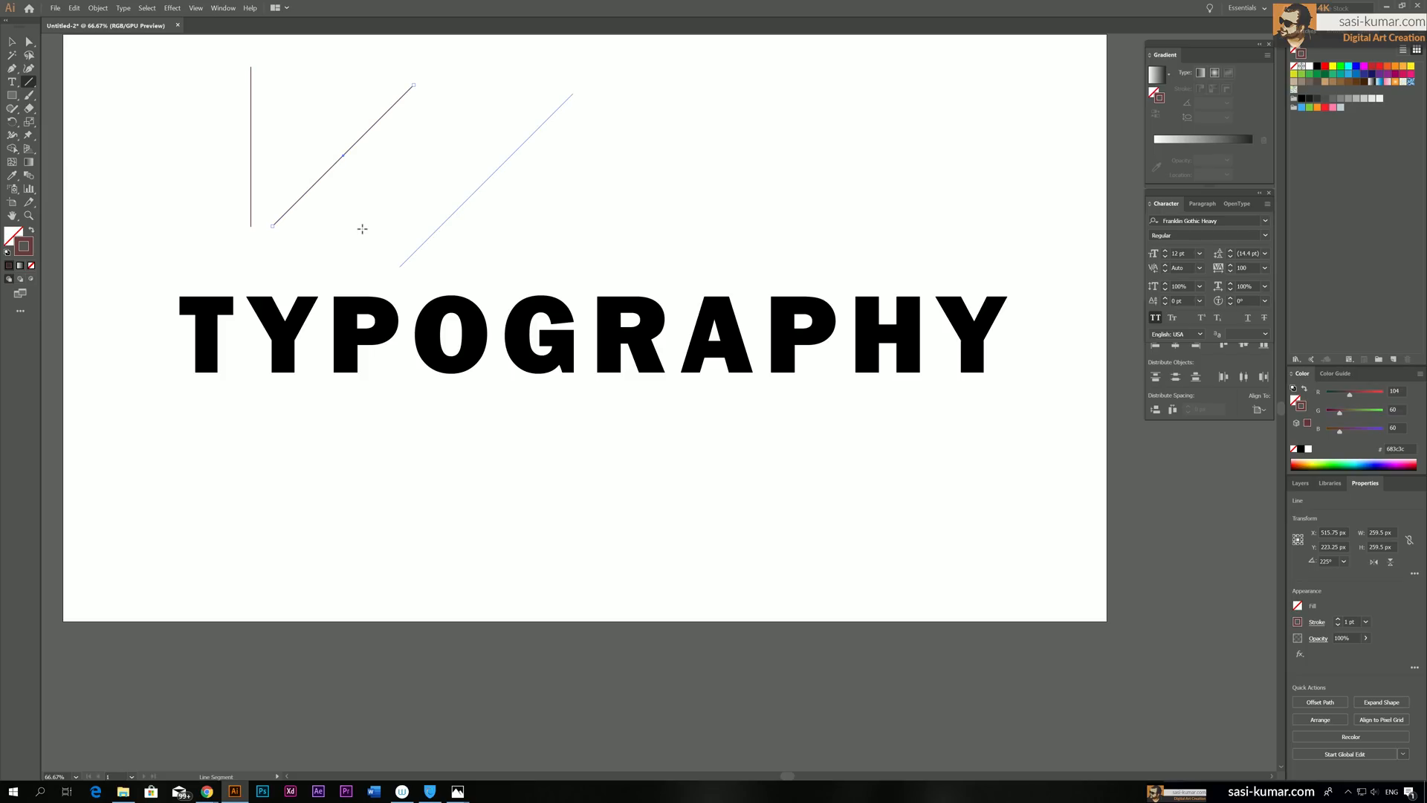
pyautogui.moveTo(600, 105); pyautogui.dragTo(735, 236)
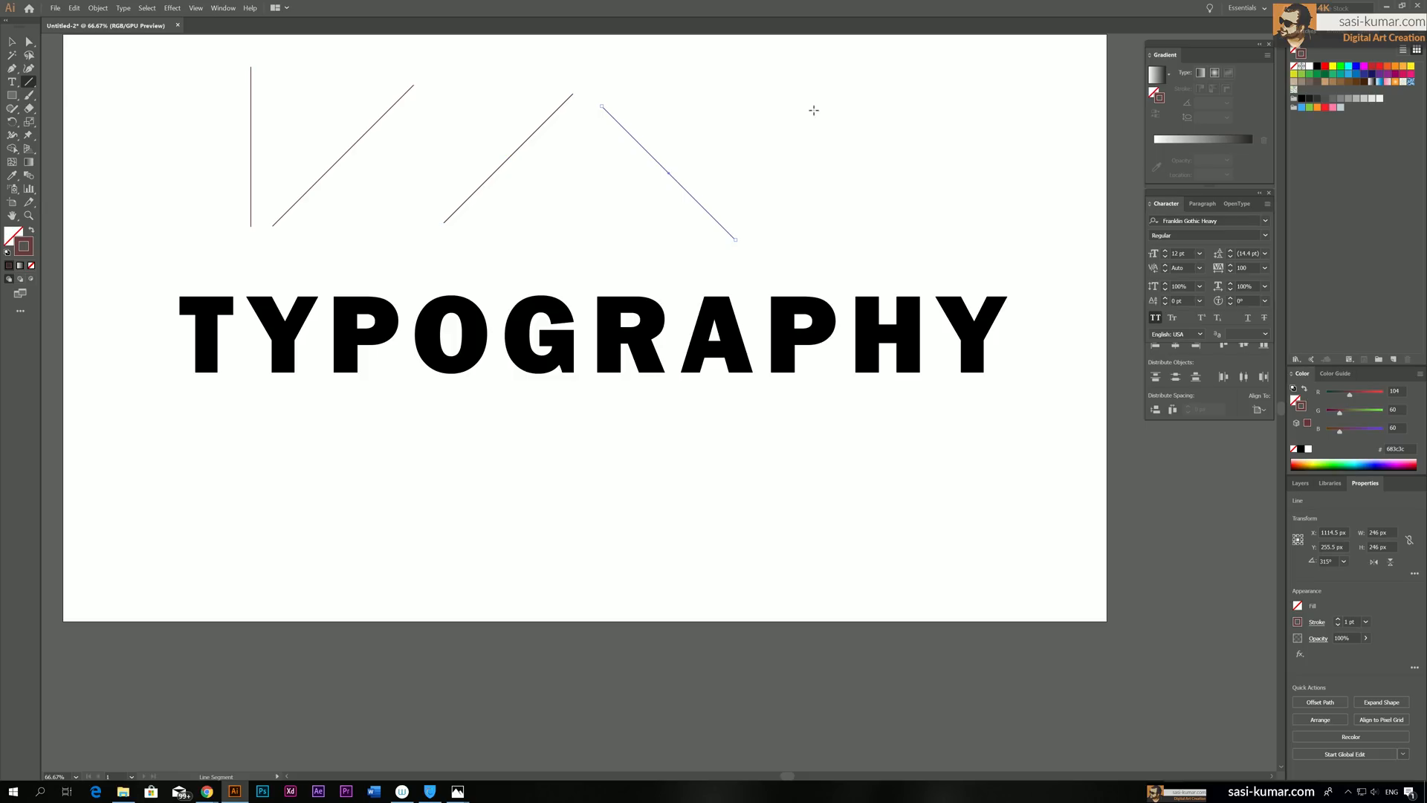
pyautogui.moveTo(863, 111); pyautogui.dragTo(1027, 208)
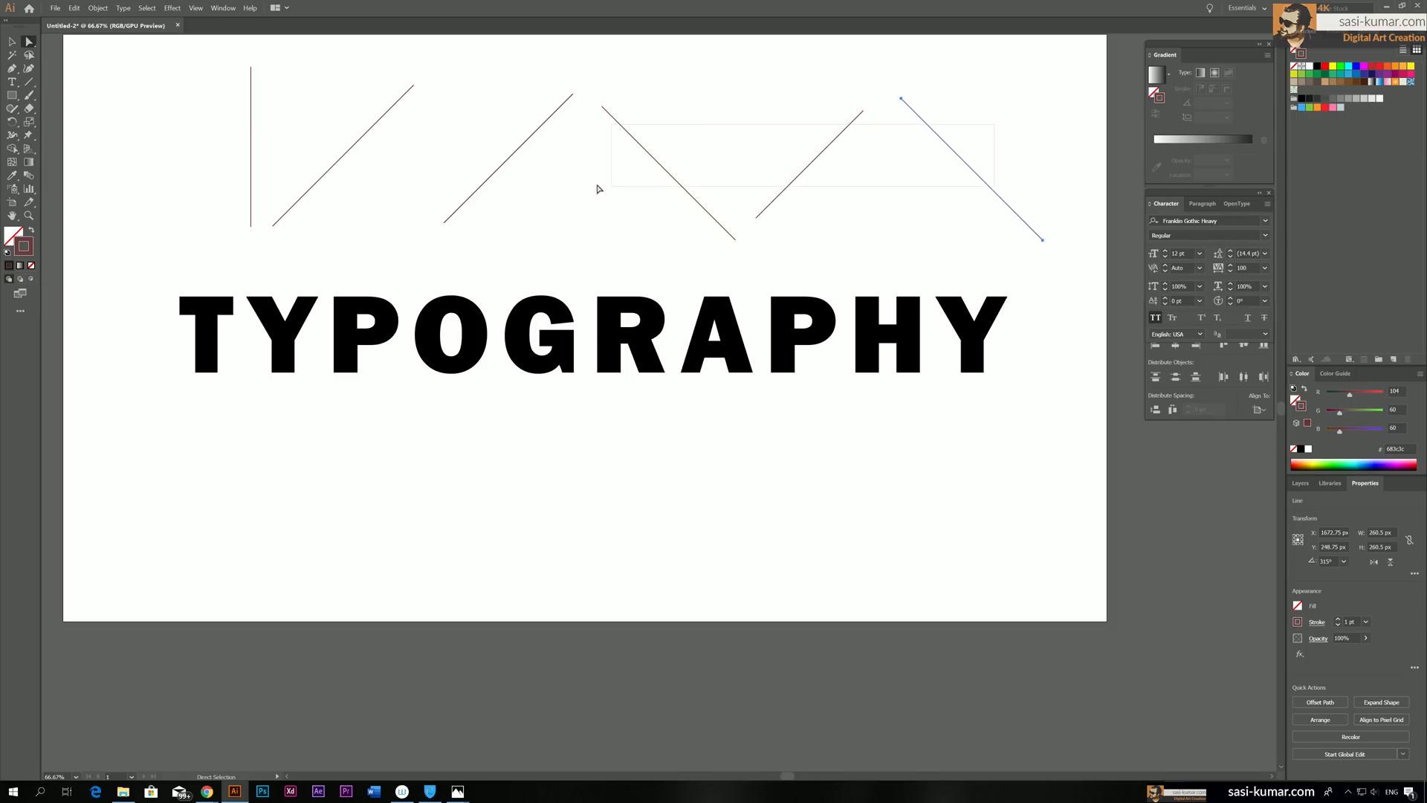
# Move copies of the vertical and slanted lines across the TYPOGRAPHY letters
pyautogui.click(1381, 702)
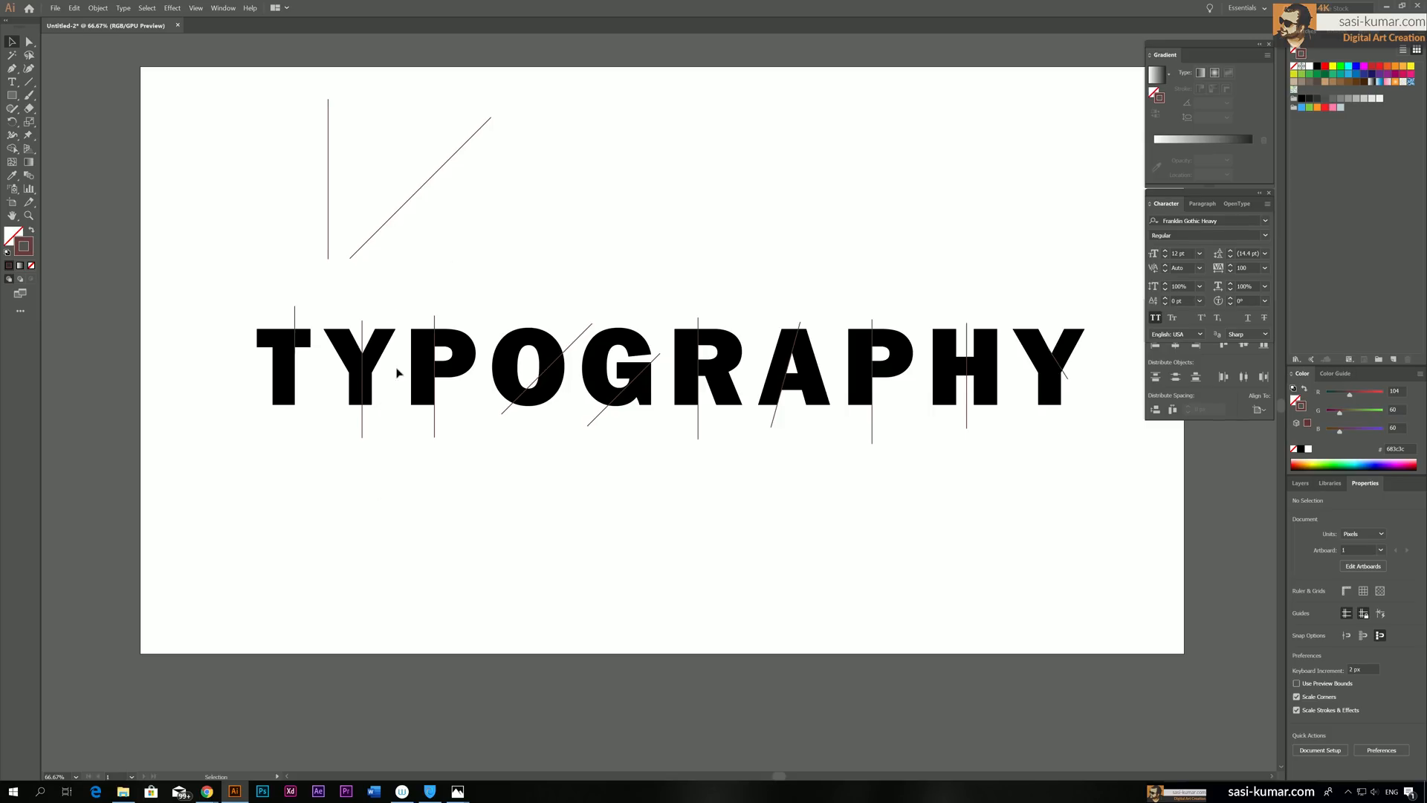
pyautogui.moveTo(803, 473)
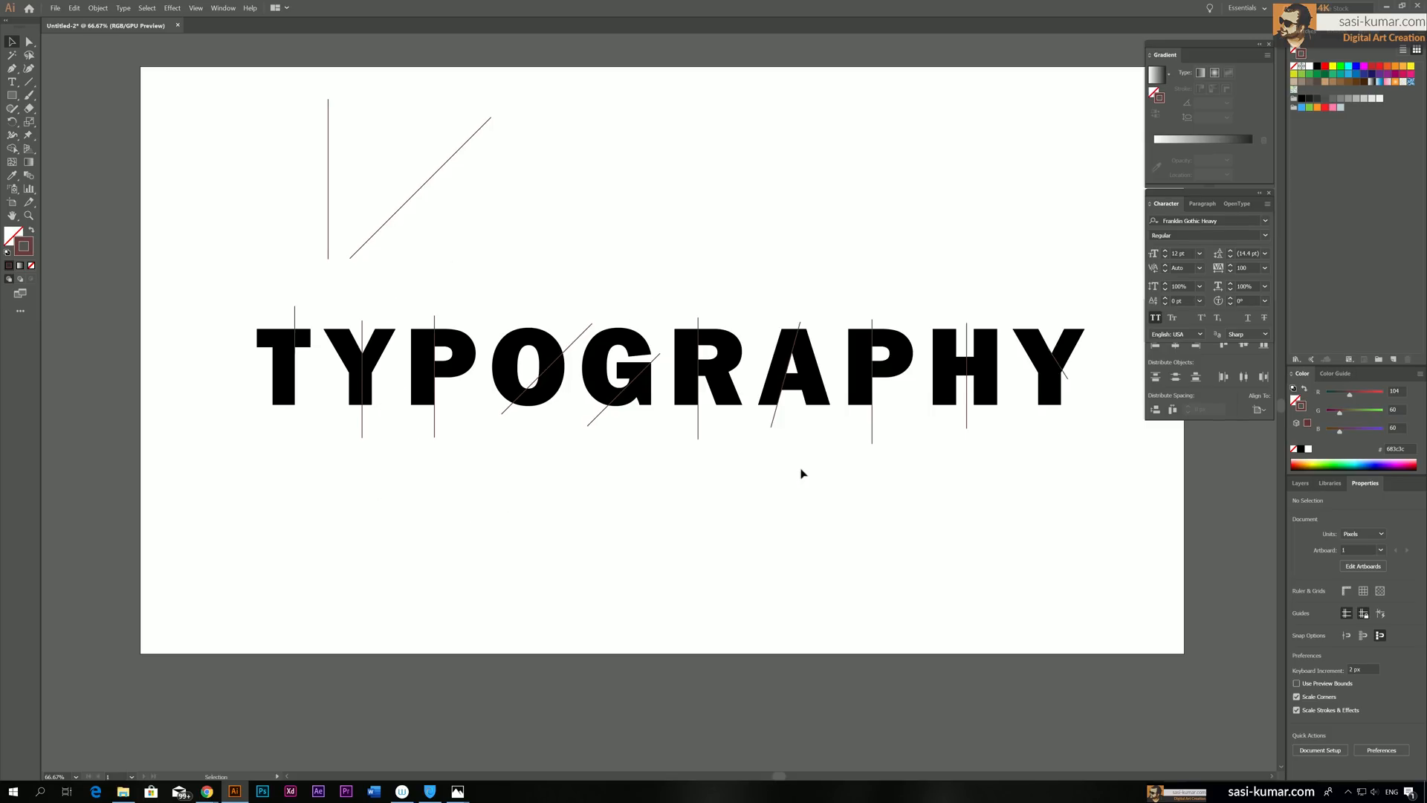
pyautogui.moveTo(808, 316)
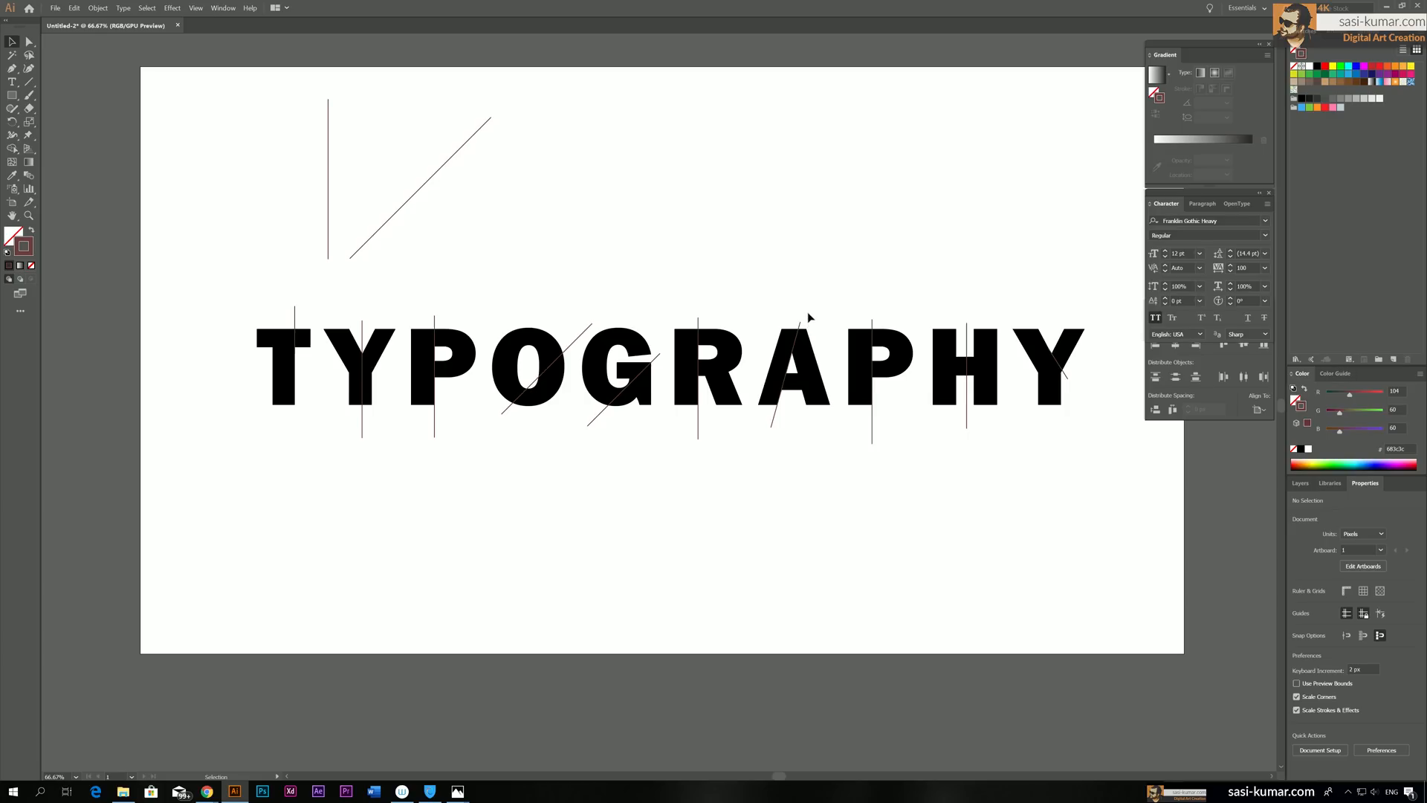
pyautogui.moveTo(782, 403)
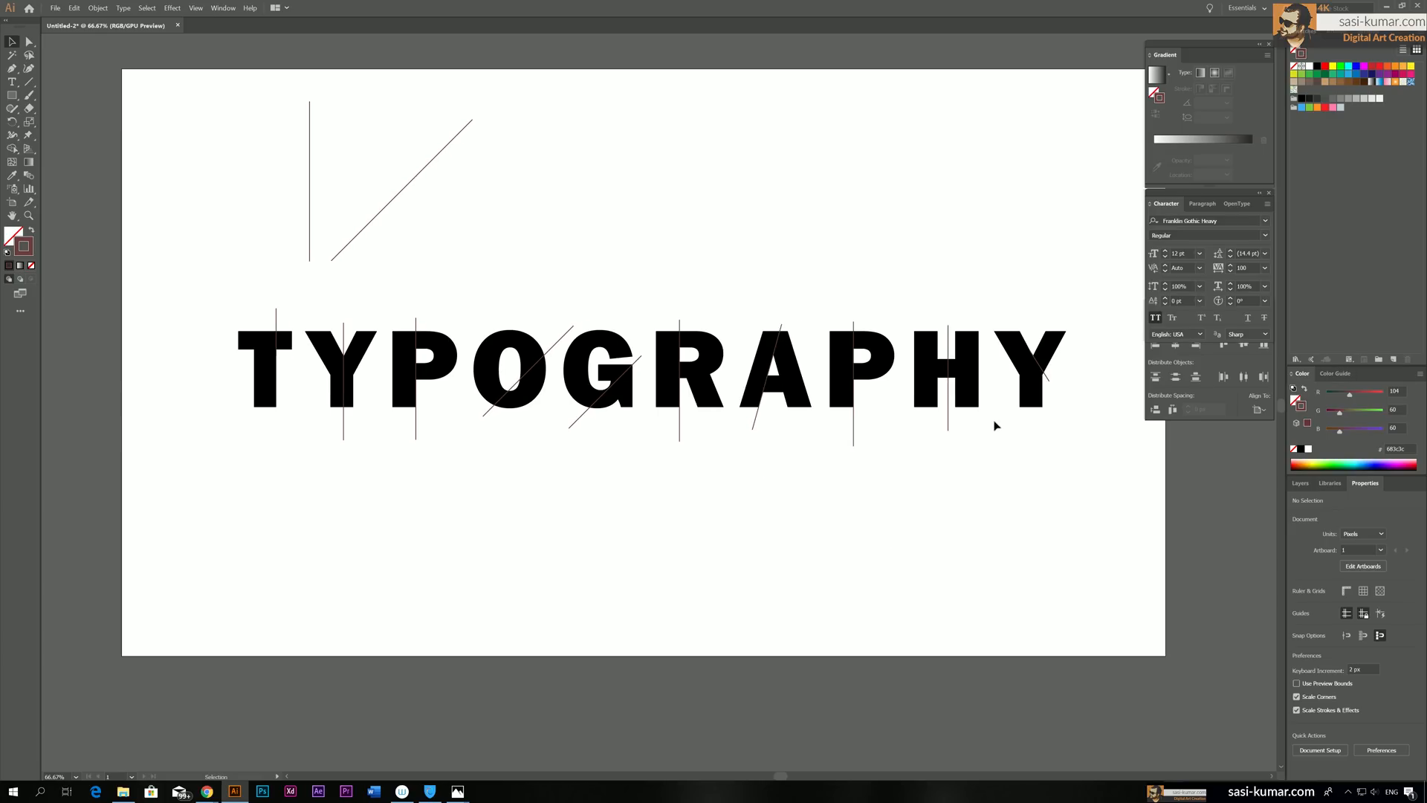
pyautogui.moveTo(1024, 335)
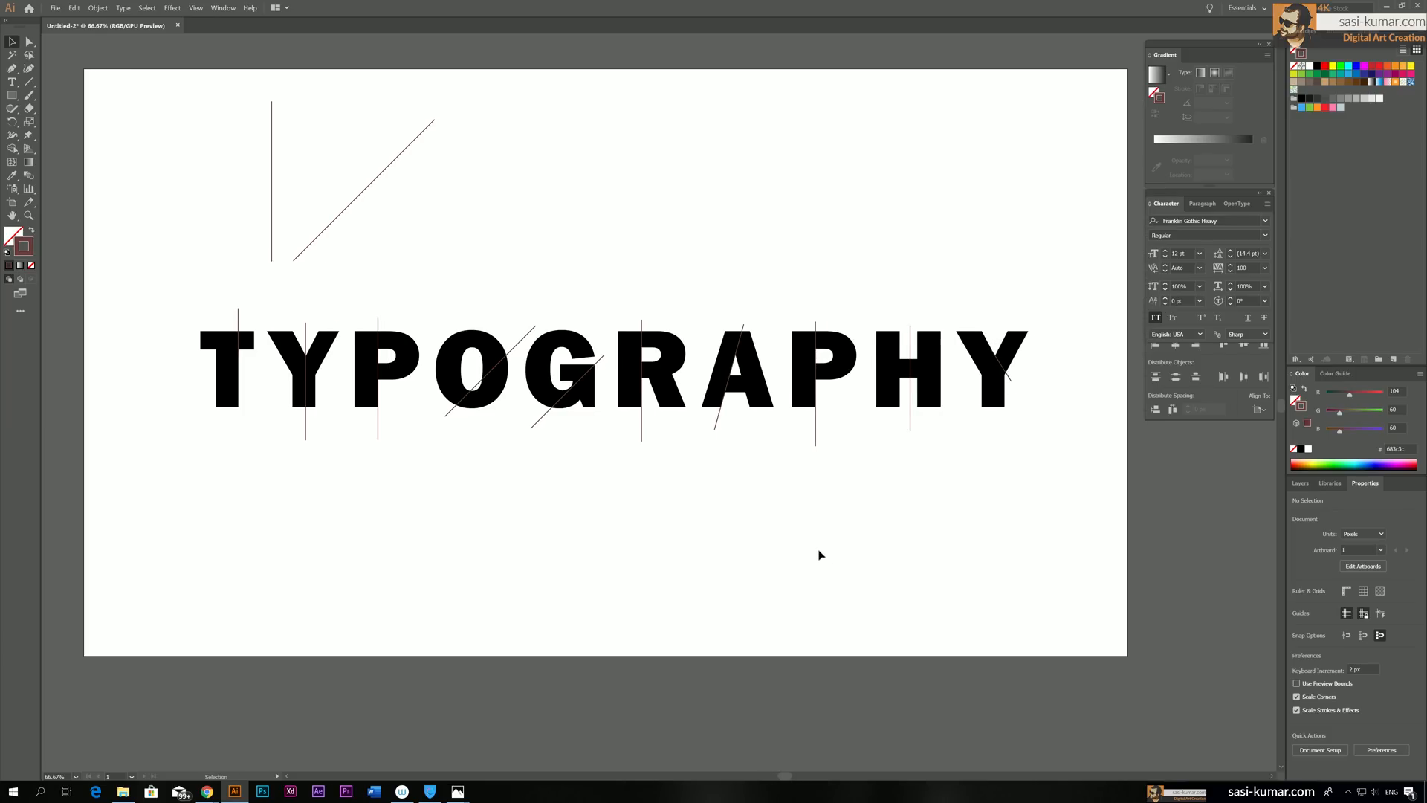
pyautogui.moveTo(158, 329)
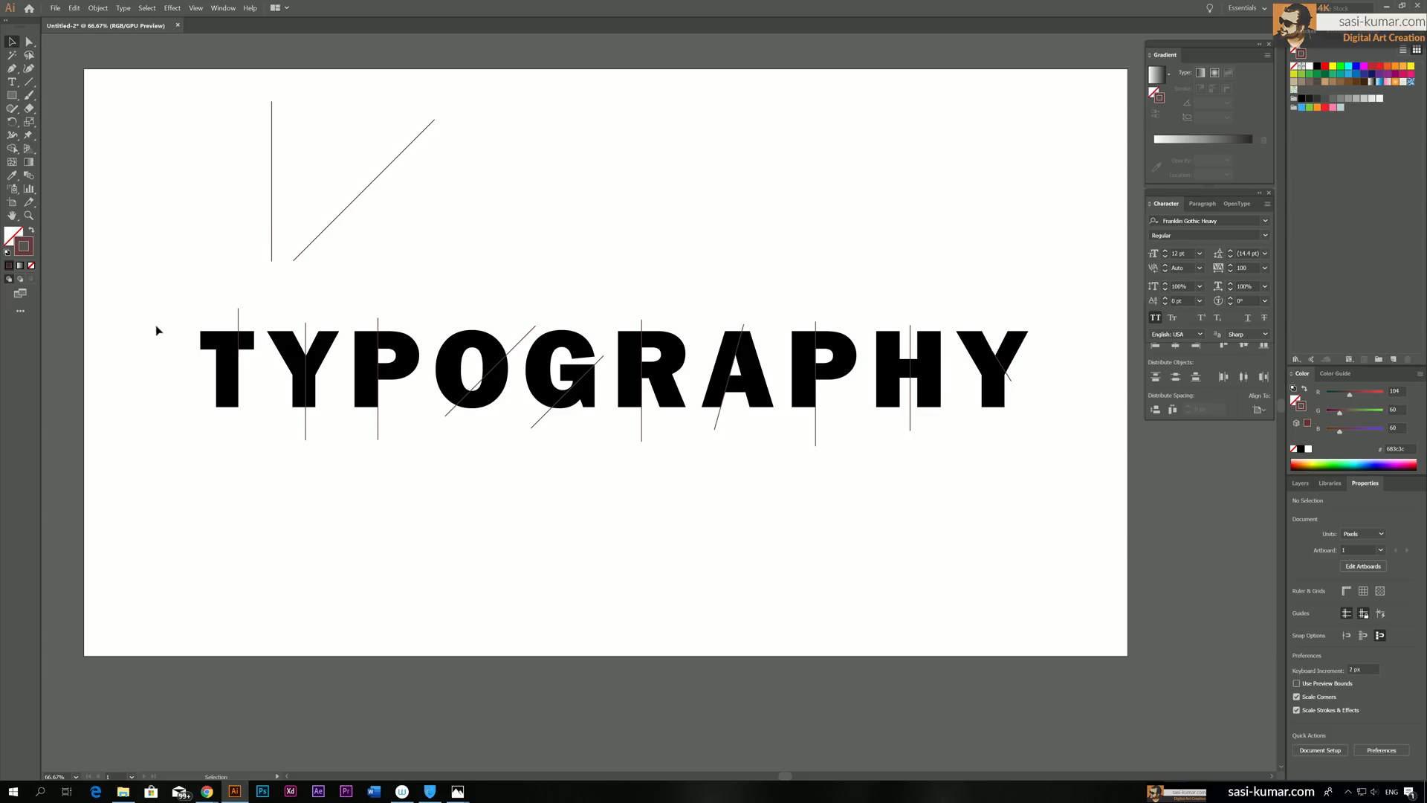
pyautogui.click(573, 373)
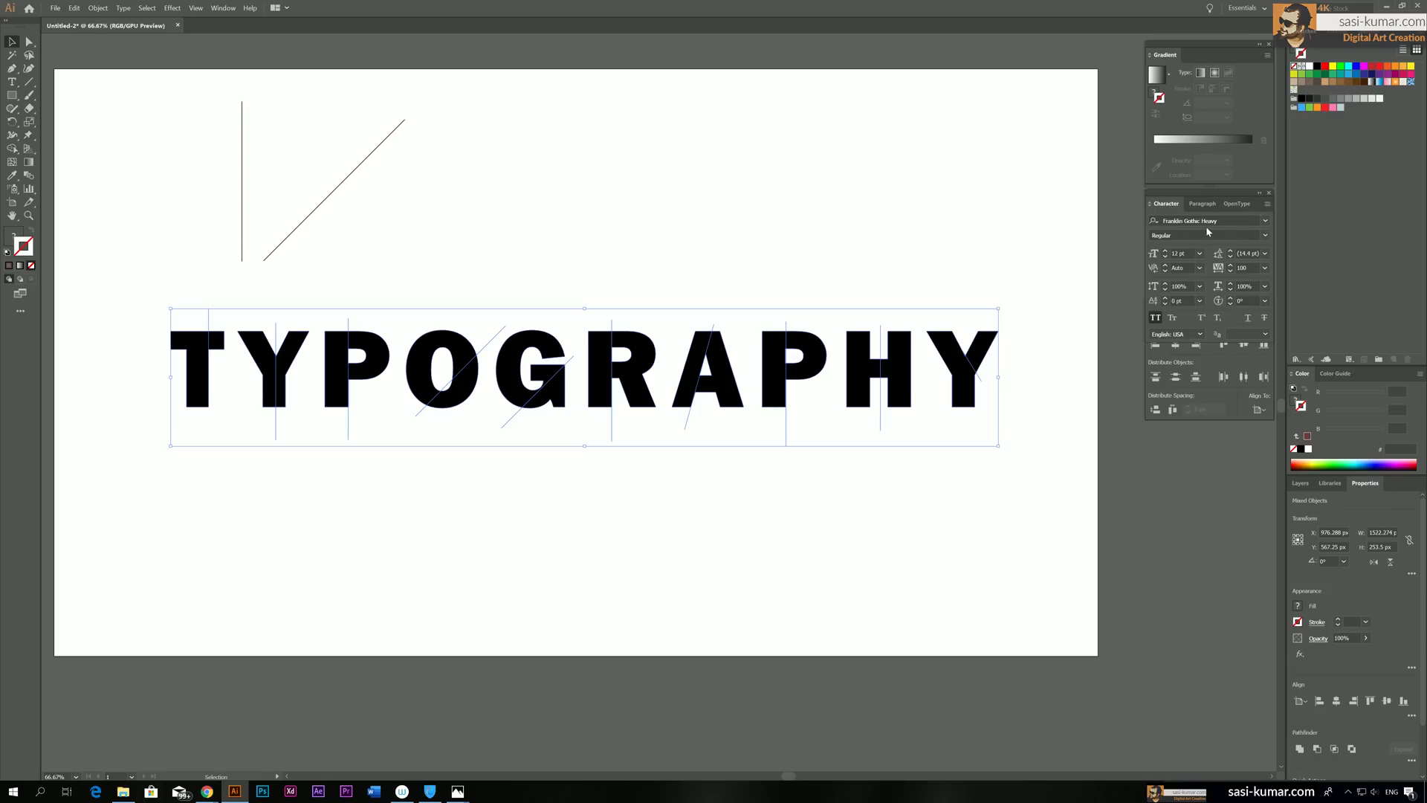
pyautogui.moveTo(1318, 653)
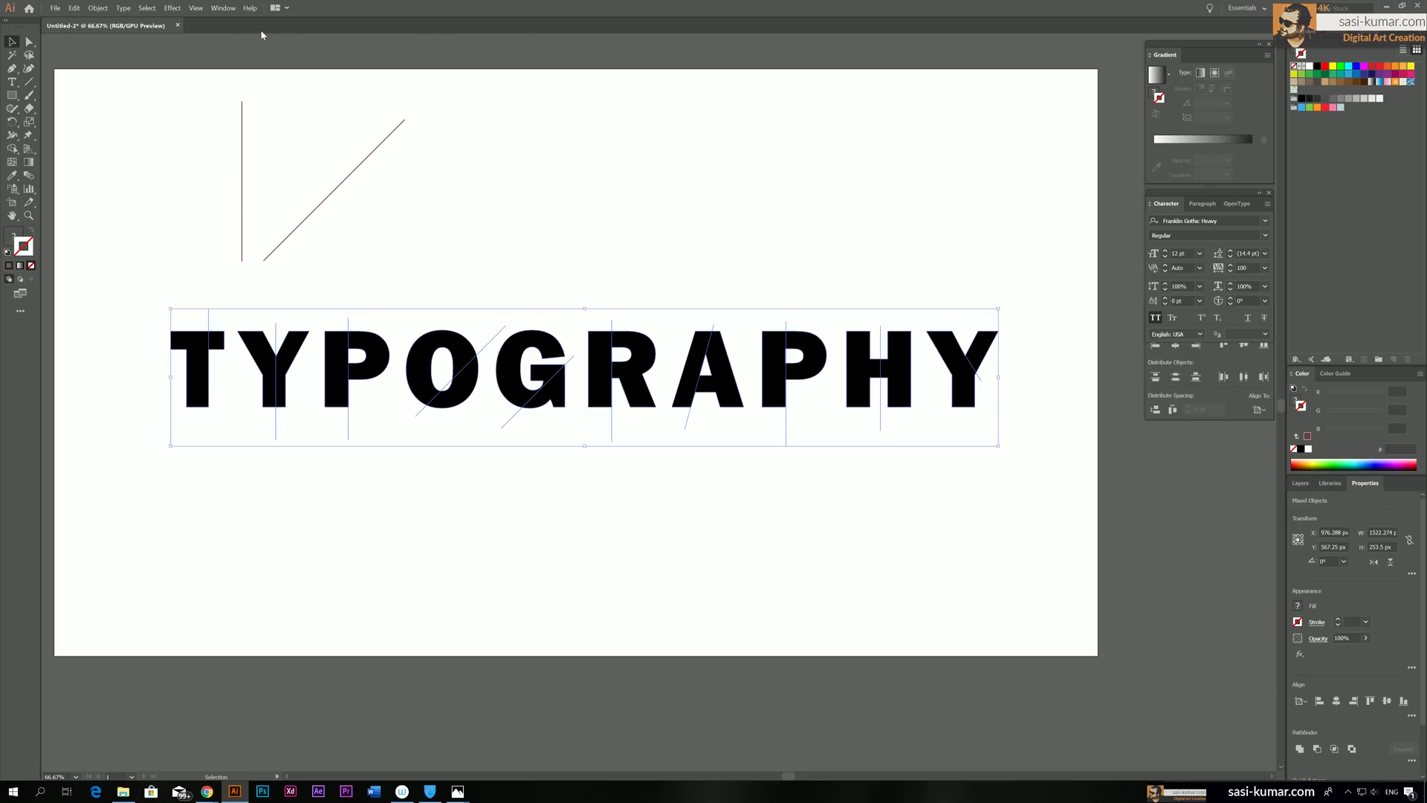
# Slice the letters along the crossing lines using Pathfinder Divide
pyautogui.click(223, 7)
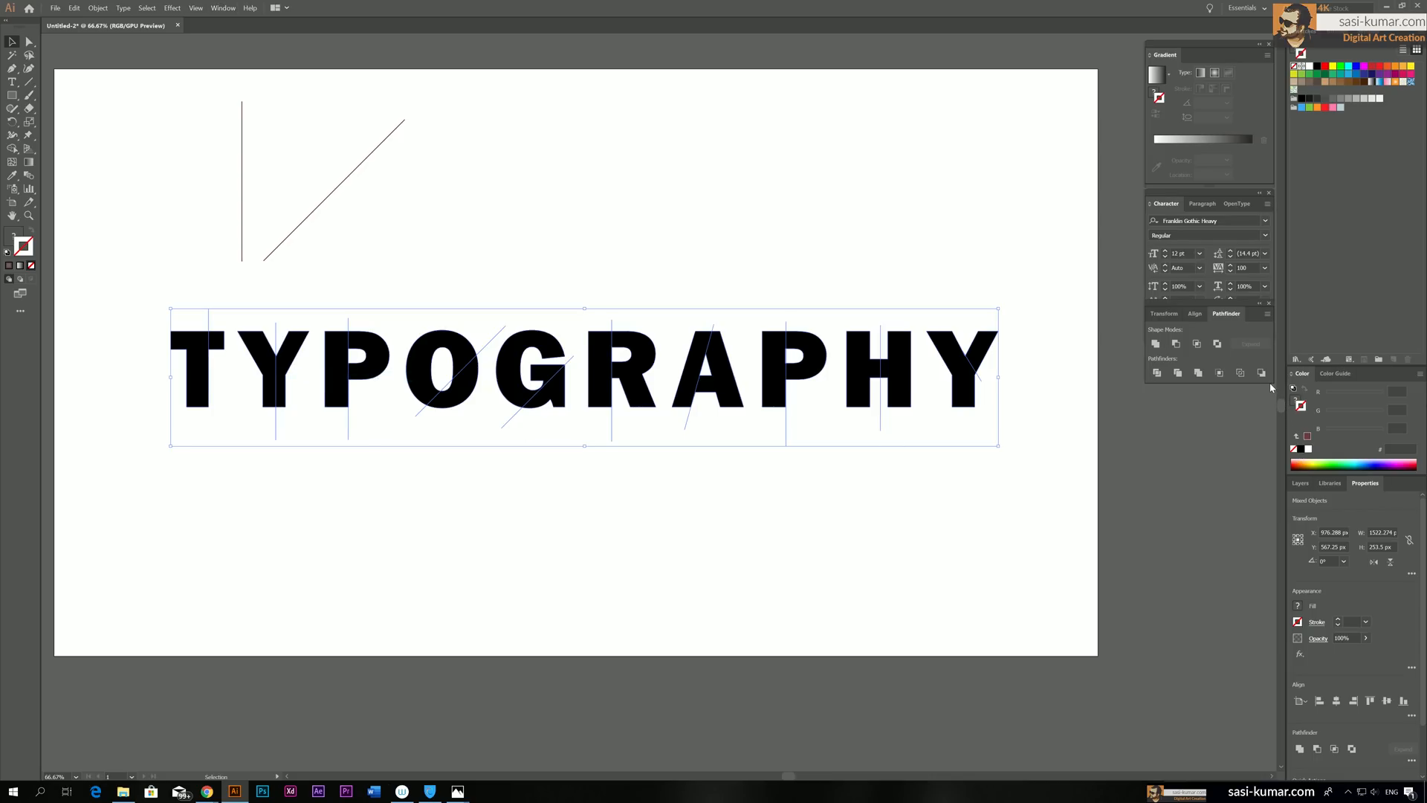
pyautogui.moveTo(1265, 416)
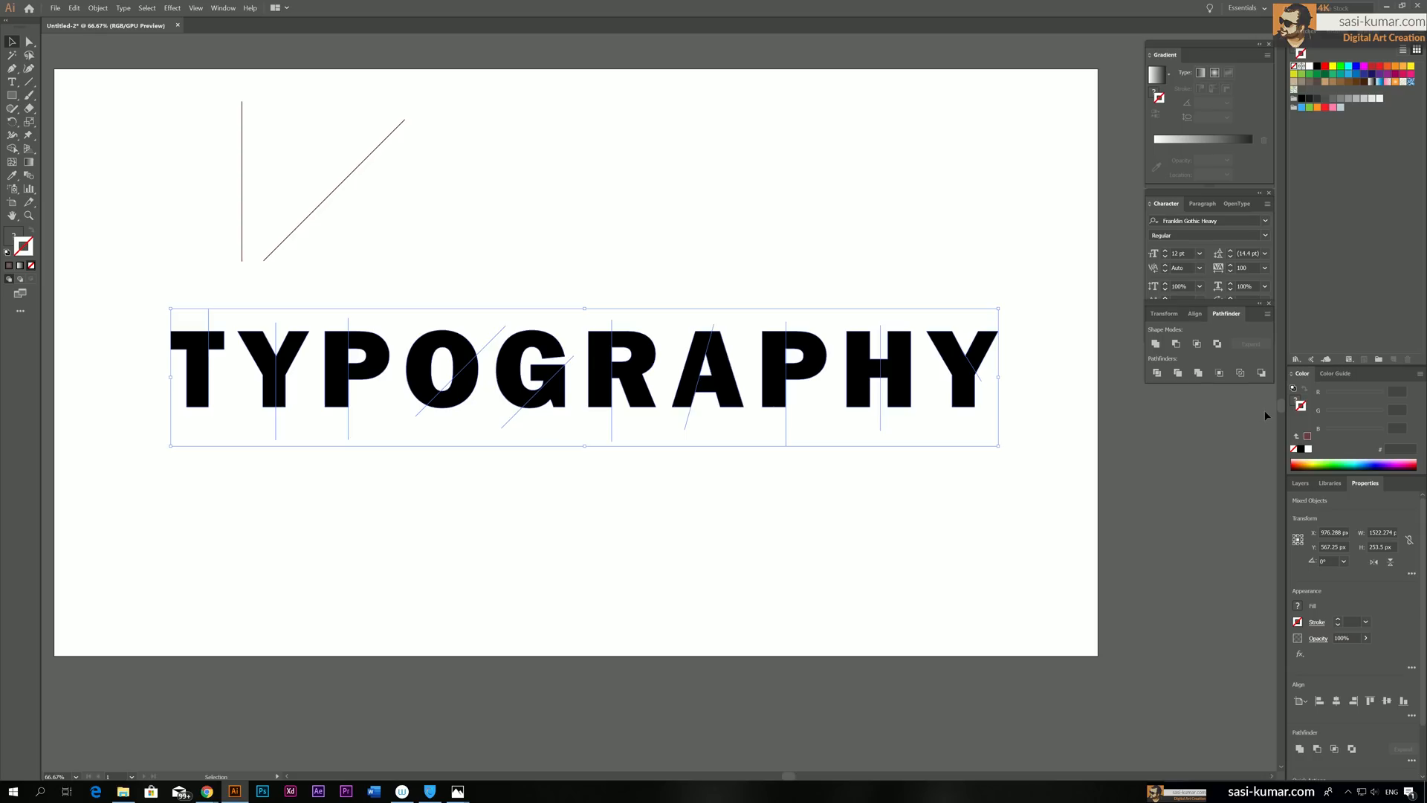
pyautogui.moveTo(1157, 373)
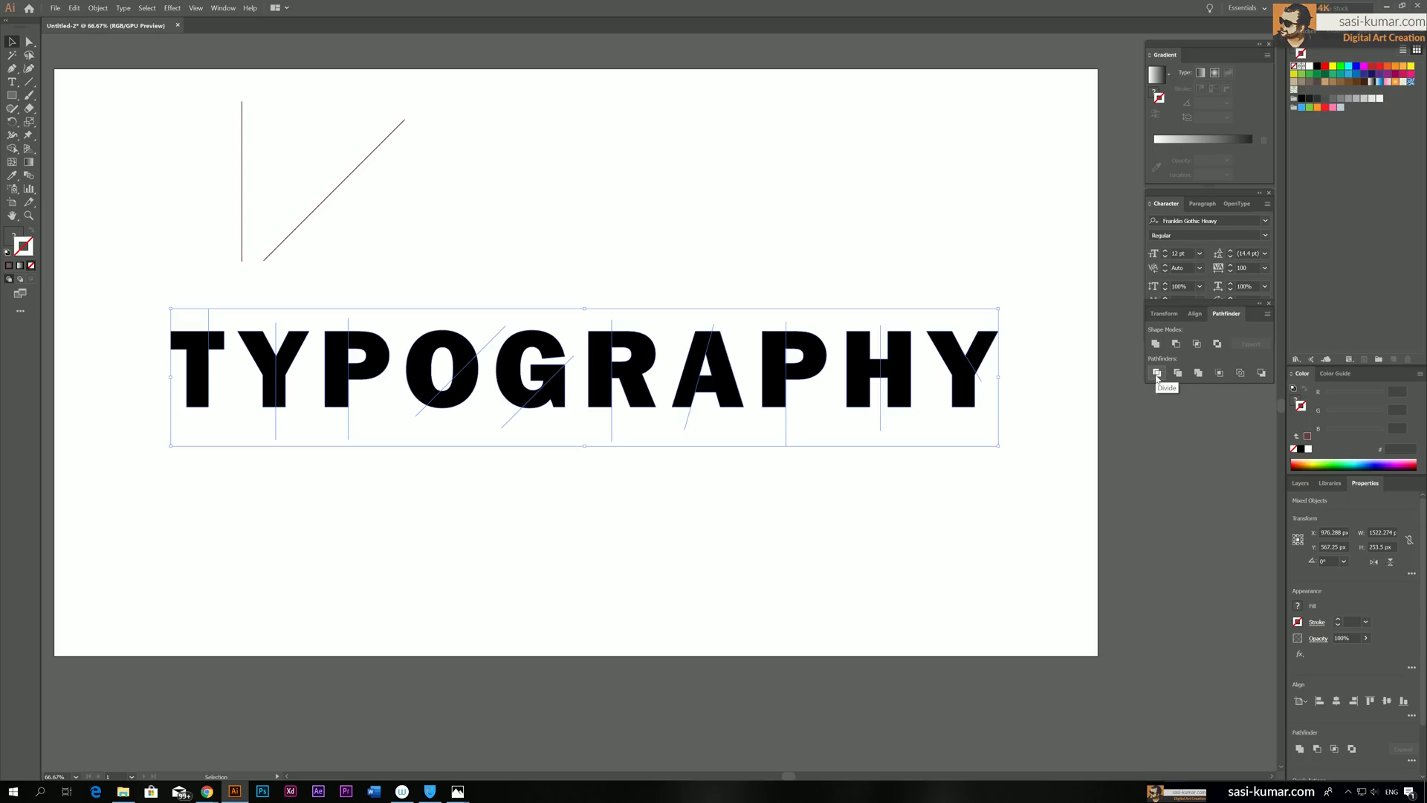
pyautogui.click(1157, 373)
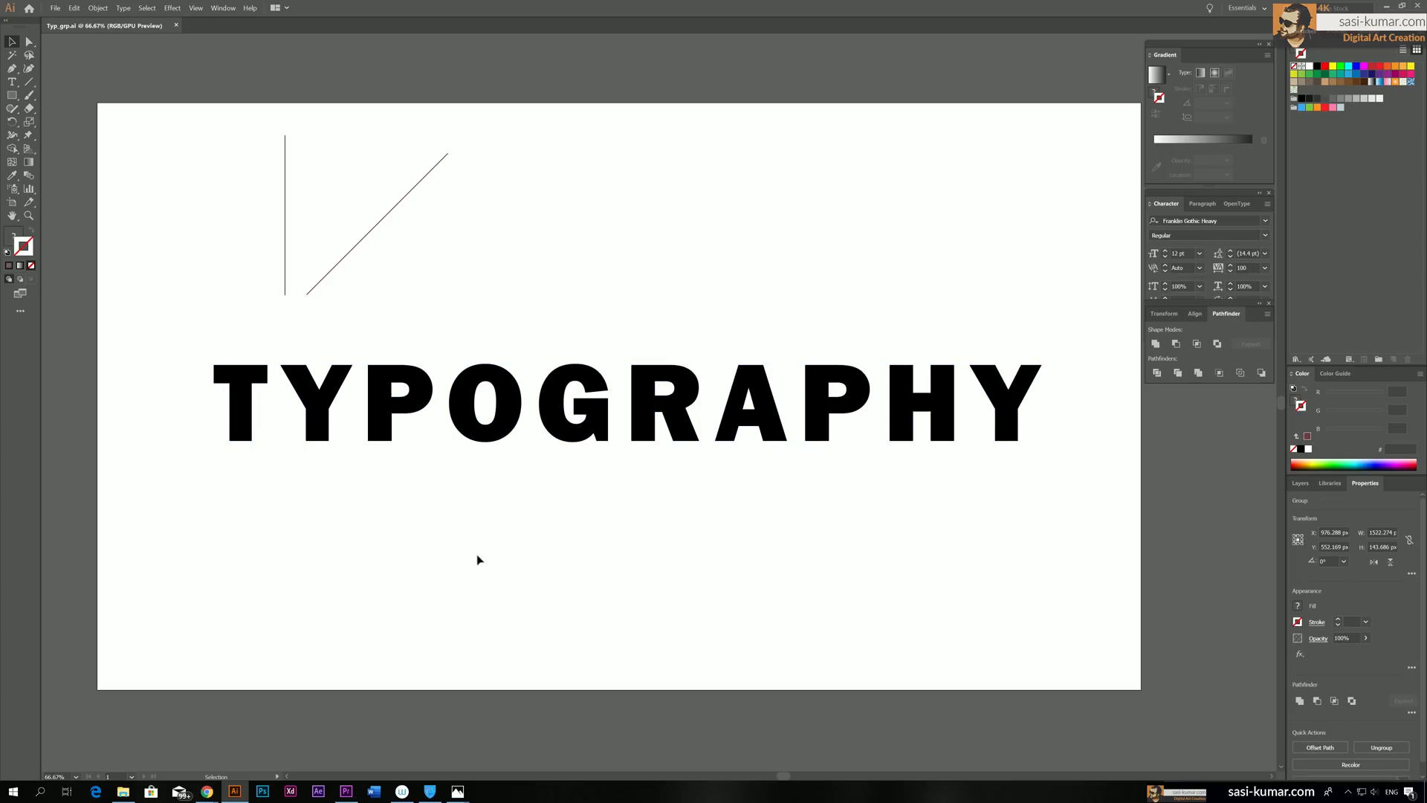
pyautogui.click(619, 405)
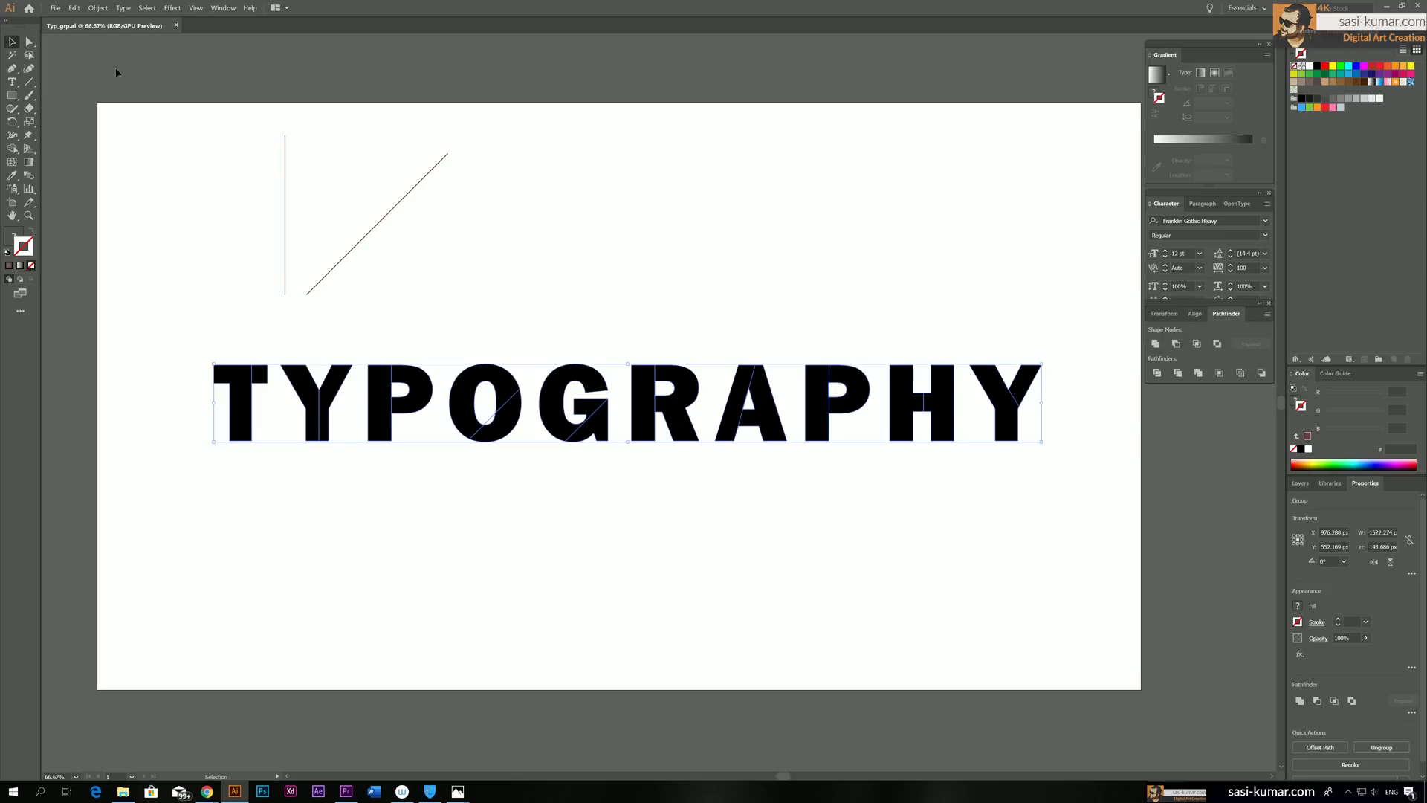
pyautogui.moveTo(97, 11)
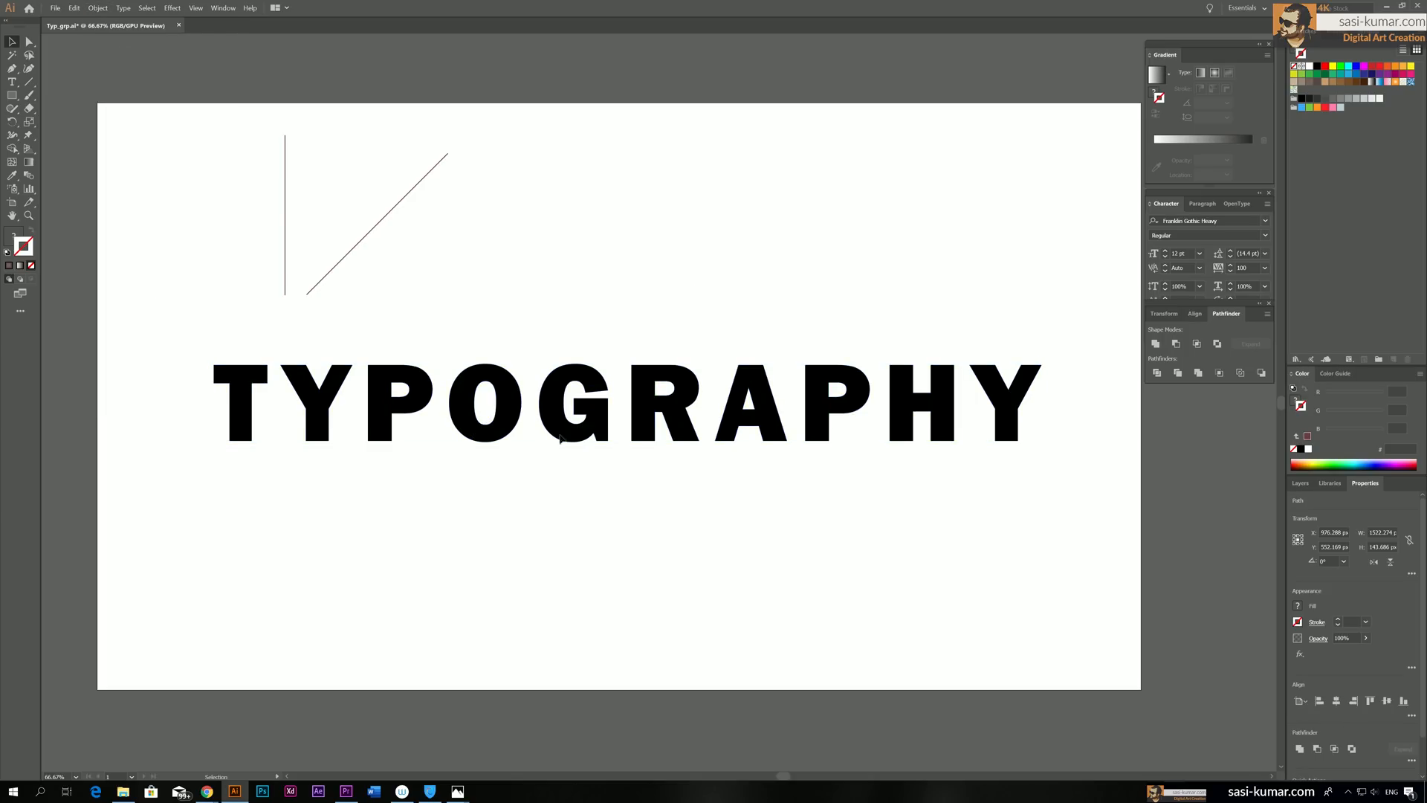
pyautogui.click(496, 414)
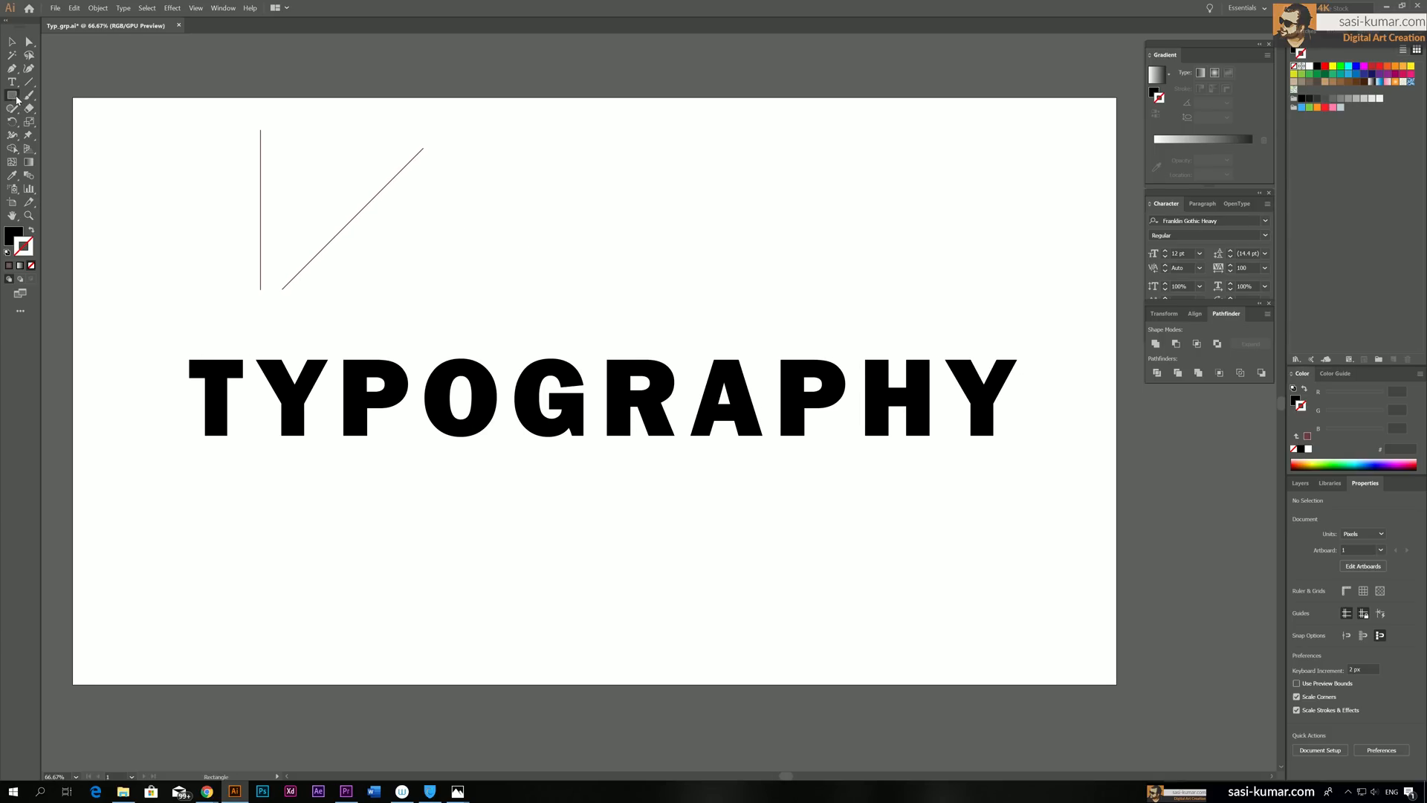
# Draw a small square above the text and fill it with navy #003366
pyautogui.moveTo(532, 154); pyautogui.dragTo(578, 199)
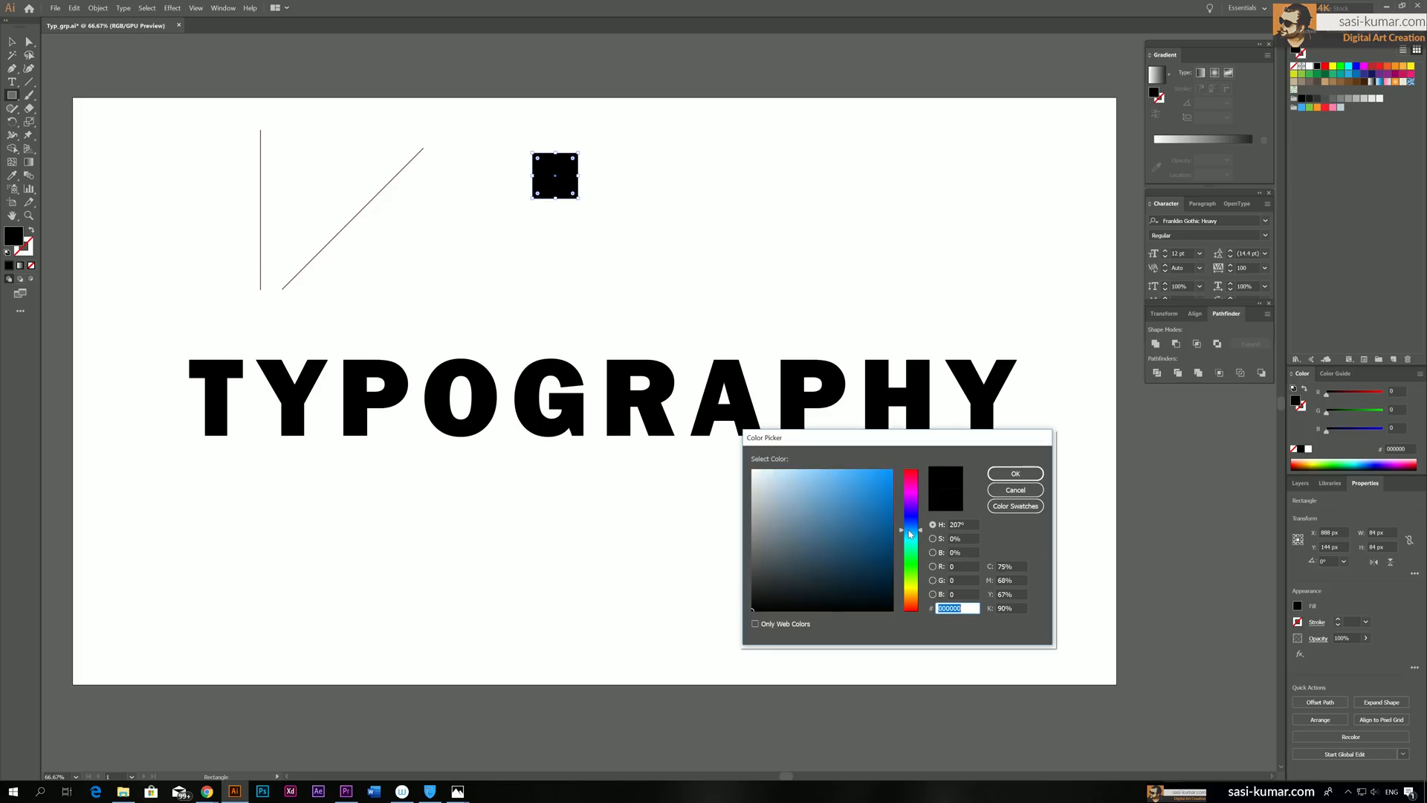
pyautogui.click(881, 539)
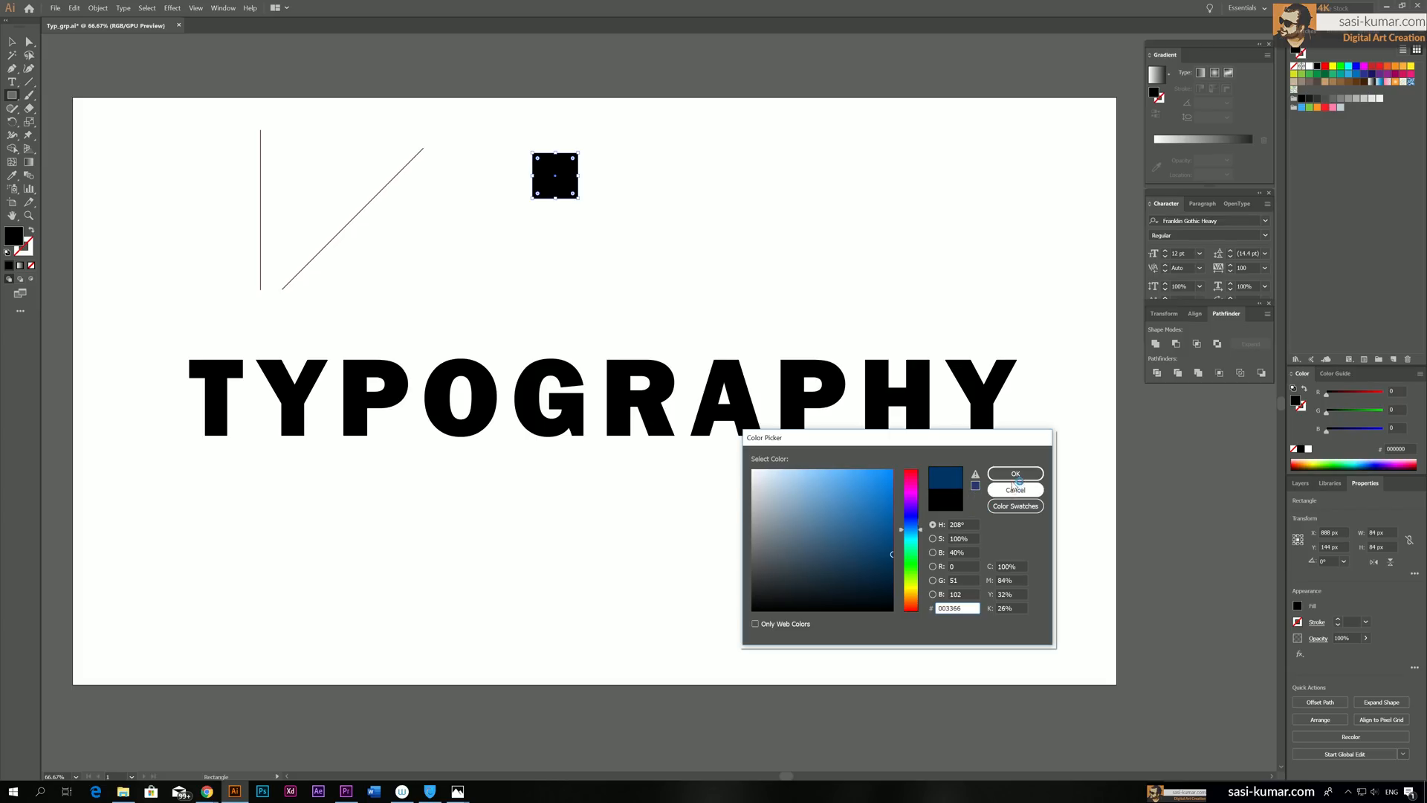
pyautogui.click(1015, 473)
pyautogui.write('75')
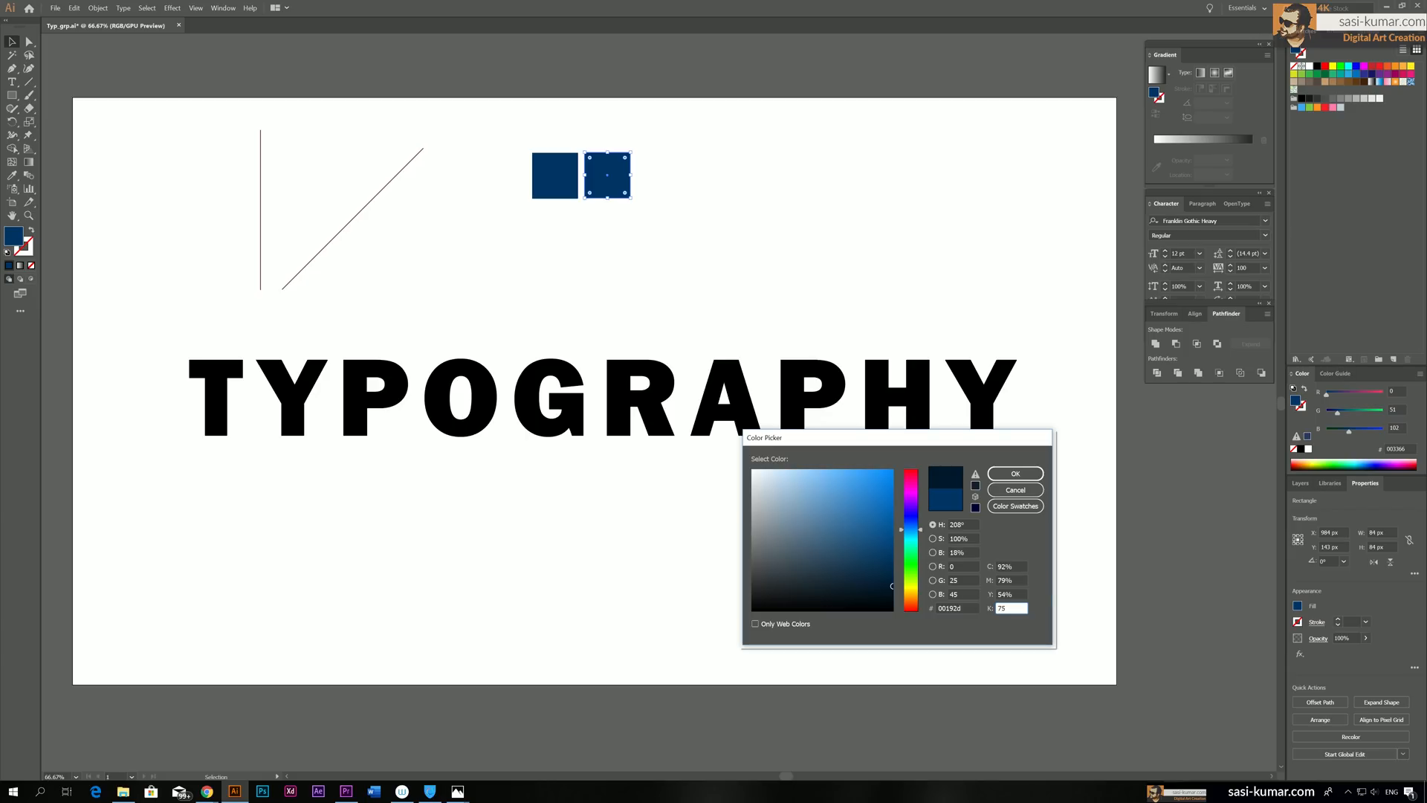
# Enter CMYK values 100 and 85 for the second square's darker navy
pyautogui.click(842, 591)
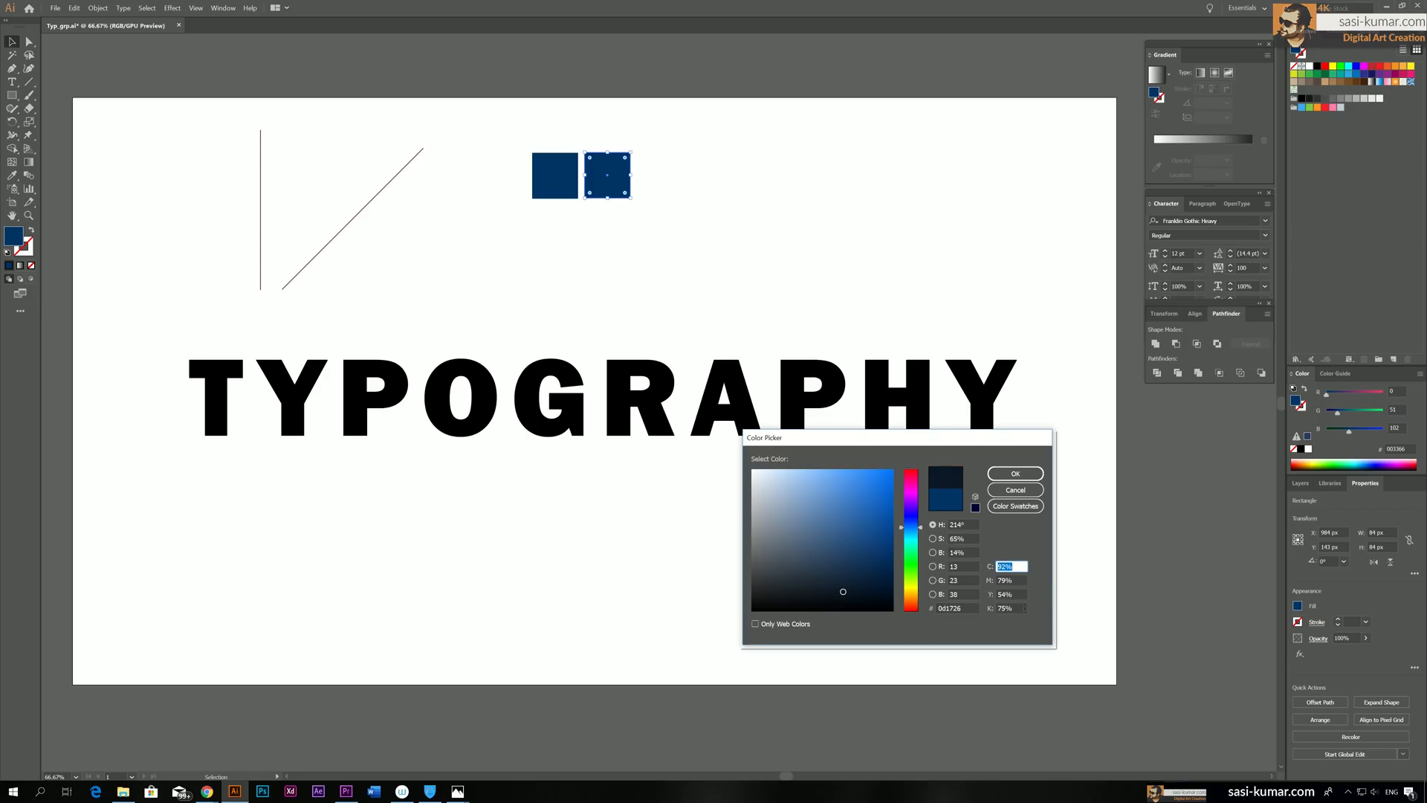
pyautogui.write('100%')
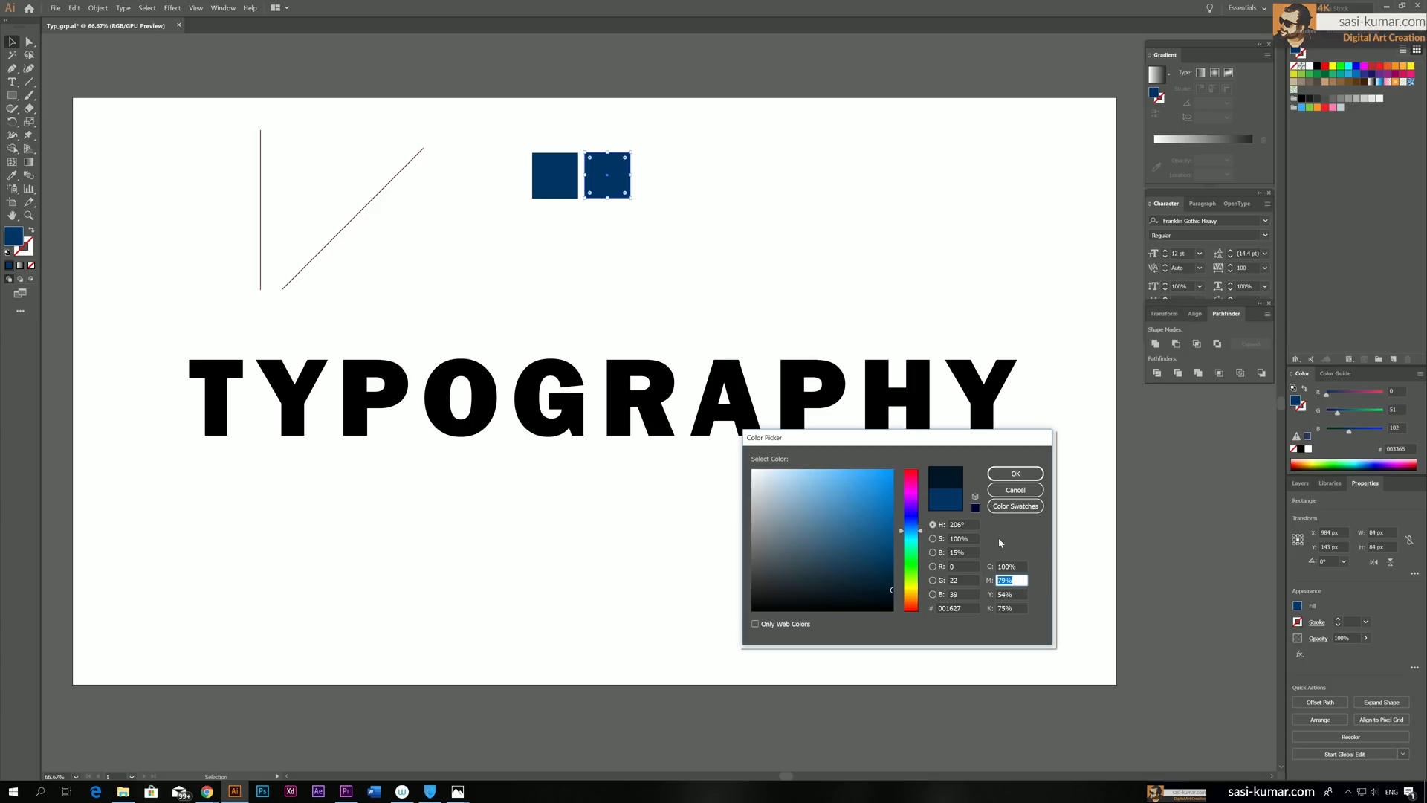
pyautogui.write('85%')
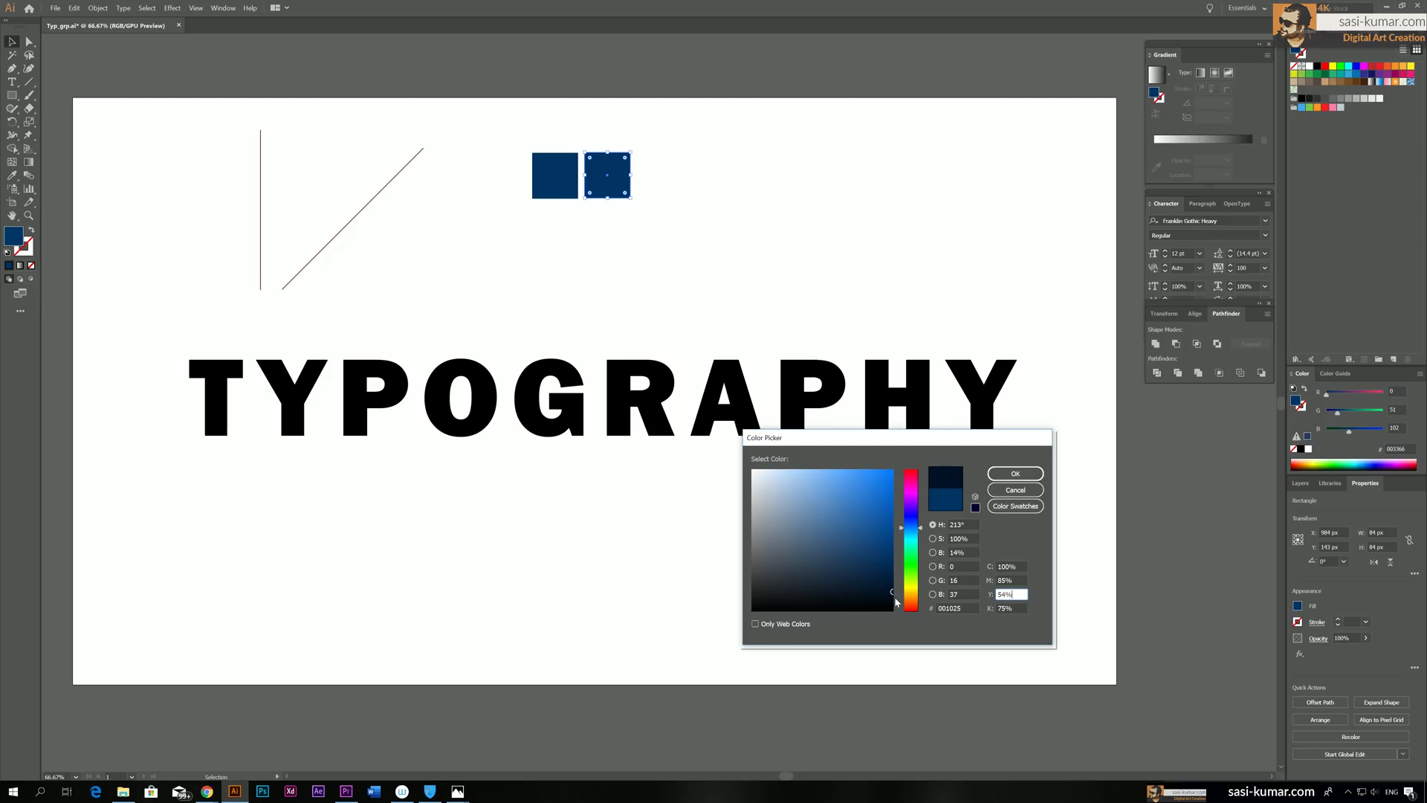
# Apply a near-black navy fill to the second square
pyautogui.click(1014, 473)
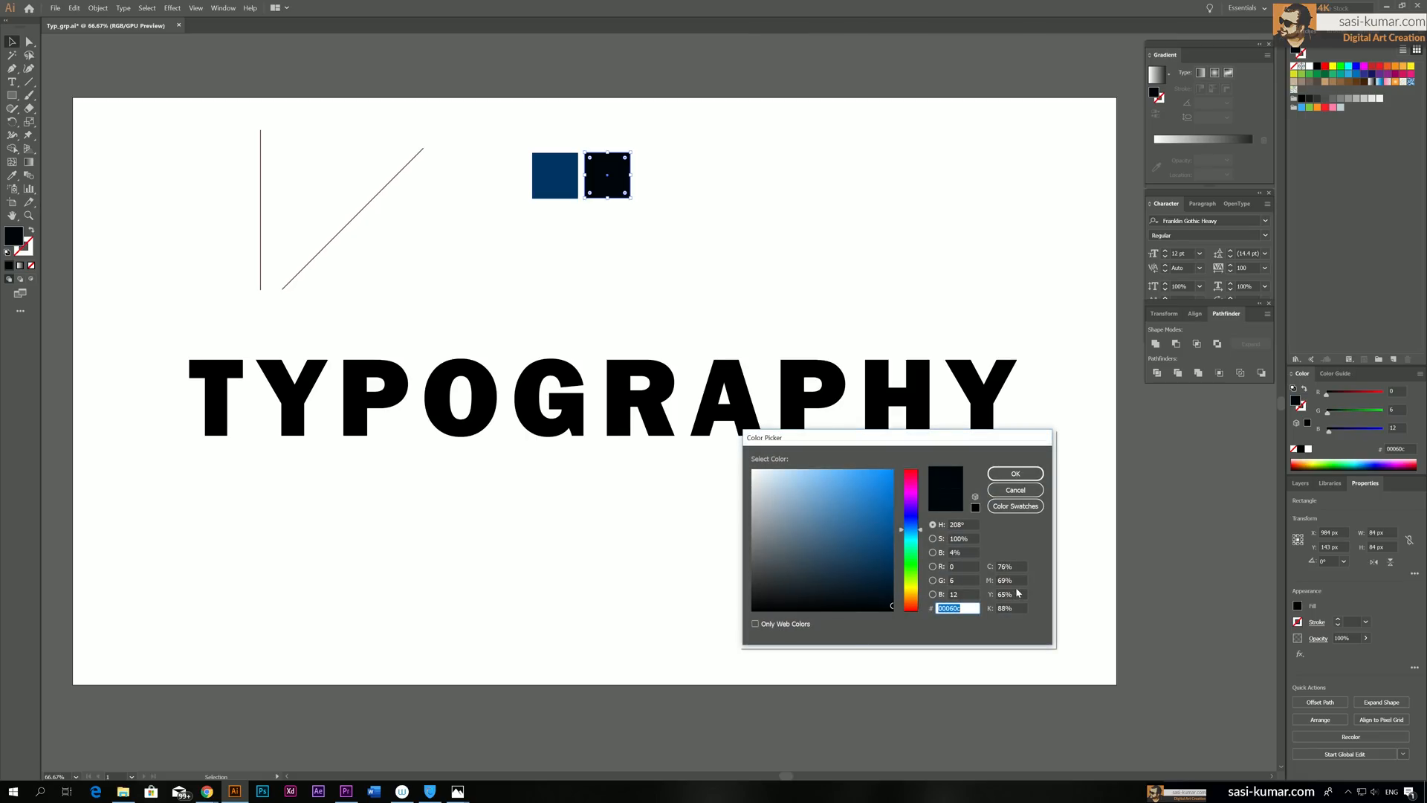
pyautogui.moveTo(1016, 591)
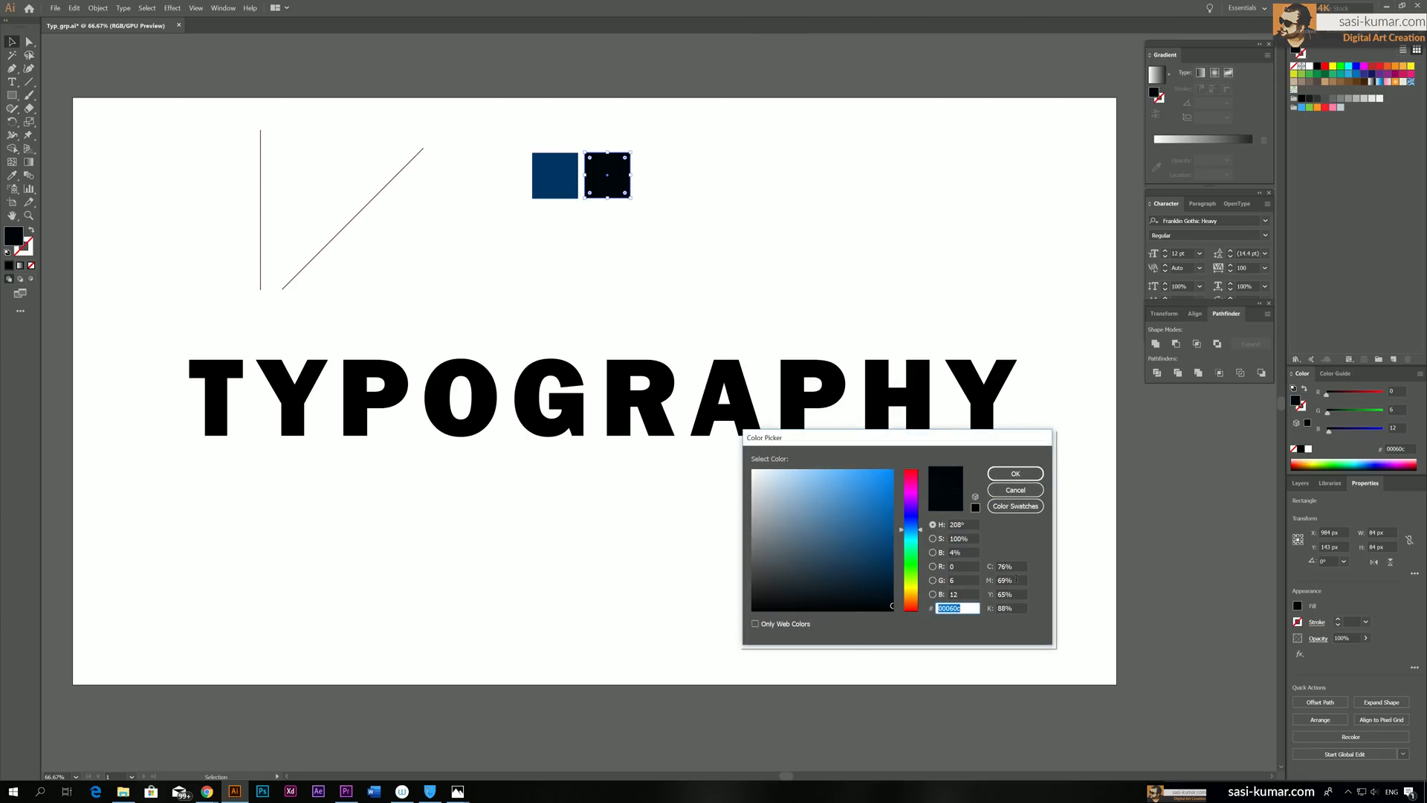
pyautogui.click(1006, 566)
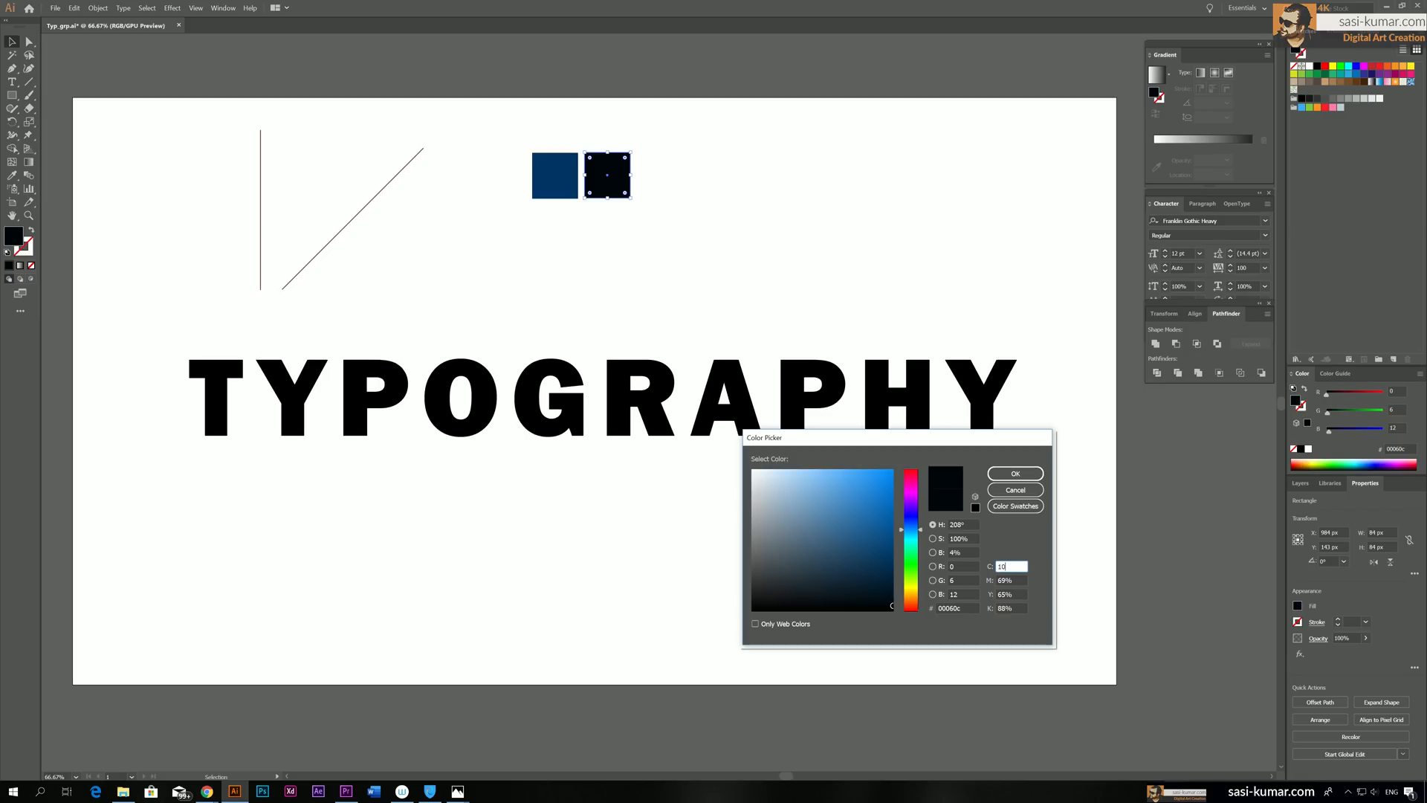
pyautogui.click(1014, 473)
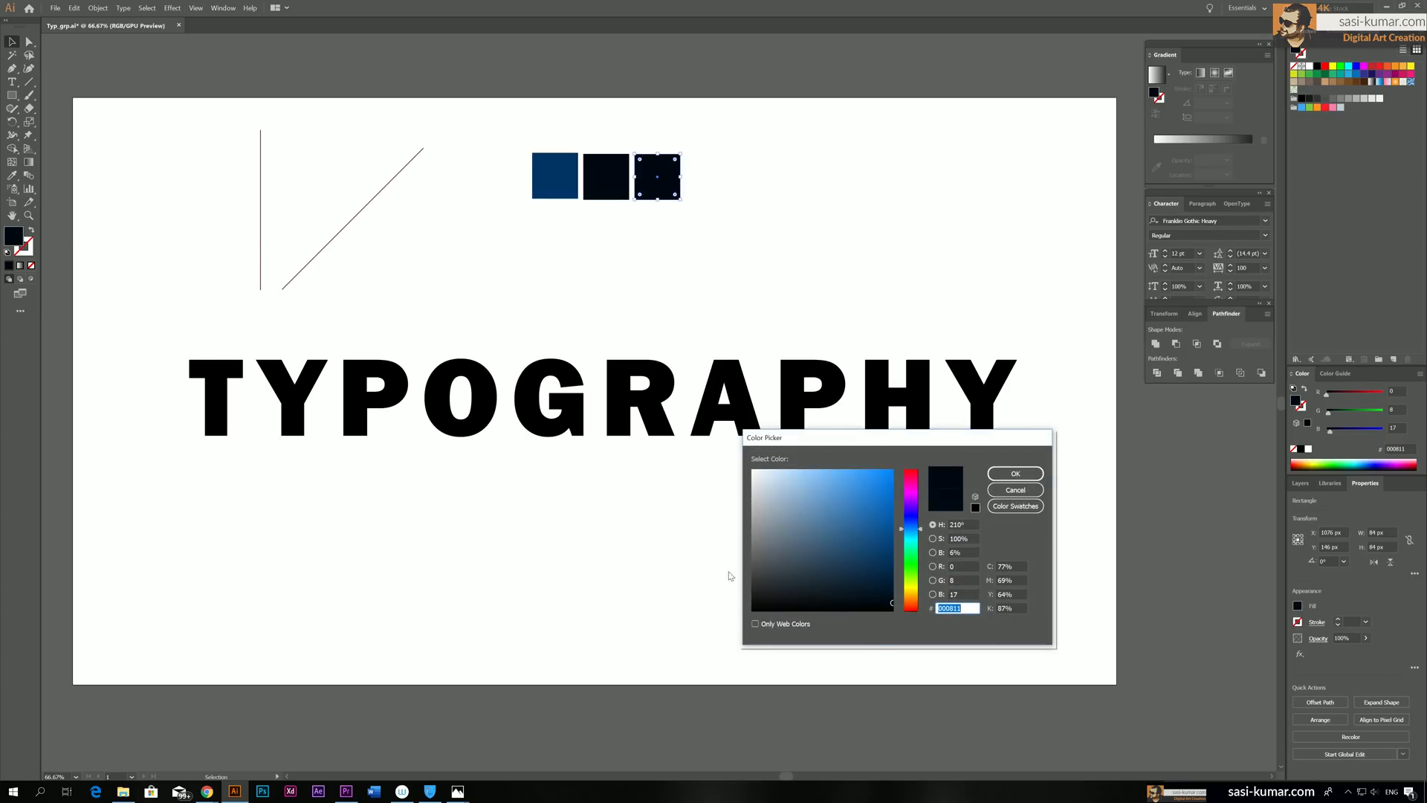
# Fill the third square with crimson red (#cc222c), fine-tuning its yellow value
pyautogui.click(911, 562)
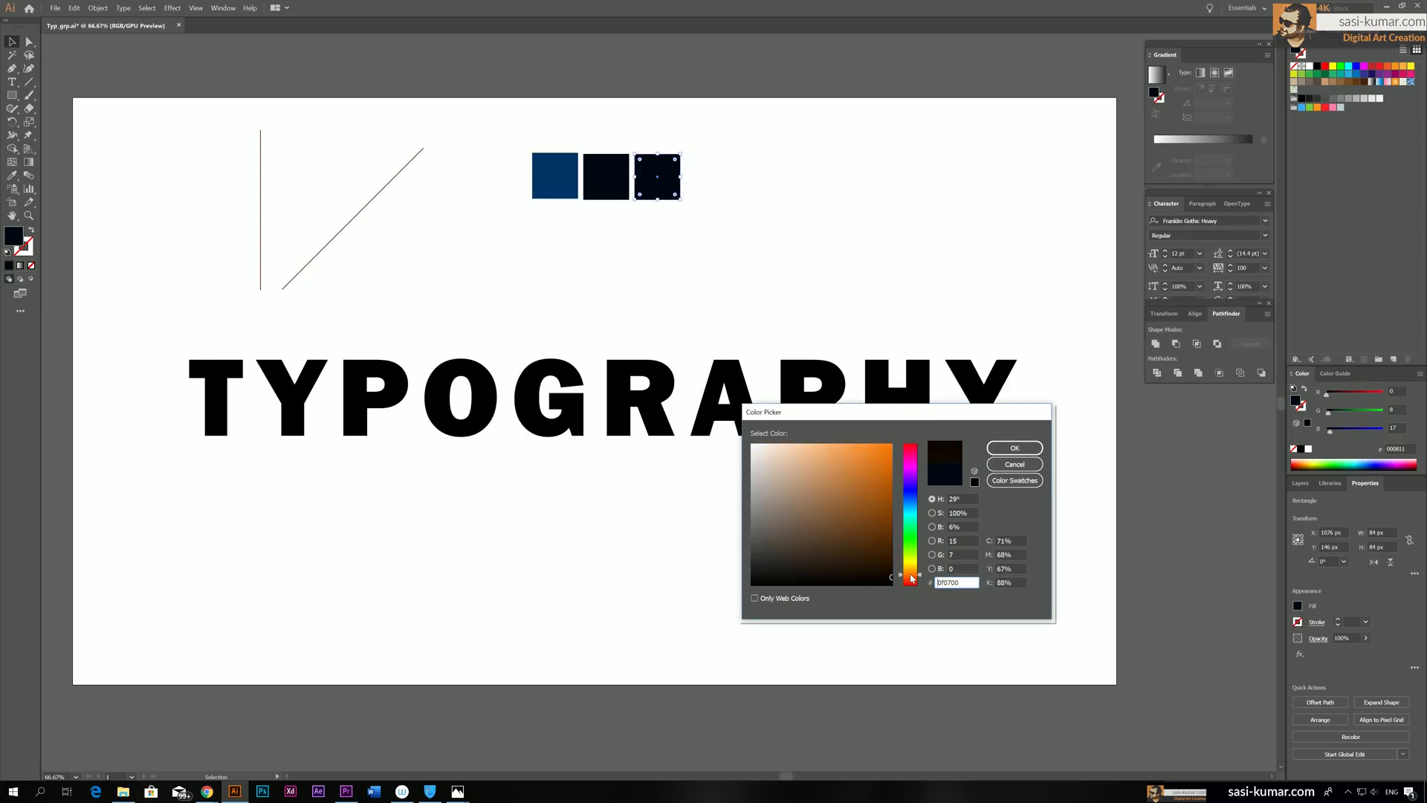
pyautogui.click(889, 556)
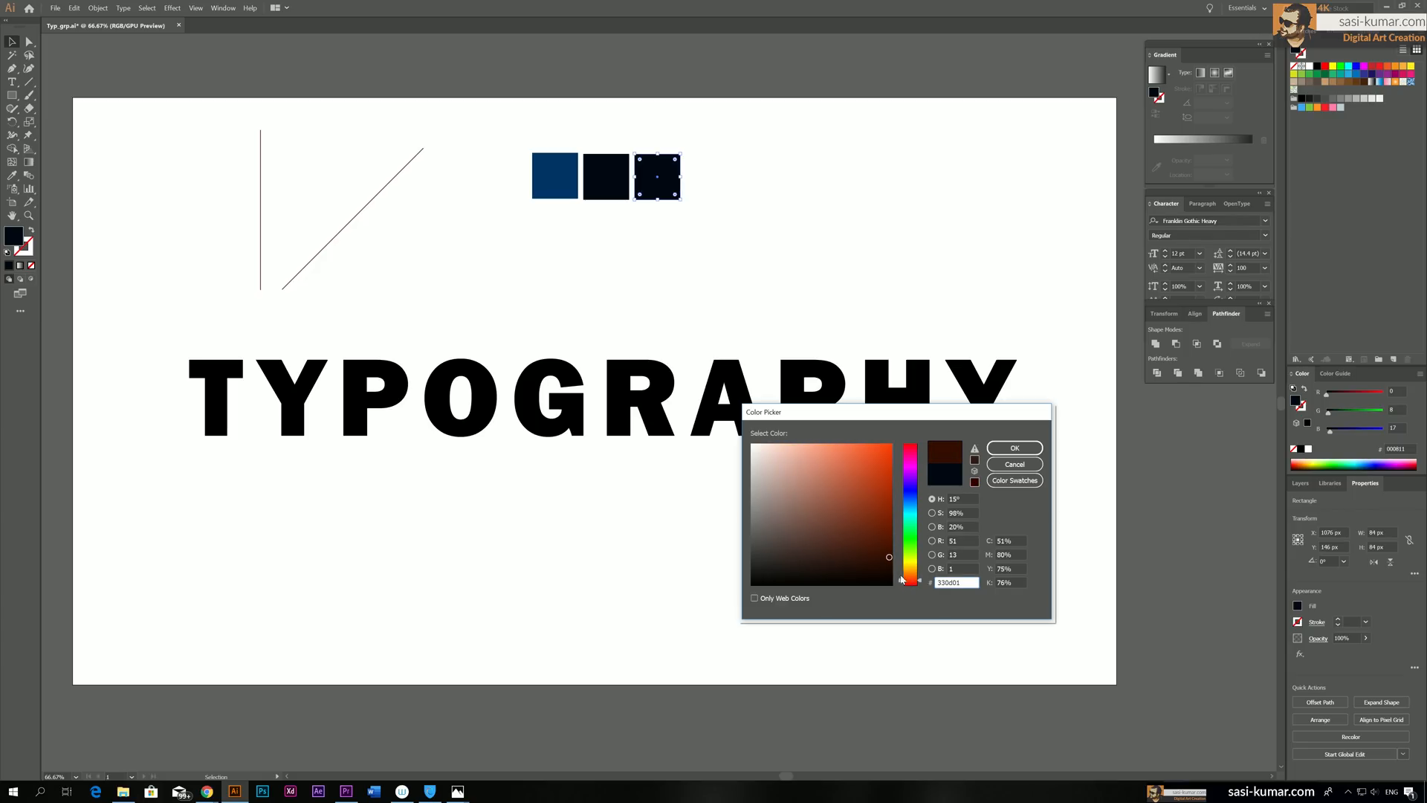
pyautogui.click(889, 507)
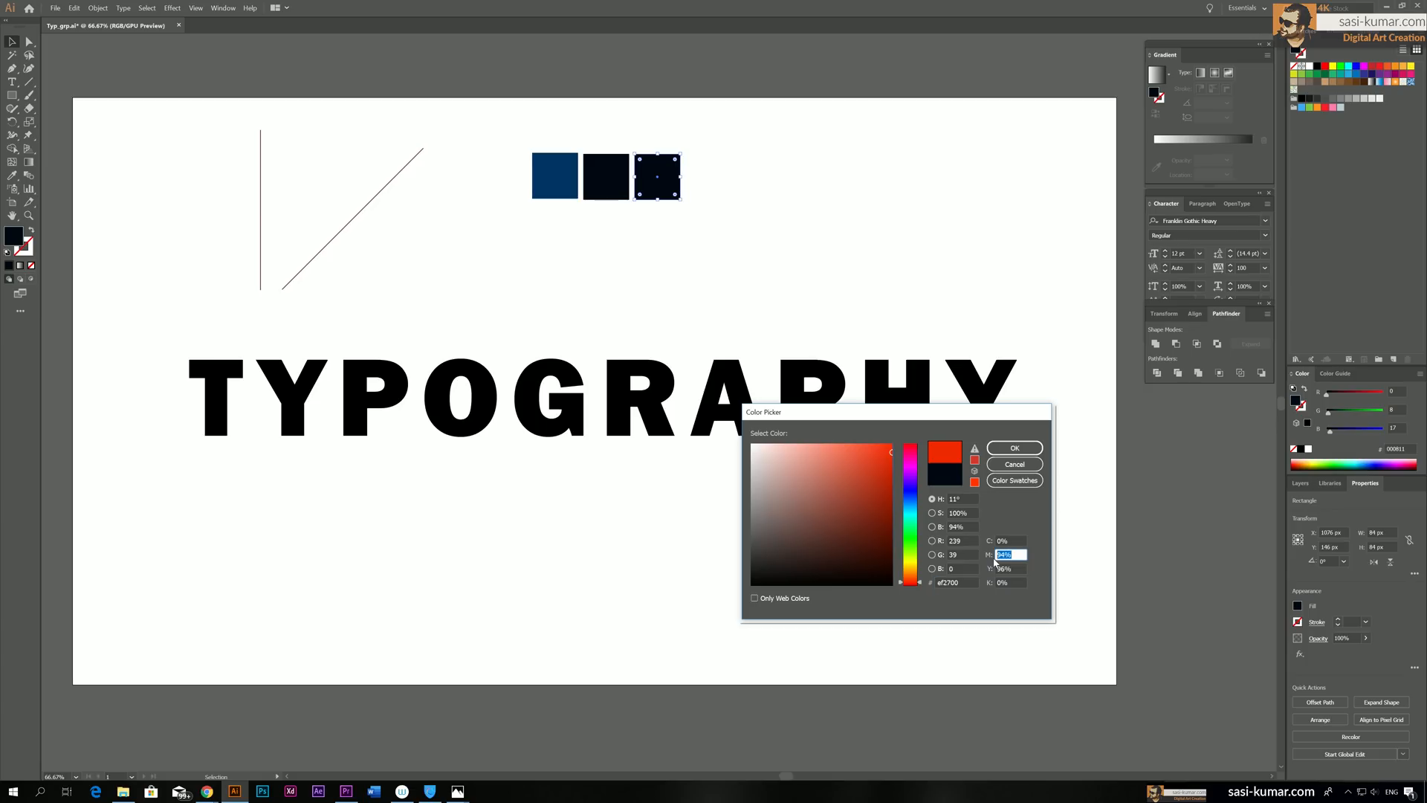
pyautogui.write('100')
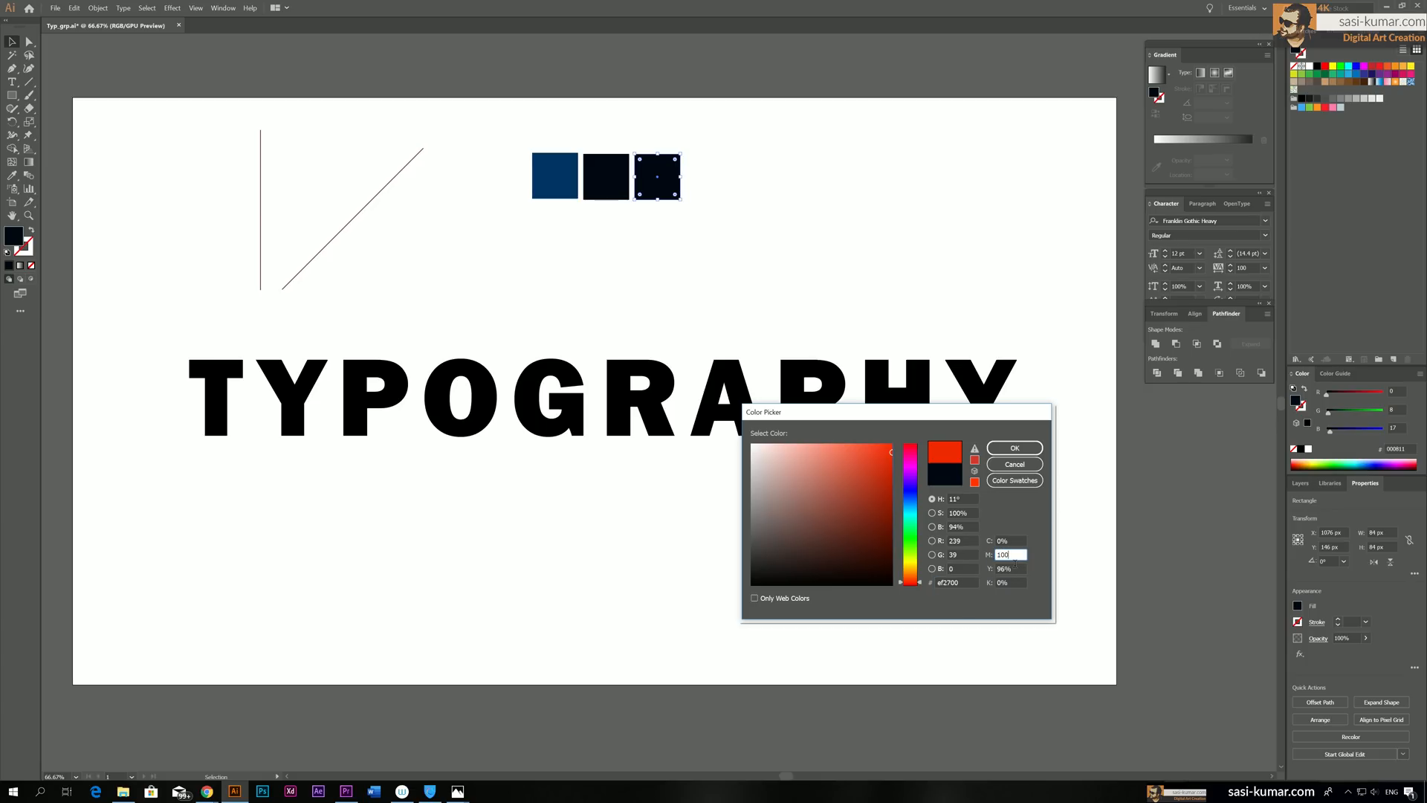
pyautogui.click(868, 472)
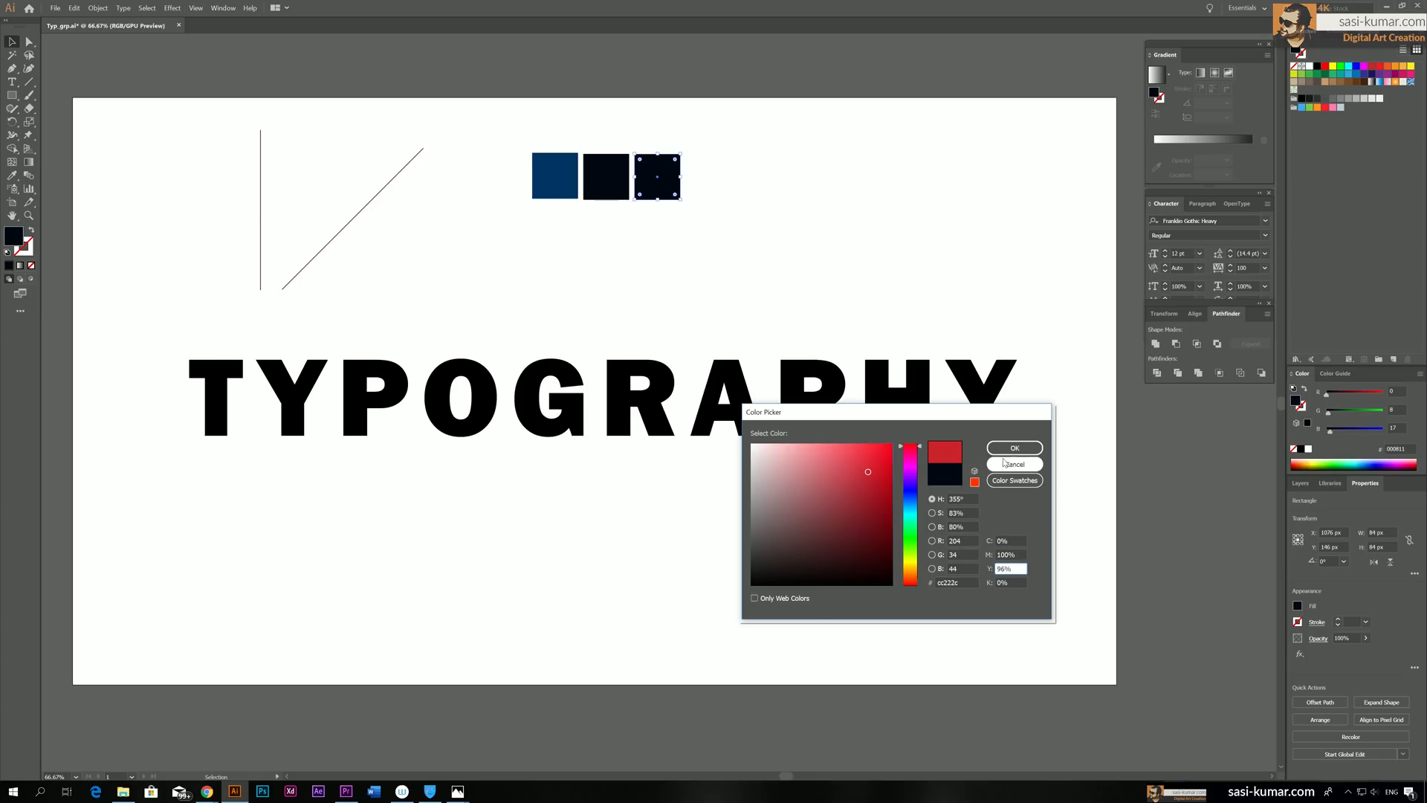
pyautogui.click(1014, 447)
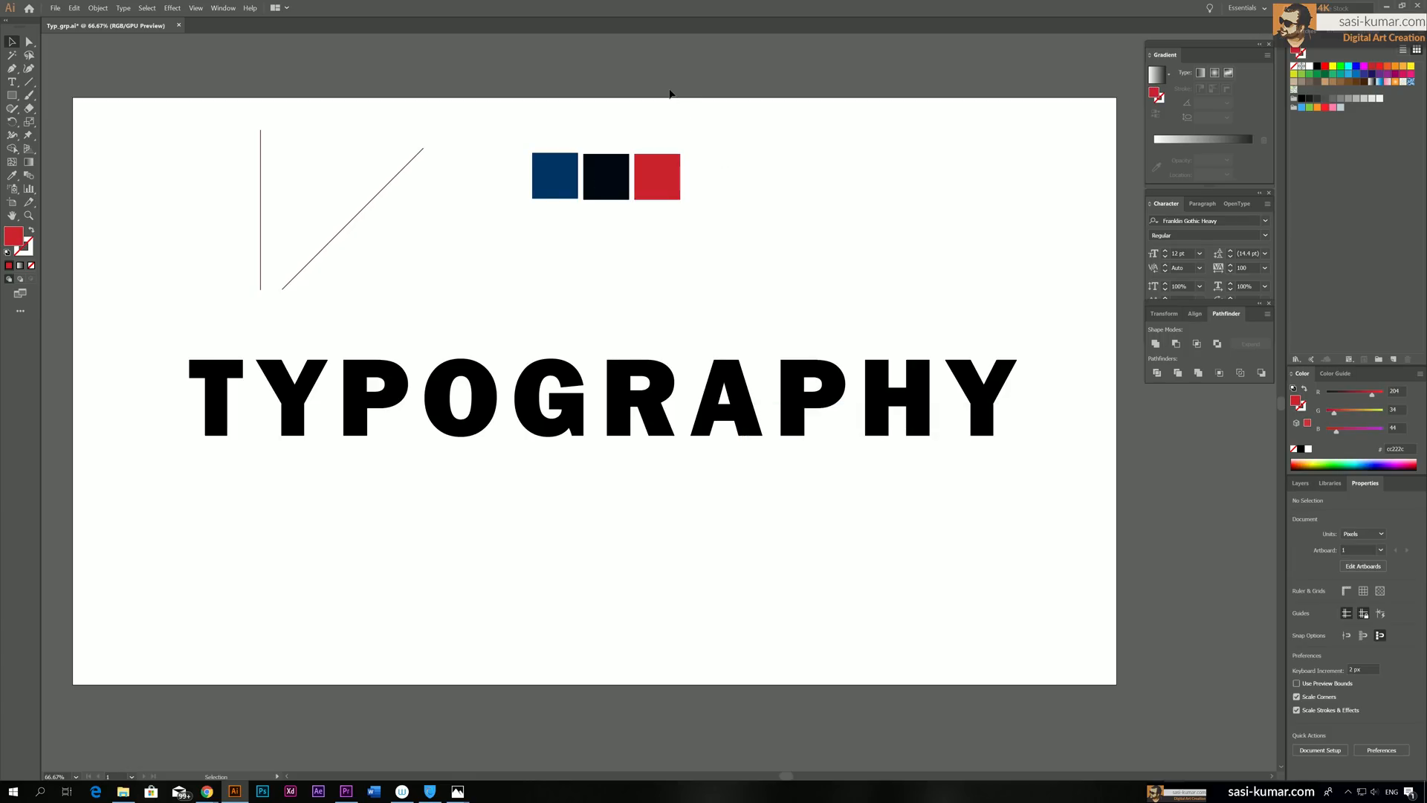
pyautogui.click(656, 176)
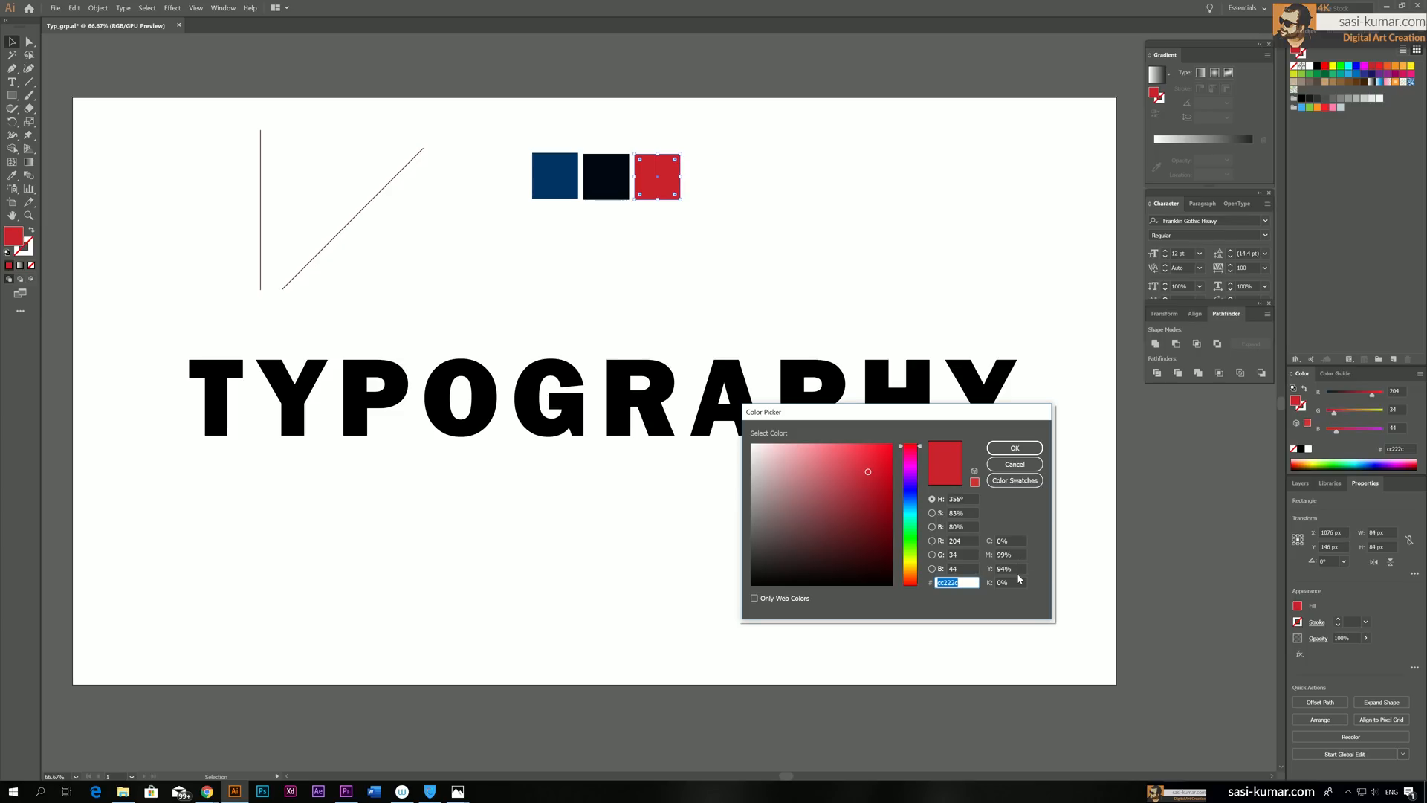
pyautogui.click(1006, 568)
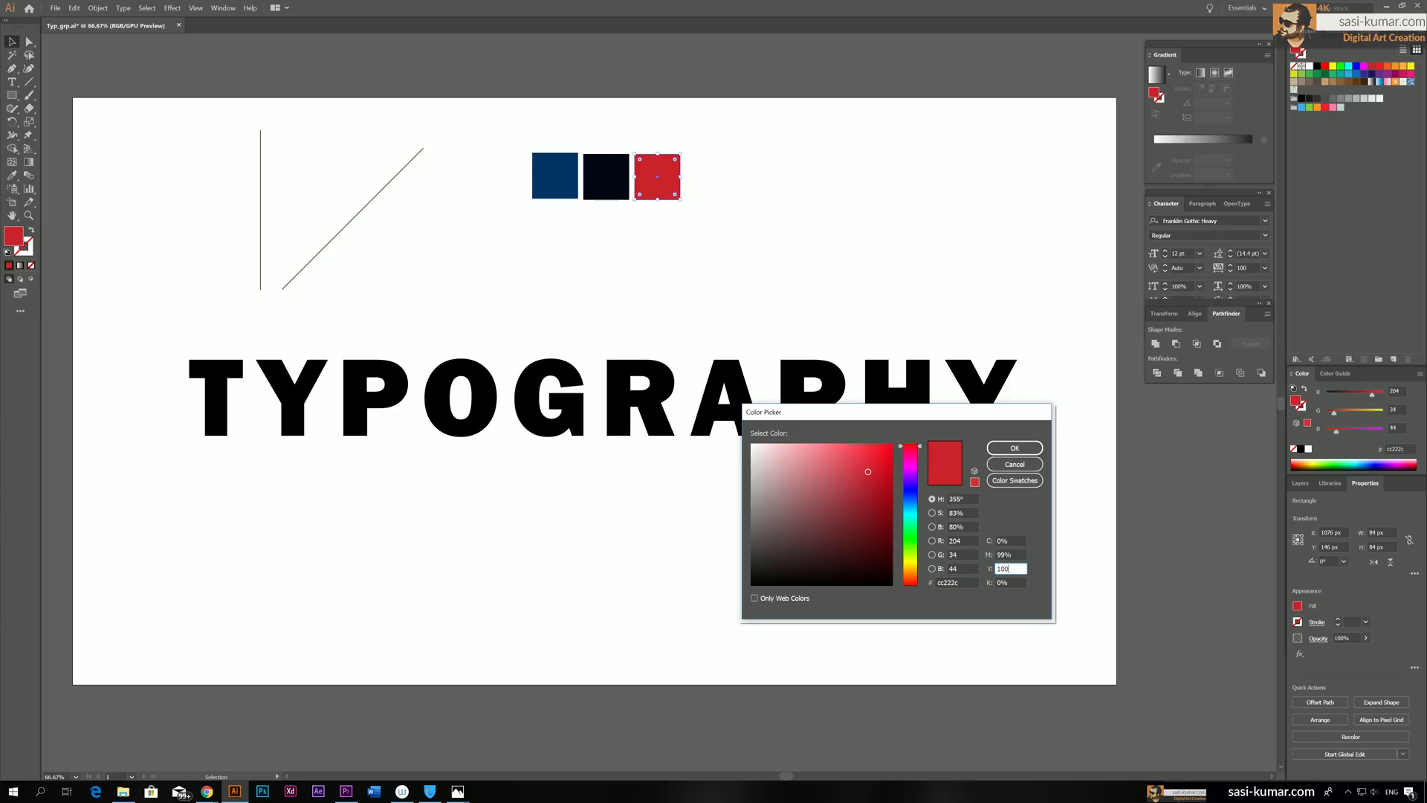
pyautogui.click(1014, 447)
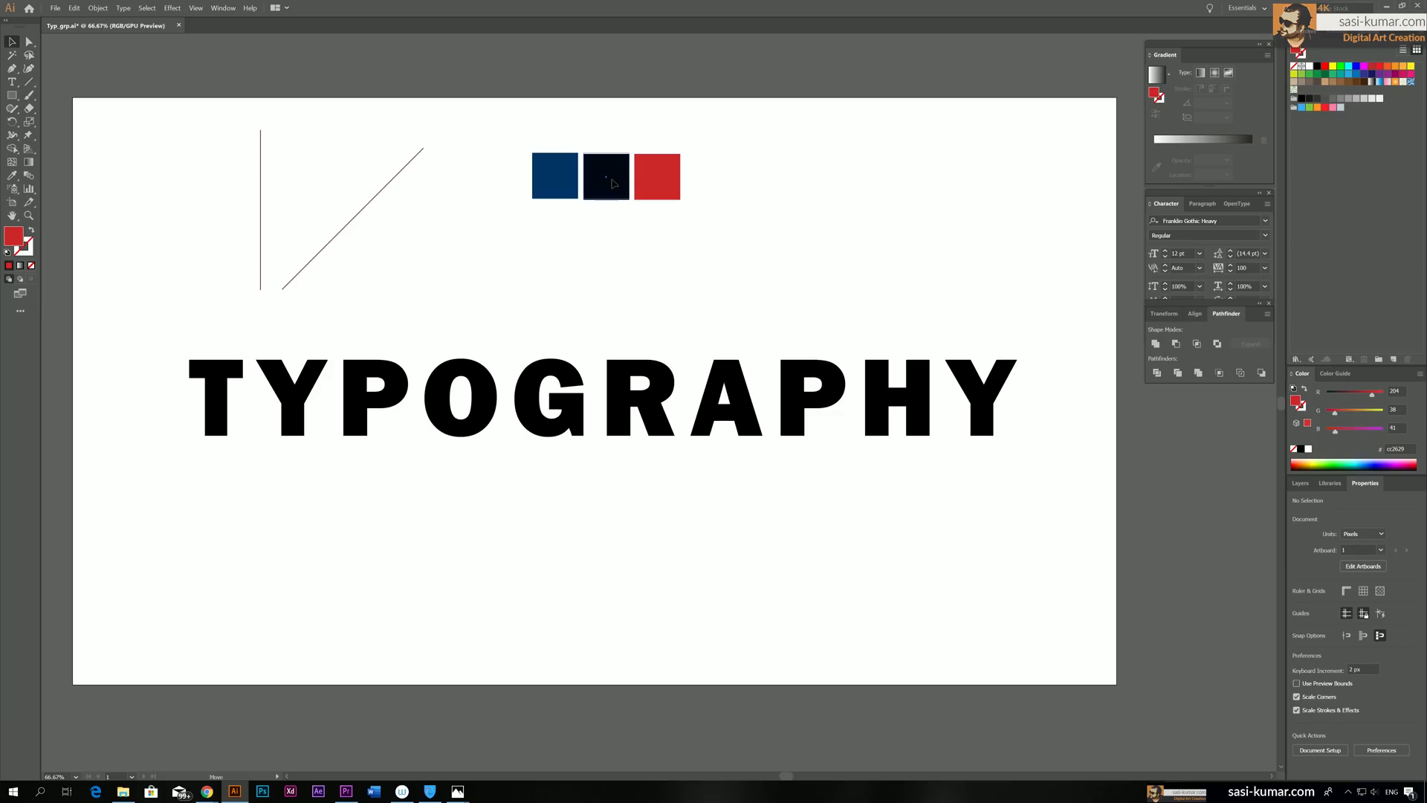
# Reset the fill to default, then select T and other letter pieces and fill them navy
pyautogui.click(656, 175)
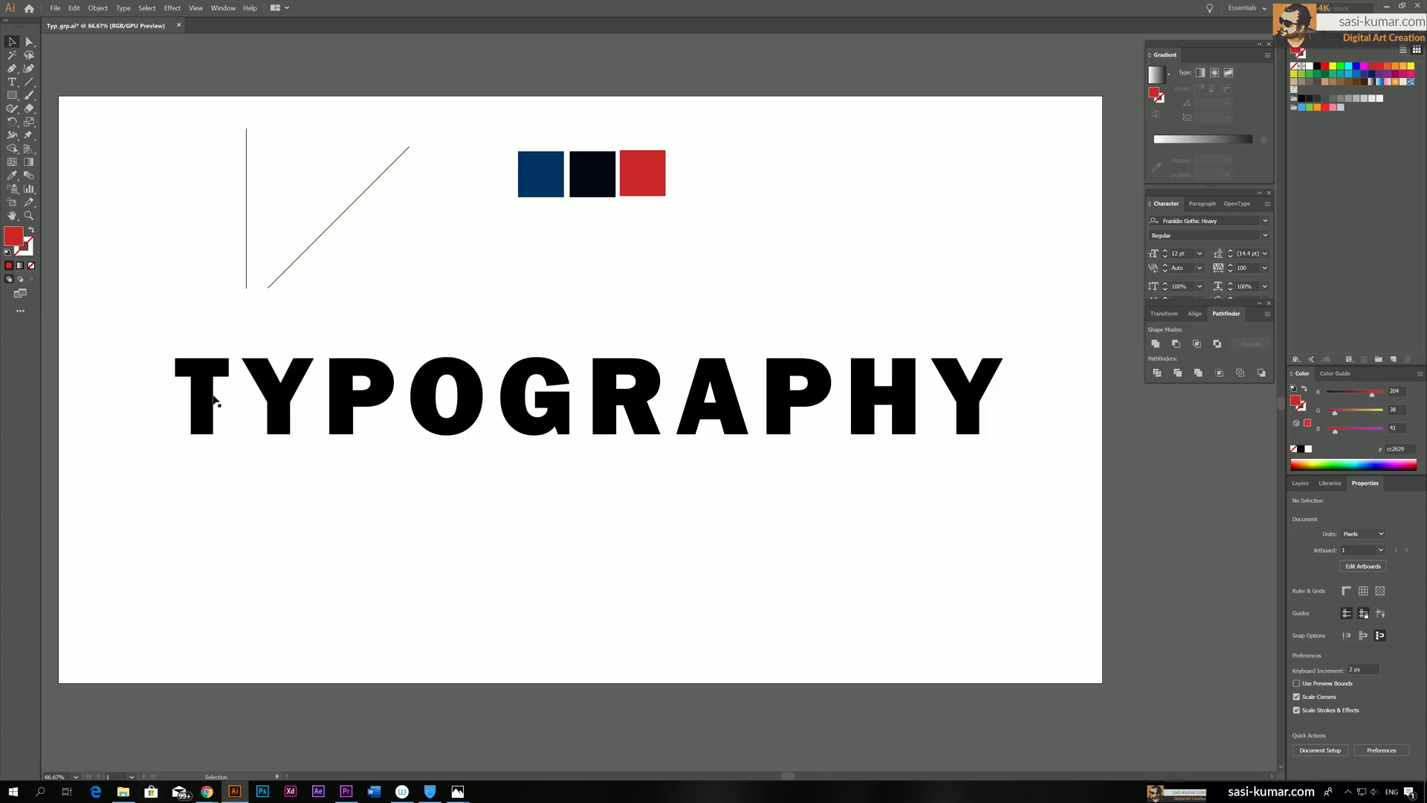
pyautogui.click(215, 398)
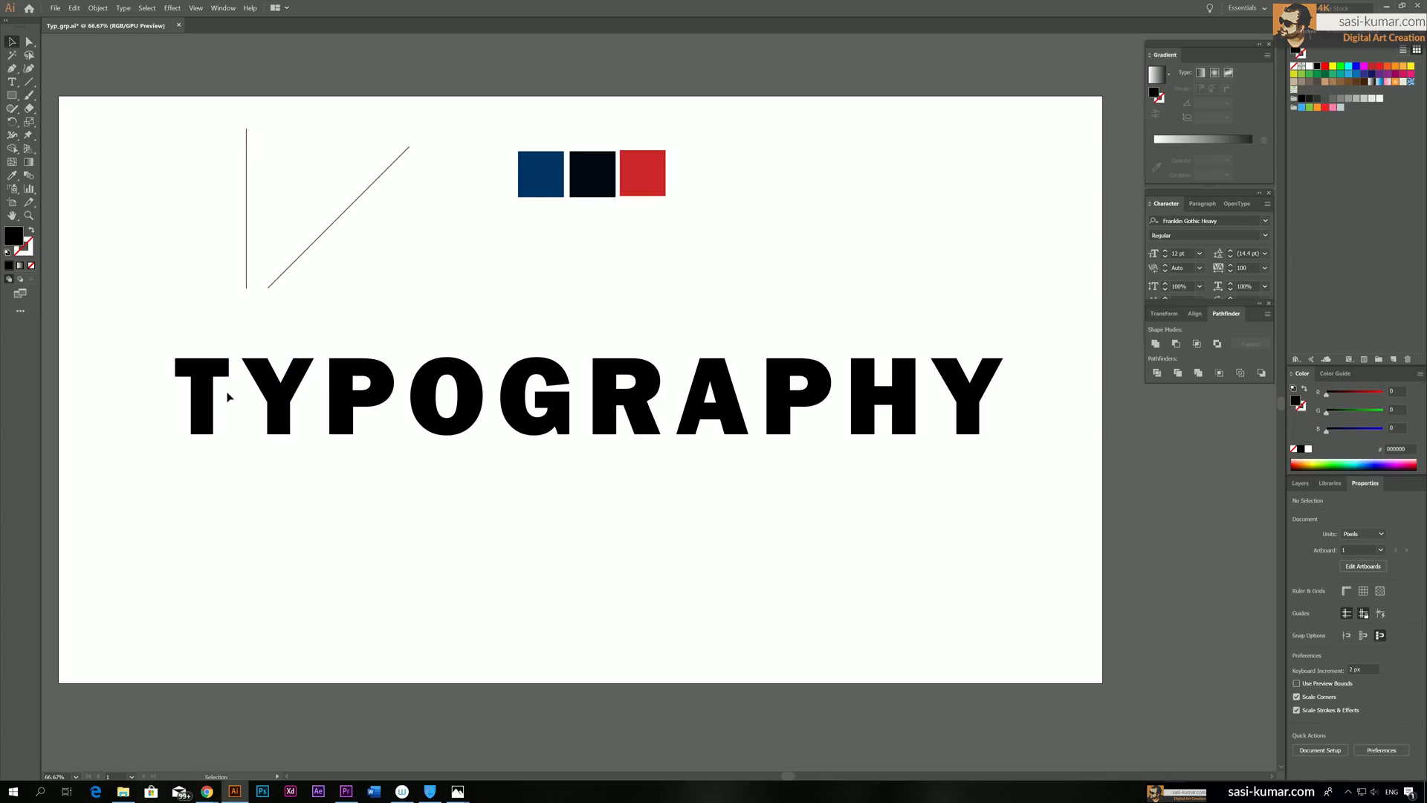
pyautogui.click(195, 397)
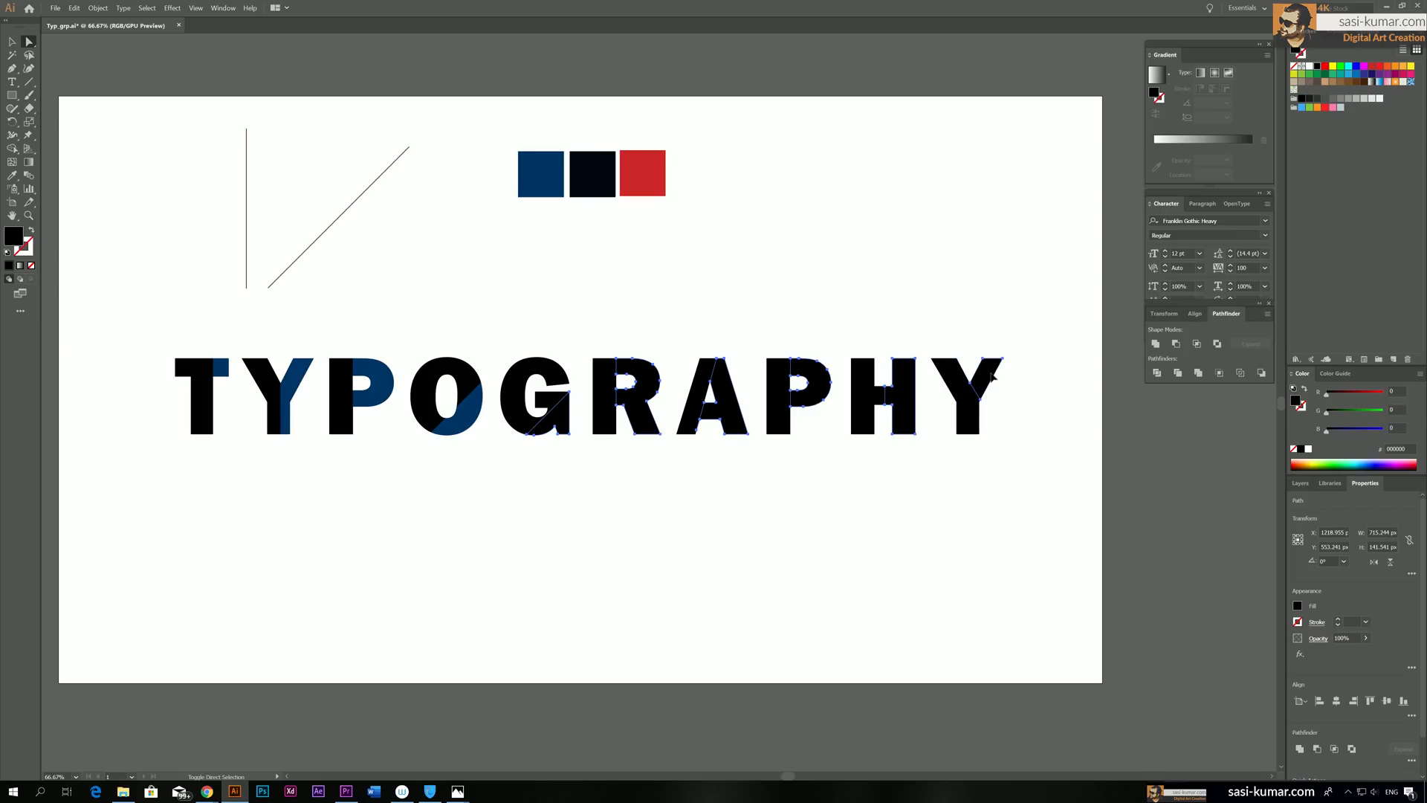
pyautogui.click(540, 173)
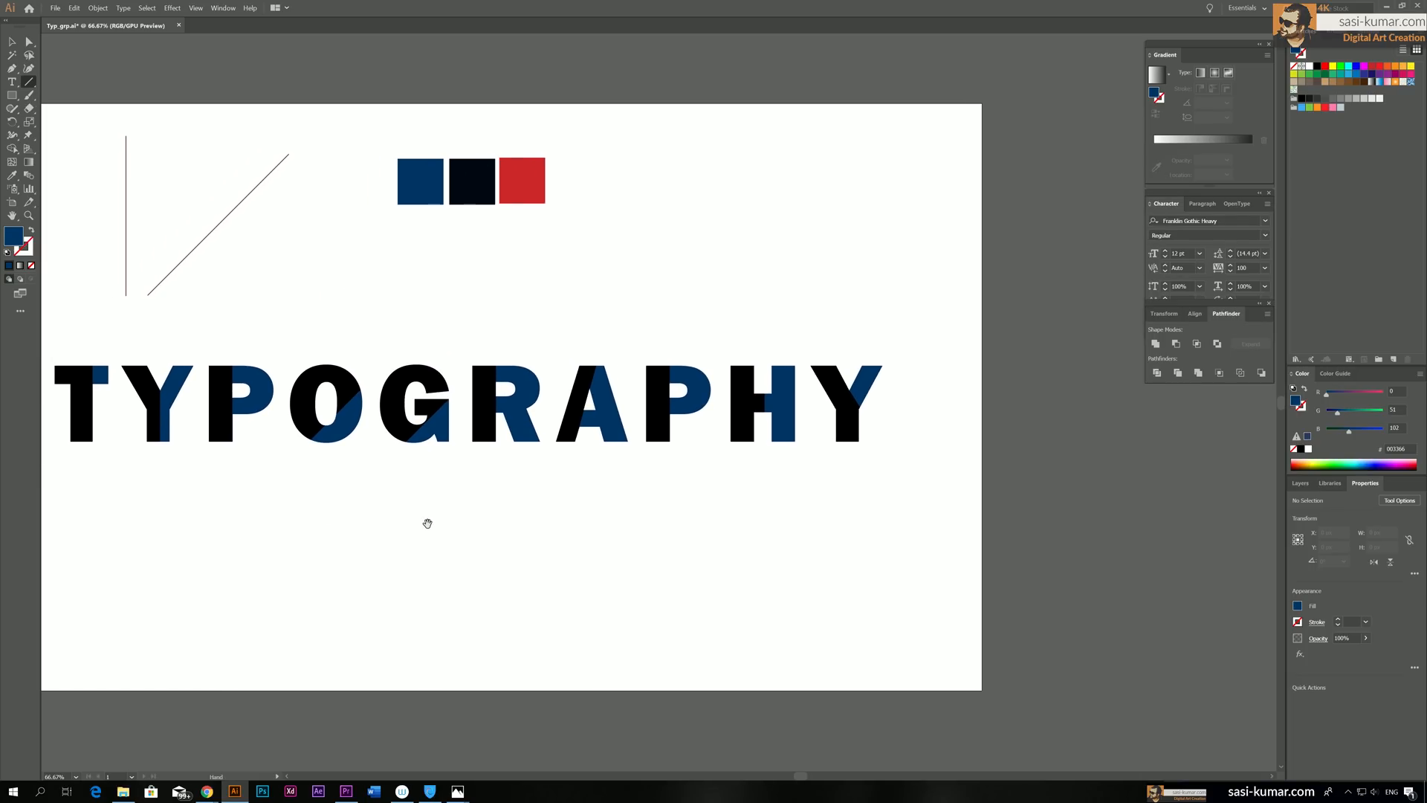
# Draw a short horizontal line below the text and expand its fill and stroke
pyautogui.moveTo(728, 467); pyautogui.dragTo(828, 465)
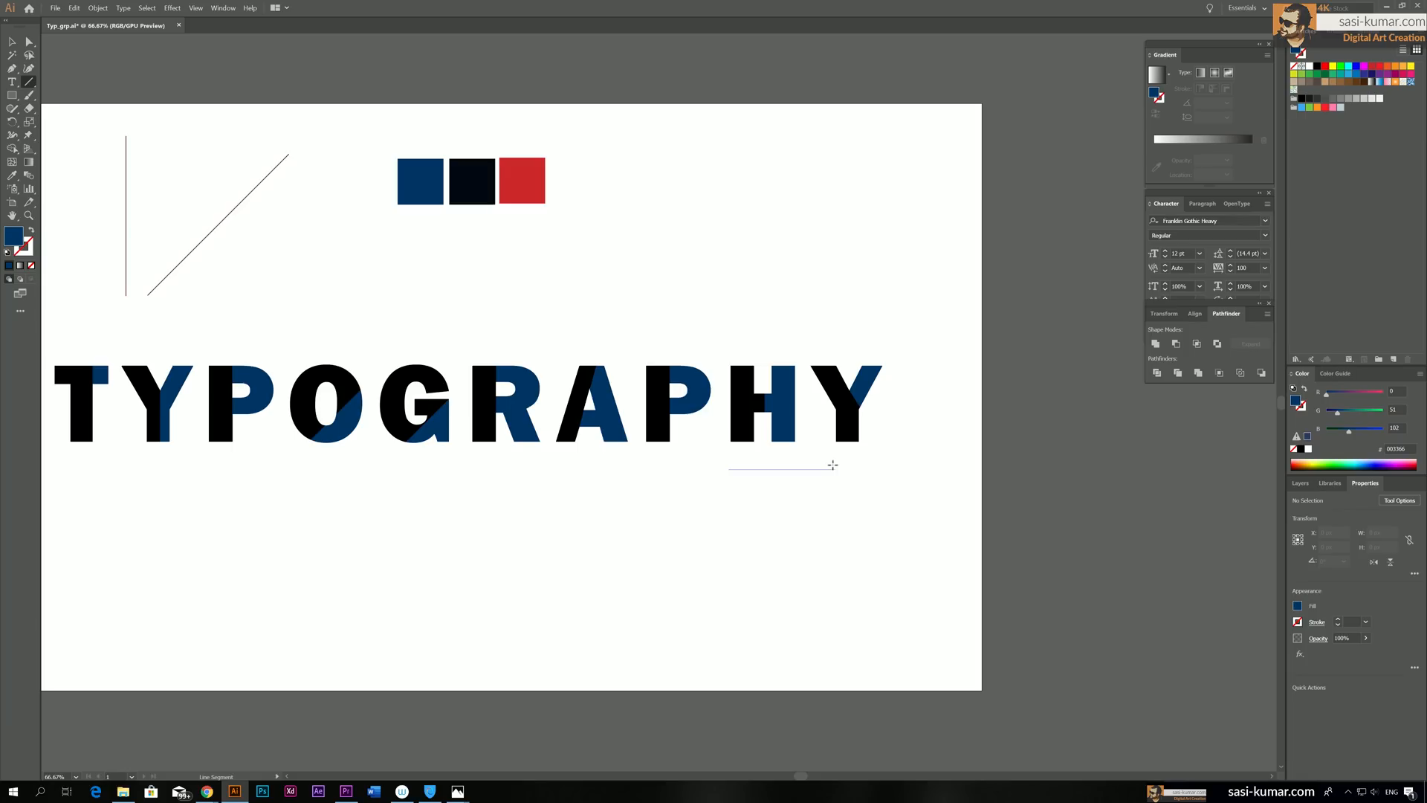
pyautogui.click(782, 467)
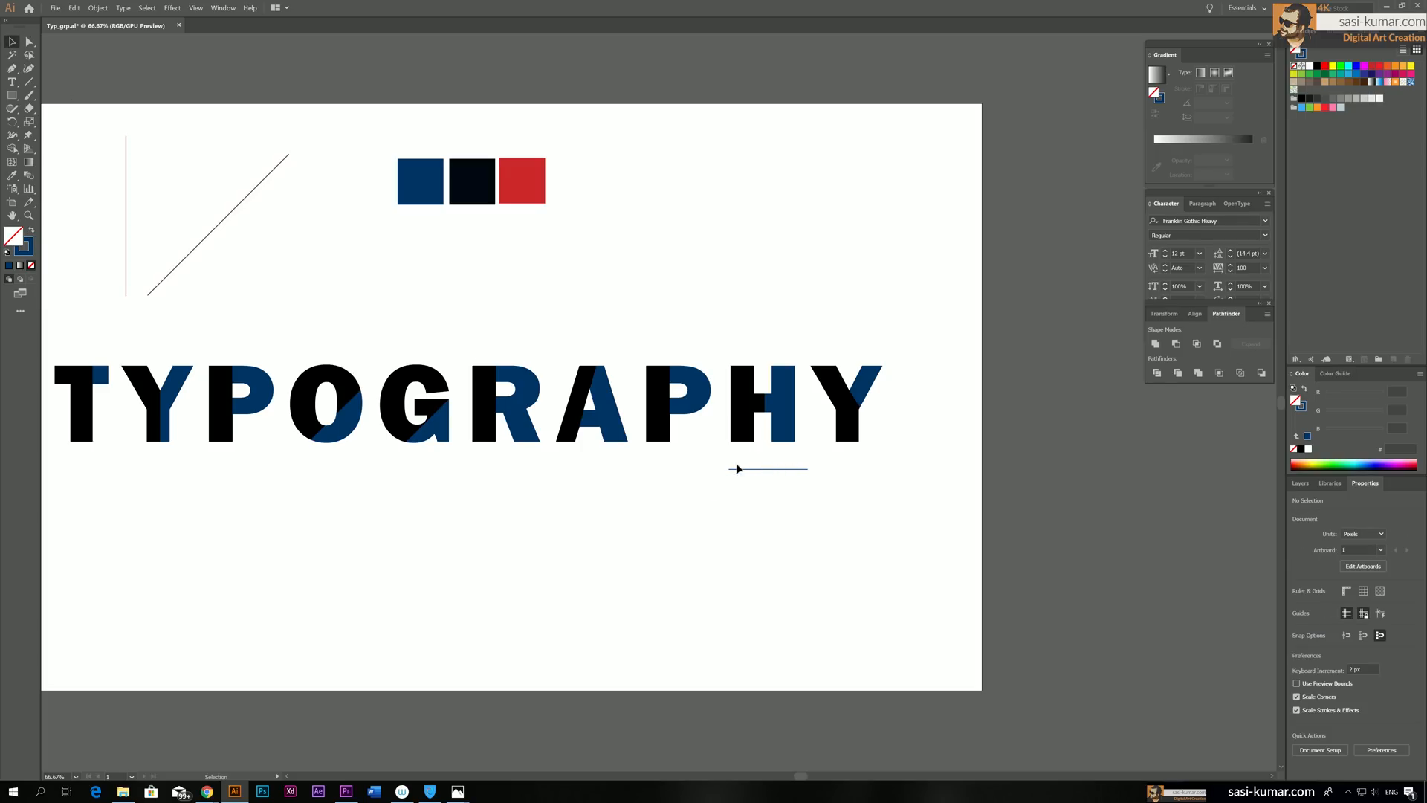
pyautogui.click(768, 469)
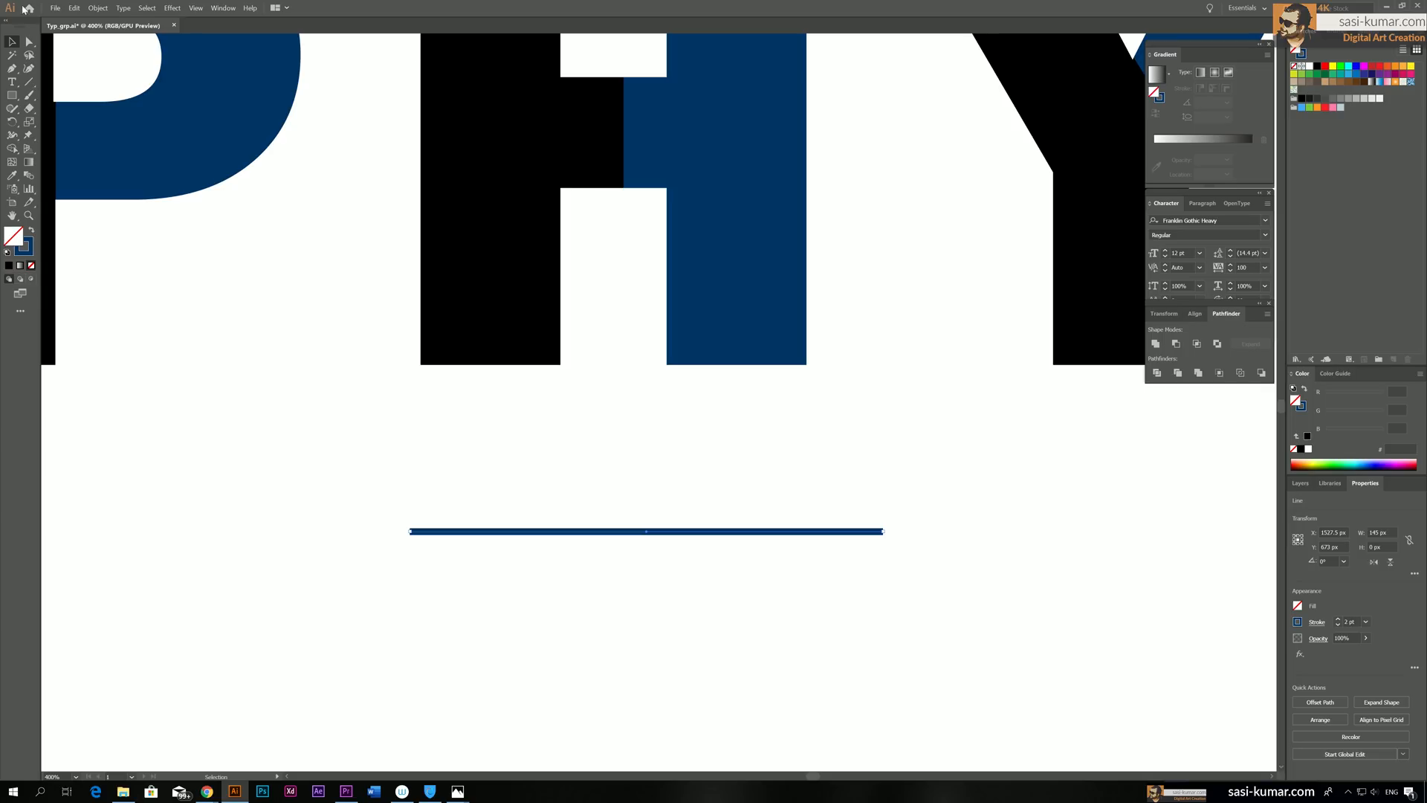
pyautogui.click(98, 7)
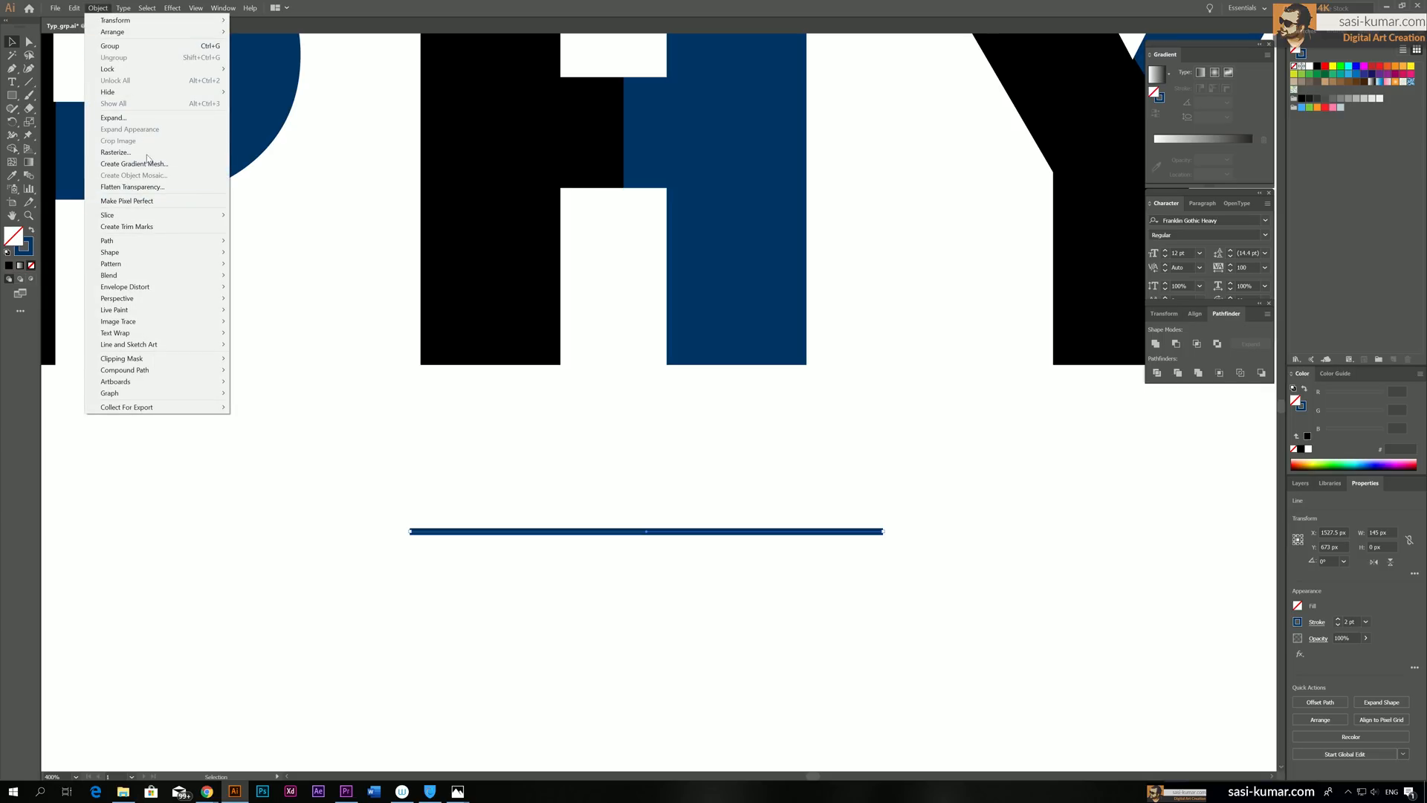
pyautogui.click(113, 118)
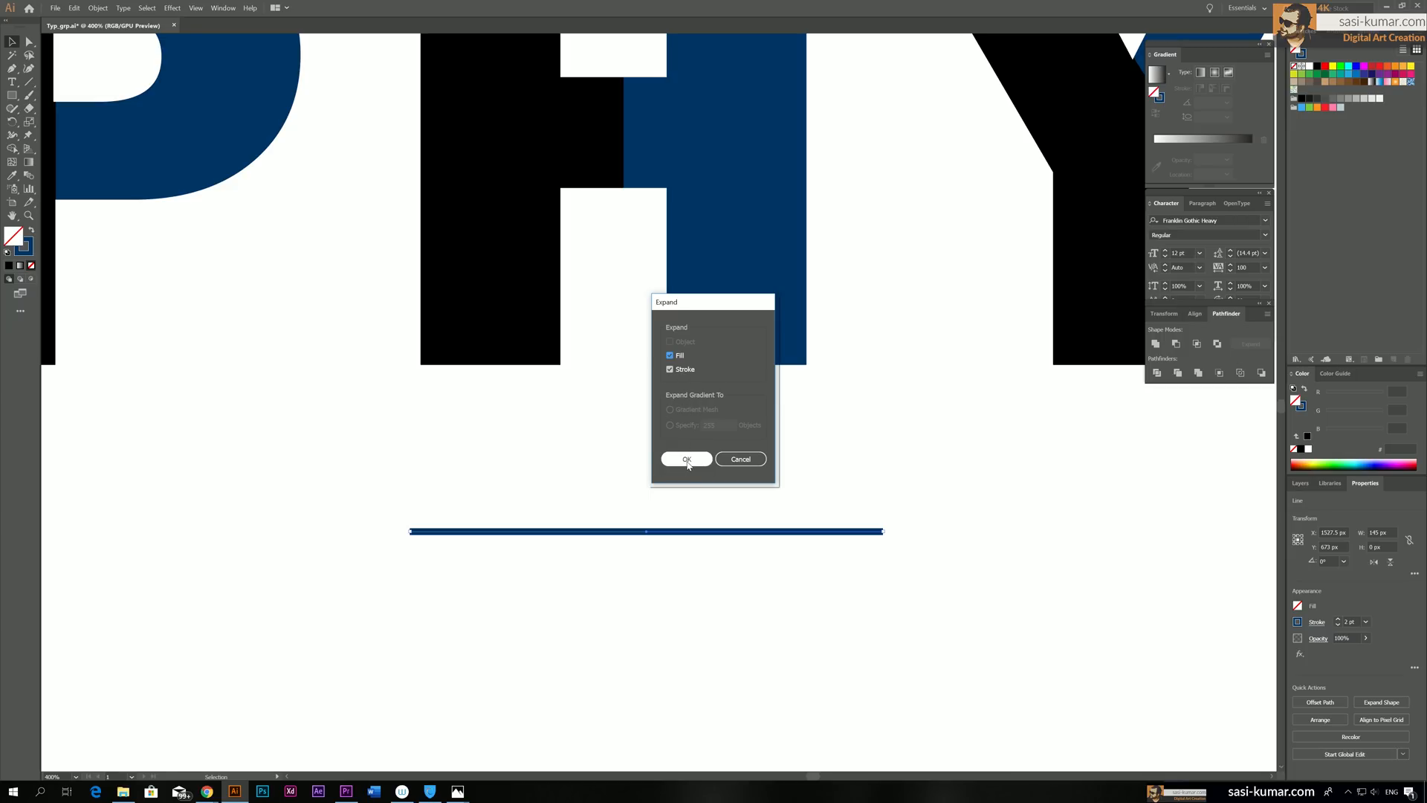
pyautogui.click(686, 459)
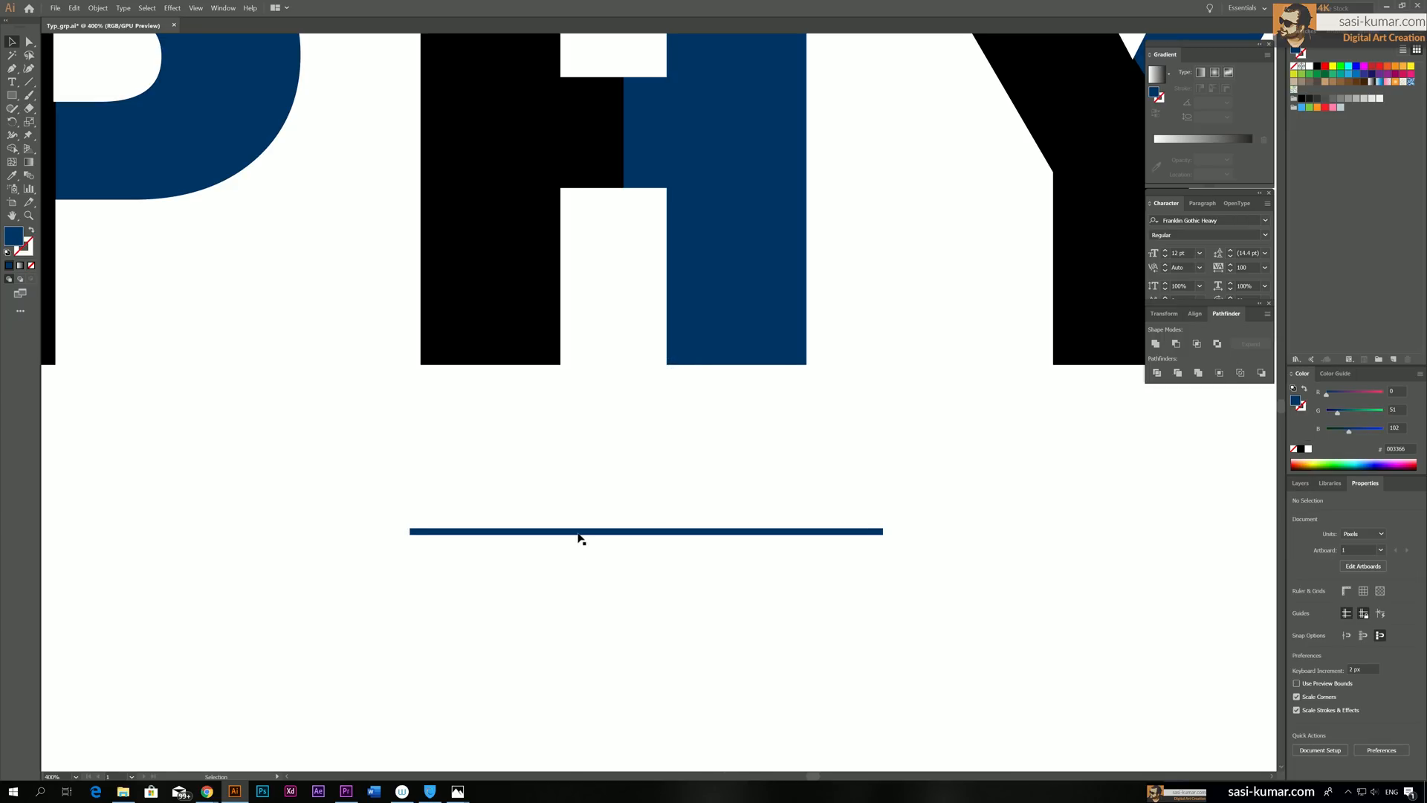
pyautogui.click(645, 530)
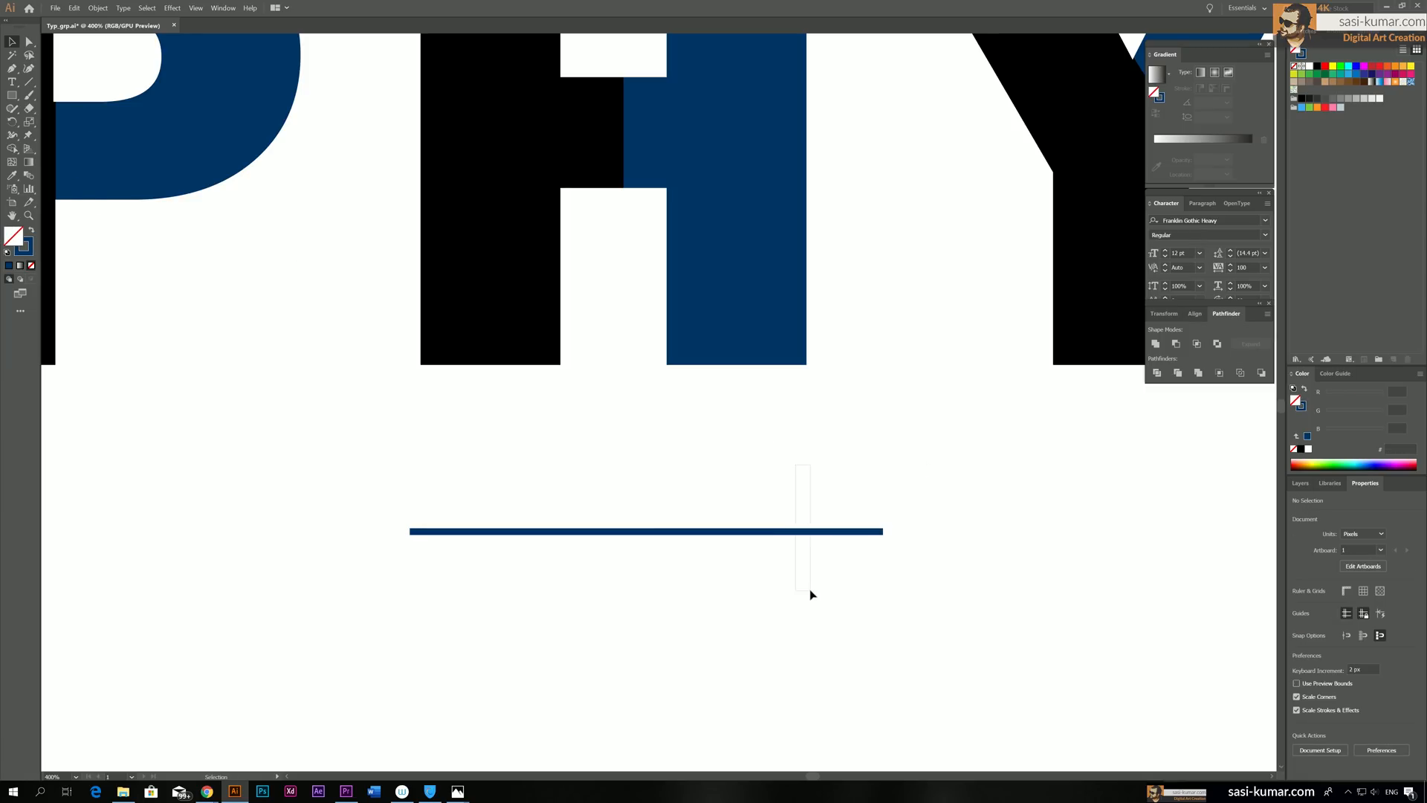
# Reselect the navy line and expand it again into a filled shape
pyautogui.click(646, 532)
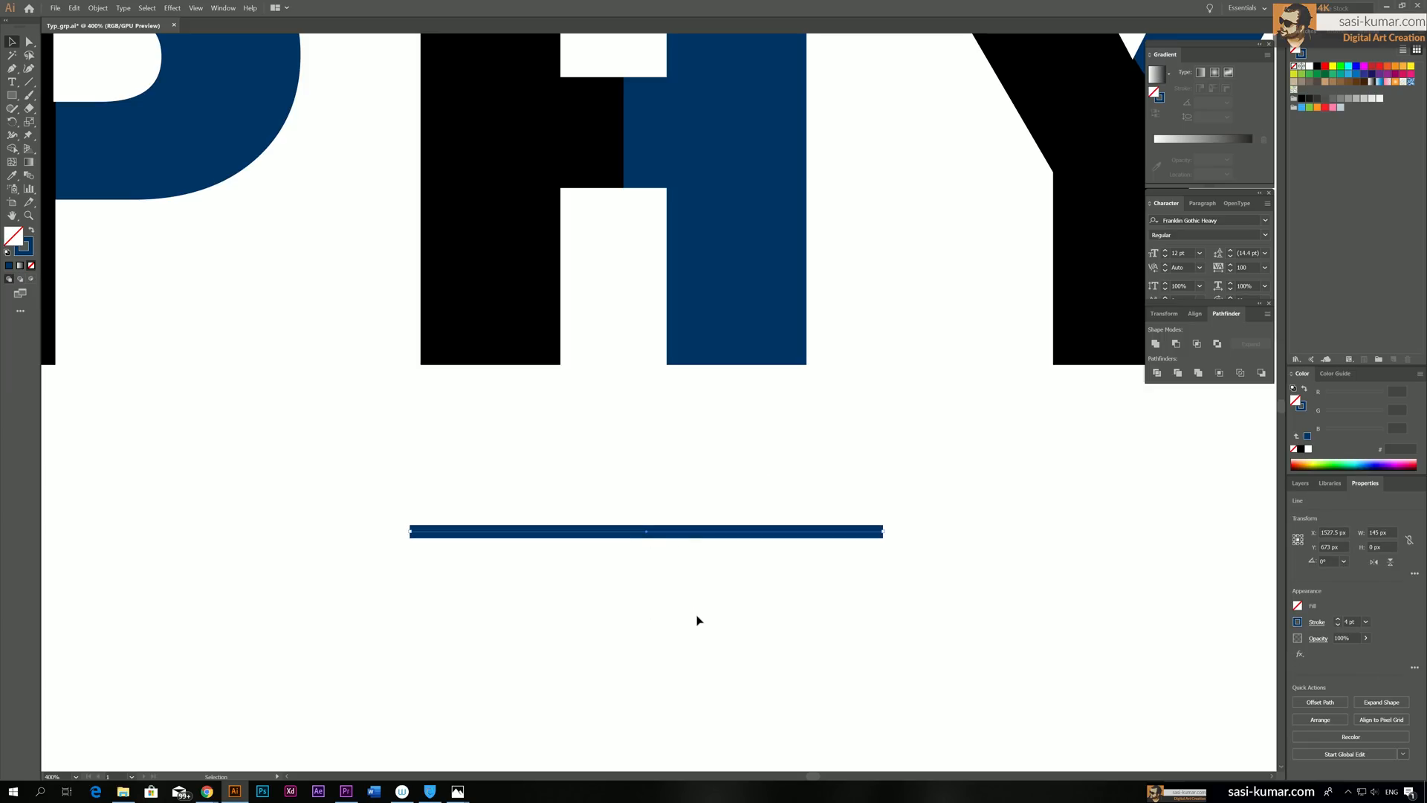
pyautogui.click(97, 7)
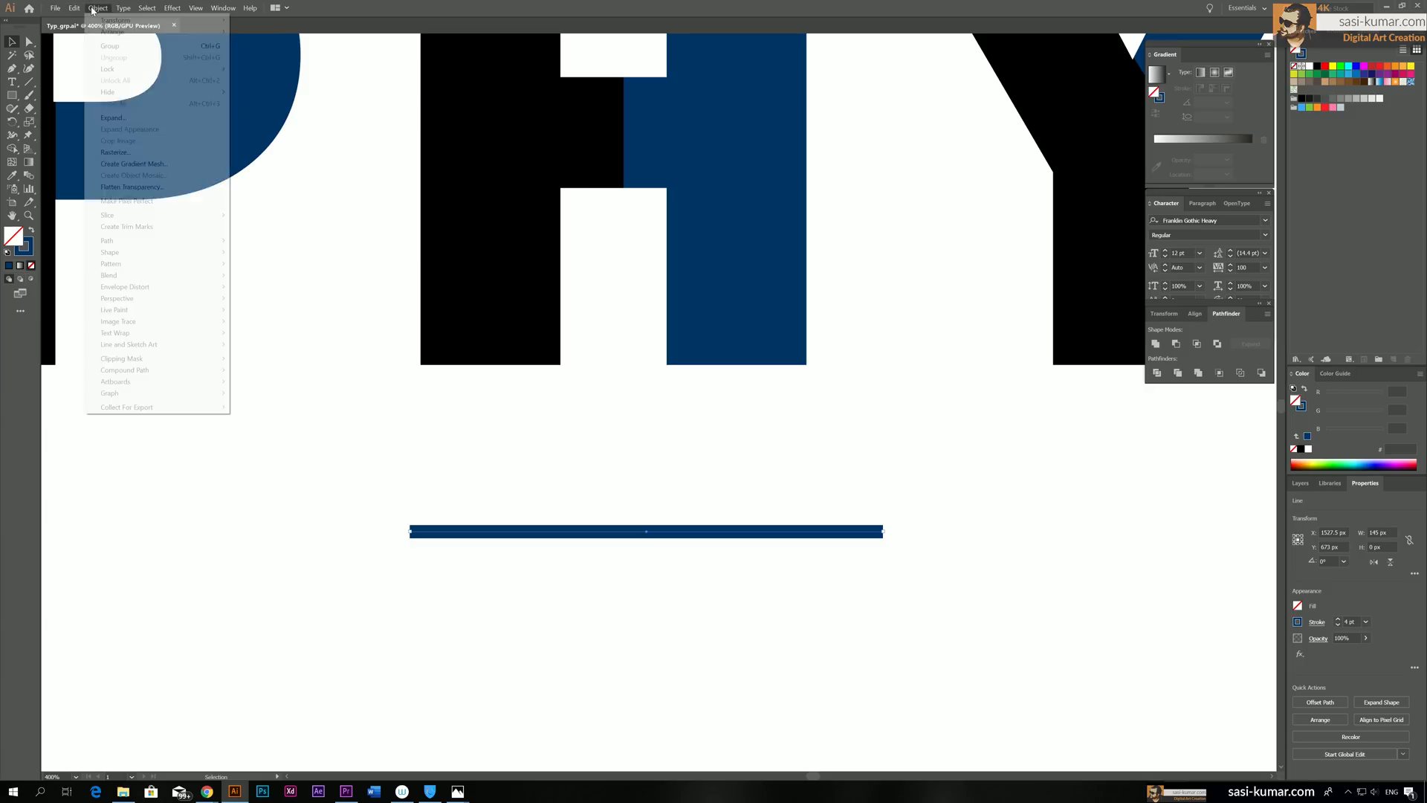
pyautogui.click(98, 7)
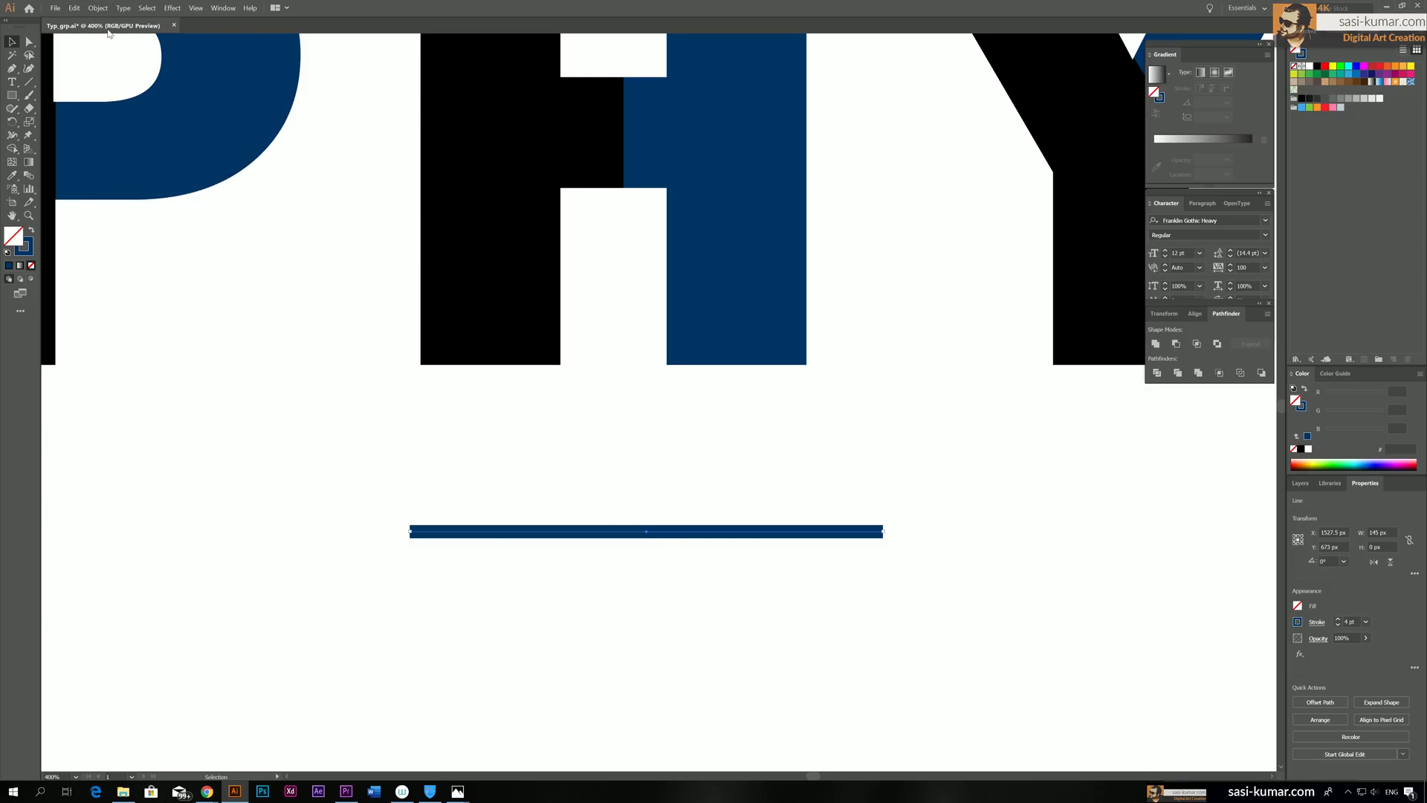
pyautogui.click(98, 7)
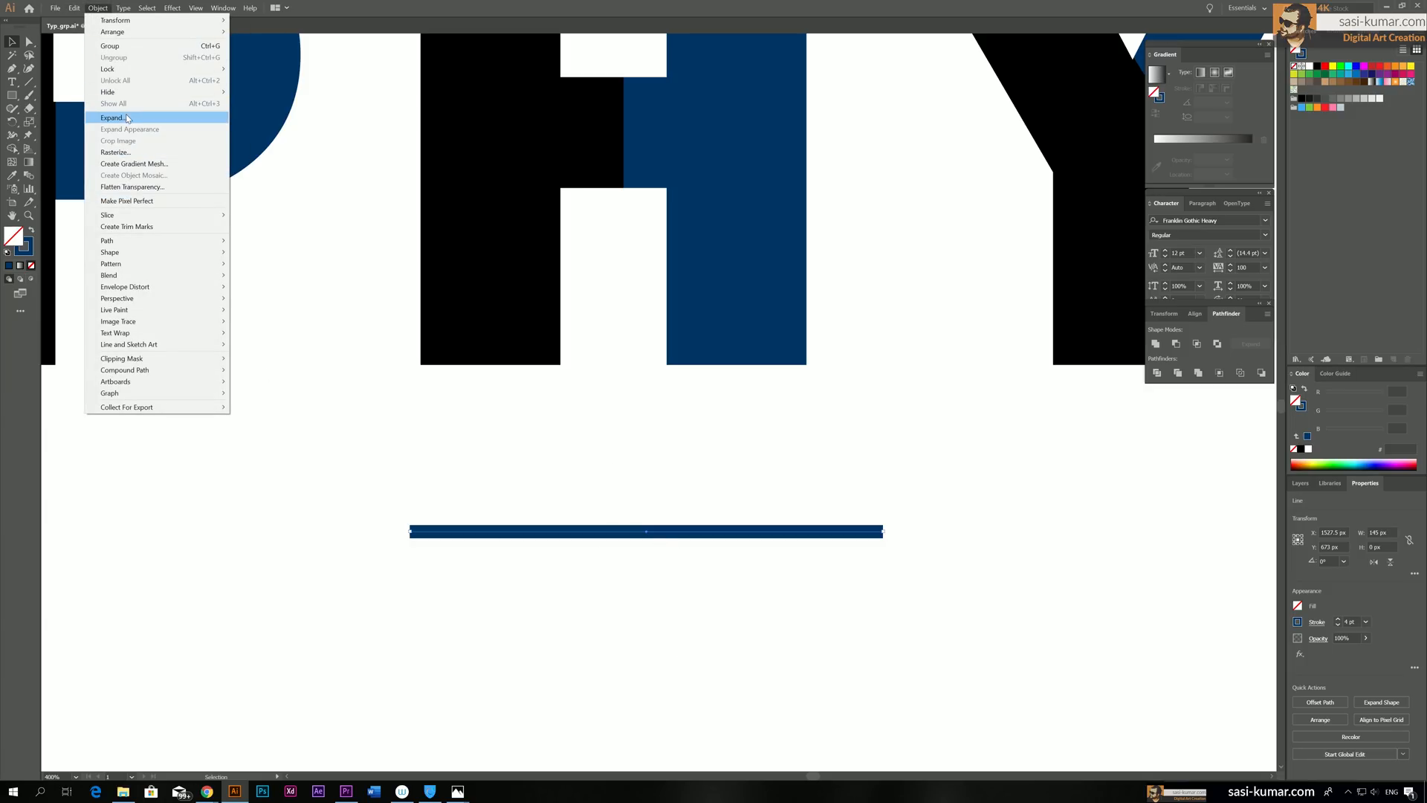
pyautogui.click(113, 117)
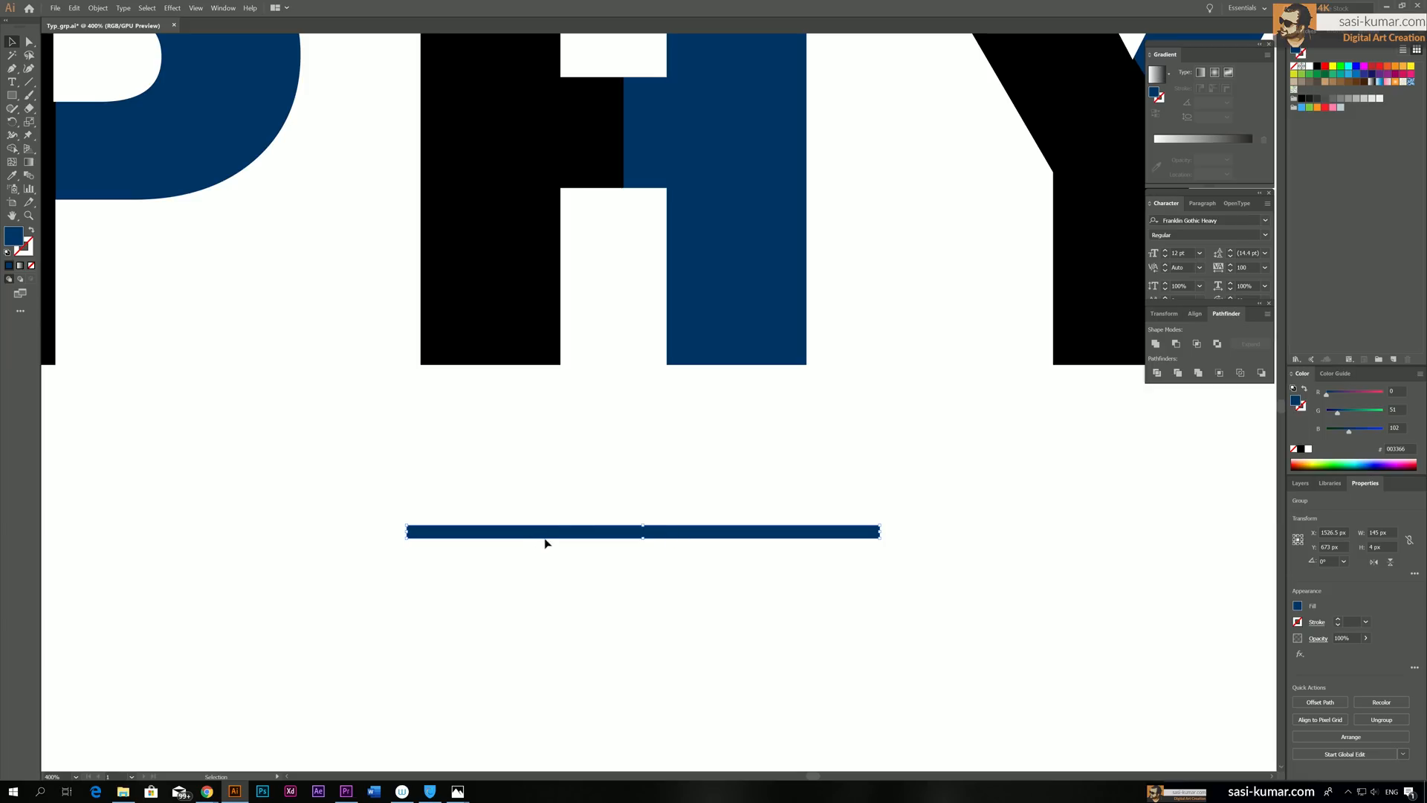
pyautogui.moveTo(544, 562)
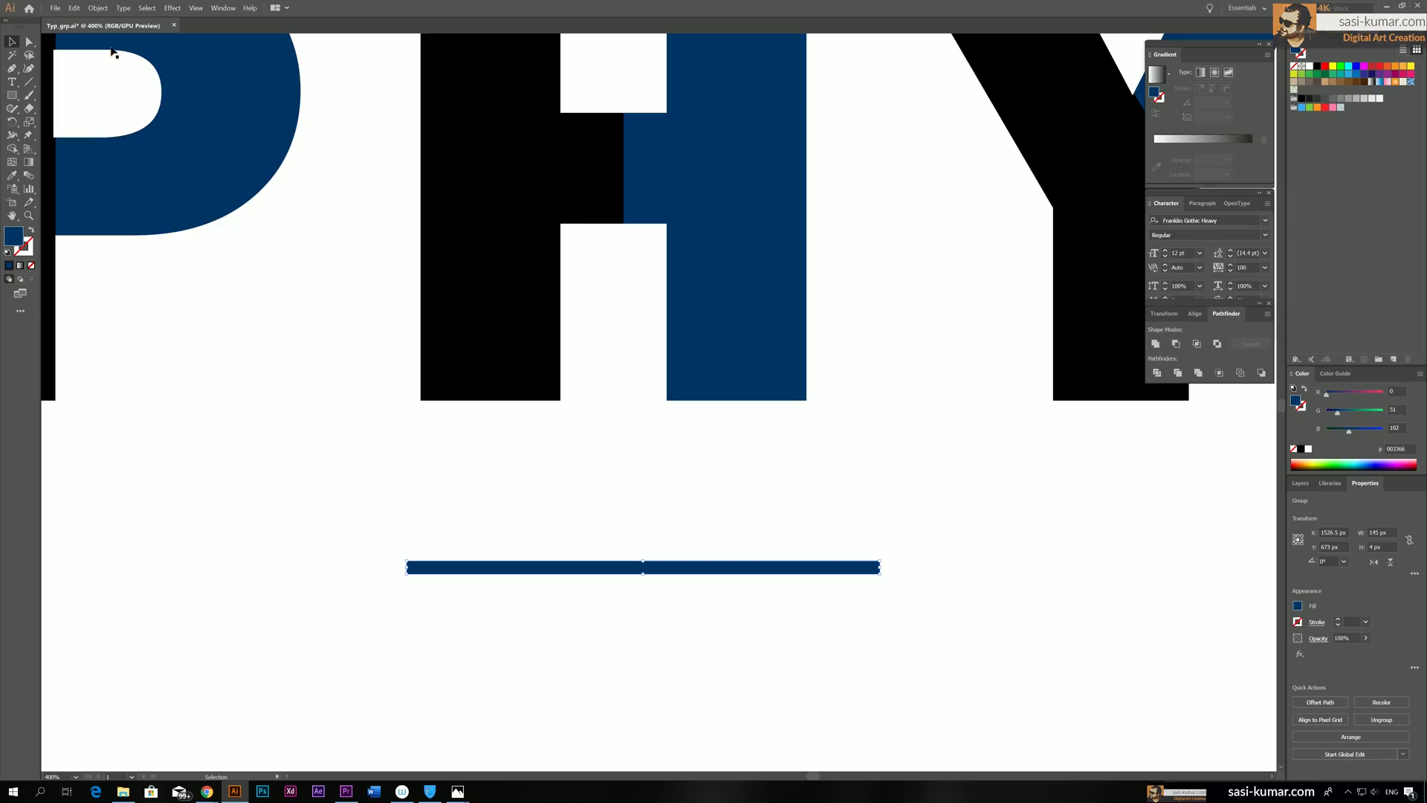
# Make the navy bar a pattern named 'strips' and enlarge the tile to space the stripes
pyautogui.click(98, 7)
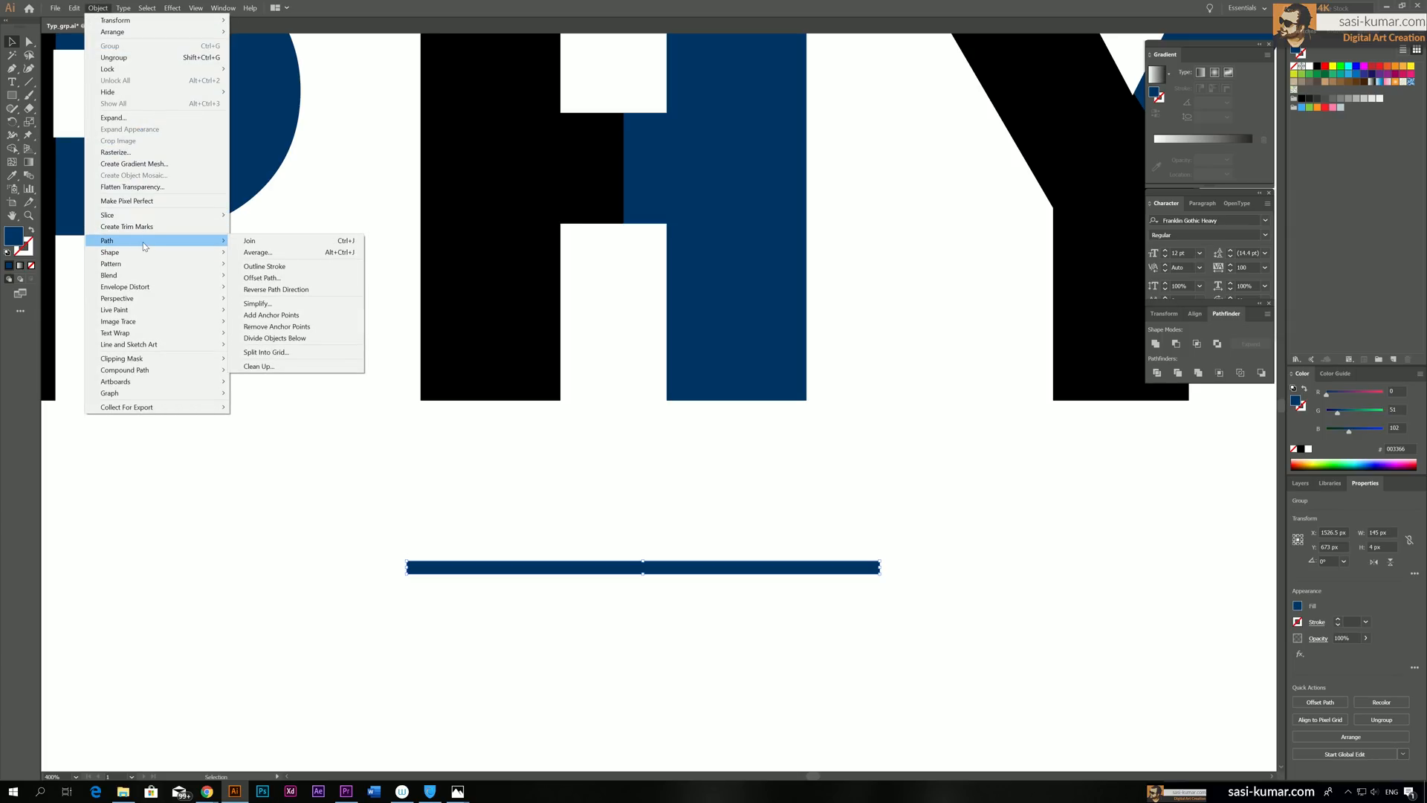
pyautogui.moveTo(143, 263)
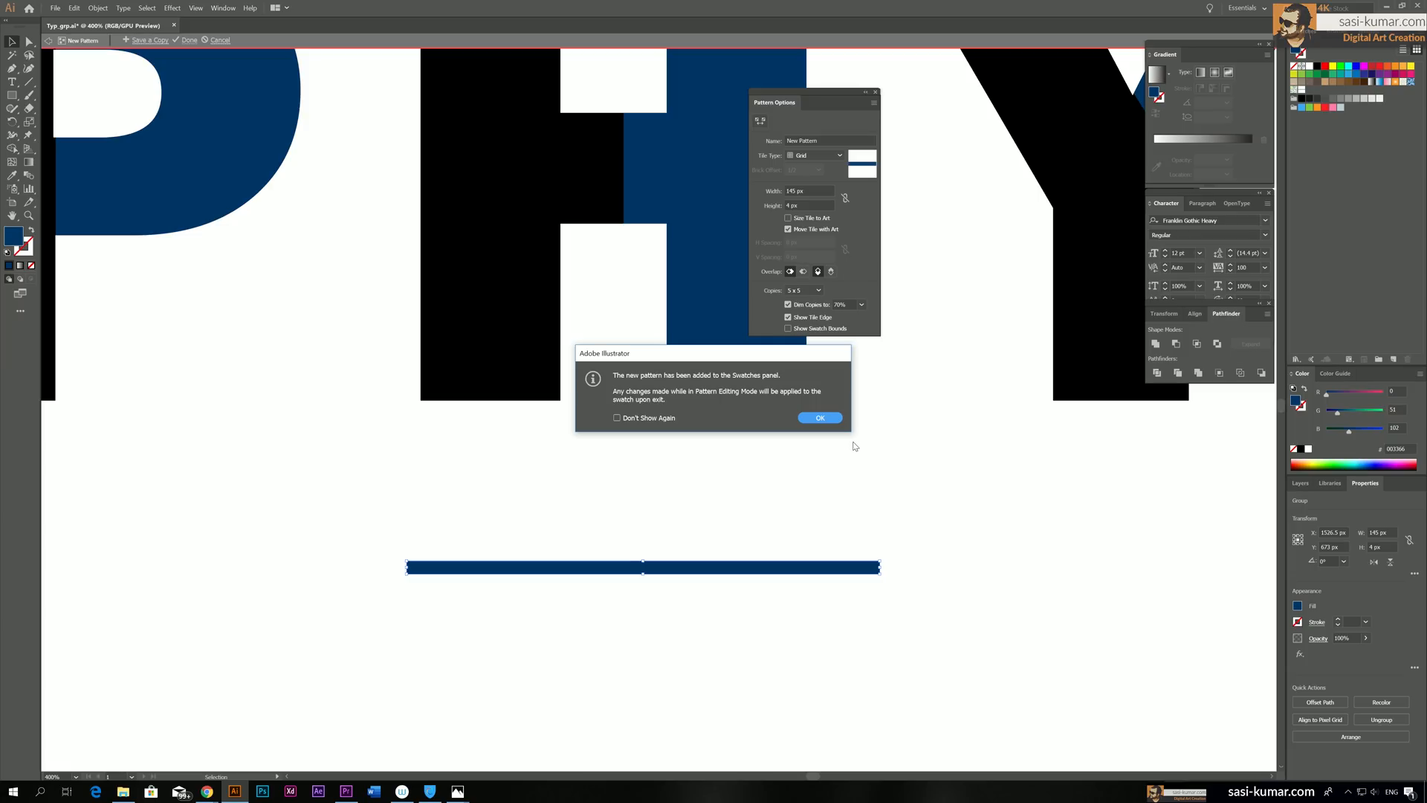
pyautogui.click(818, 417)
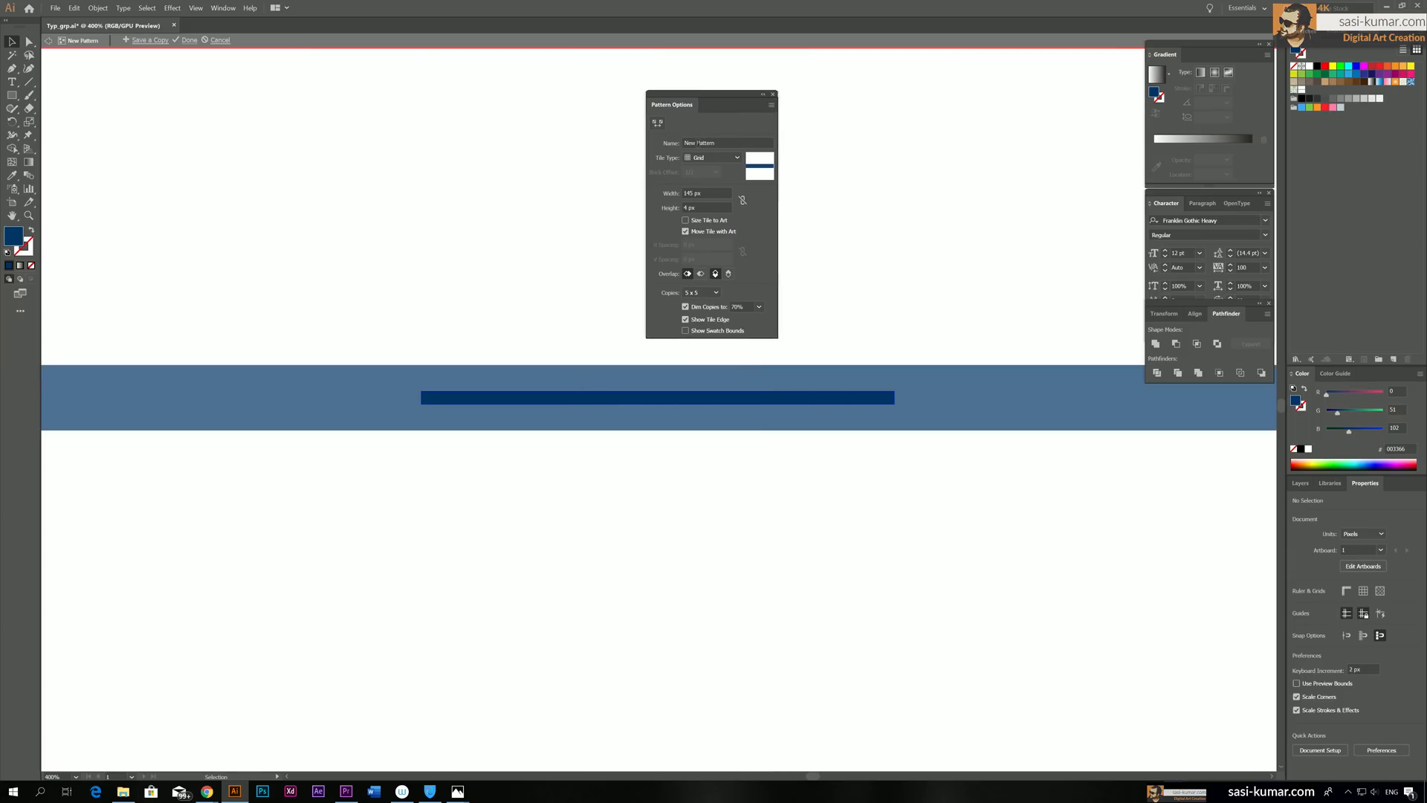
pyautogui.click(726, 143)
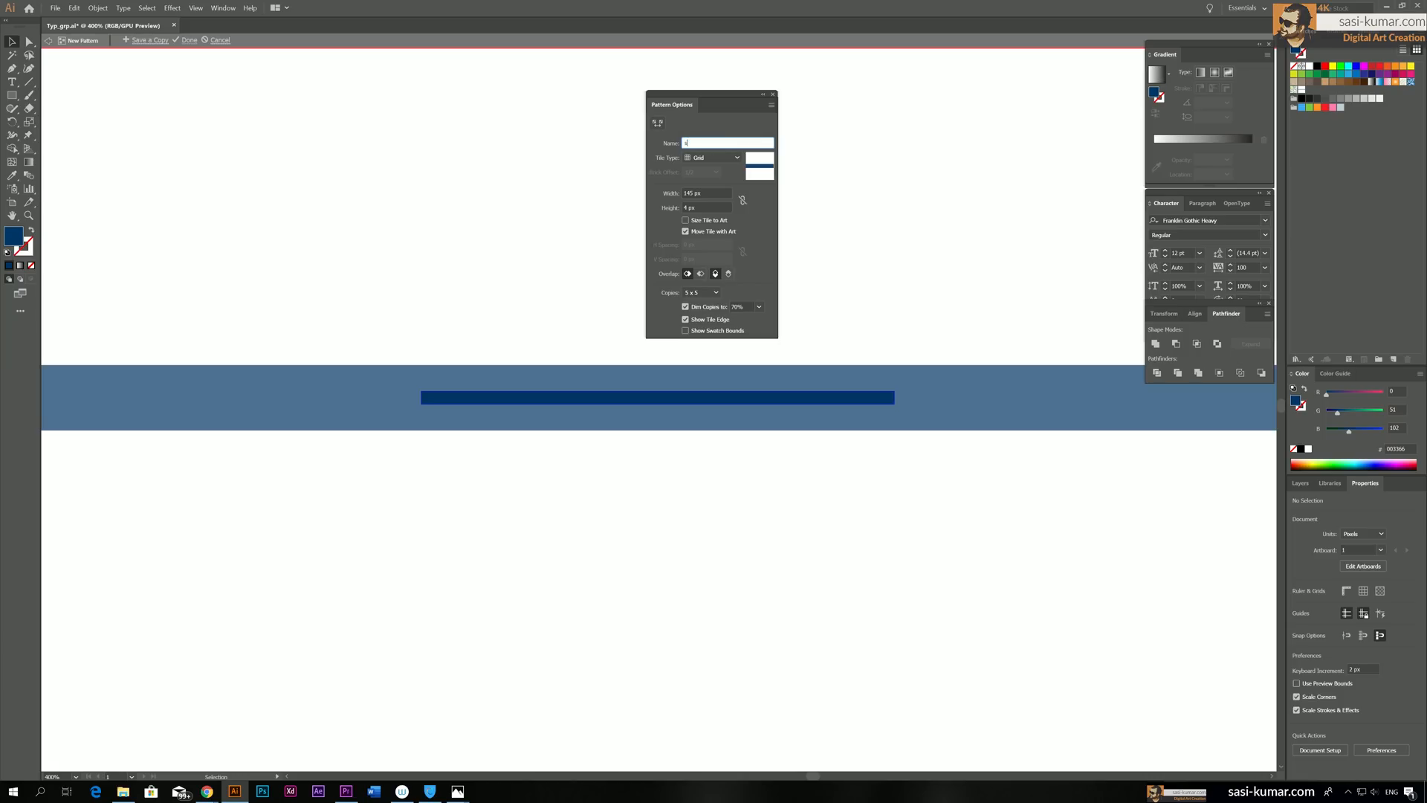
pyautogui.write('stroke')
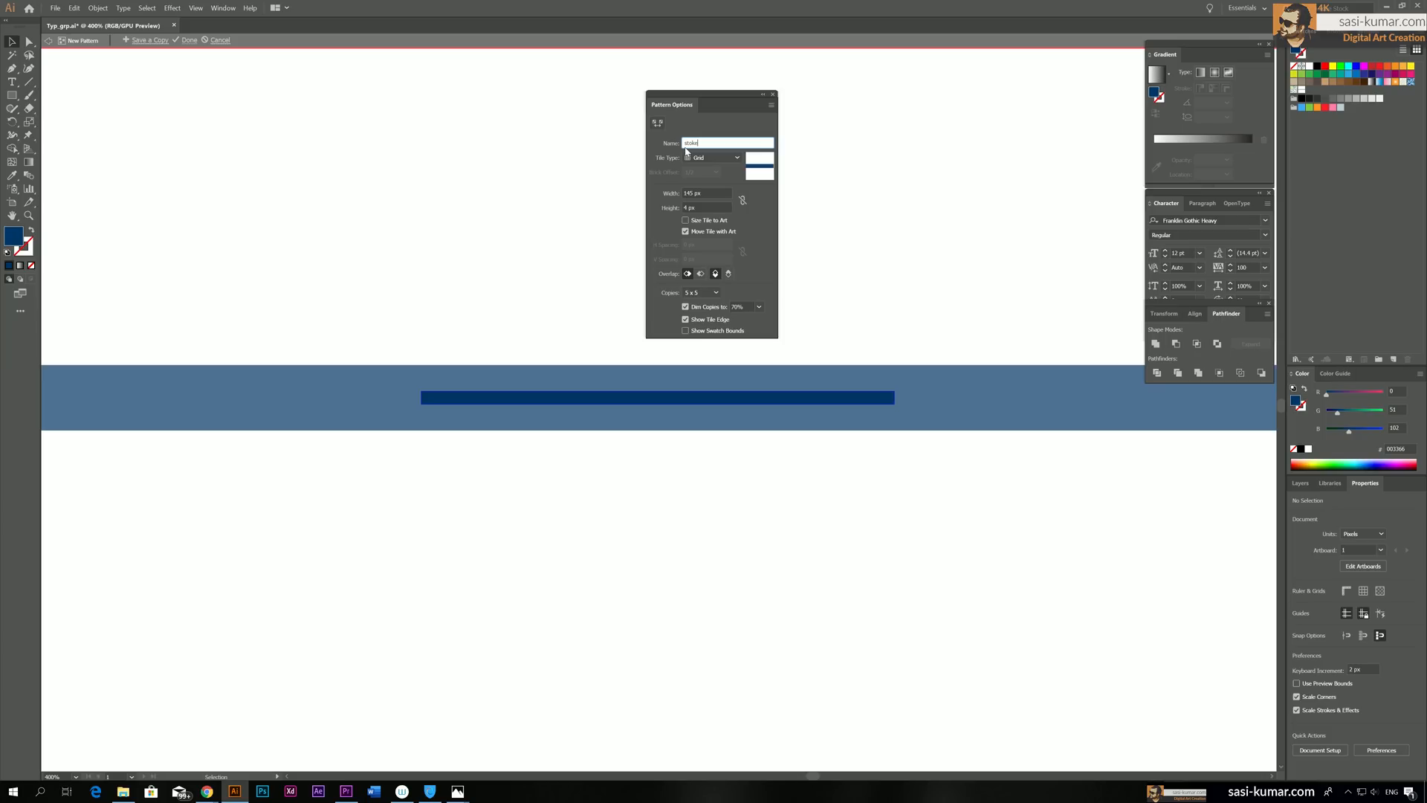
pyautogui.write('strips')
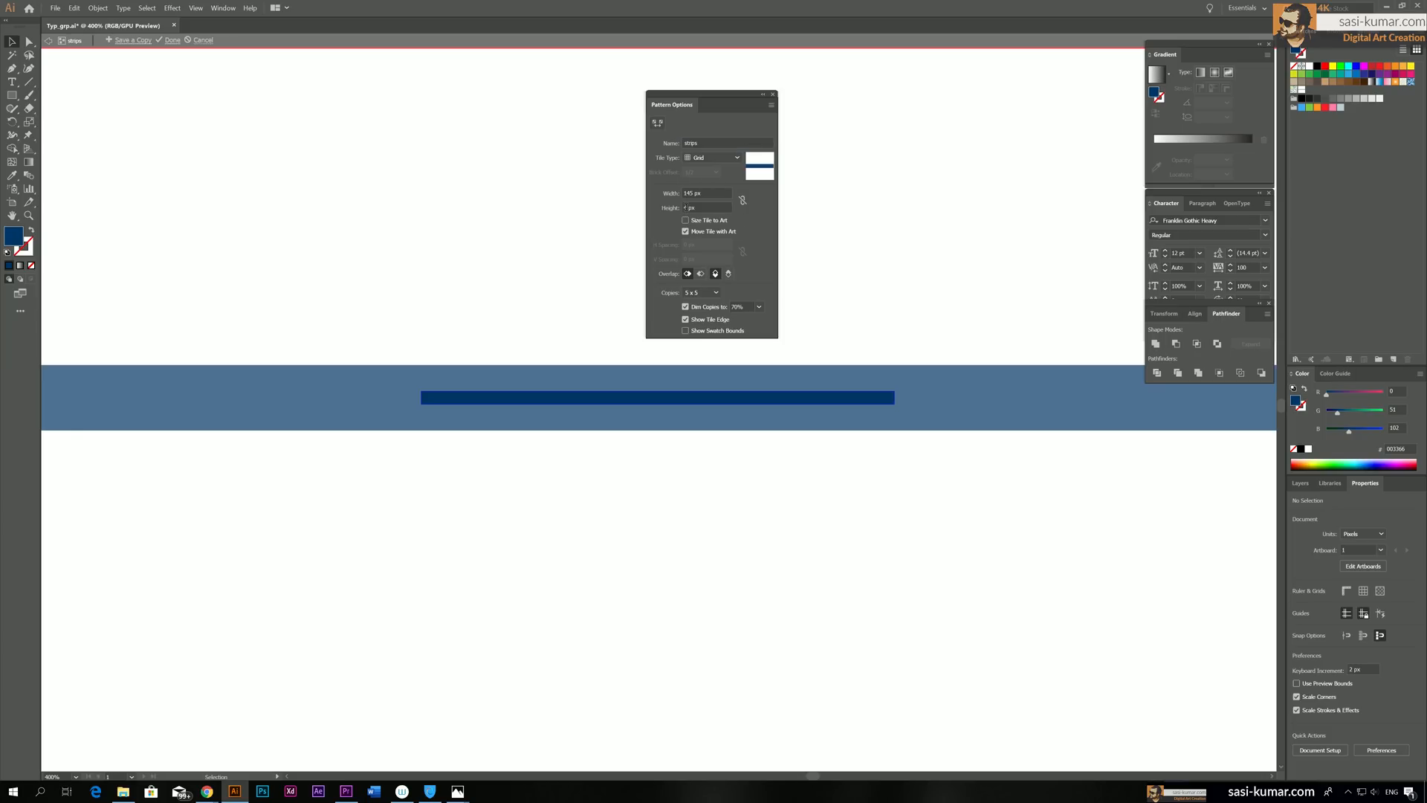
pyautogui.click(705, 208)
pyautogui.write('8')
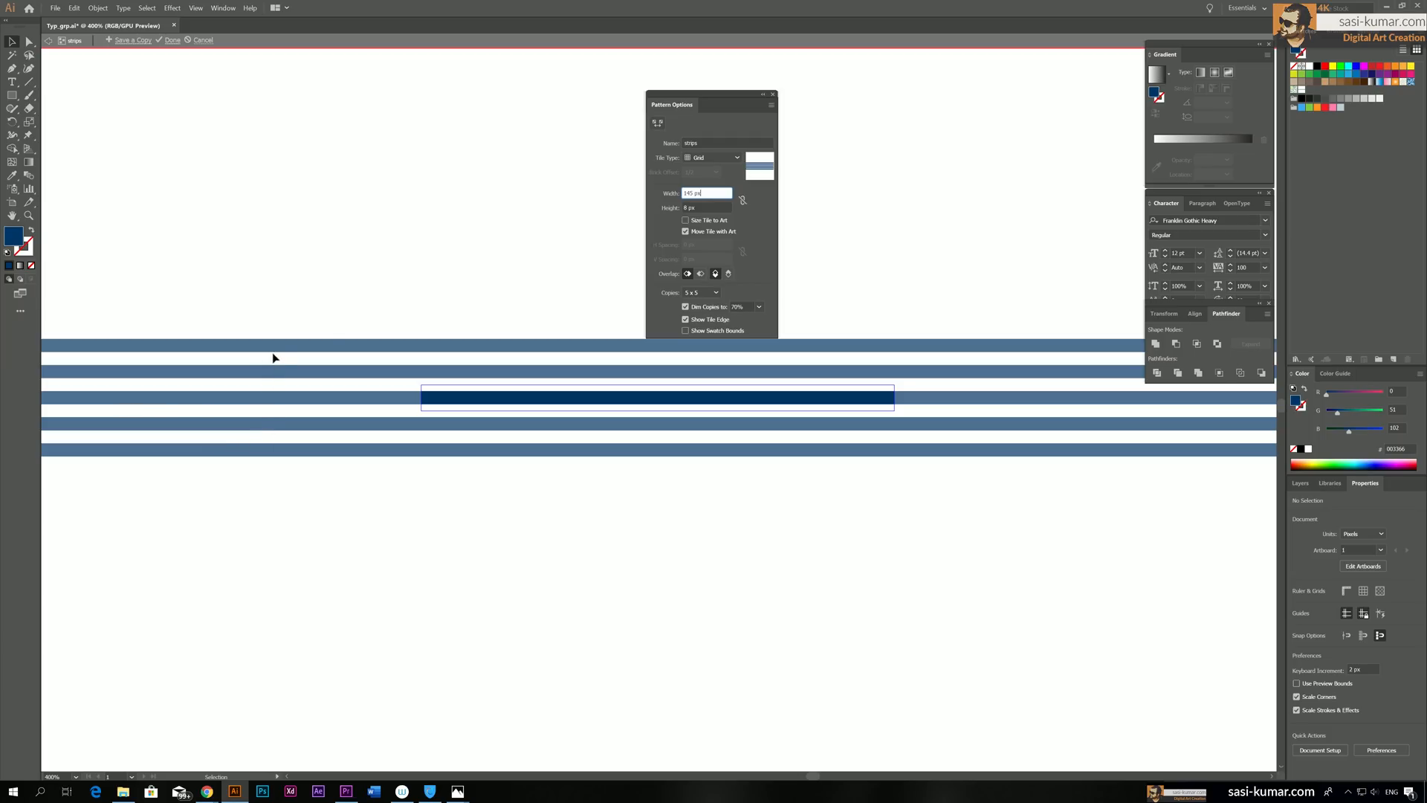
pyautogui.moveTo(800, 406)
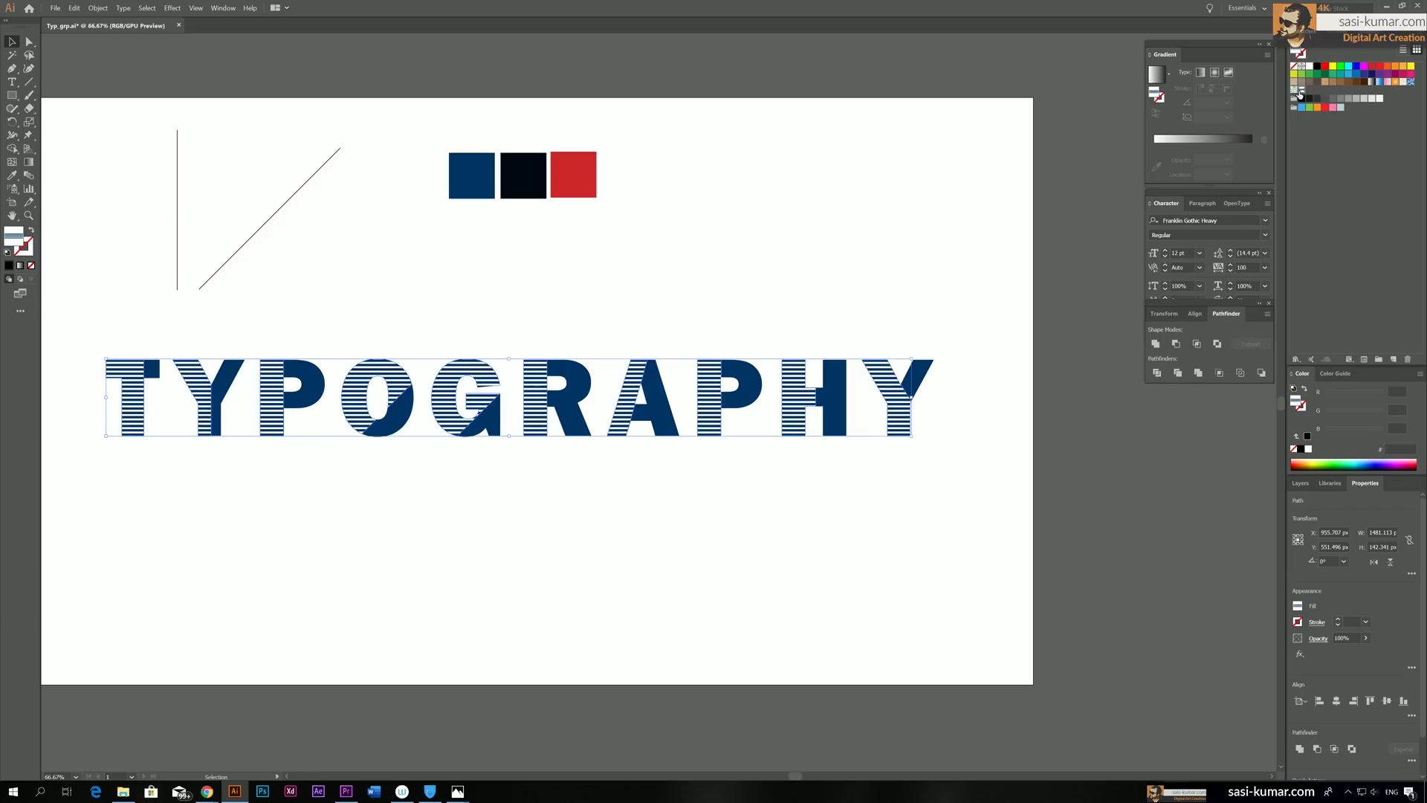
# Deselect the lettering, then select the striped letter pieces to receive the strips pattern
pyautogui.click(698, 256)
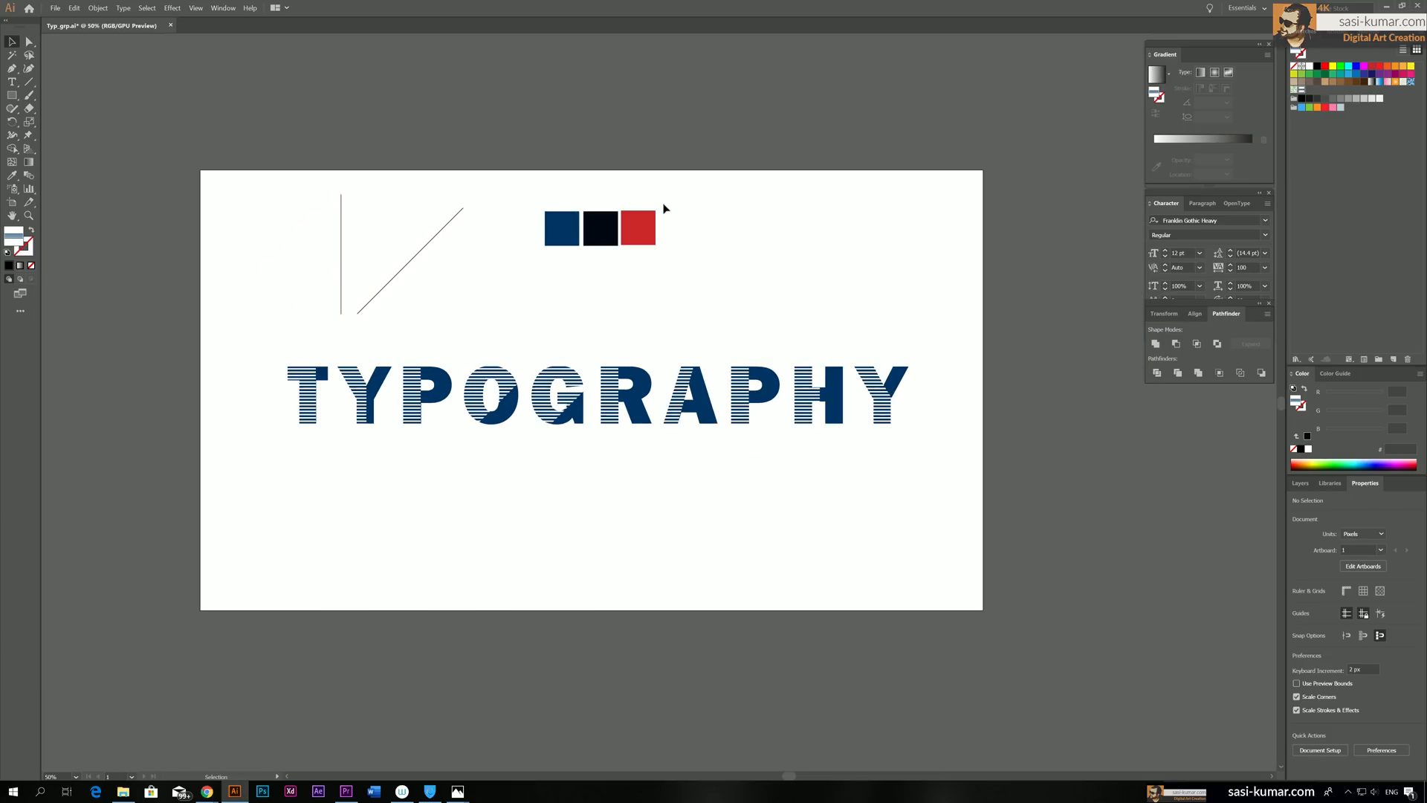
pyautogui.click(324, 396)
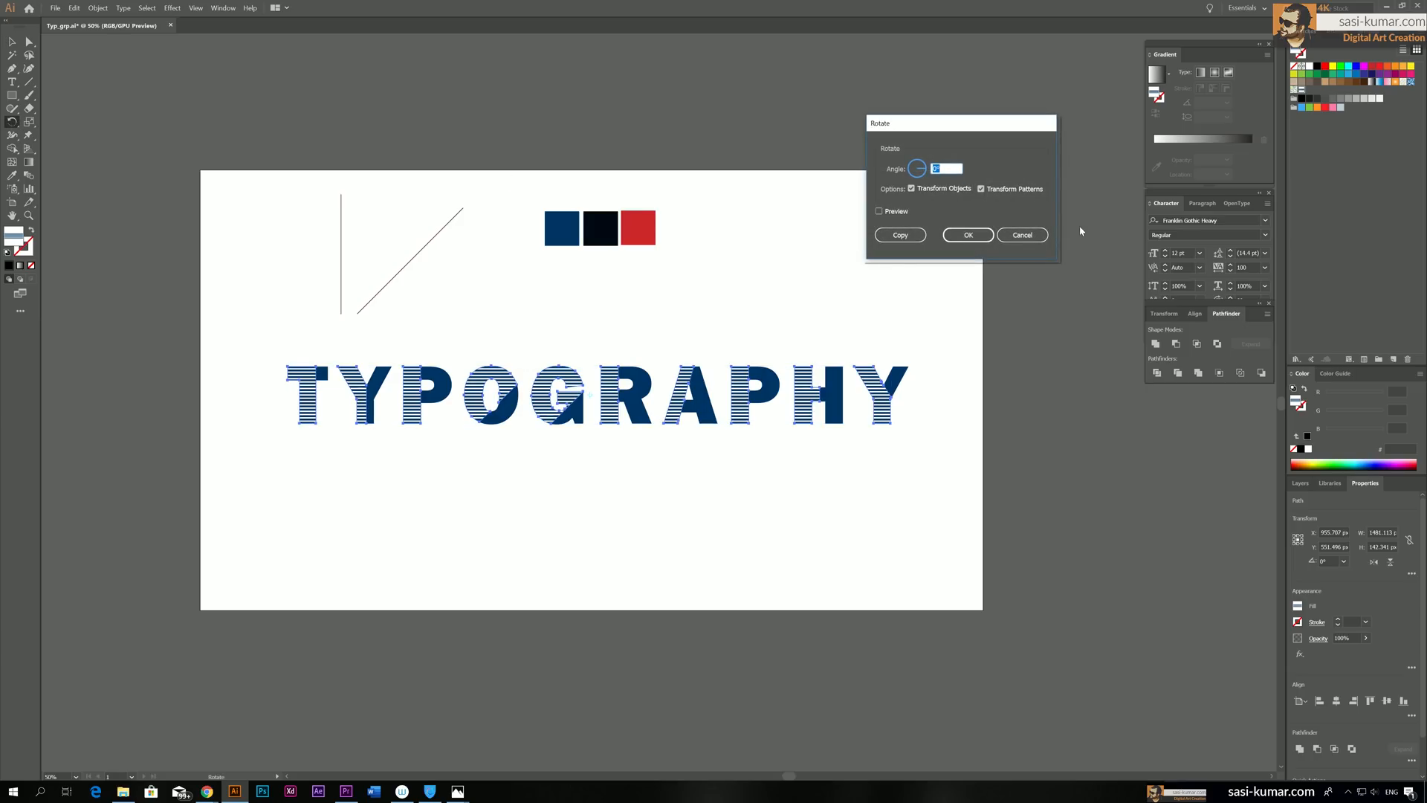
# Rotate only the stripe pattern by 45°, with Transform Objects unchecked
pyautogui.click(910, 188)
pyautogui.write('45')
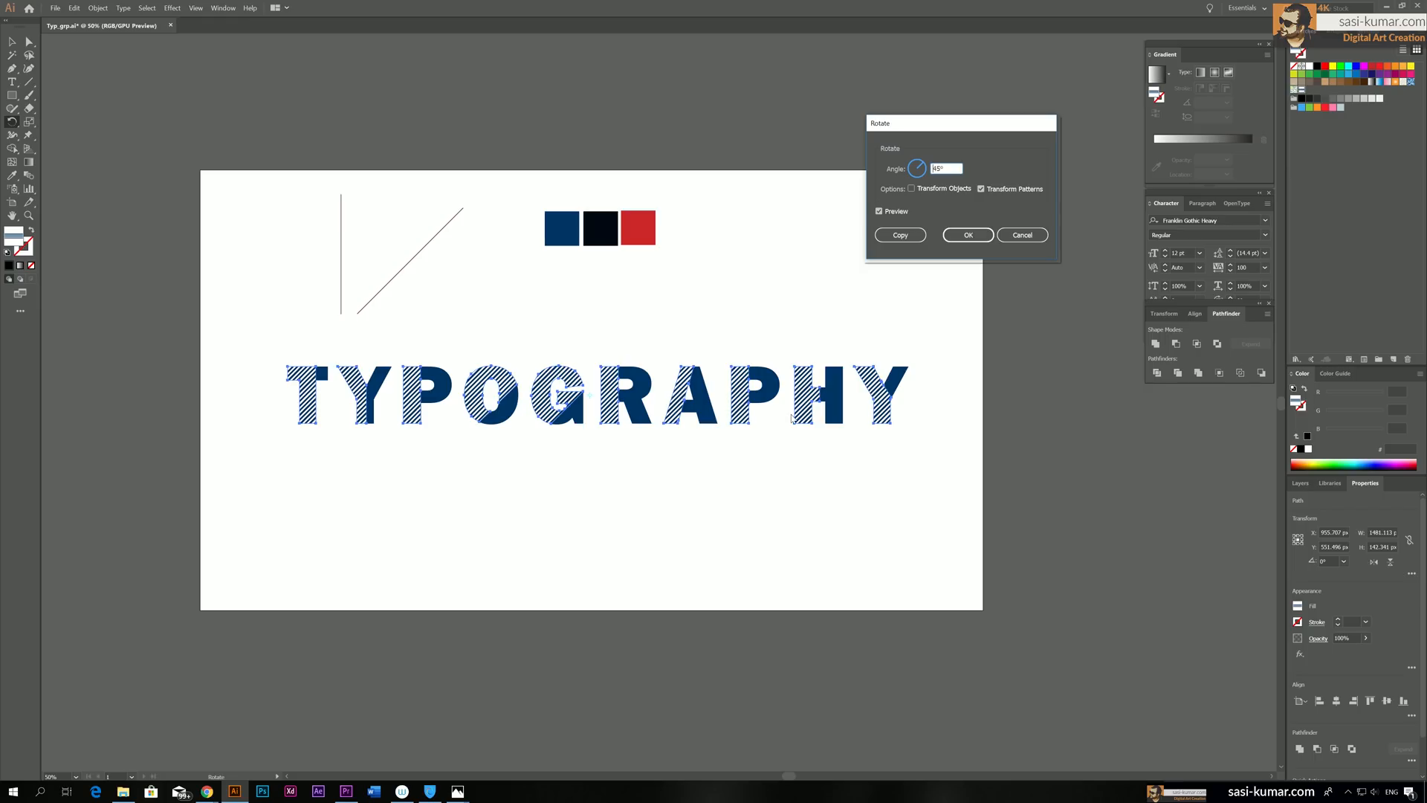
pyautogui.moveTo(957, 305)
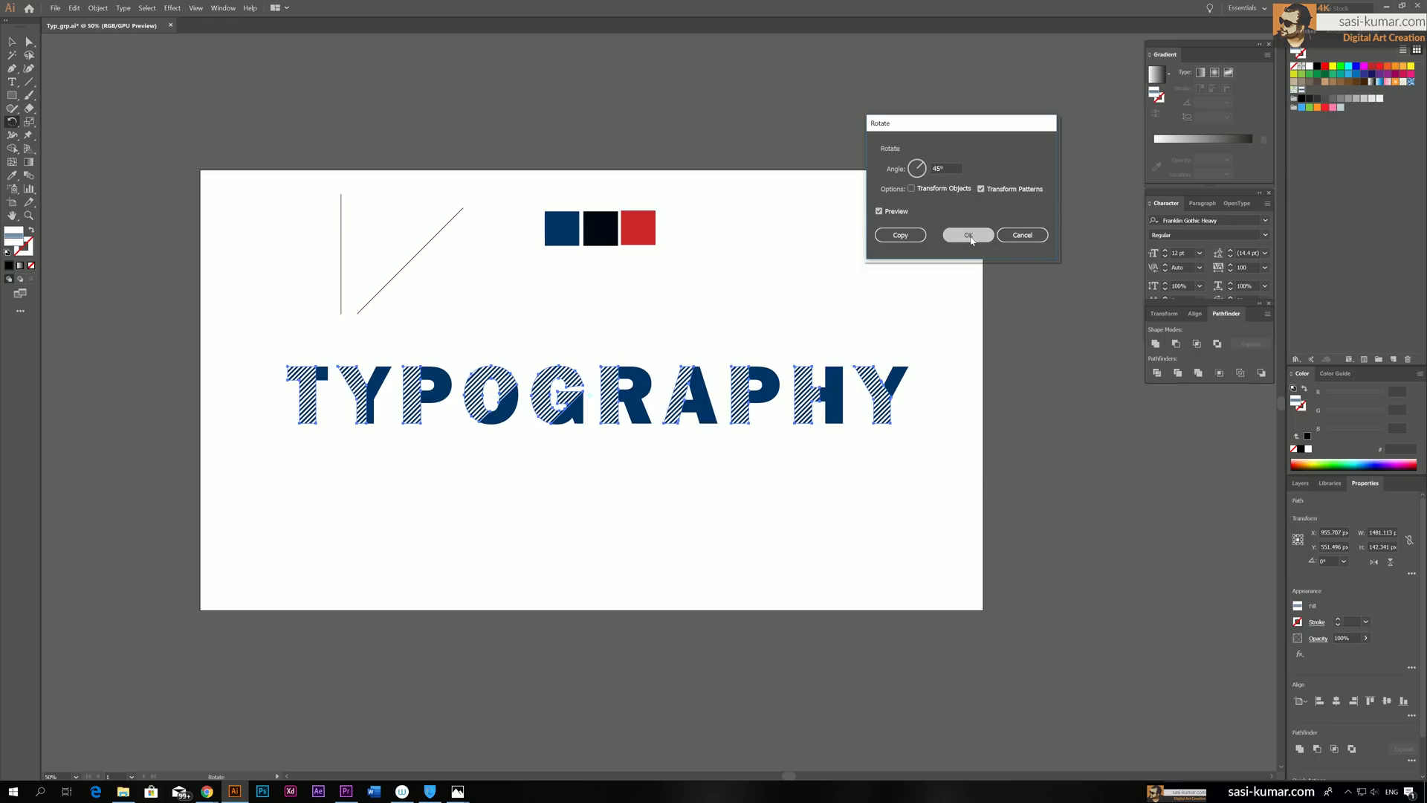
pyautogui.click(969, 235)
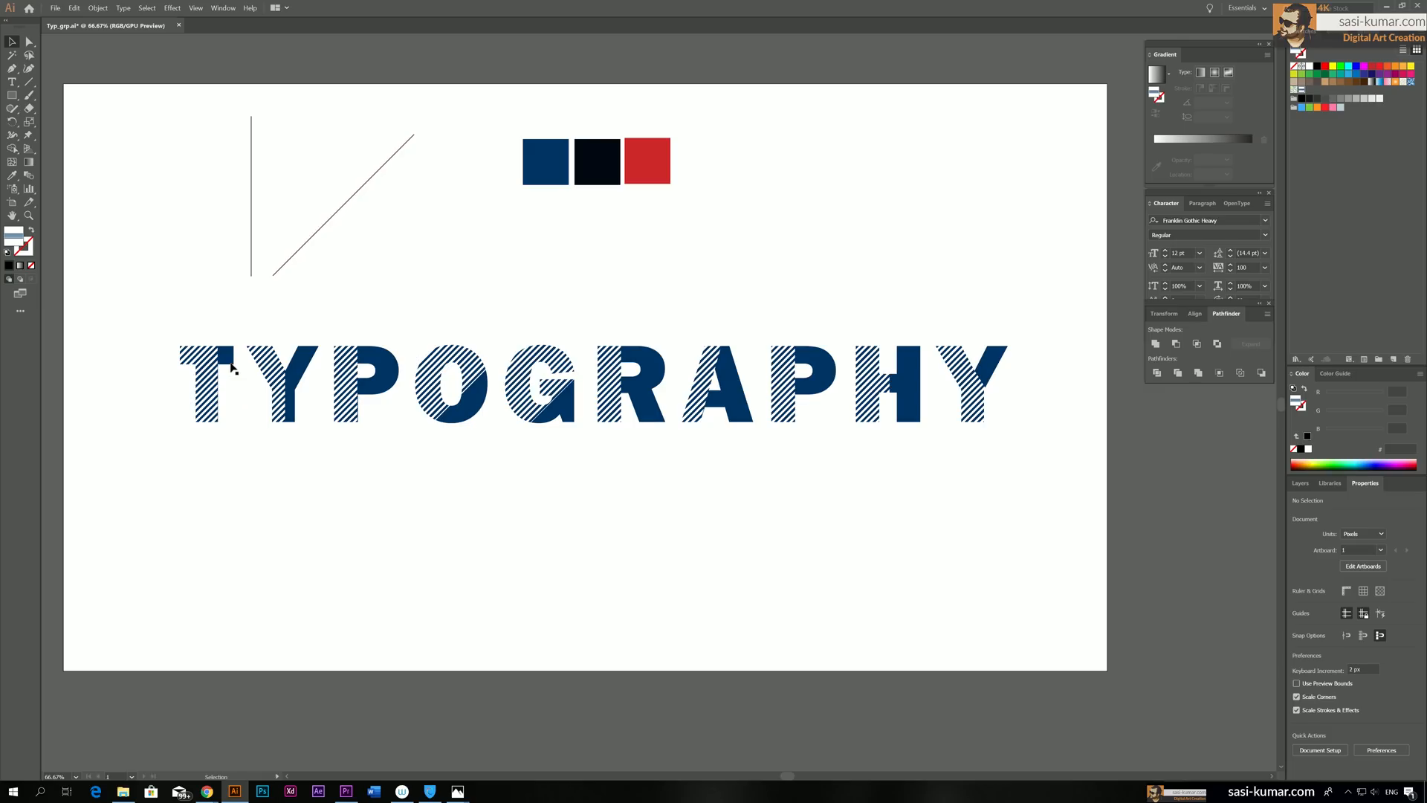
# Drag an offset copy of the lettering downward as the red shadow and nudge it into place
pyautogui.click(227, 385)
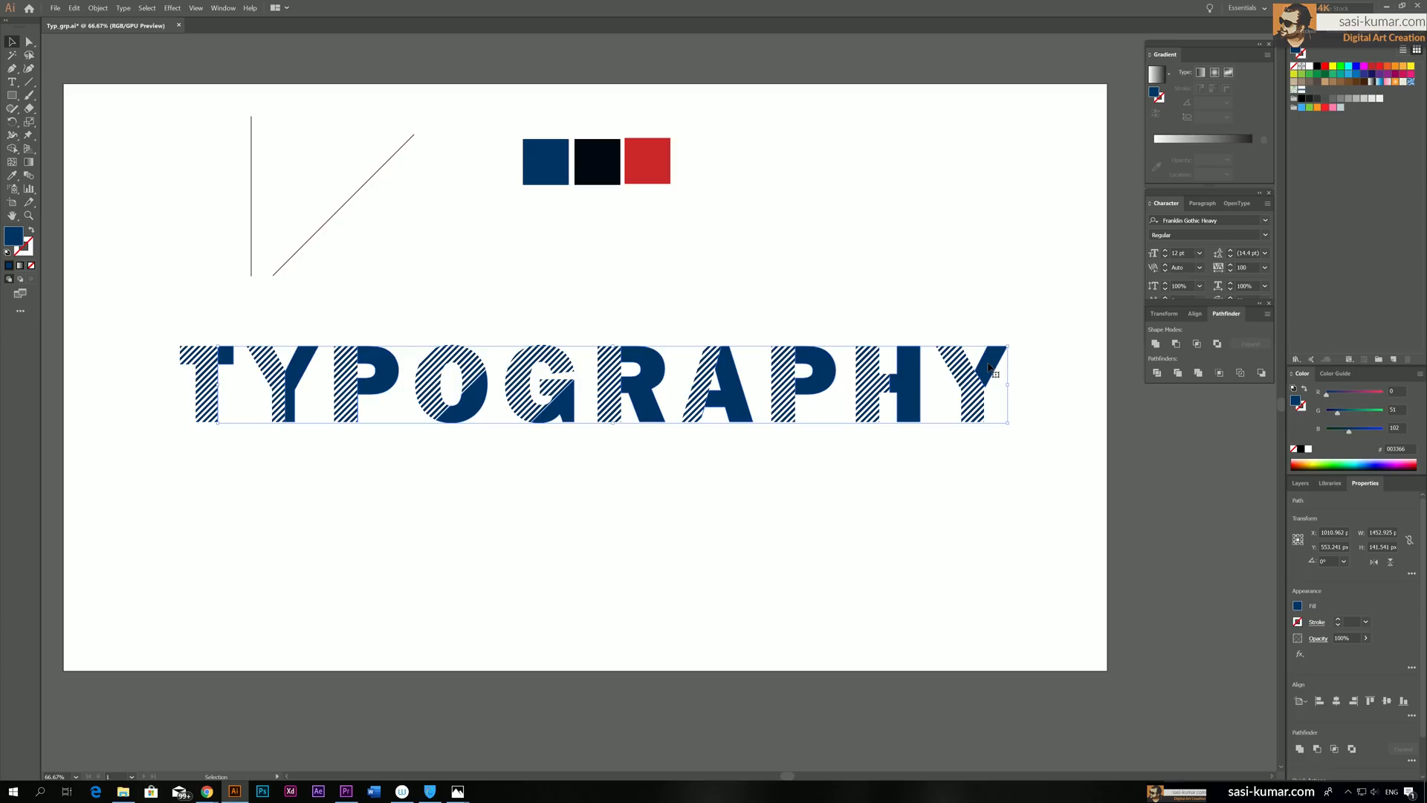
pyautogui.moveTo(324, 489)
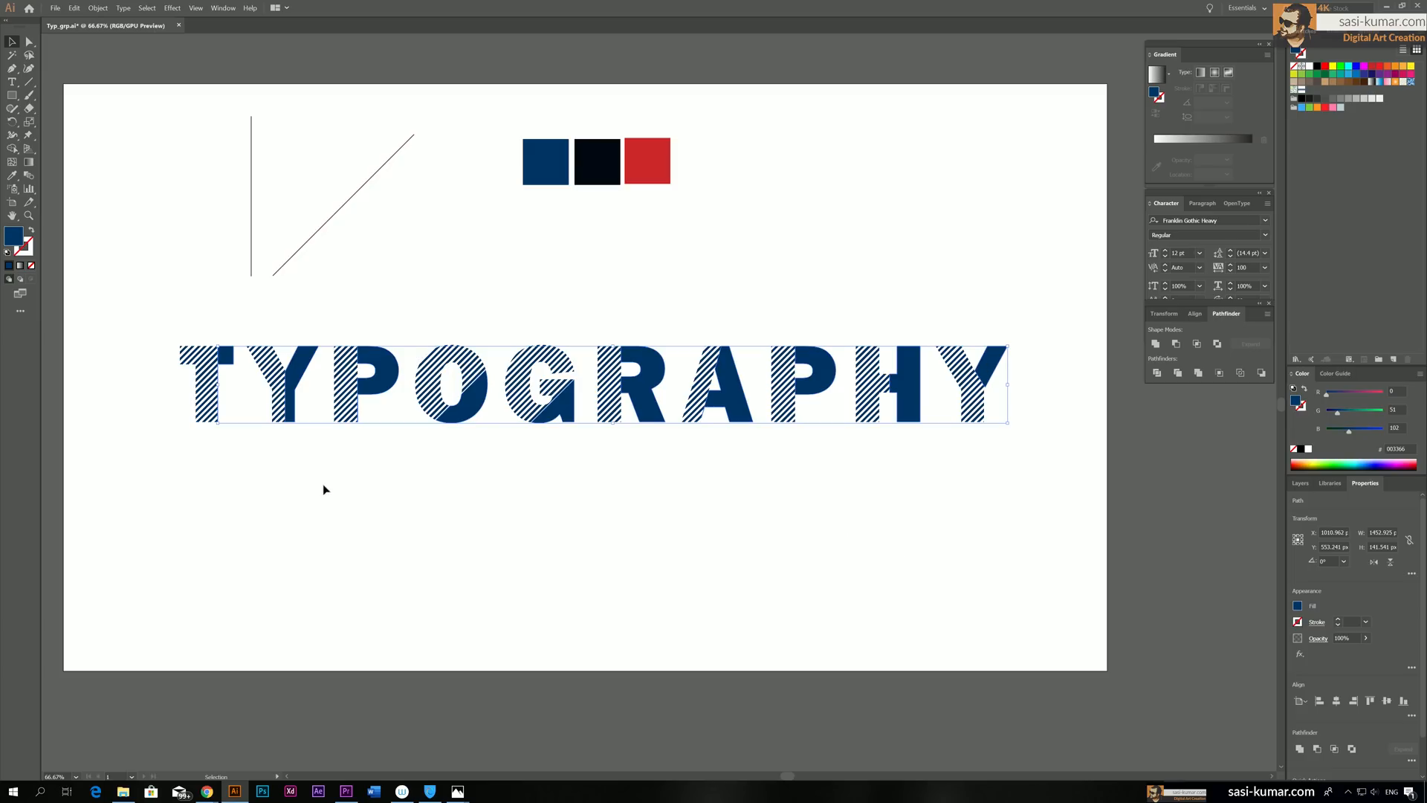
pyautogui.moveTo(304, 369)
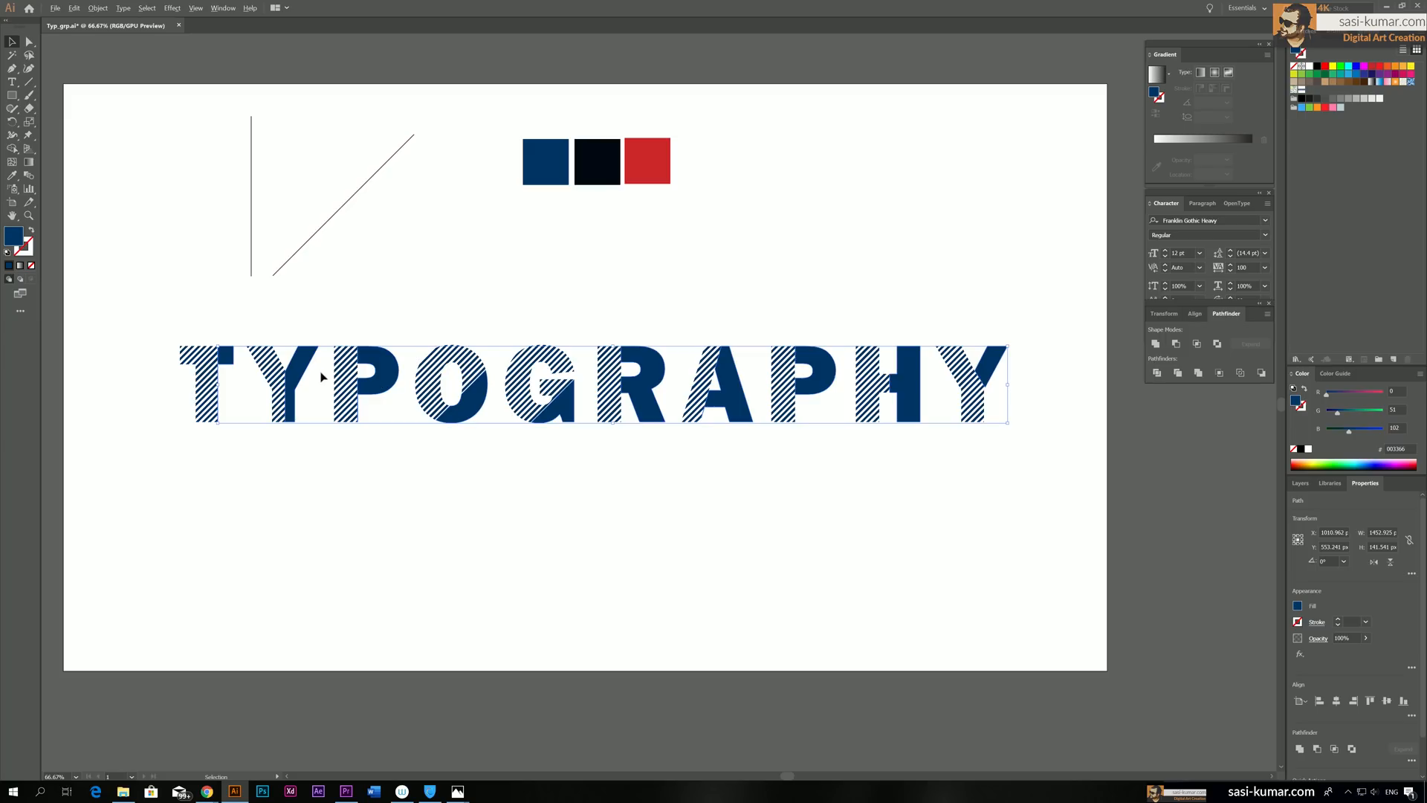
pyautogui.moveTo(592, 382); pyautogui.dragTo(592, 473)
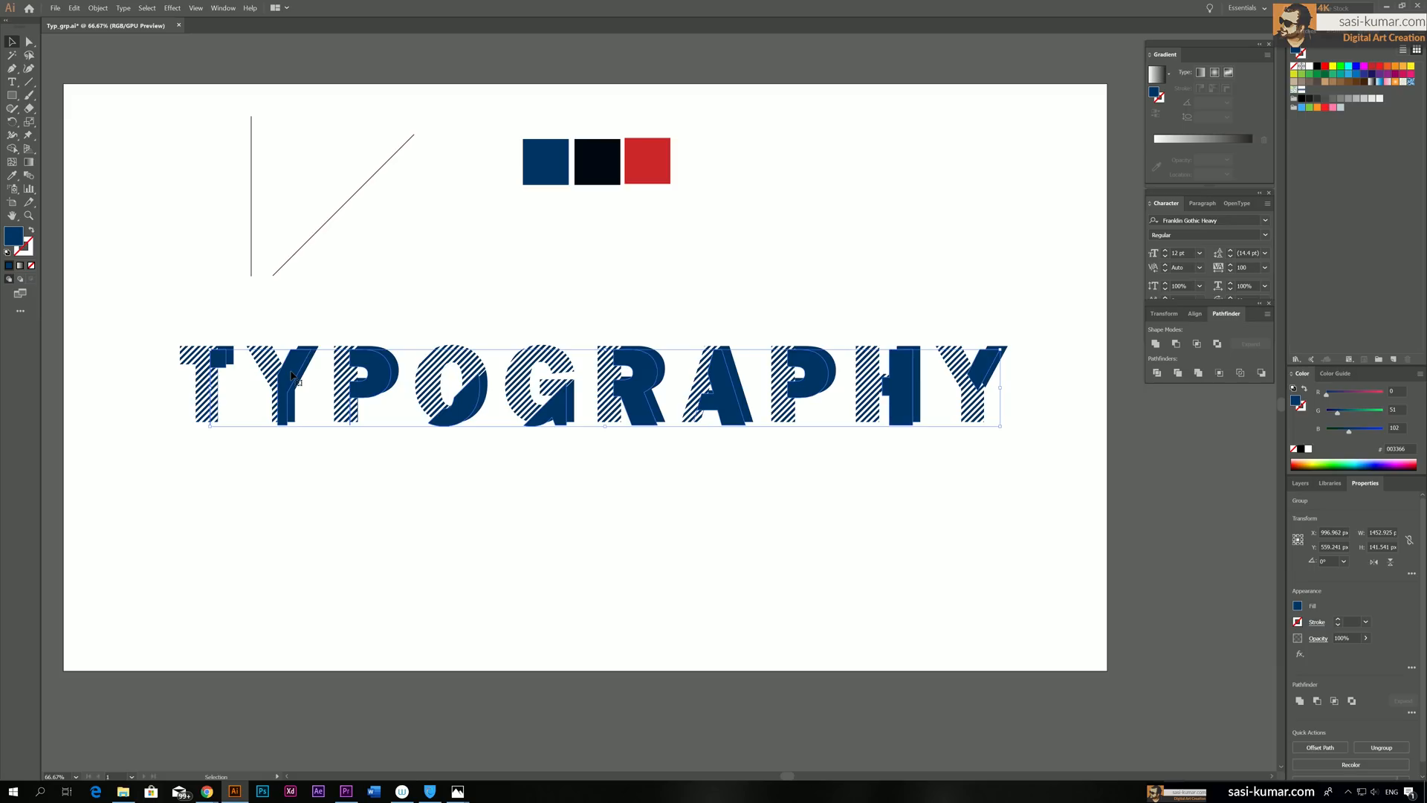
pyautogui.rightClick(296, 373)
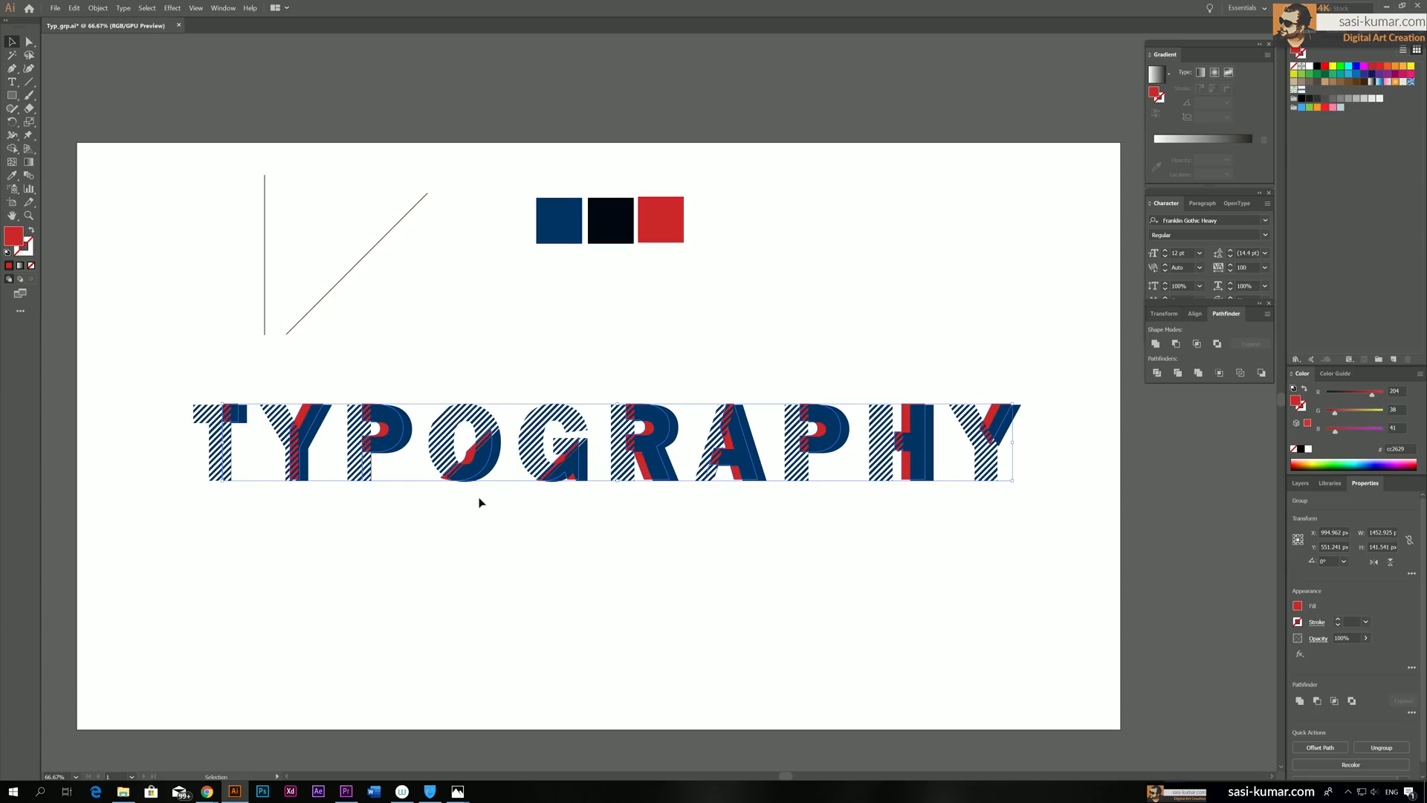
pyautogui.moveTo(601, 441); pyautogui.dragTo(601, 449)
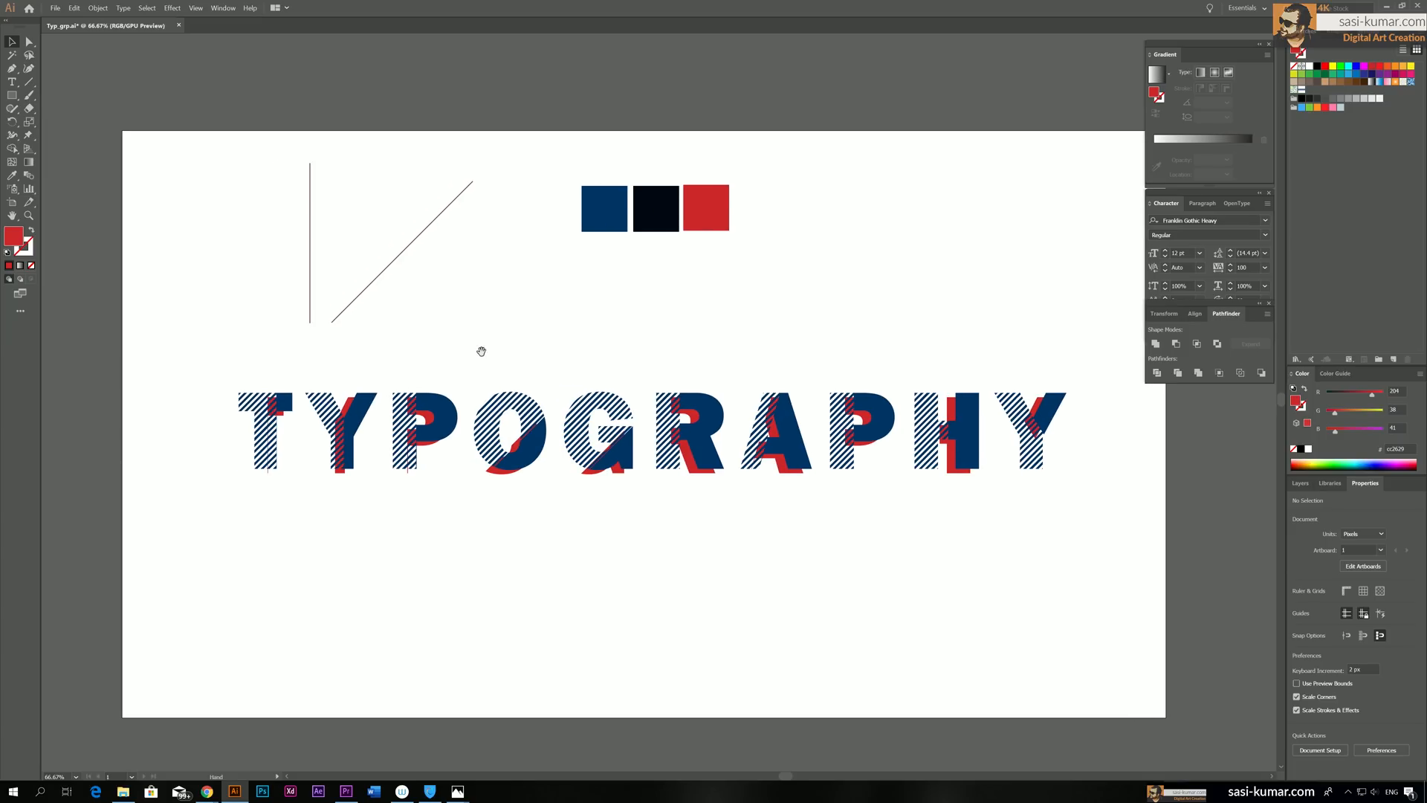
pyautogui.click(258, 428)
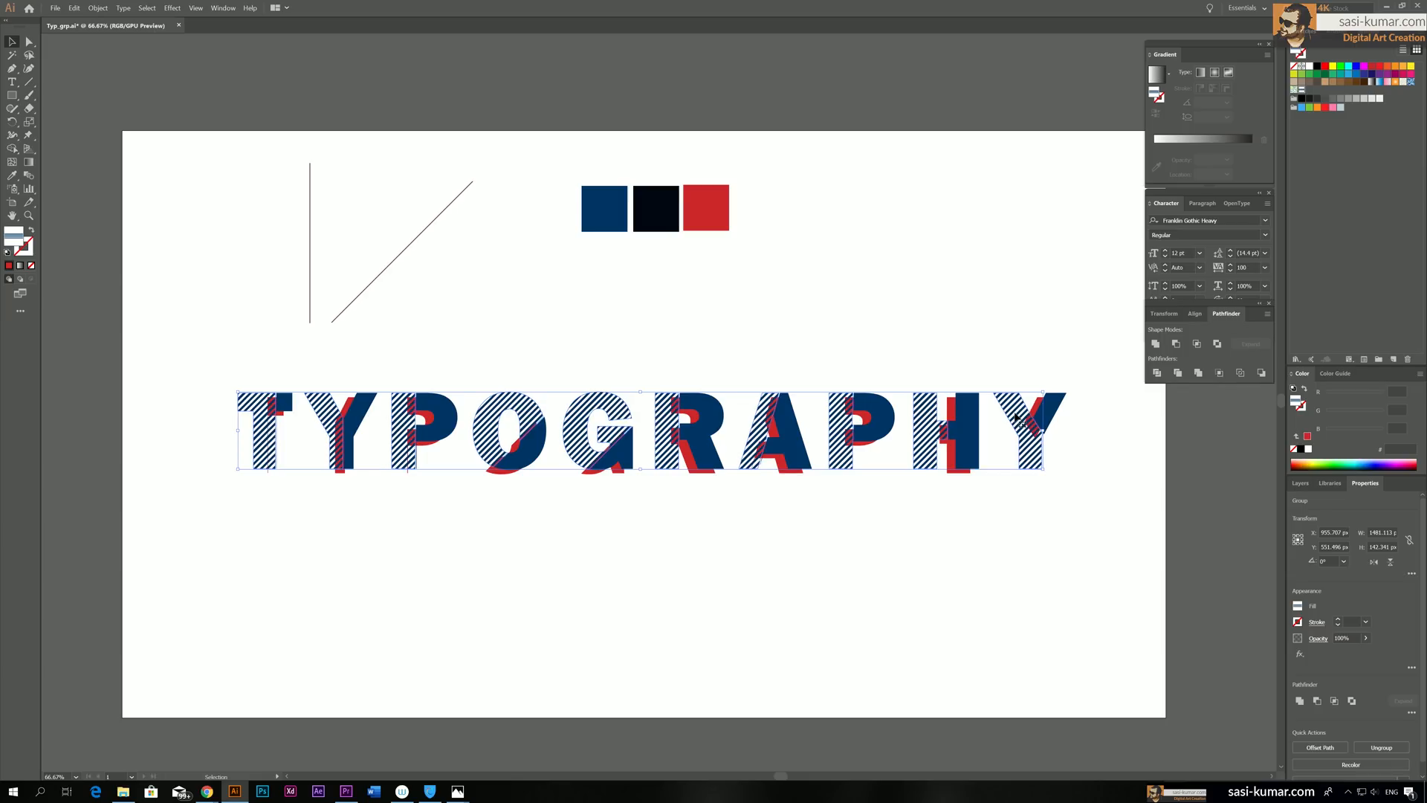
pyautogui.moveTo(642, 433); pyautogui.dragTo(634, 429)
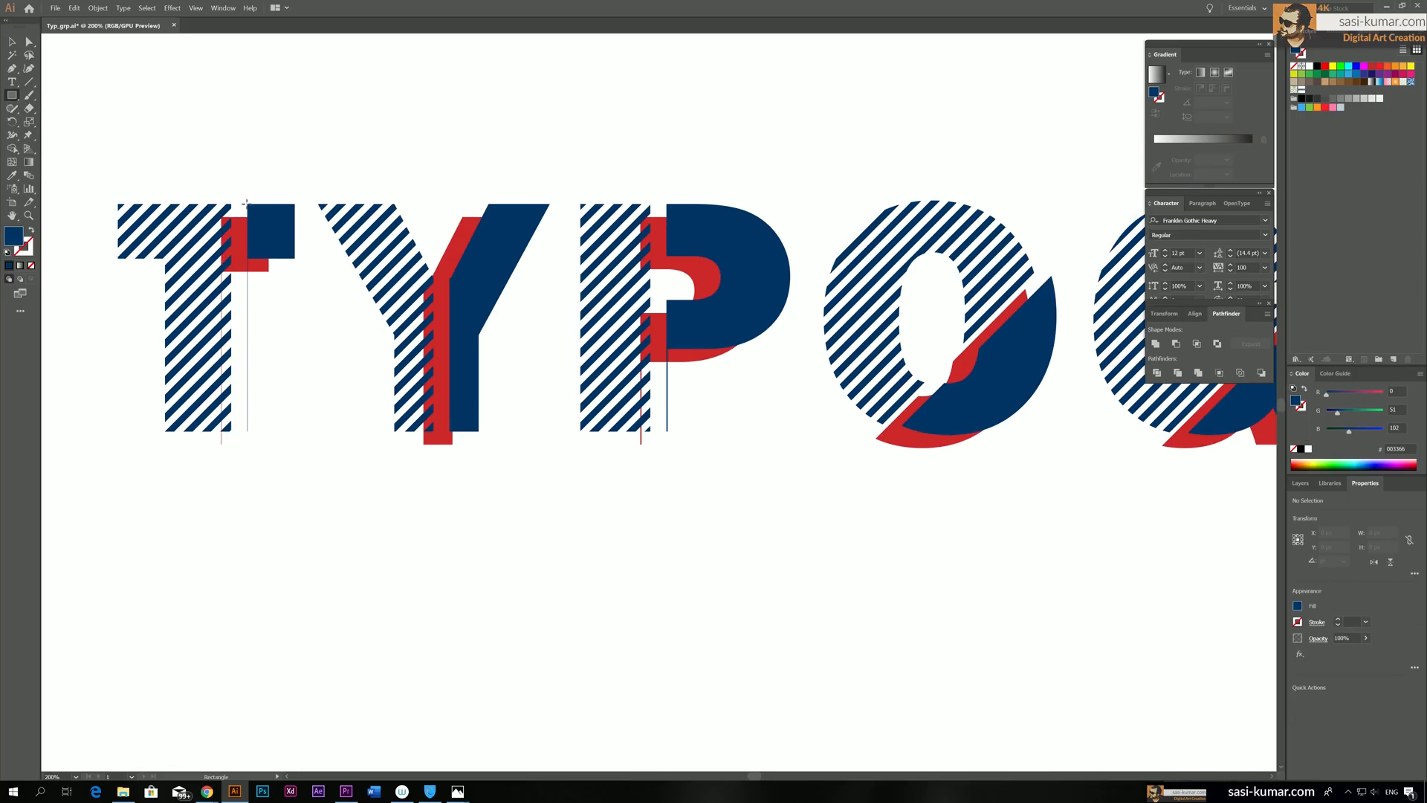
# Paste a copy of the solid navy and red shadow pieces beneath the original lettering
pyautogui.click(258, 237)
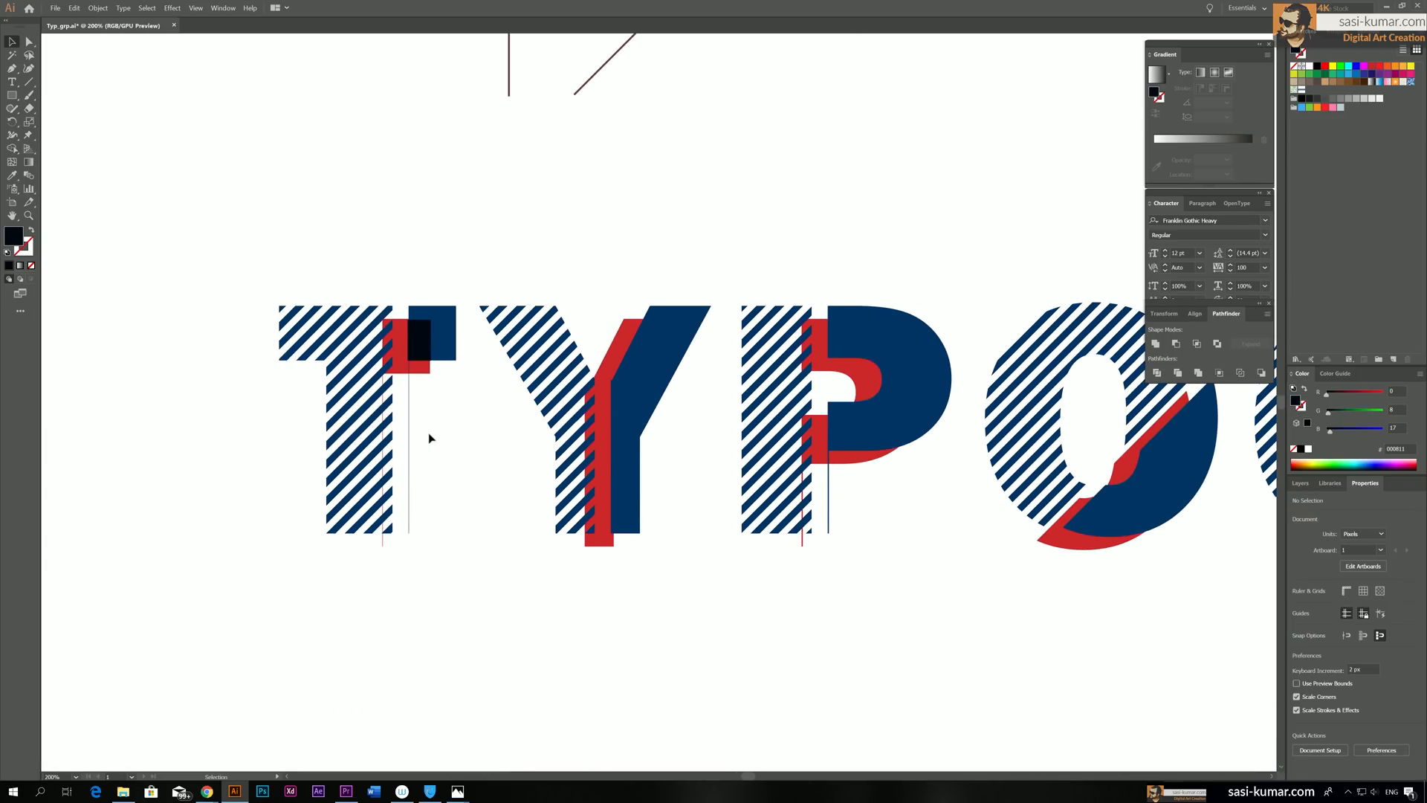
pyautogui.click(626, 330)
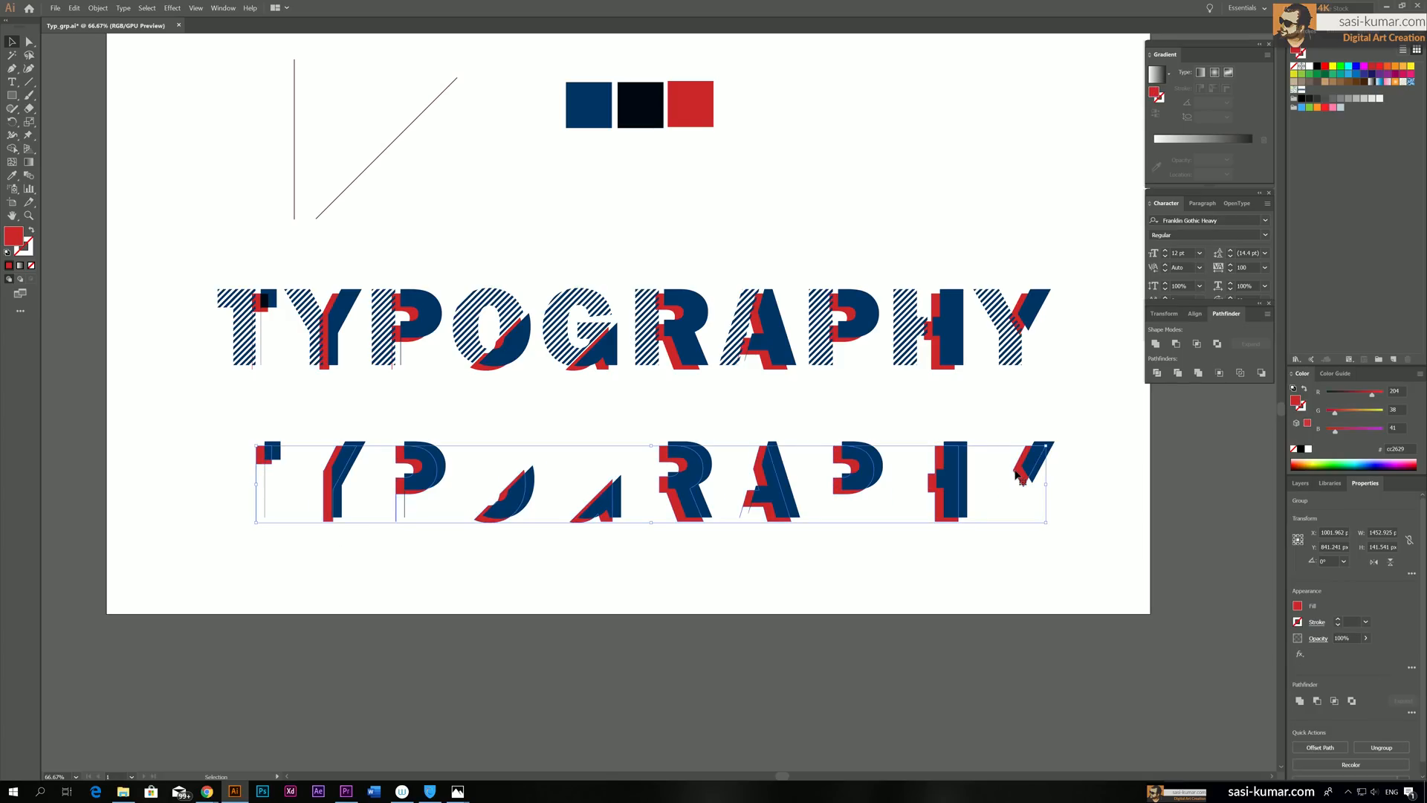
# Ungroup the copied pieces and intersect each letter's navy and red pair with Pathfinder
pyautogui.rightClick(1019, 478)
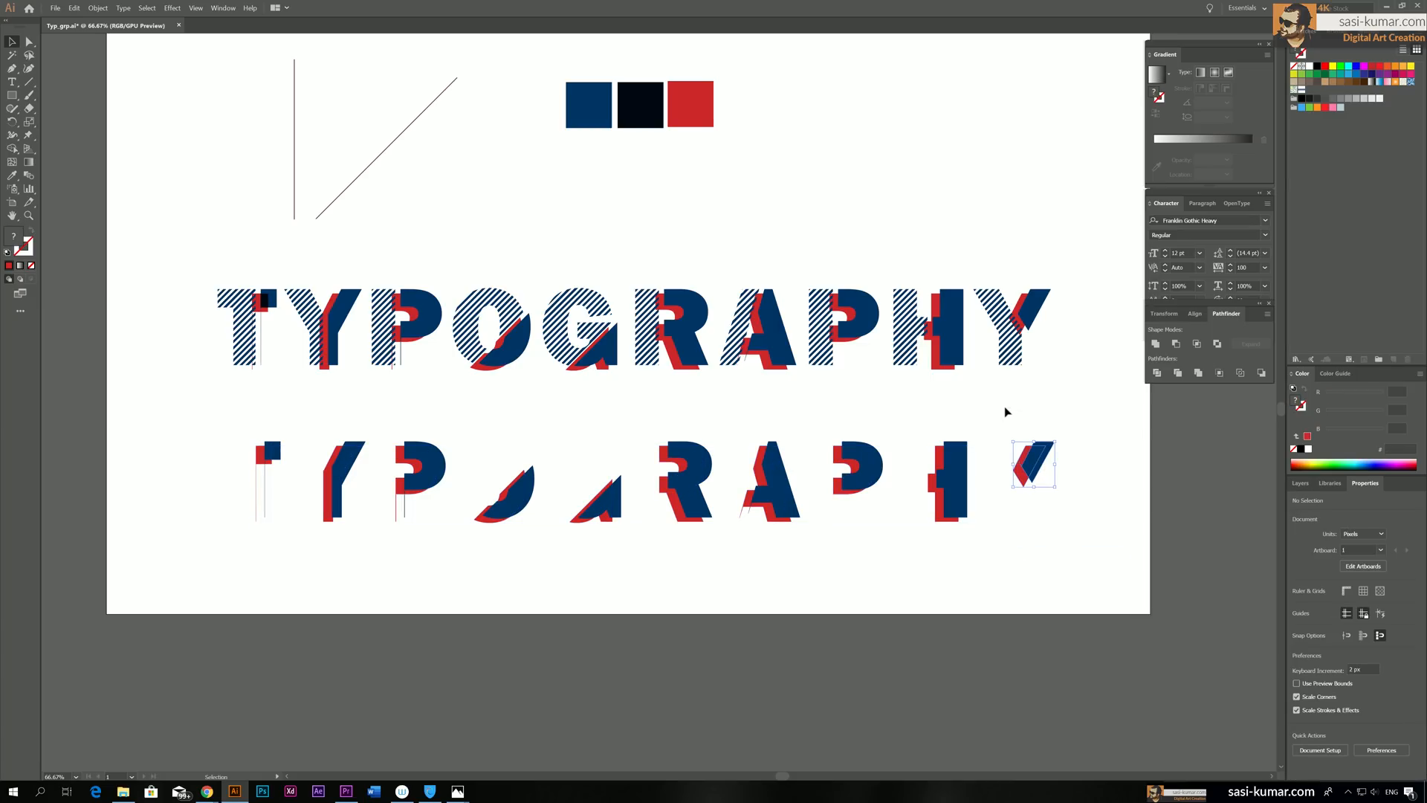
pyautogui.click(1219, 373)
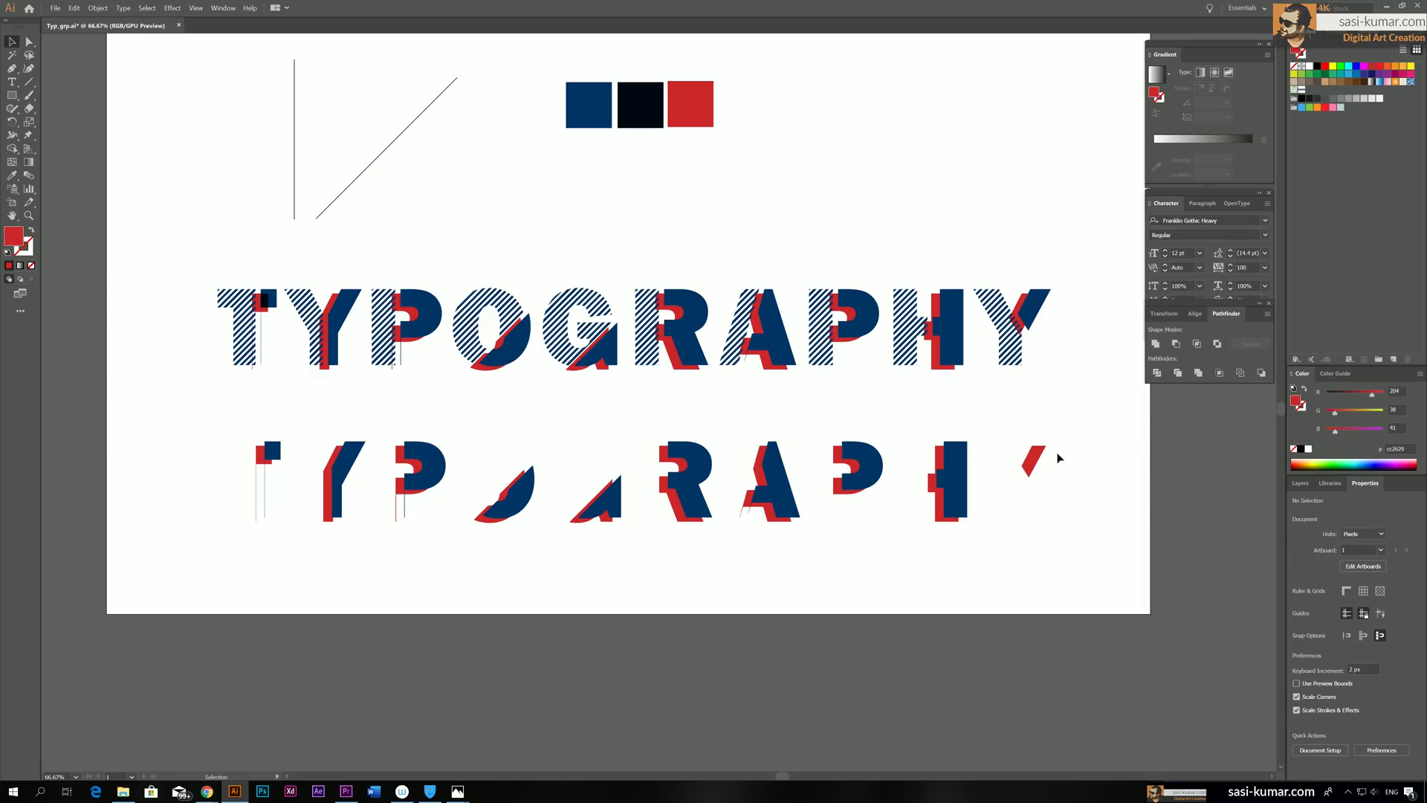
pyautogui.click(1034, 464)
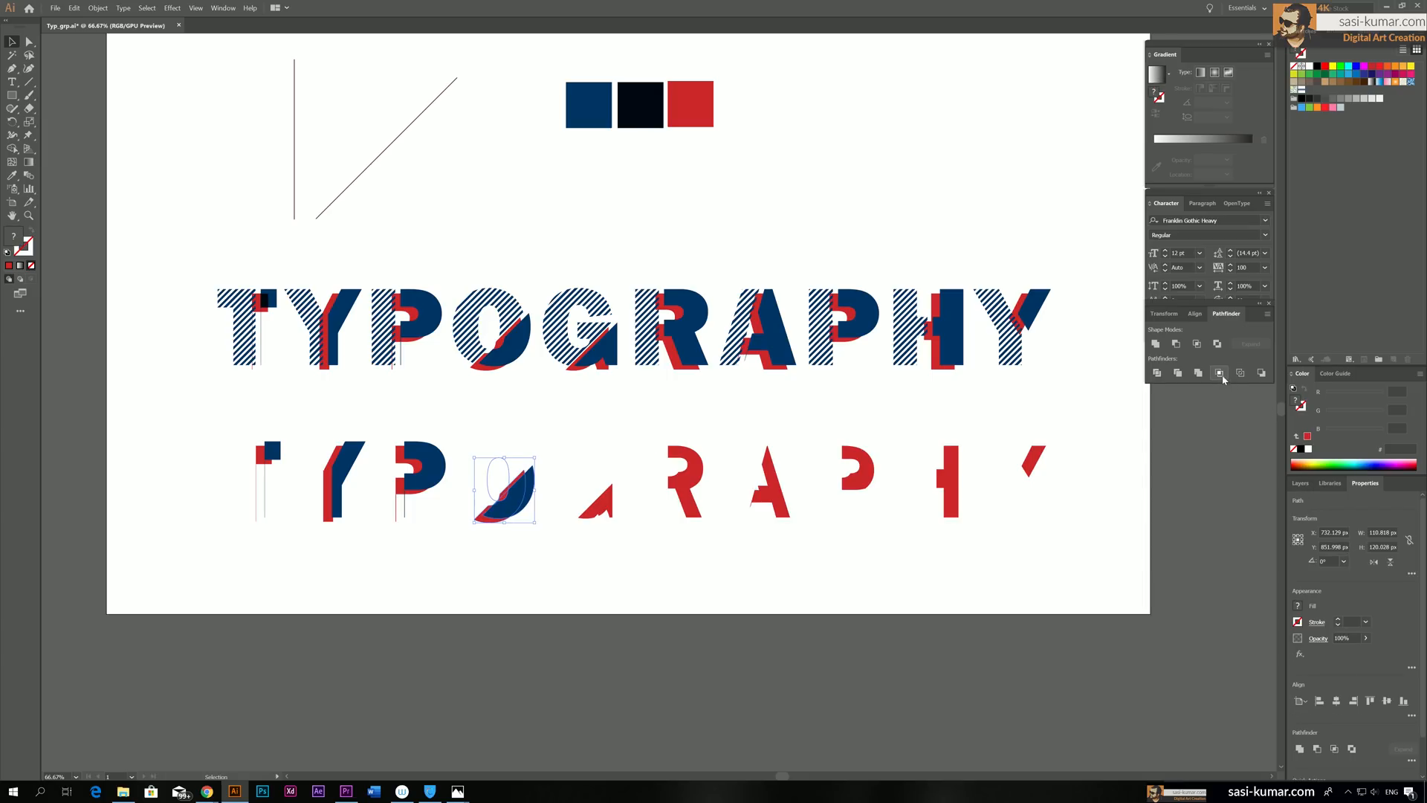
pyautogui.click(1220, 373)
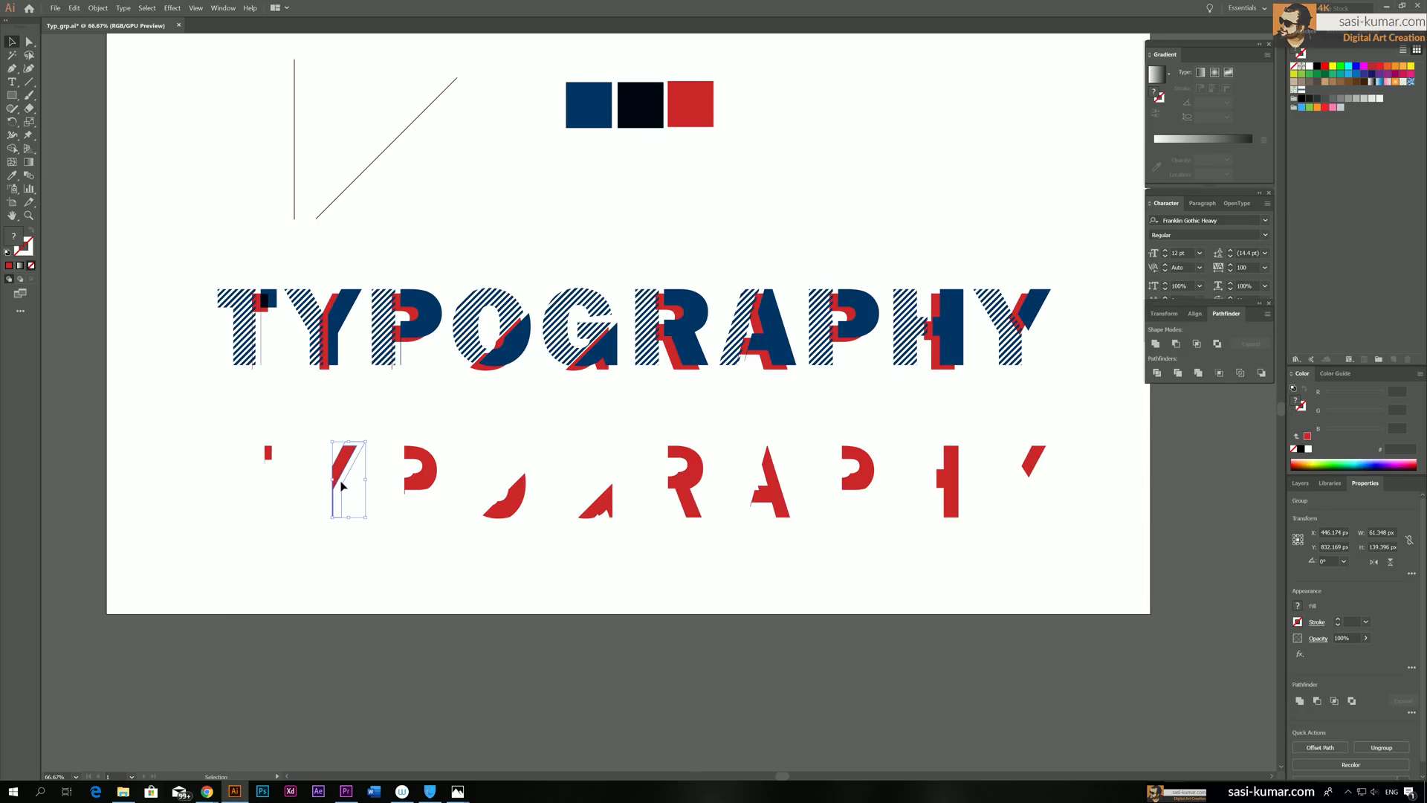
pyautogui.click(1177, 373)
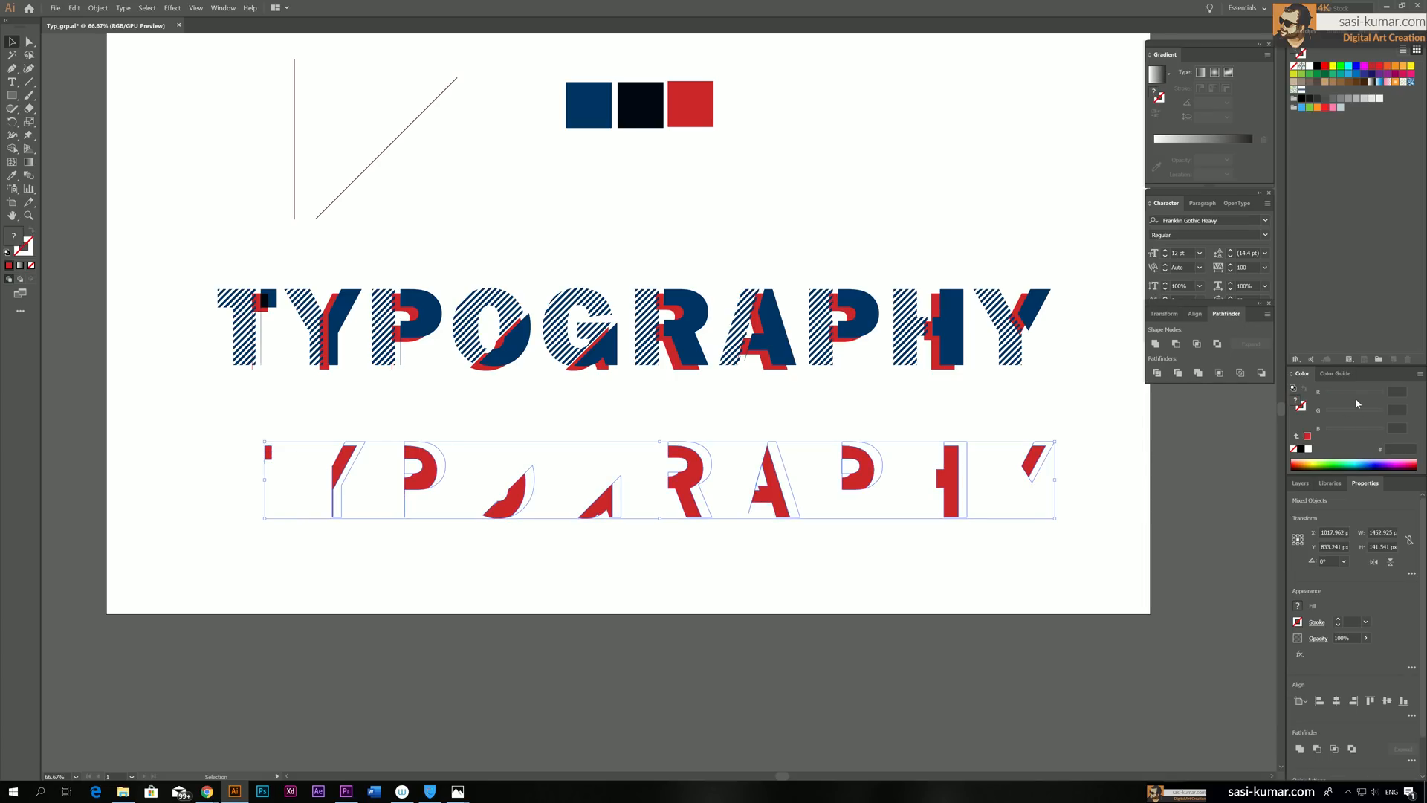
pyautogui.click(1176, 374)
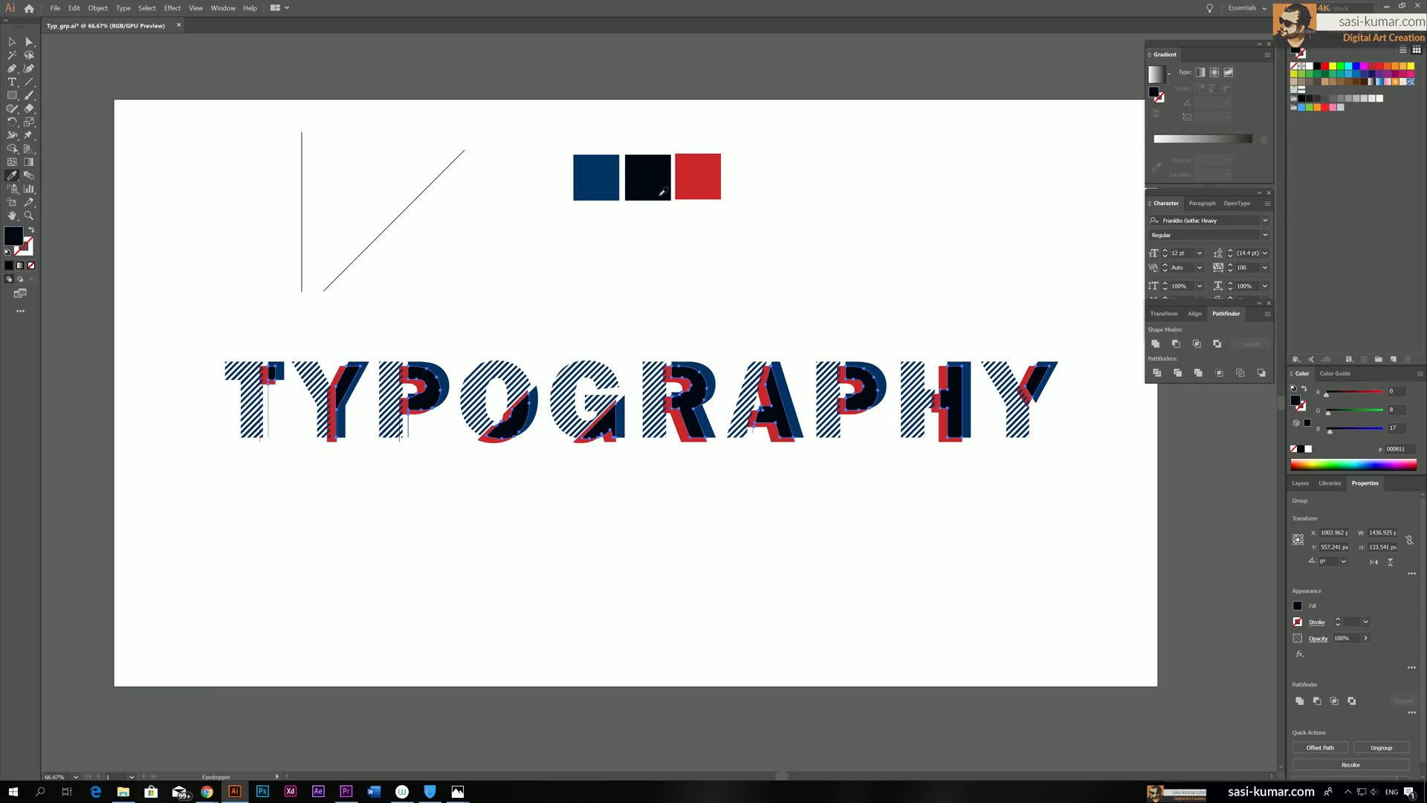
# Deselect the lettering and give the artboard-sized background rectangle a light blue fill
pyautogui.click(486, 258)
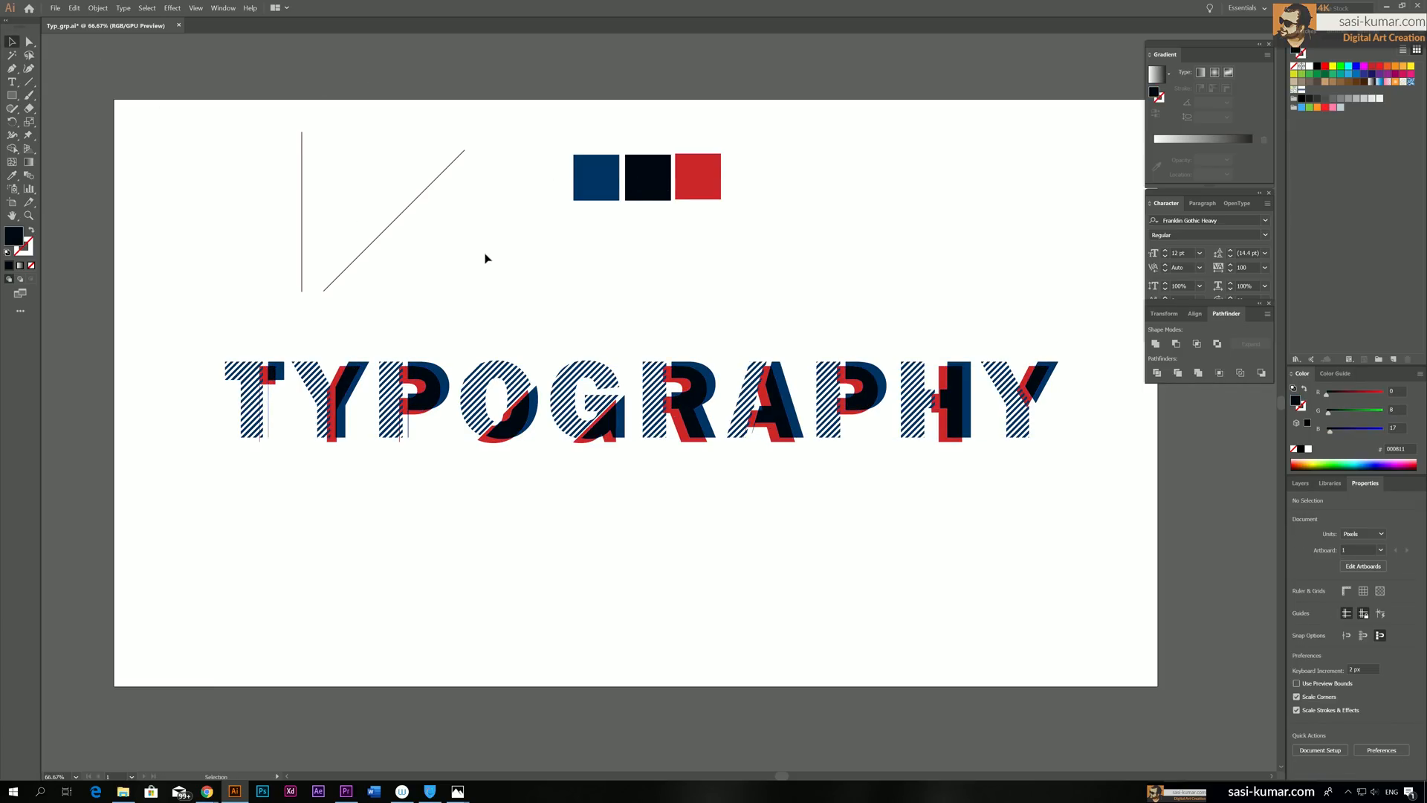
pyautogui.moveTo(796, 302)
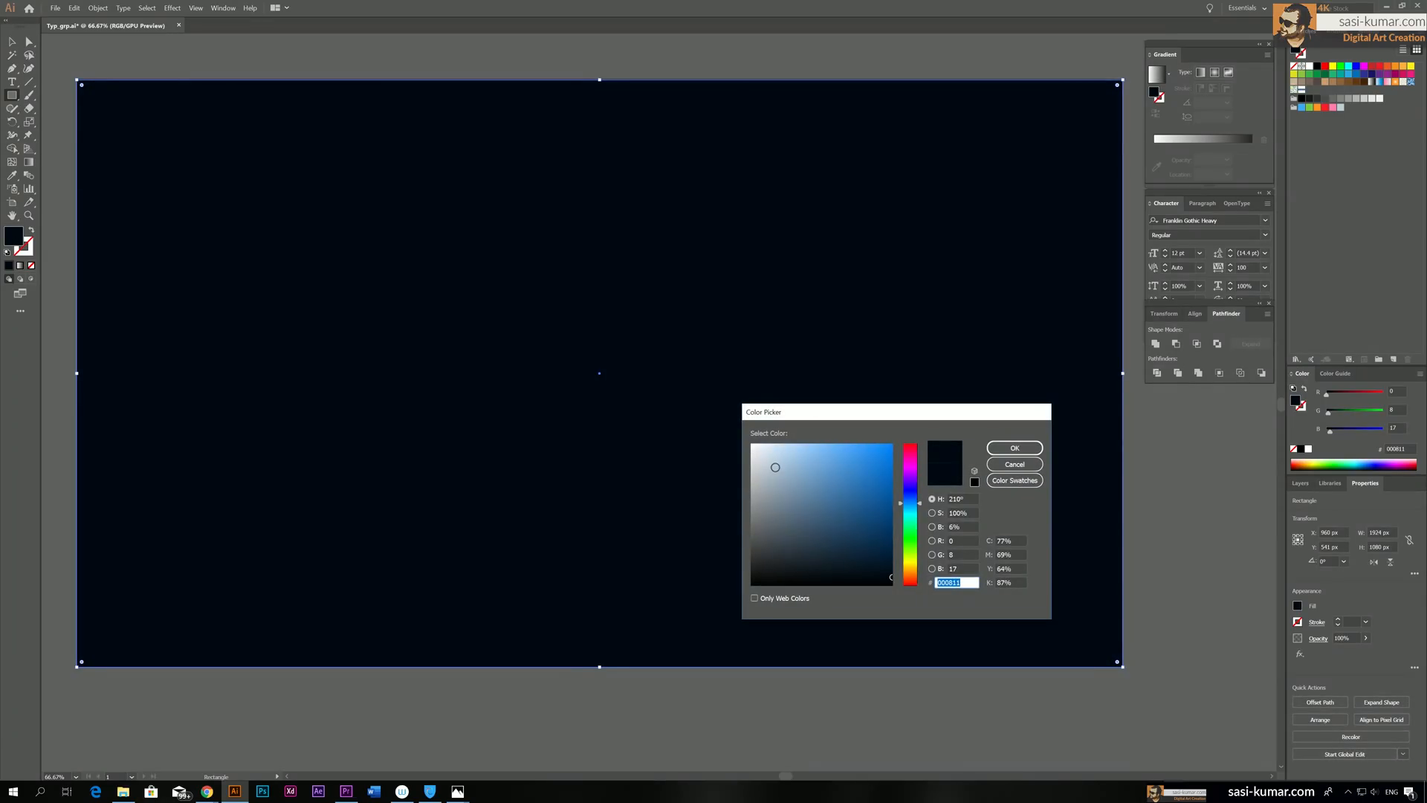
pyautogui.click(1014, 447)
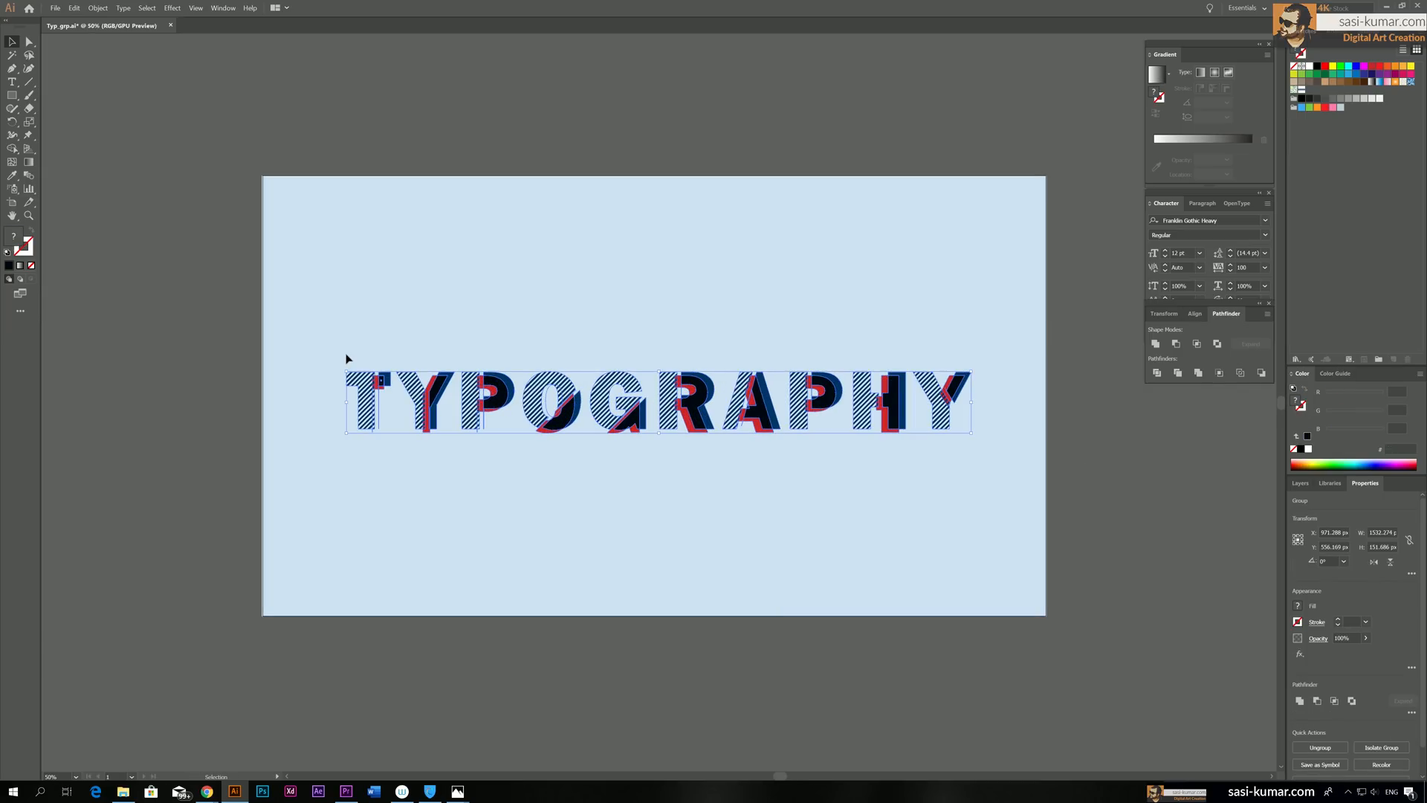
# Apply a 3D Rotate effect, dragging the cube to tilt the lettering diagonally
pyautogui.click(172, 7)
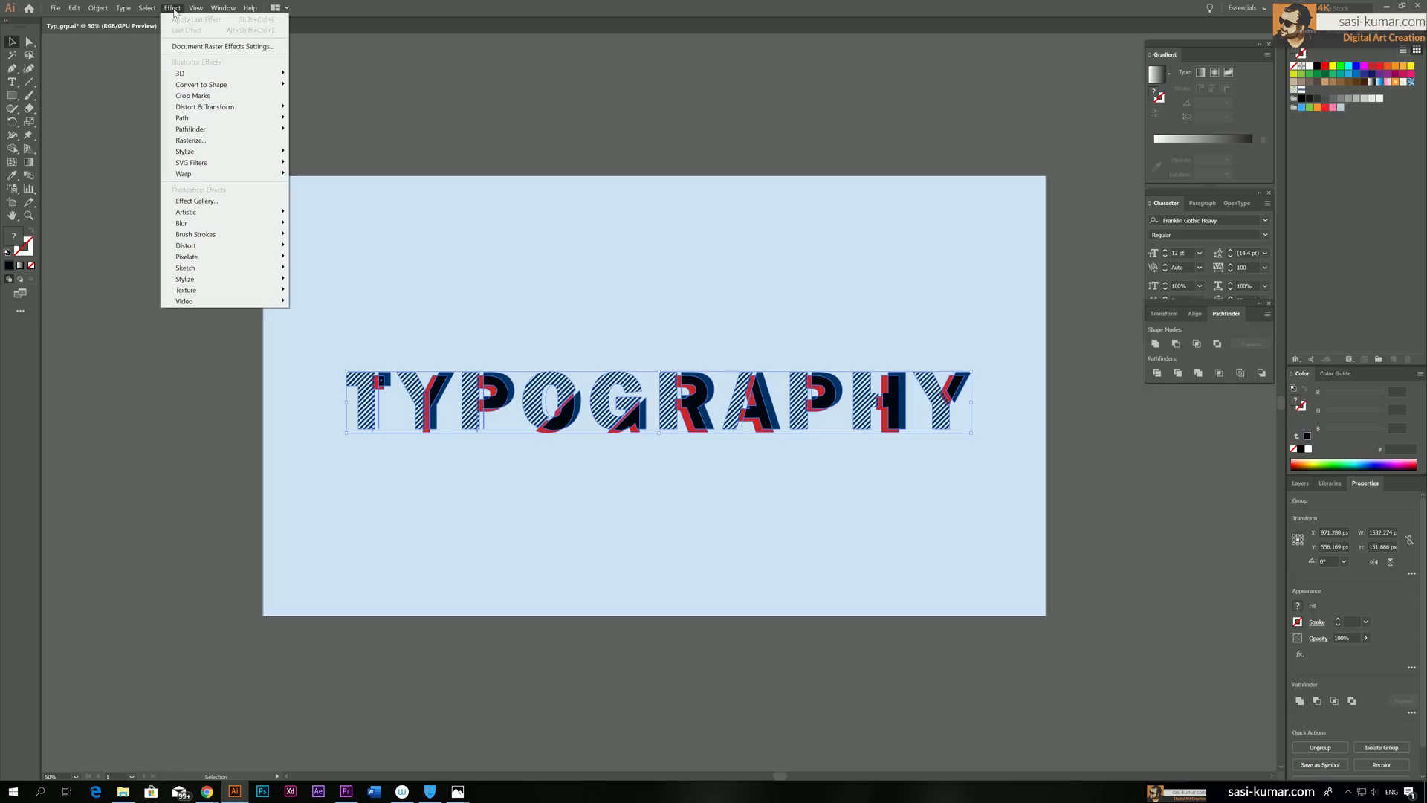
pyautogui.moveTo(179, 73)
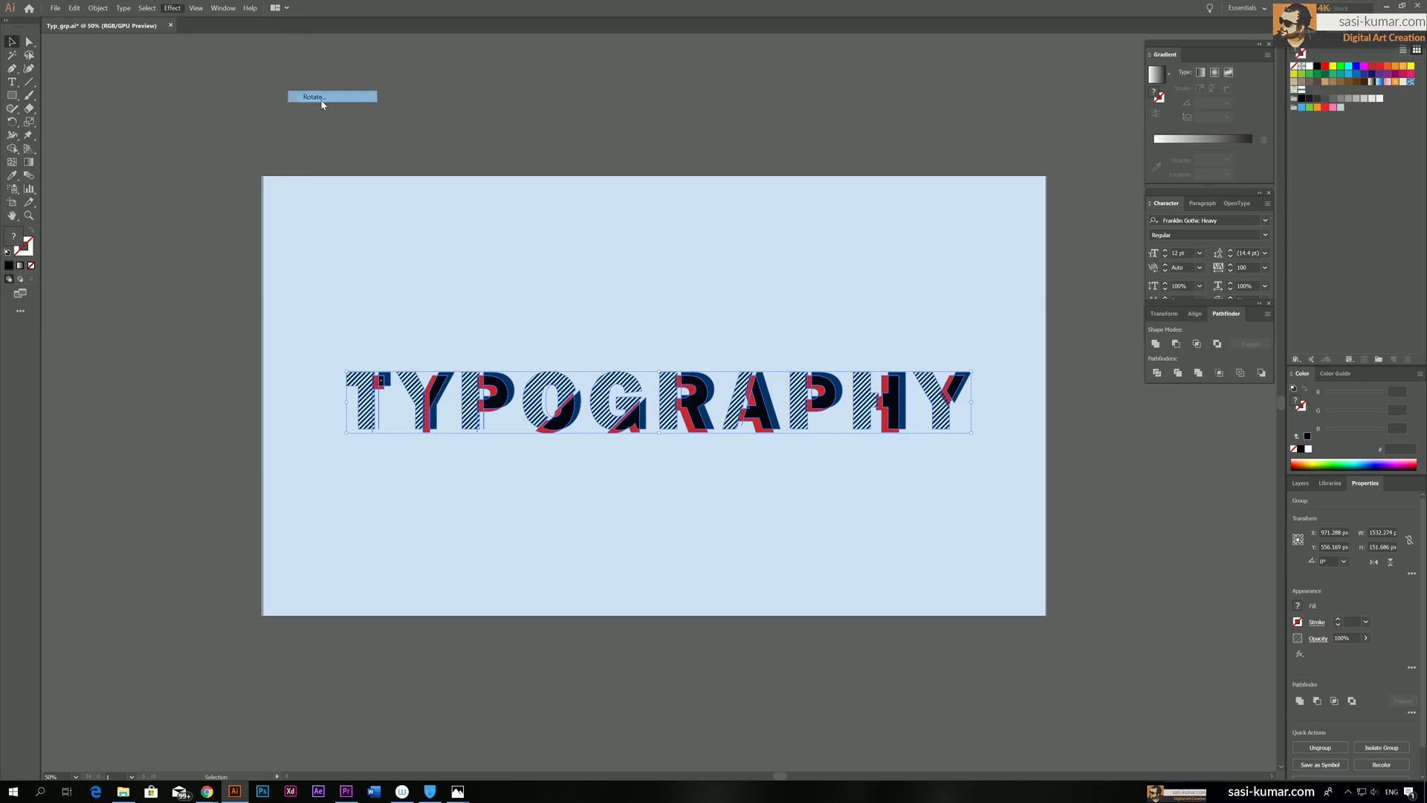
pyautogui.click(314, 97)
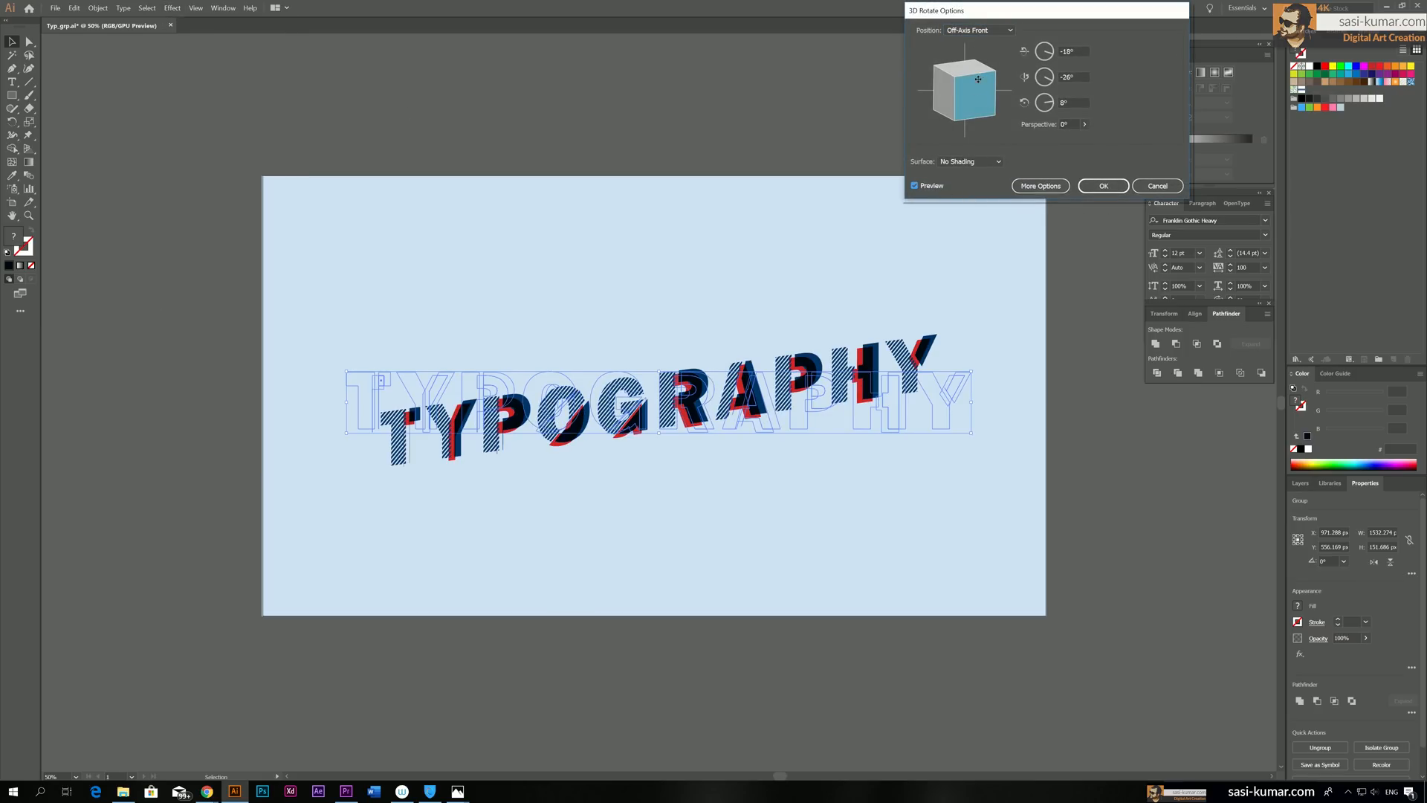
pyautogui.moveTo(977, 79); pyautogui.dragTo(956, 64)
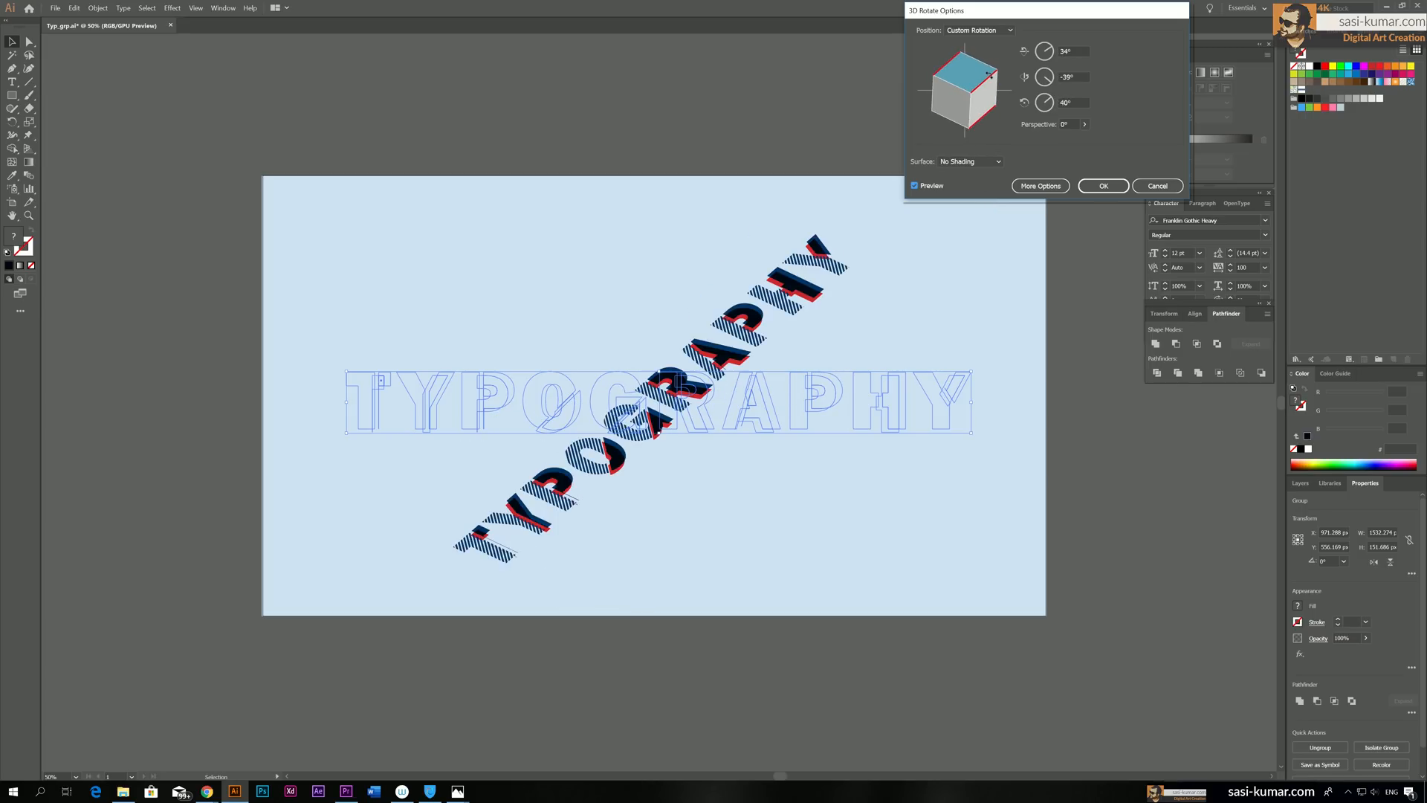
pyautogui.moveTo(979, 77); pyautogui.dragTo(960, 101)
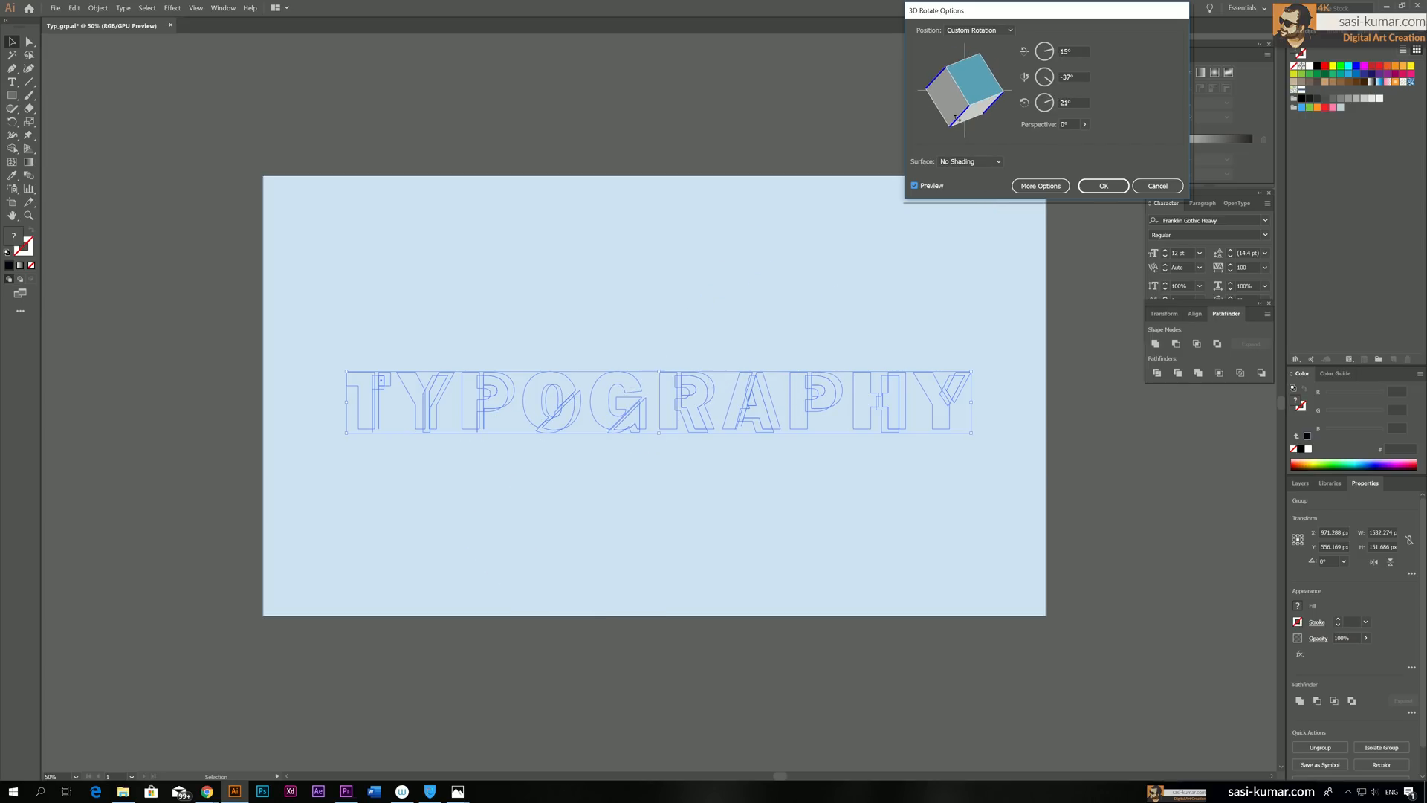
pyautogui.moveTo(978, 86); pyautogui.dragTo(958, 85)
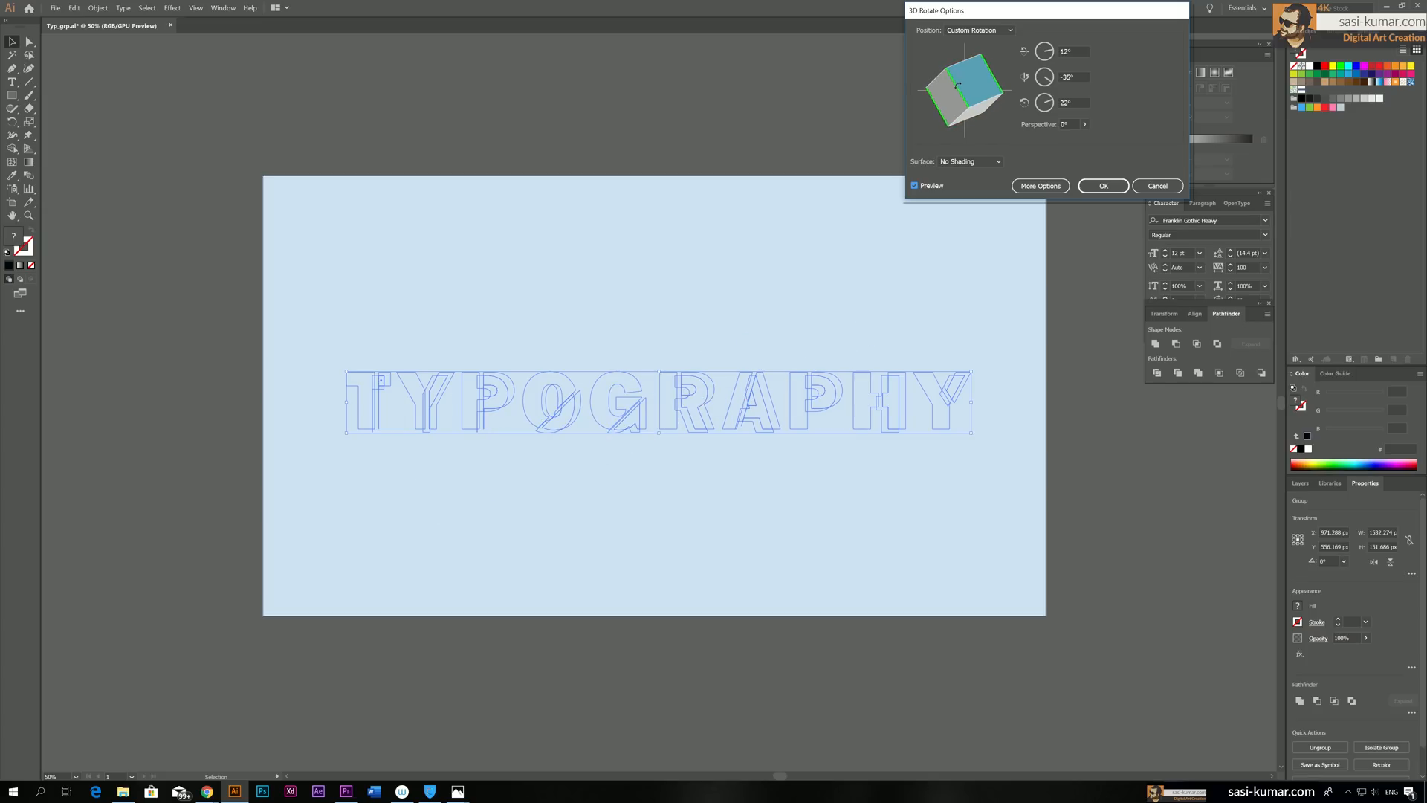
pyautogui.click(1102, 186)
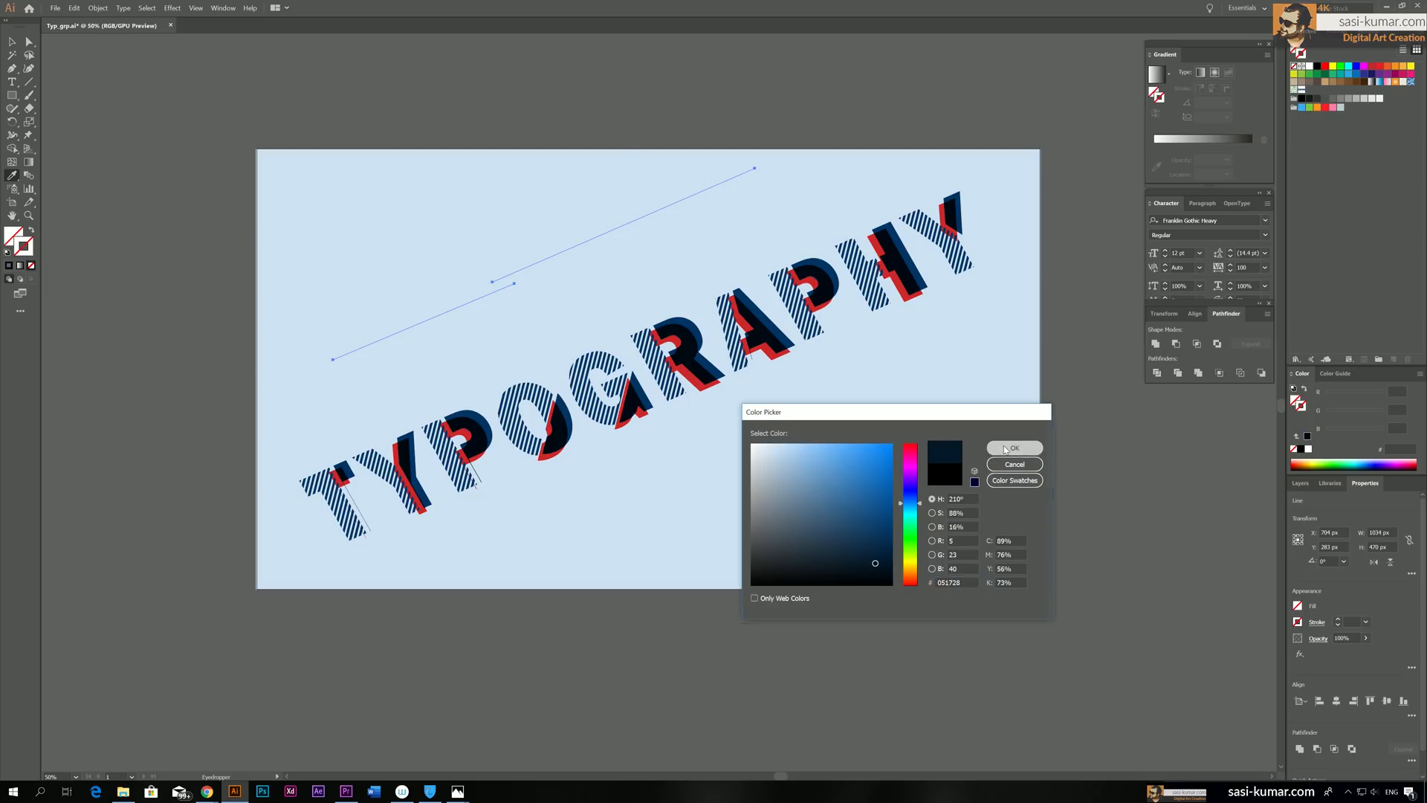
# Draw a dark diagonal line below TYPOGRAPHY and apply a smooth-point Zig Zag effect
pyautogui.click(1014, 447)
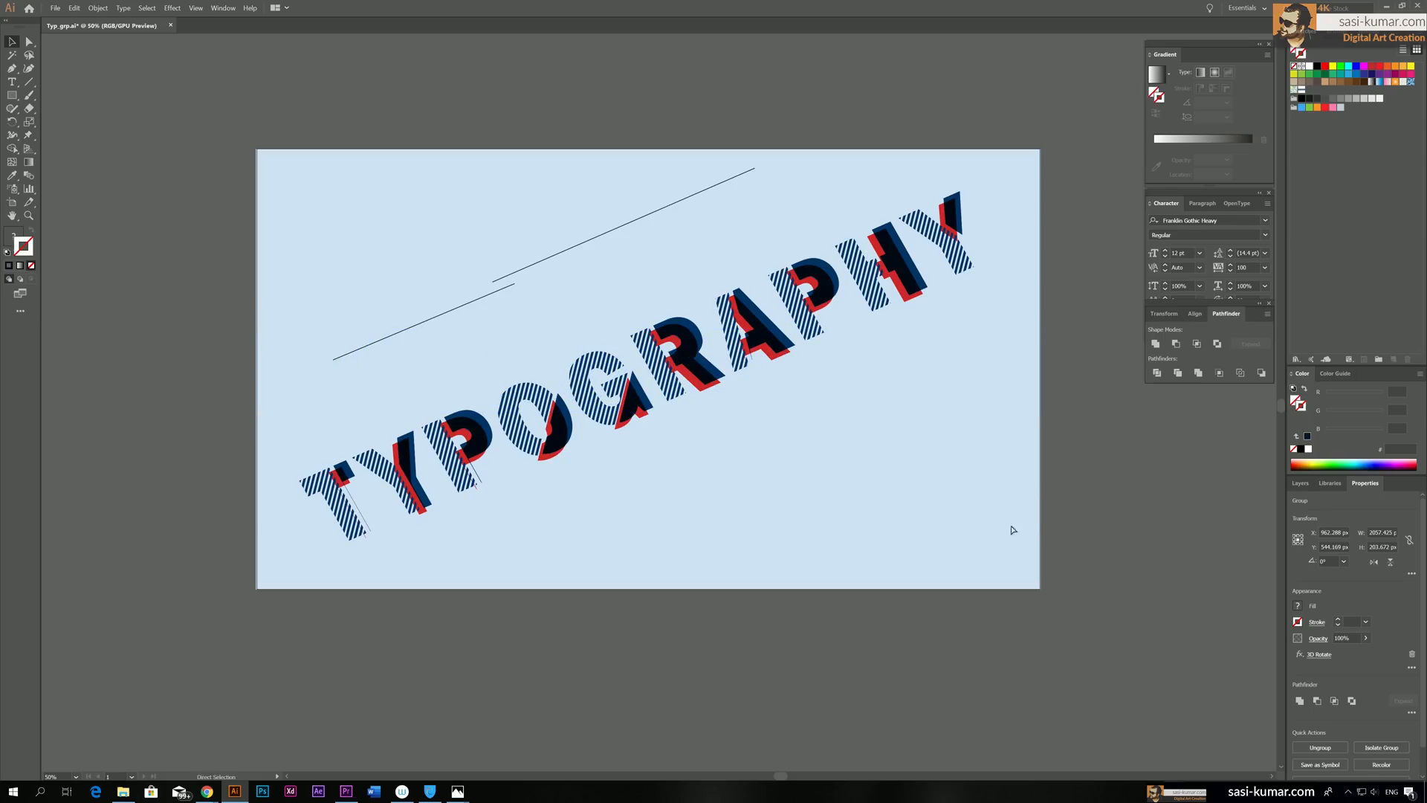
pyautogui.moveTo(751, 446); pyautogui.dragTo(997, 325)
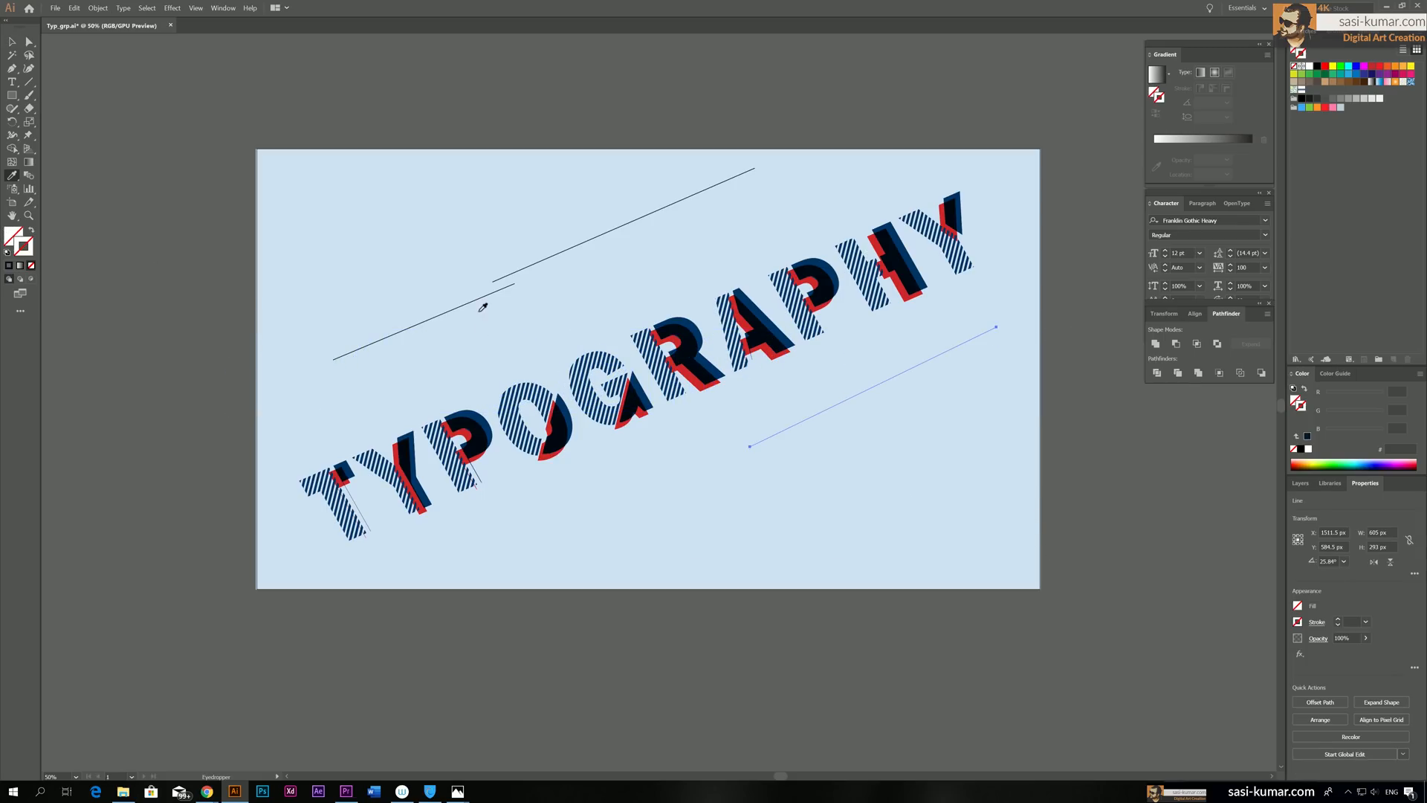
pyautogui.click(171, 7)
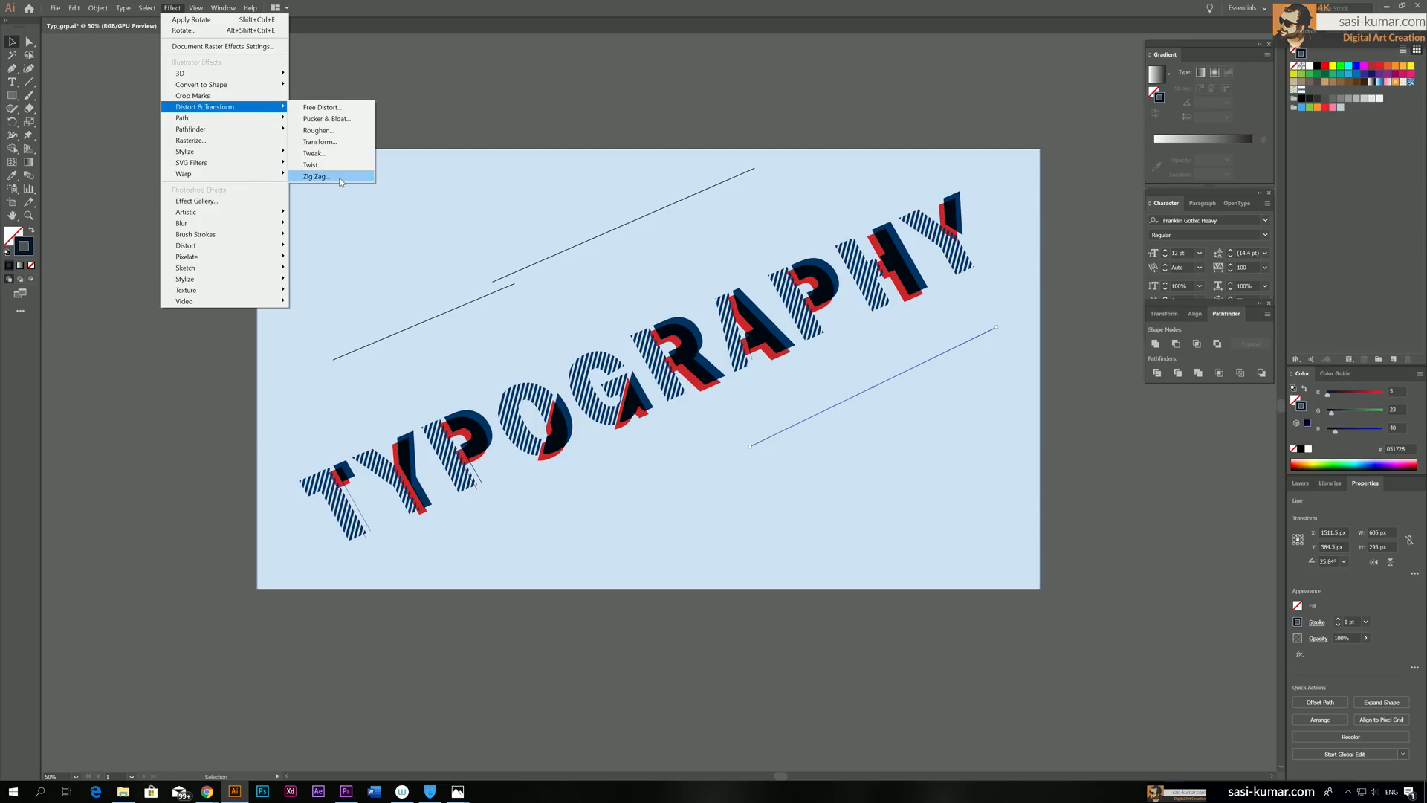
pyautogui.click(316, 177)
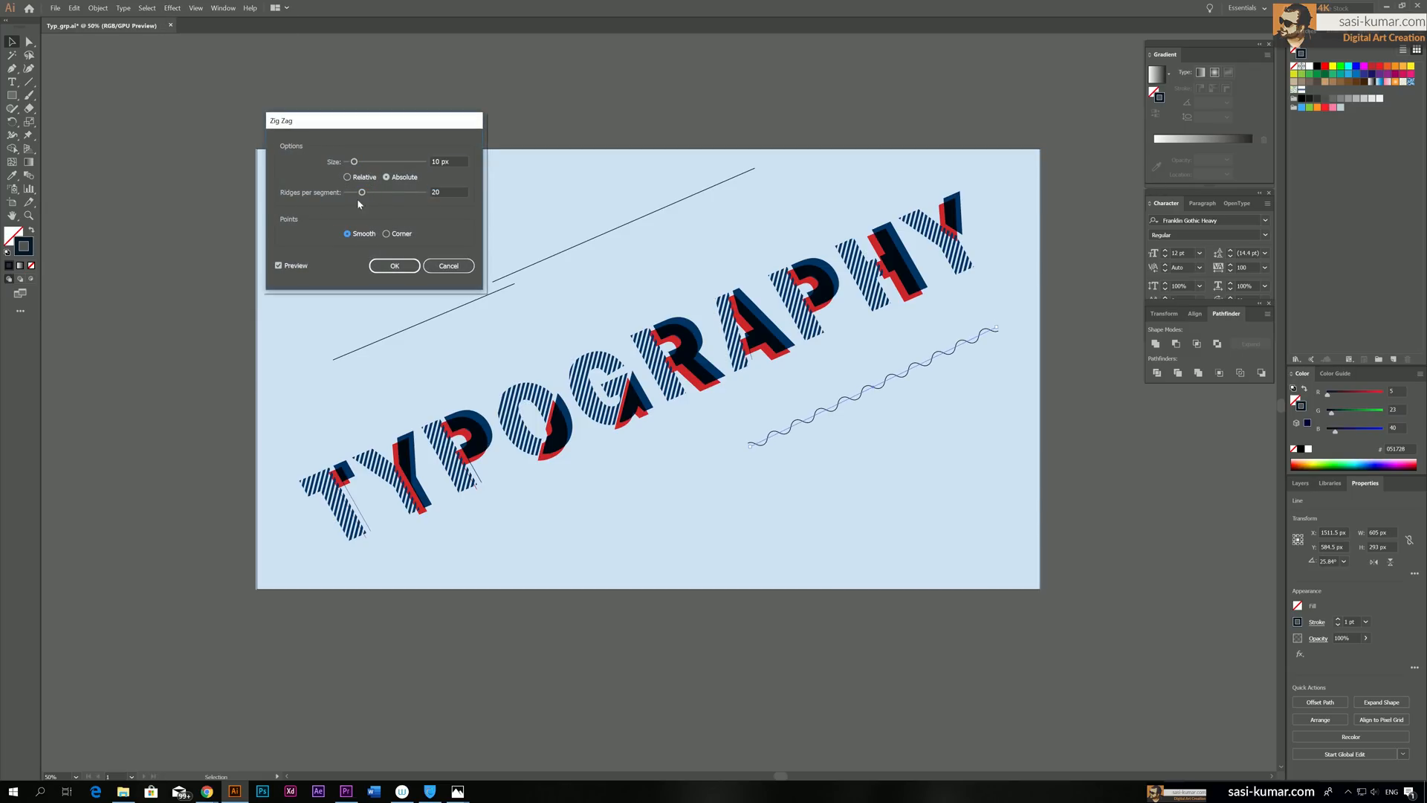